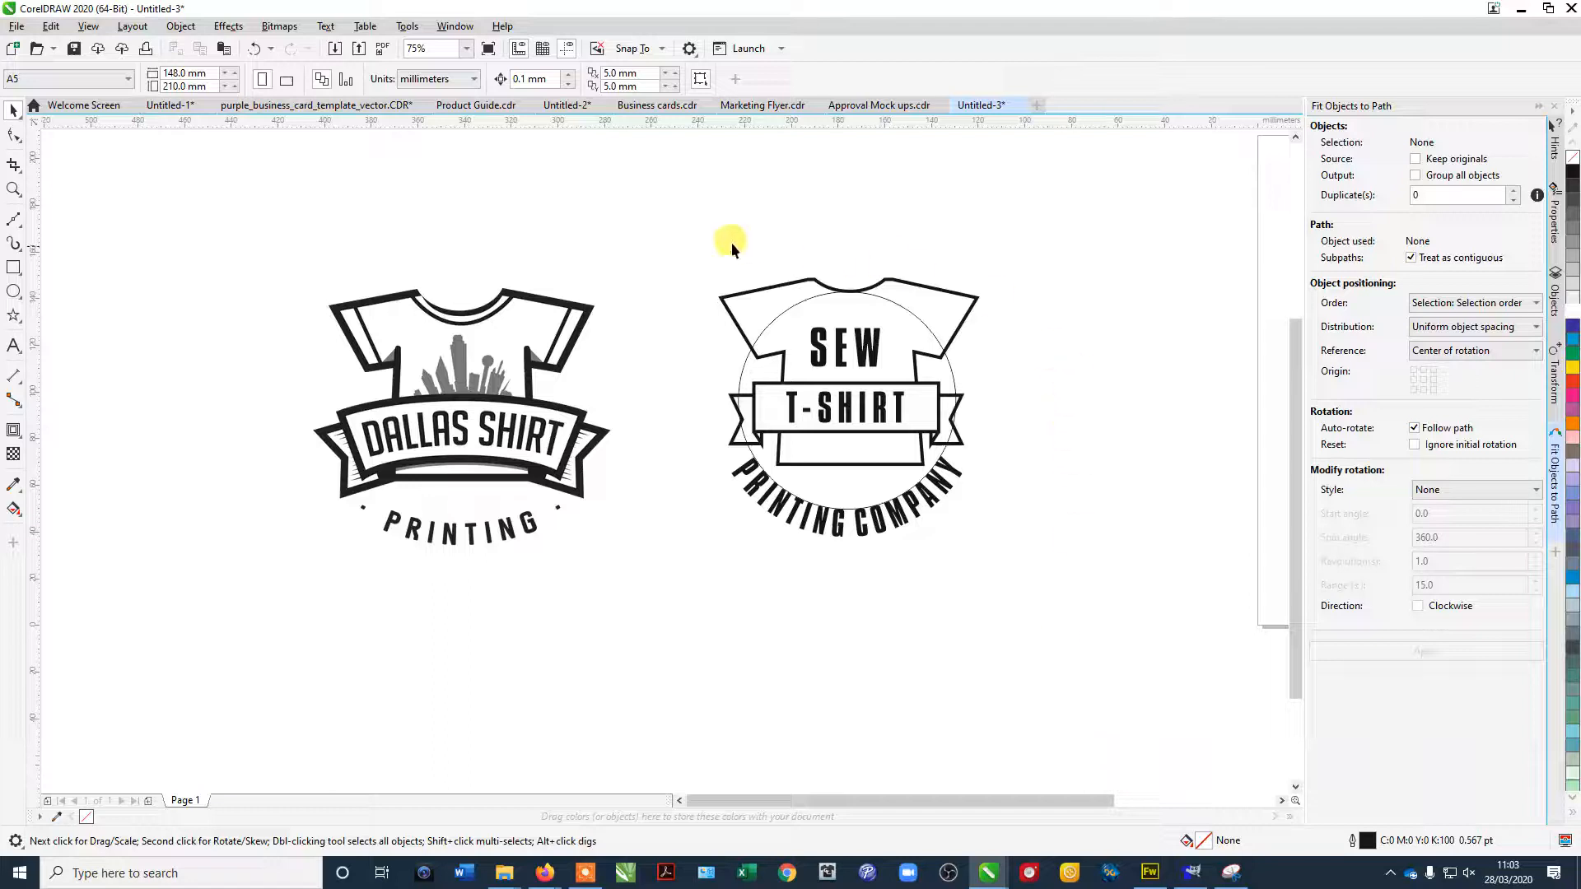
mouse_move(620, 176)
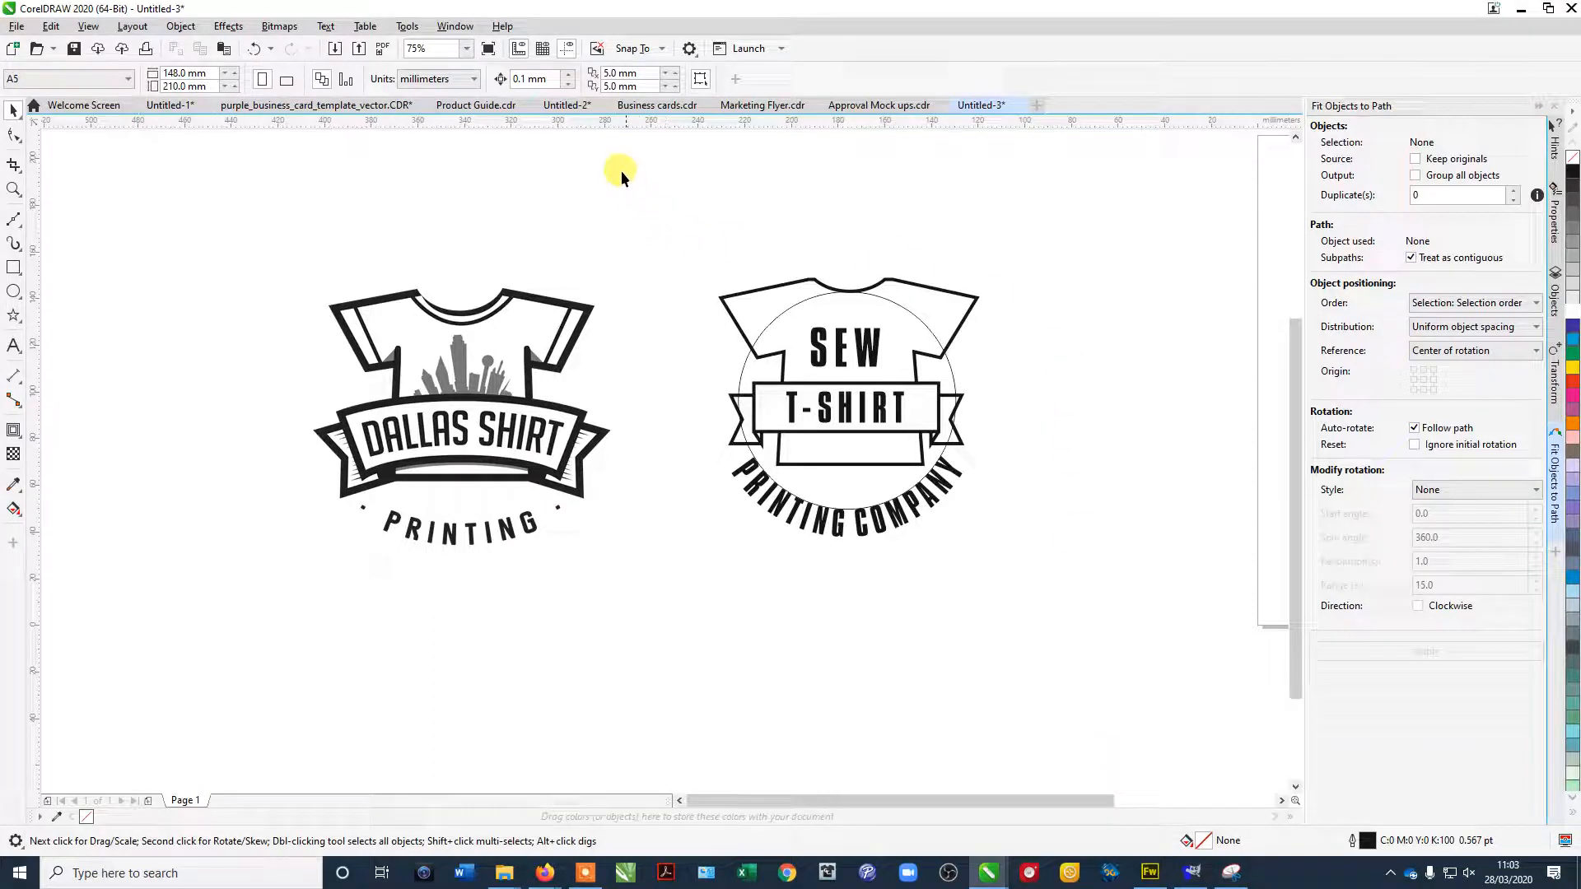
mouse_move(476, 105)
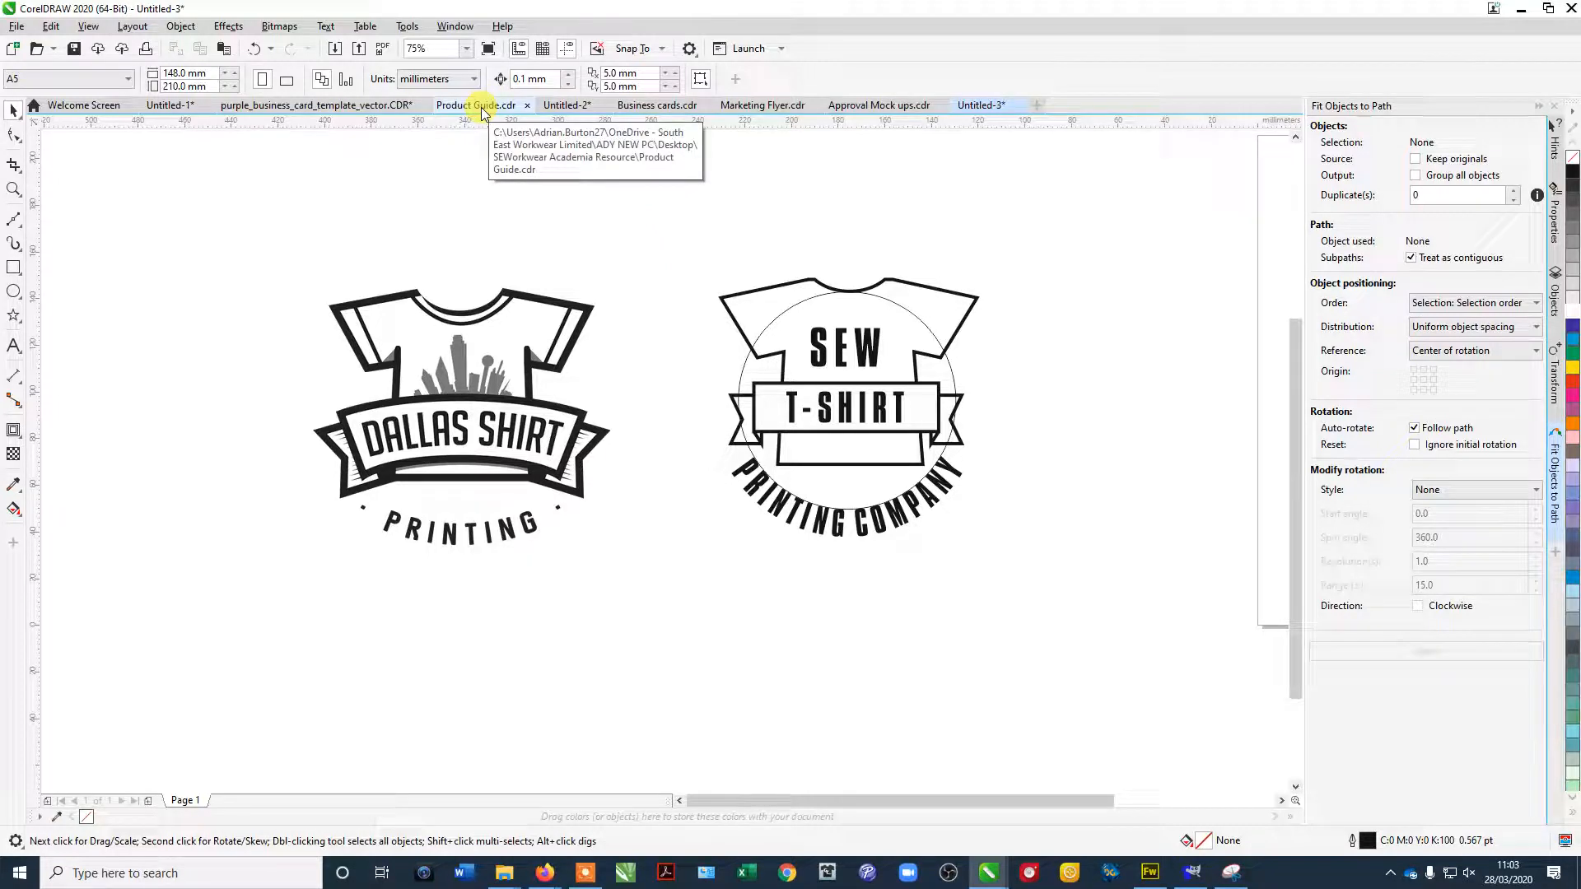
Review the other open documents (Product Guide, Flyer, Mock-ups, Business cards) and return to the logos.
click(475, 105)
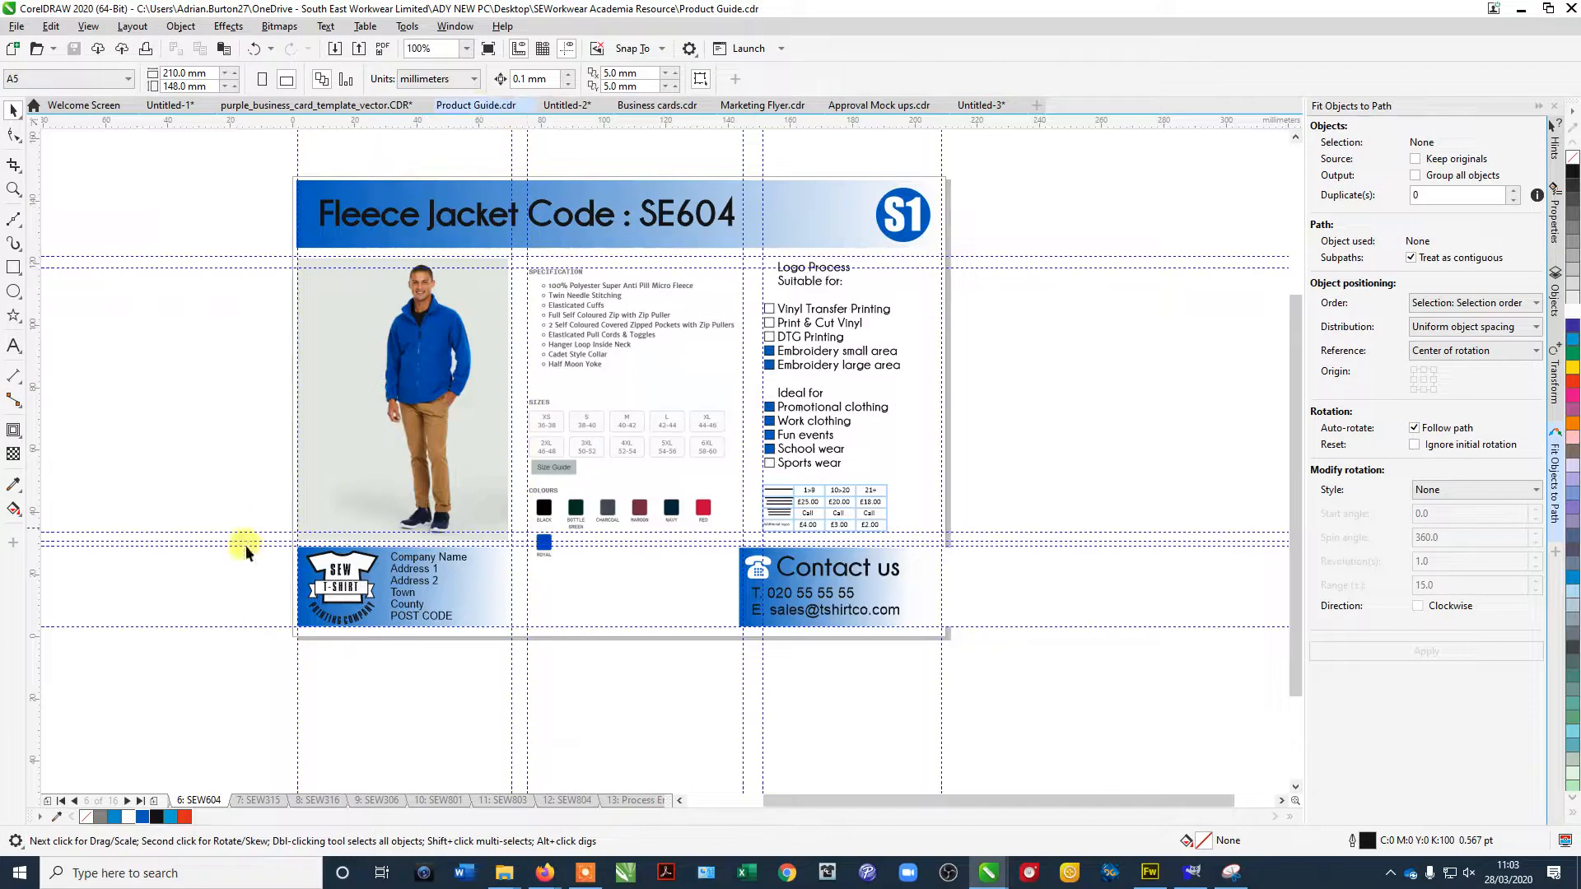
mouse_move(1018, 438)
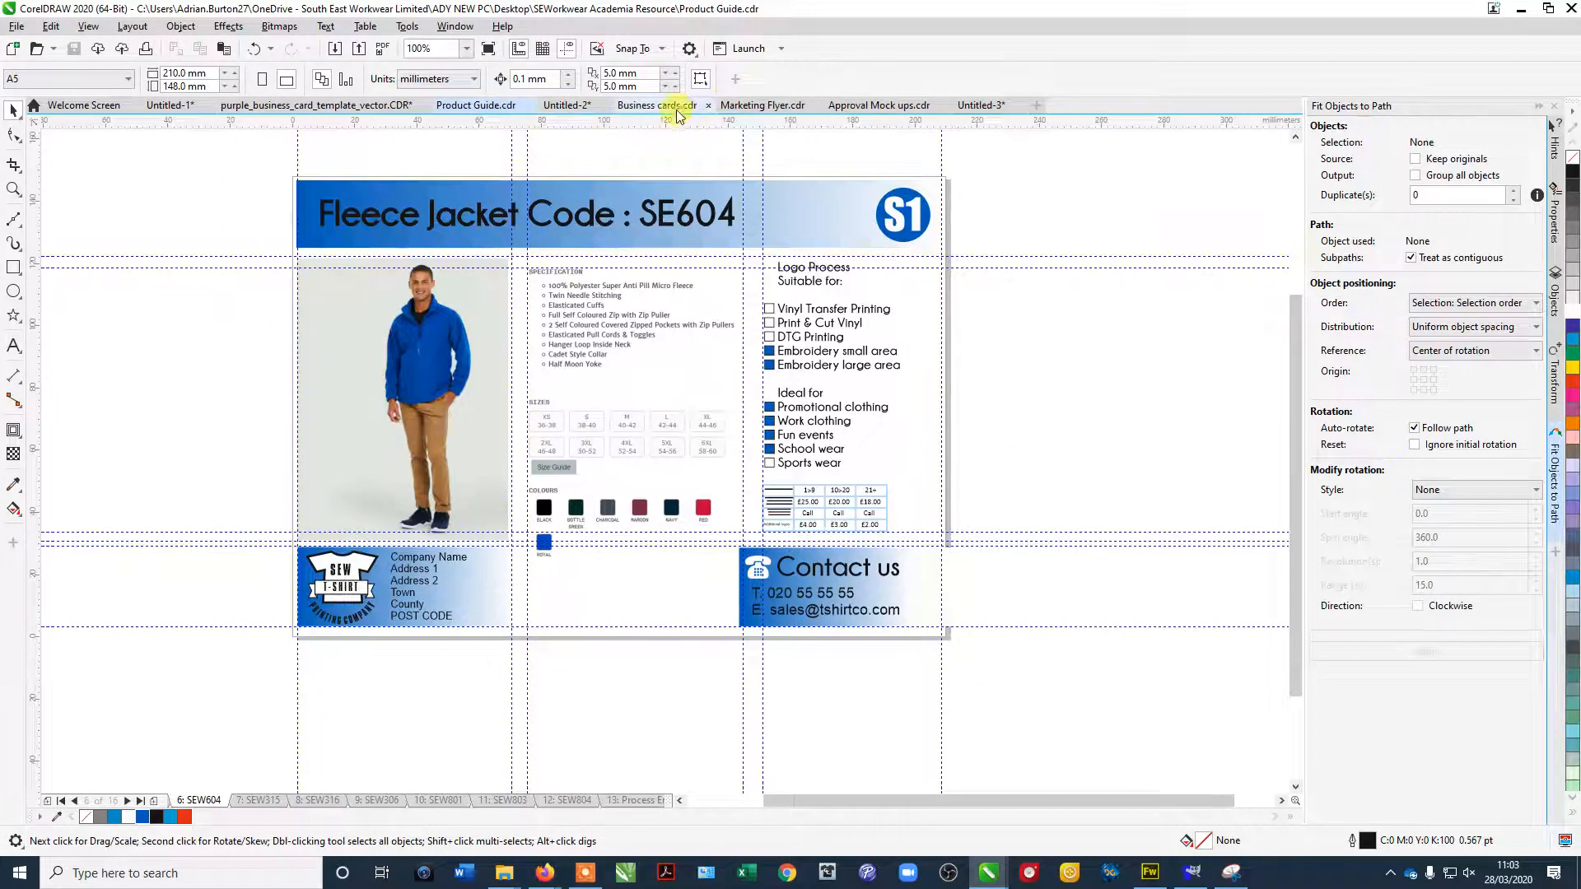
click(760, 106)
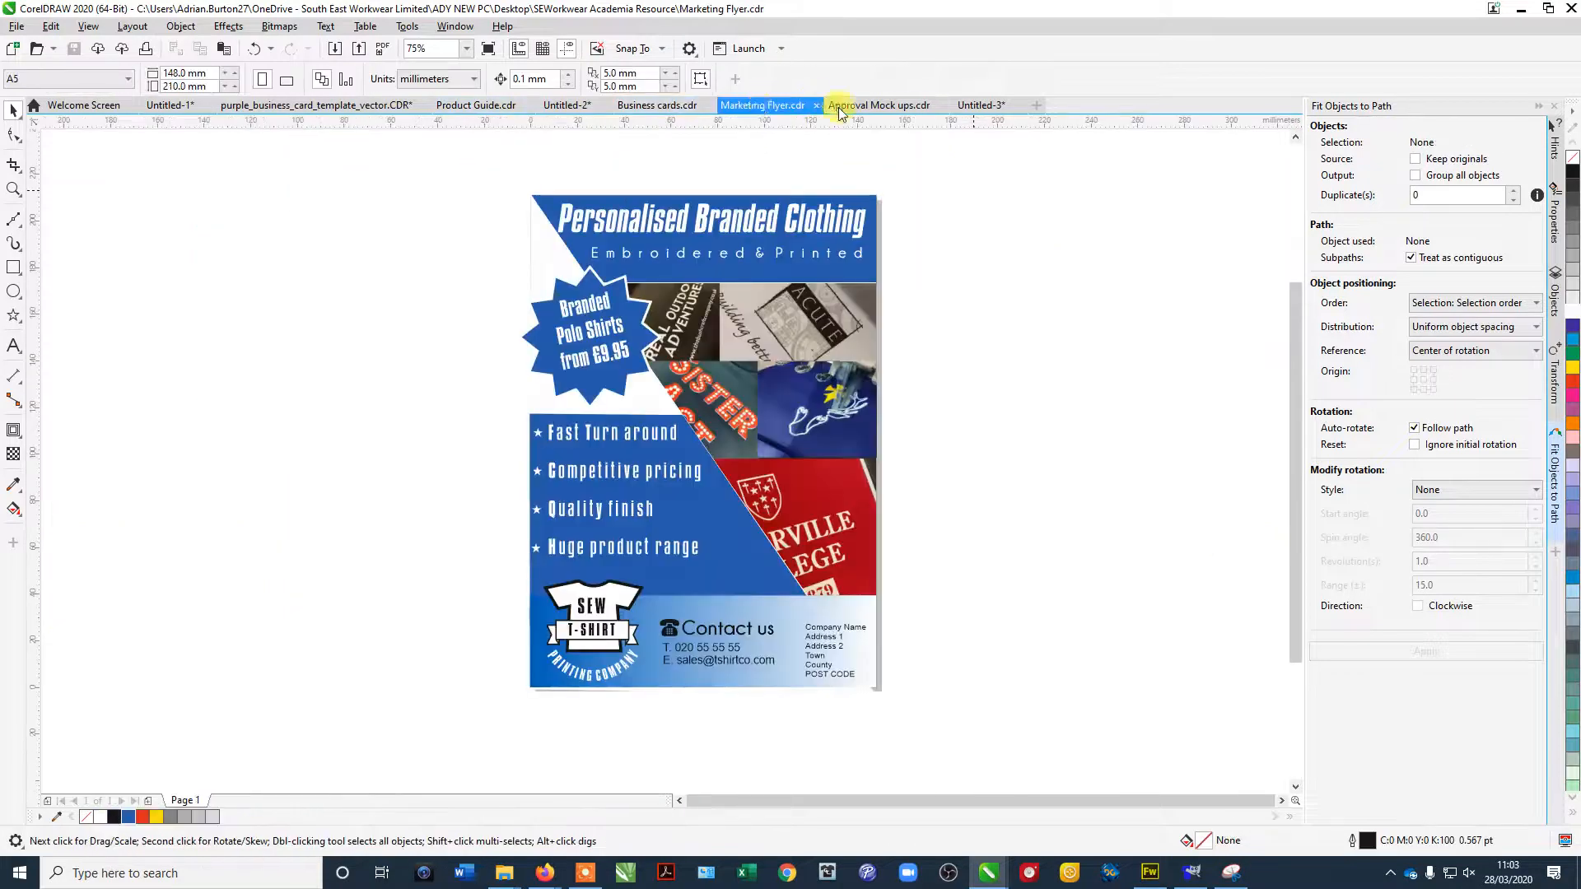
click(878, 106)
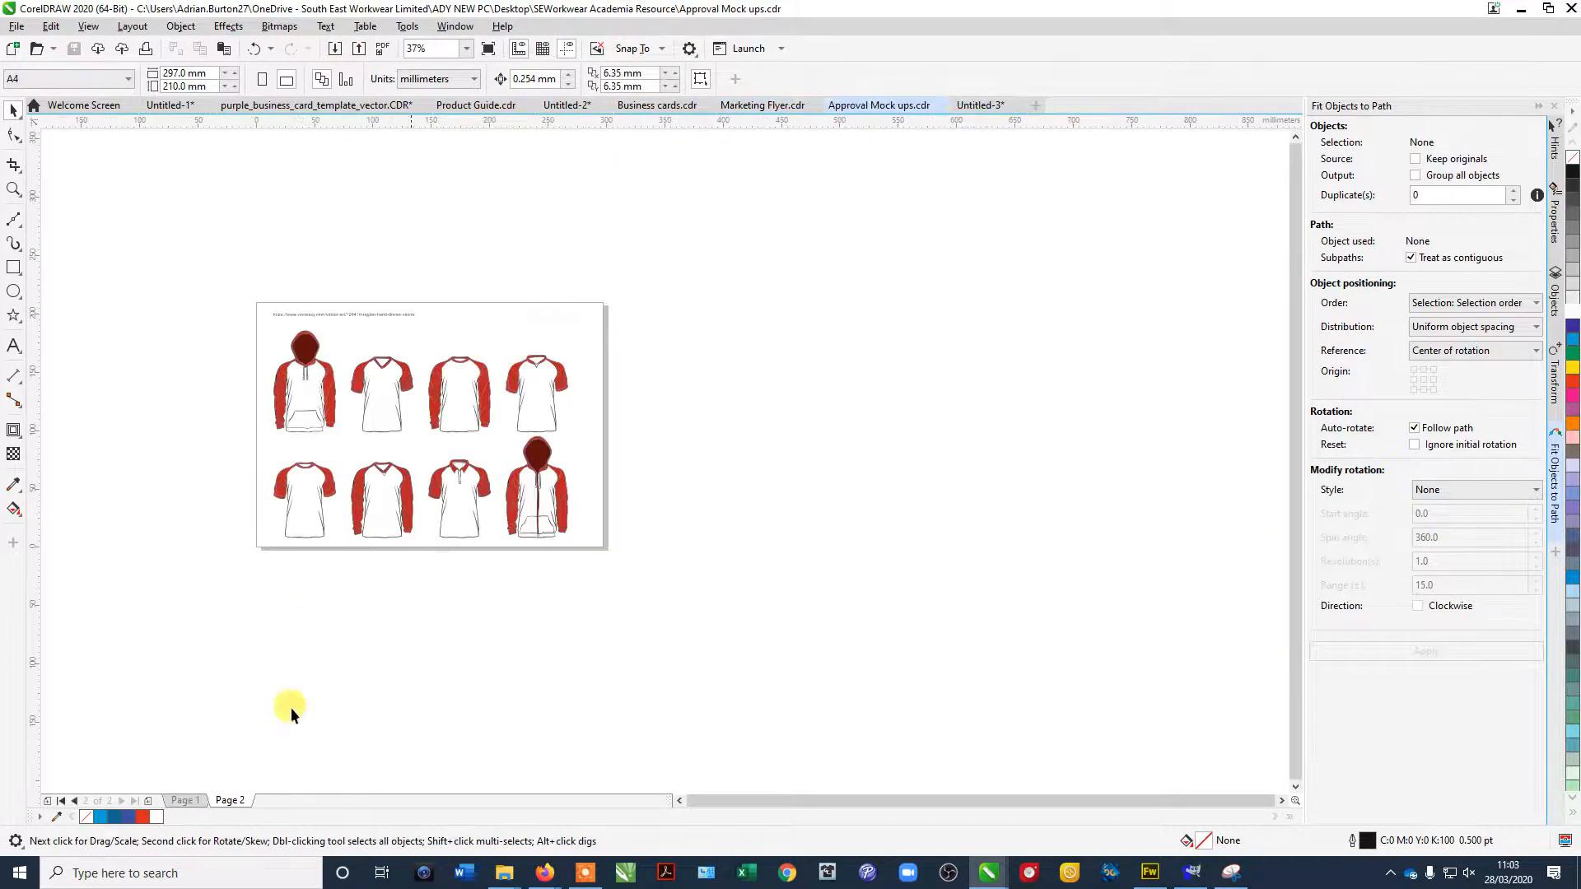
click(186, 801)
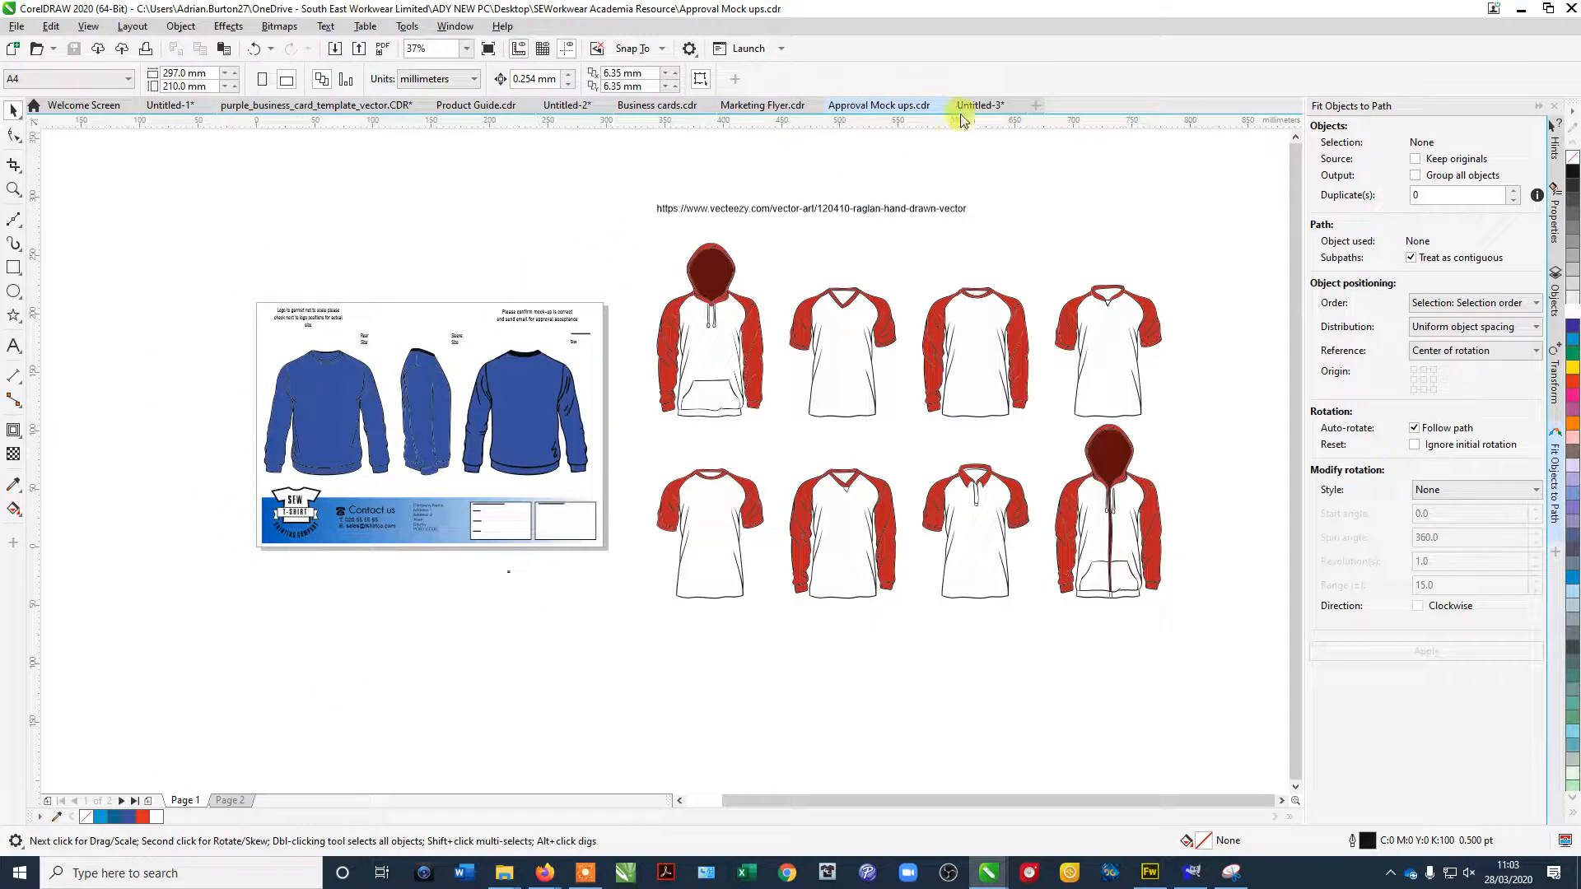
click(978, 105)
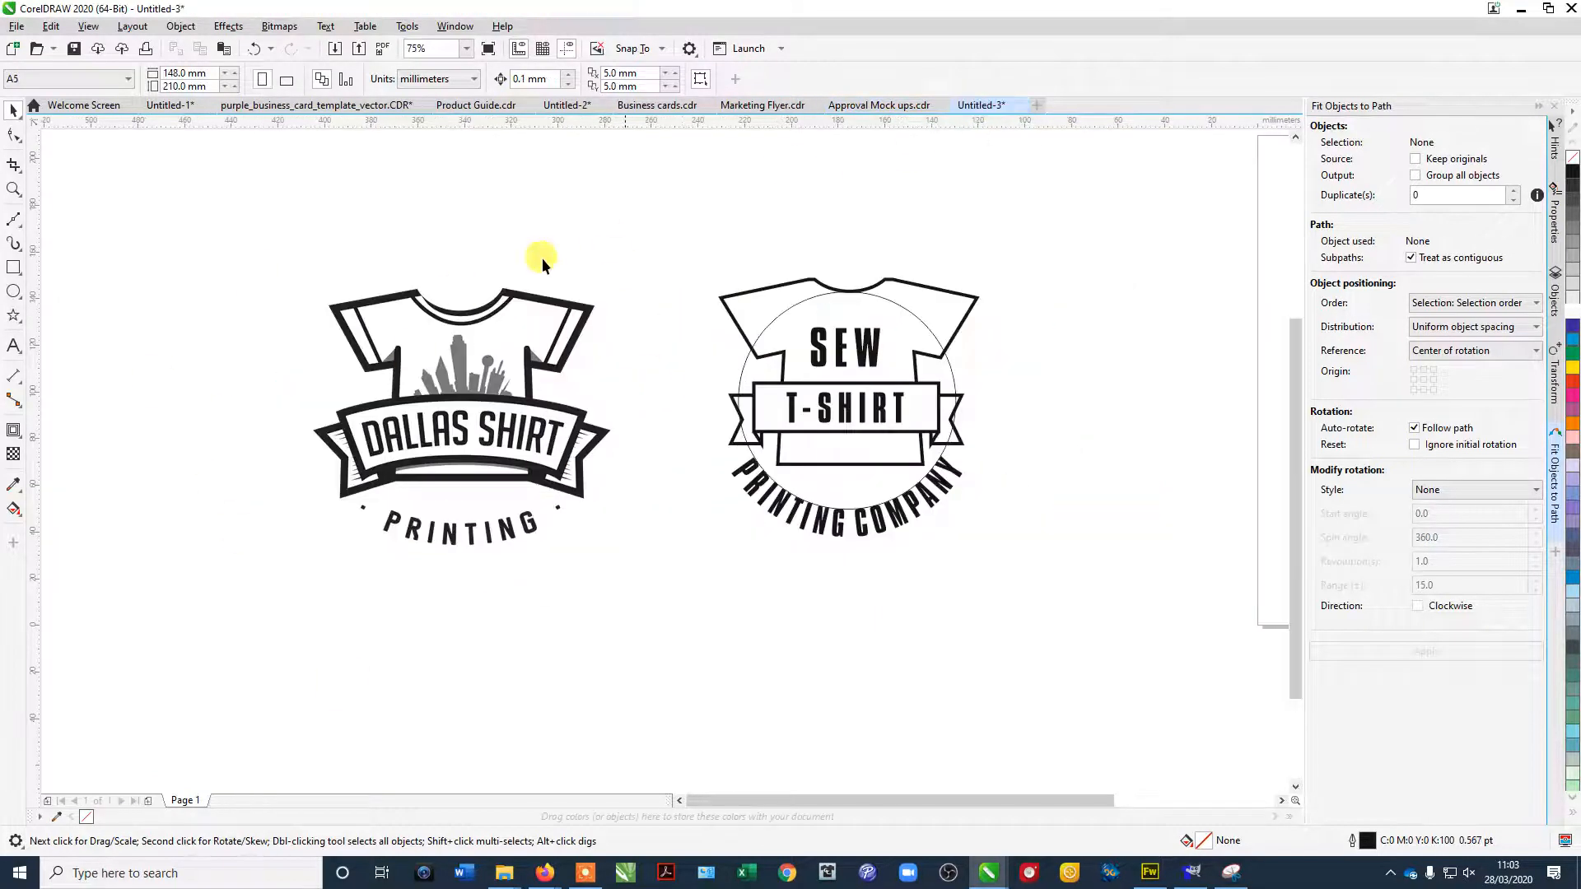
mouse_move(346, 559)
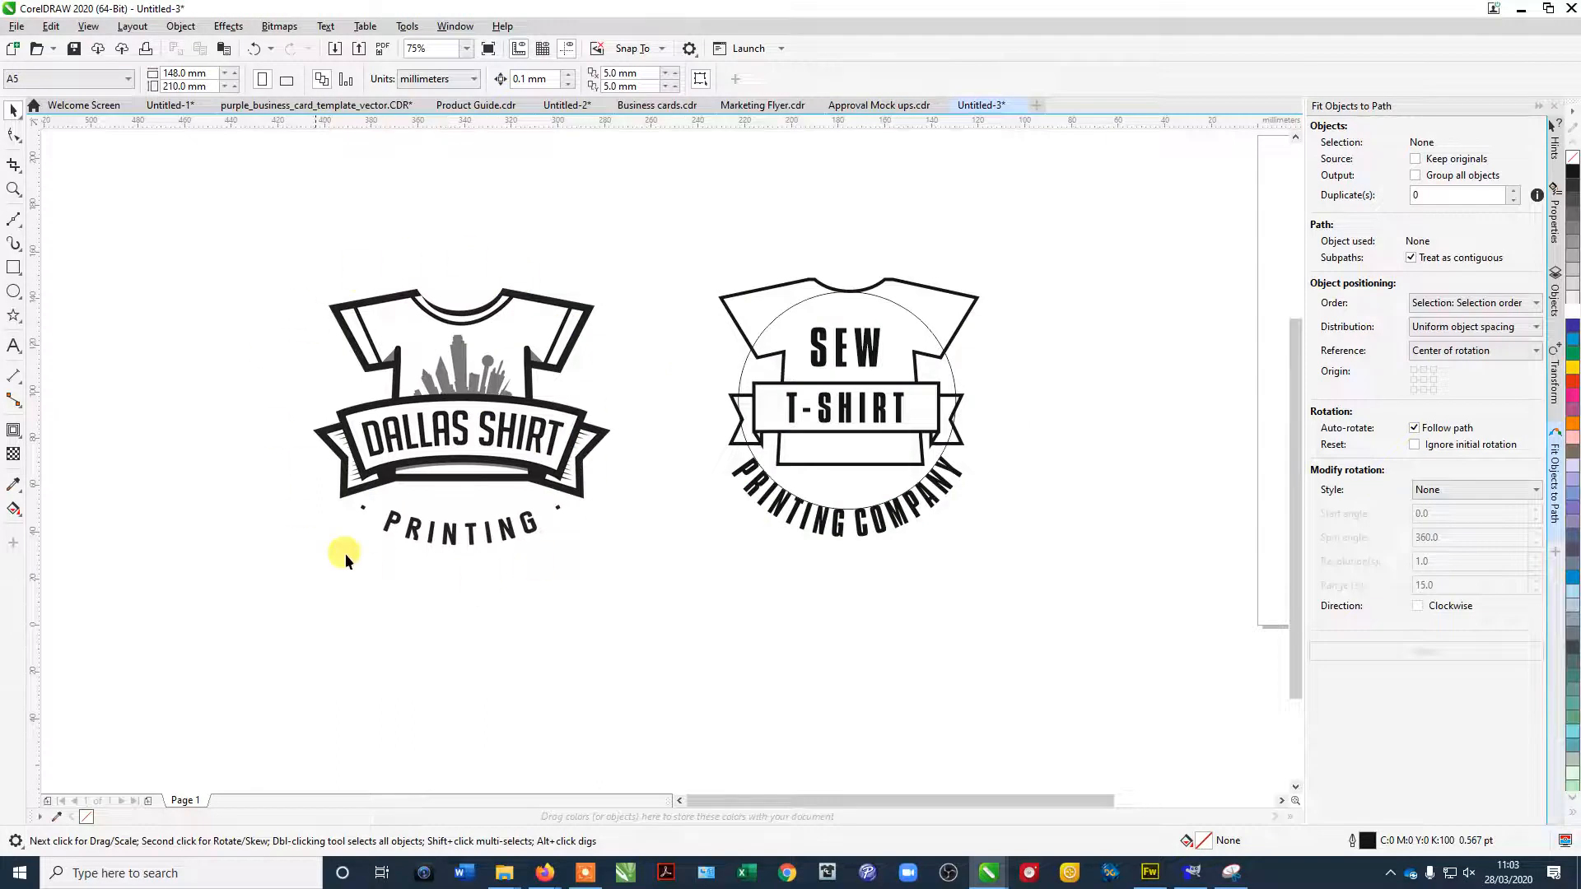
mouse_move(547, 553)
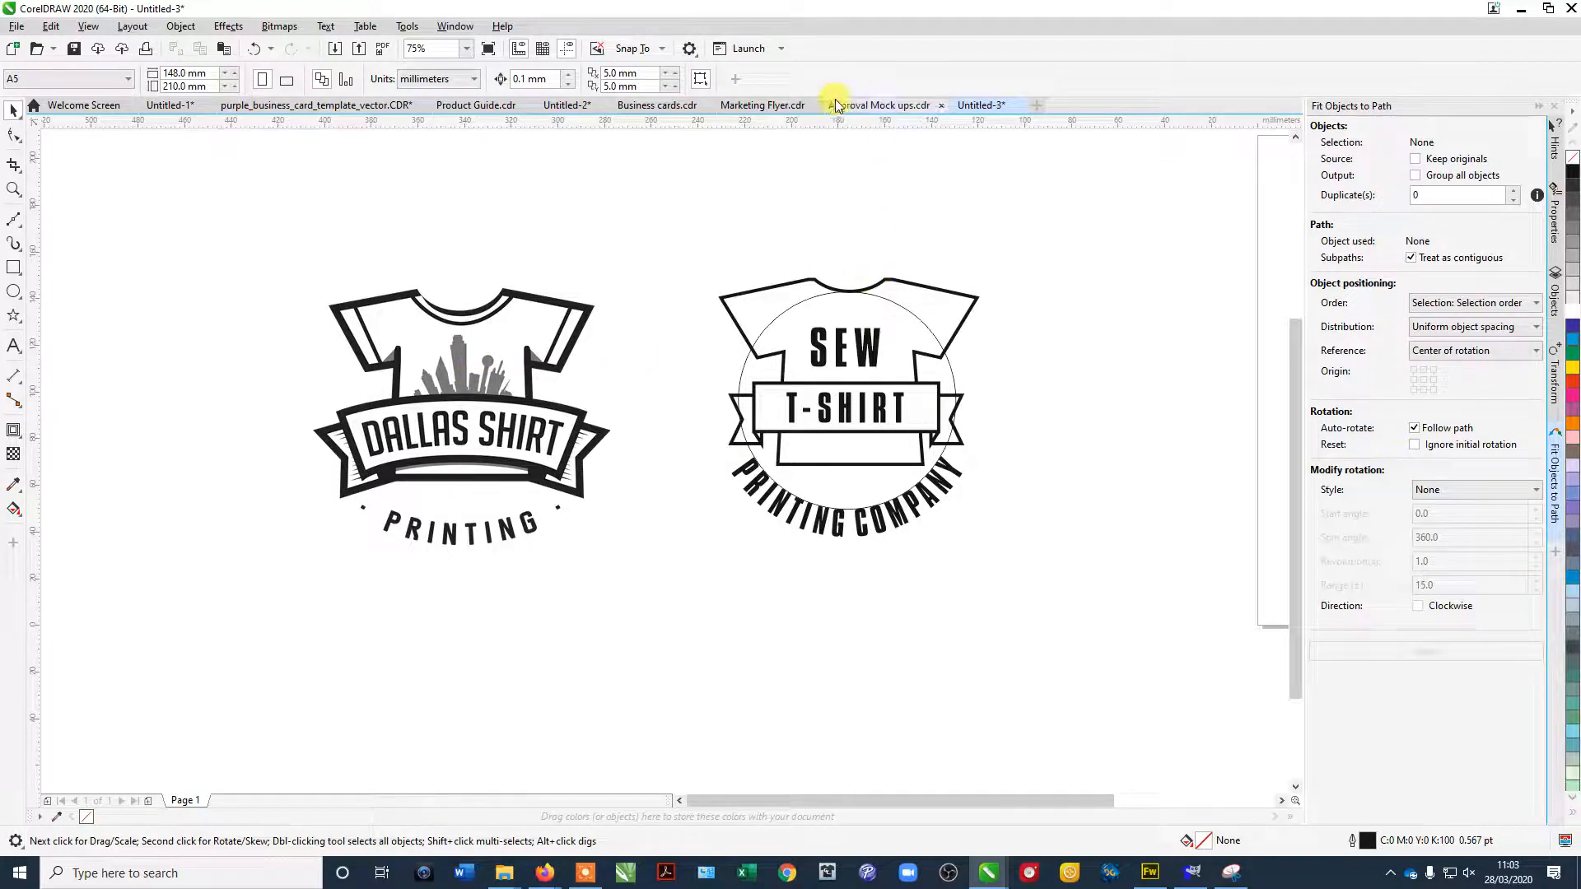
click(657, 105)
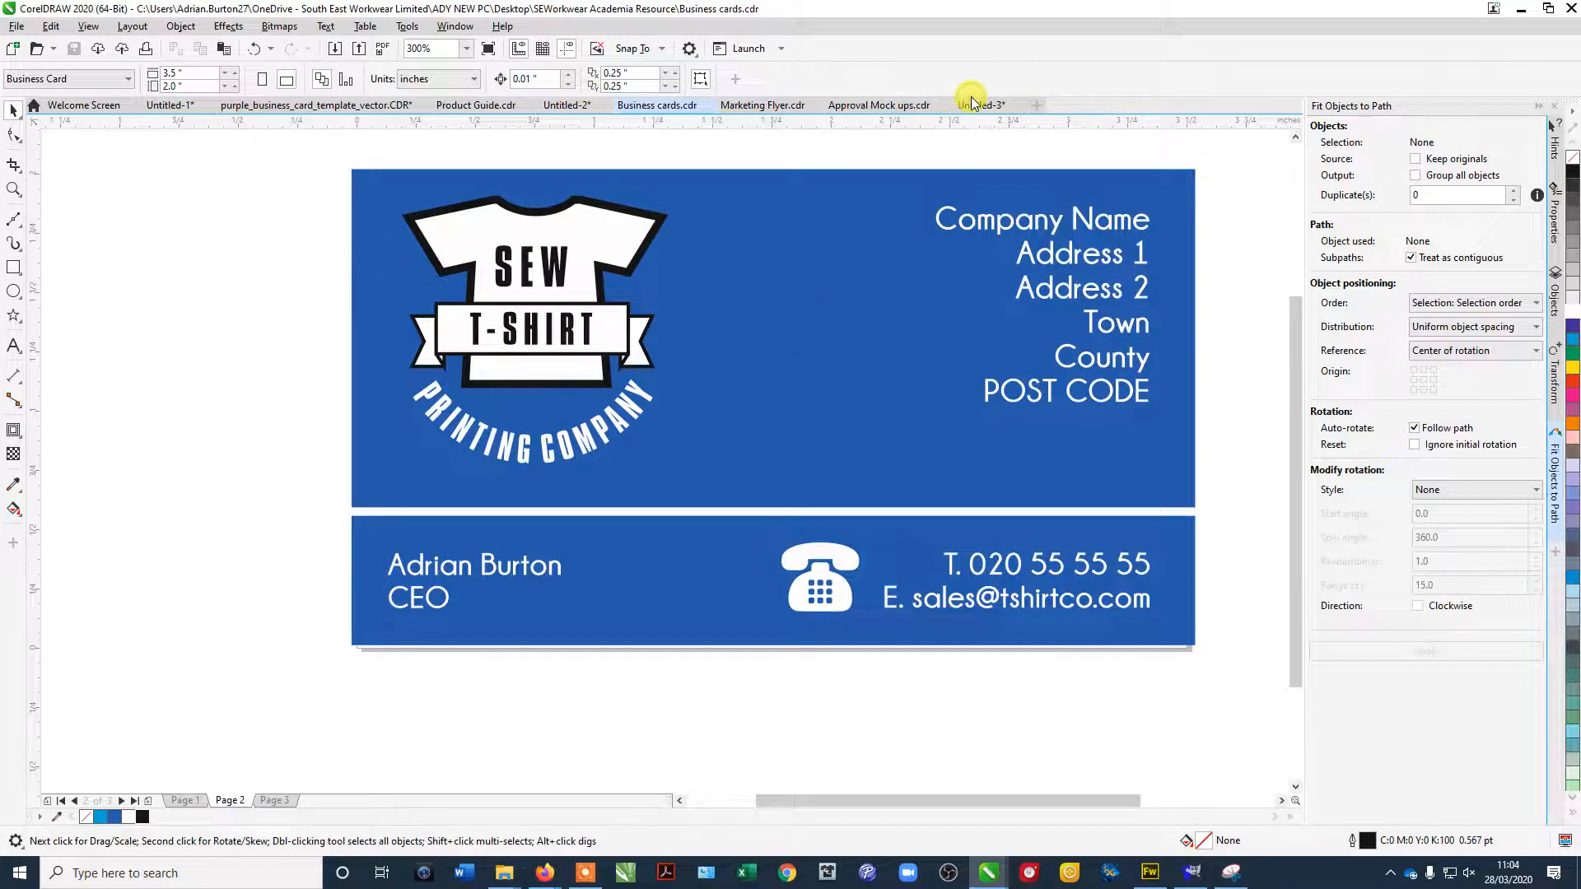
click(980, 105)
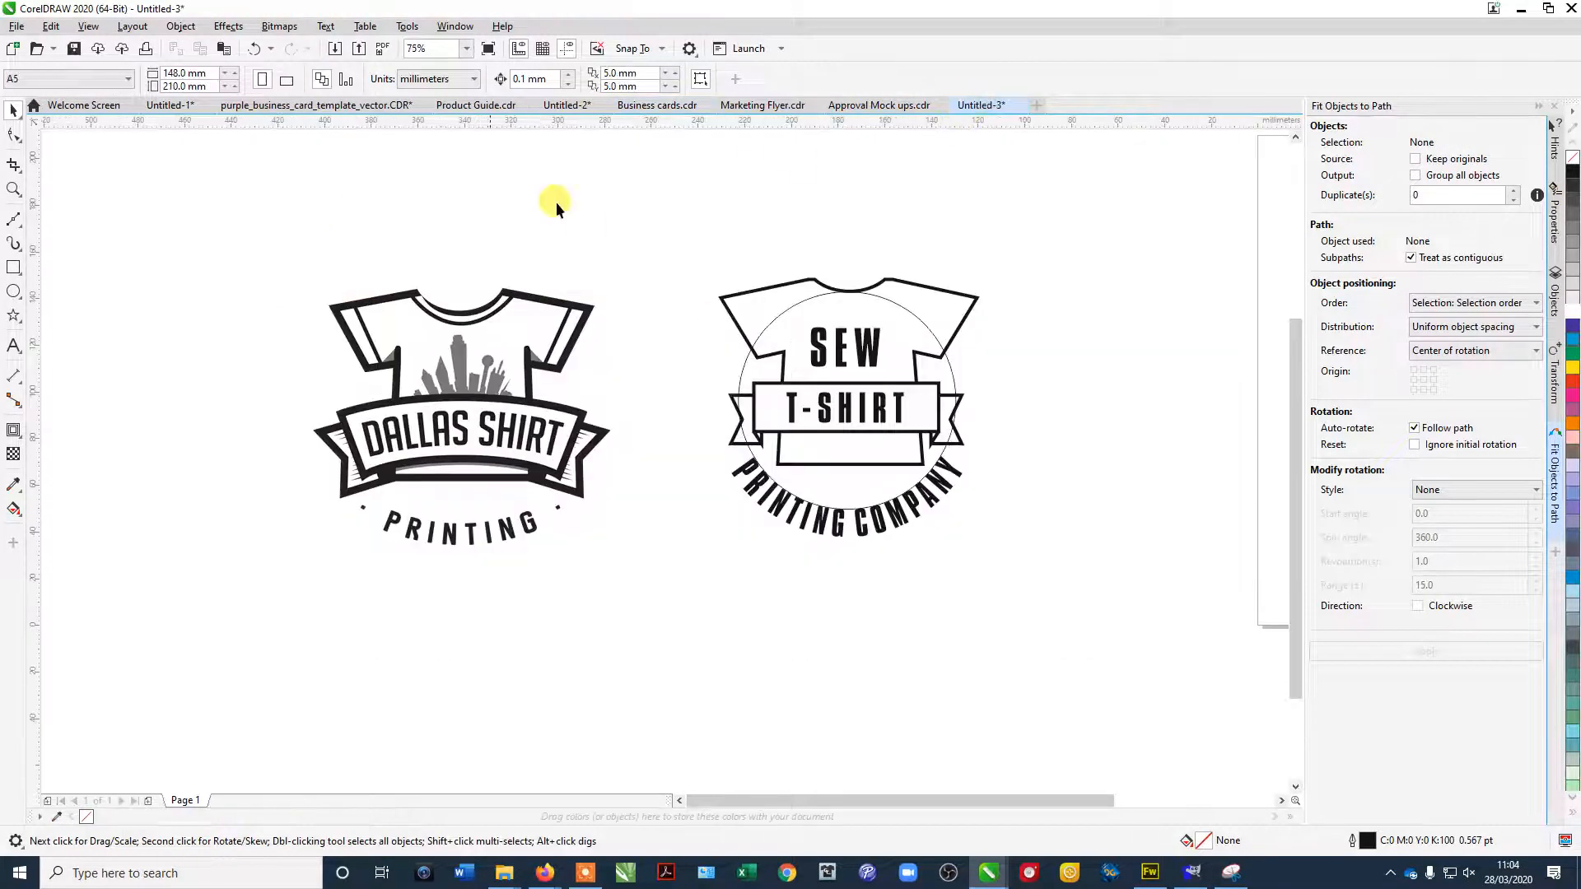
Move the SEW T-SHIRT logo to the right edge and the Dallas Shirt reference toward the page middle.
click(847, 408)
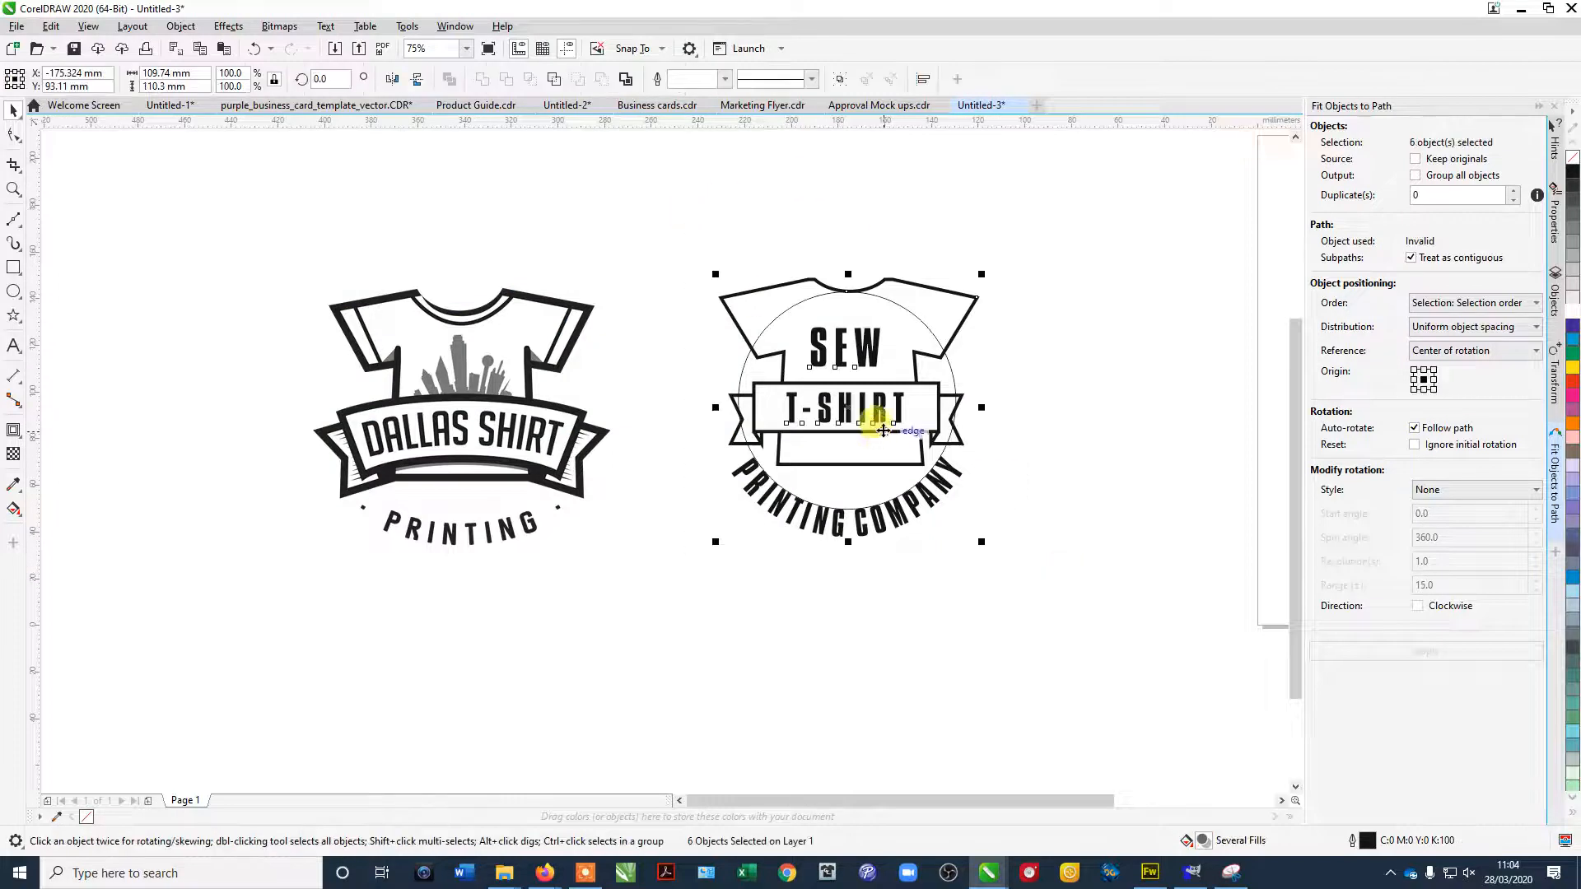
drag(847, 409, 1104, 333)
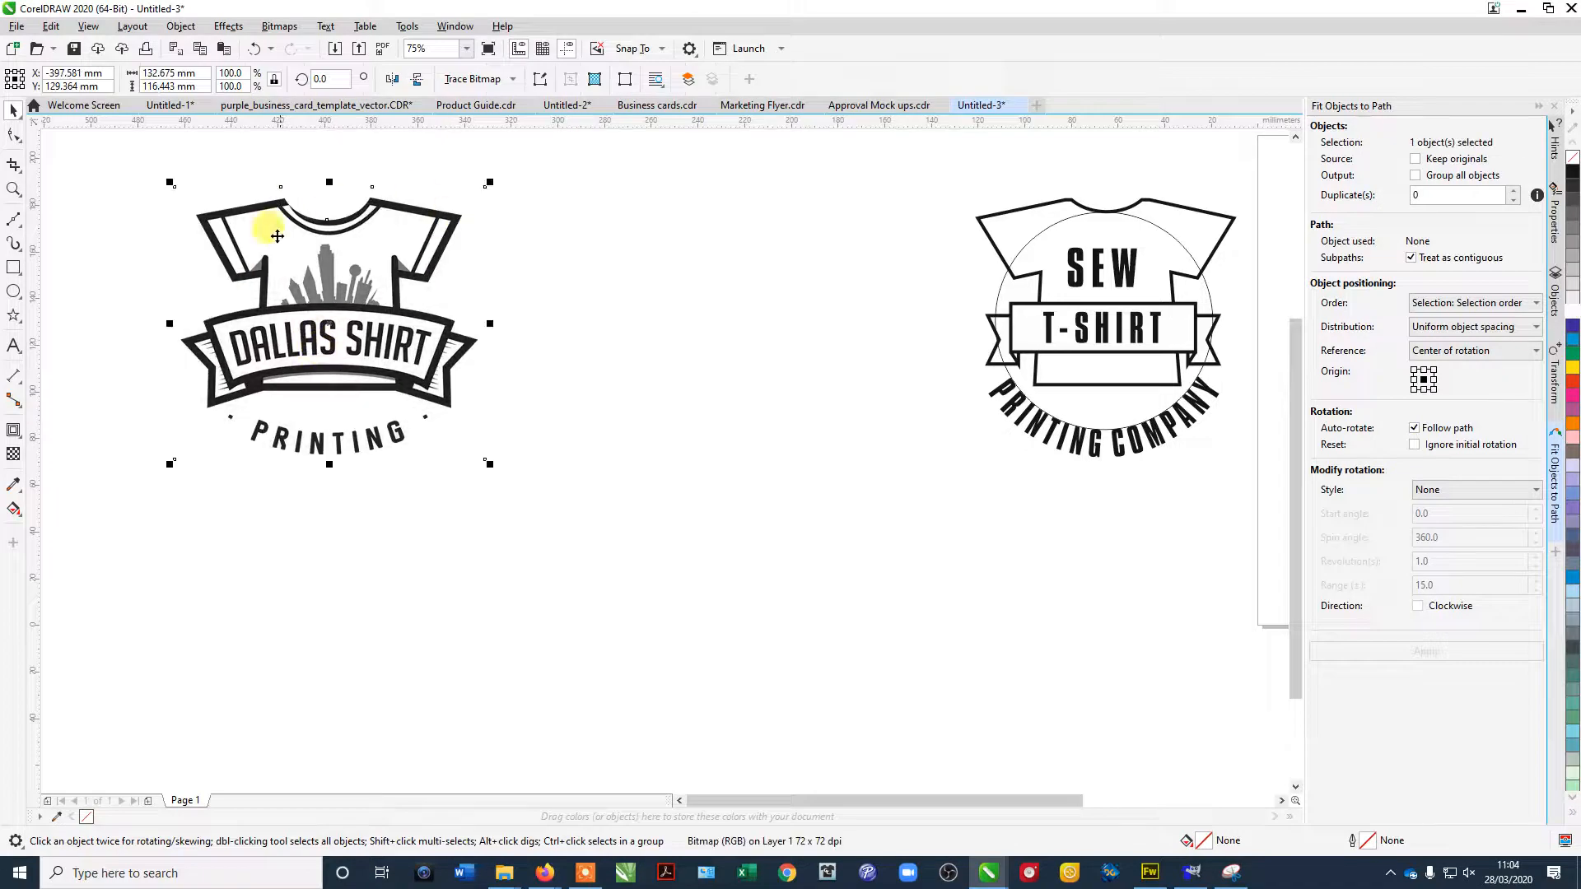
drag(277, 238, 552, 230)
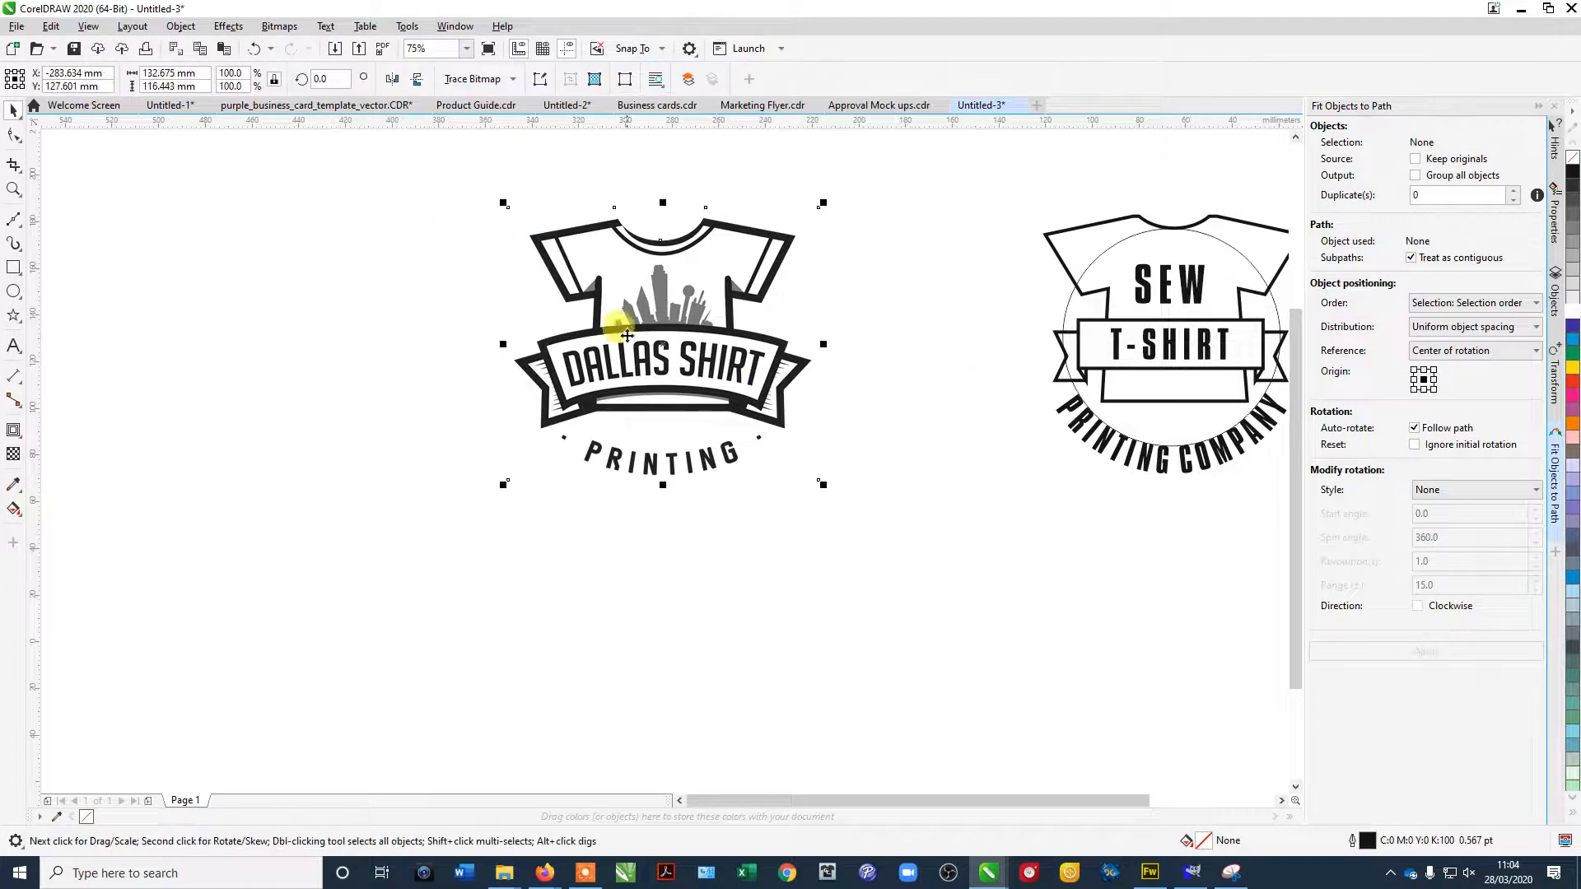
click(642, 326)
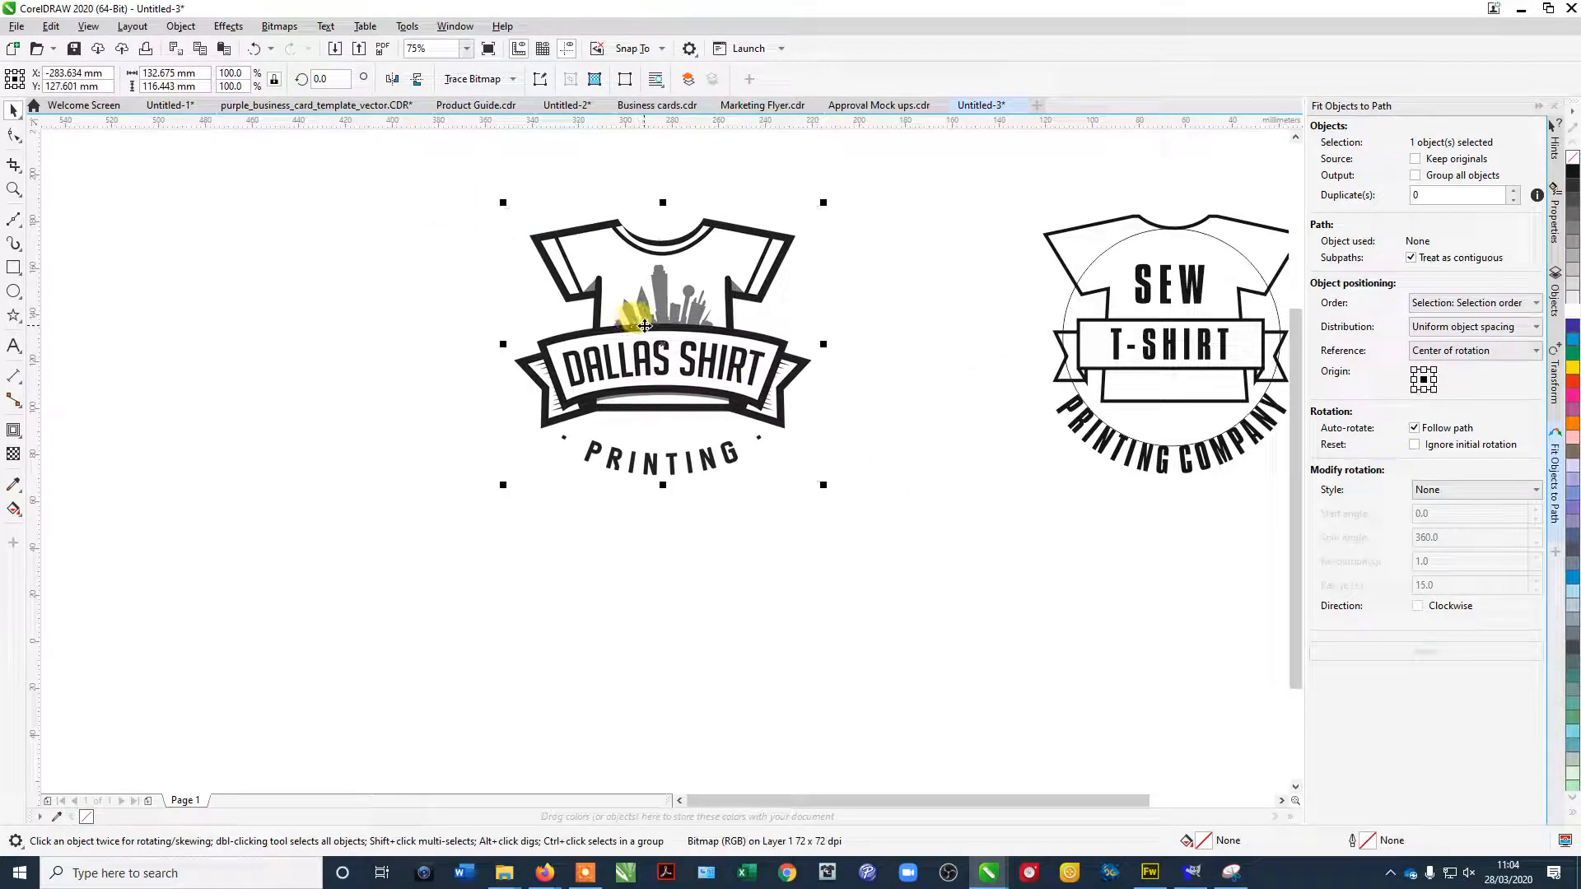
right_click(645, 326)
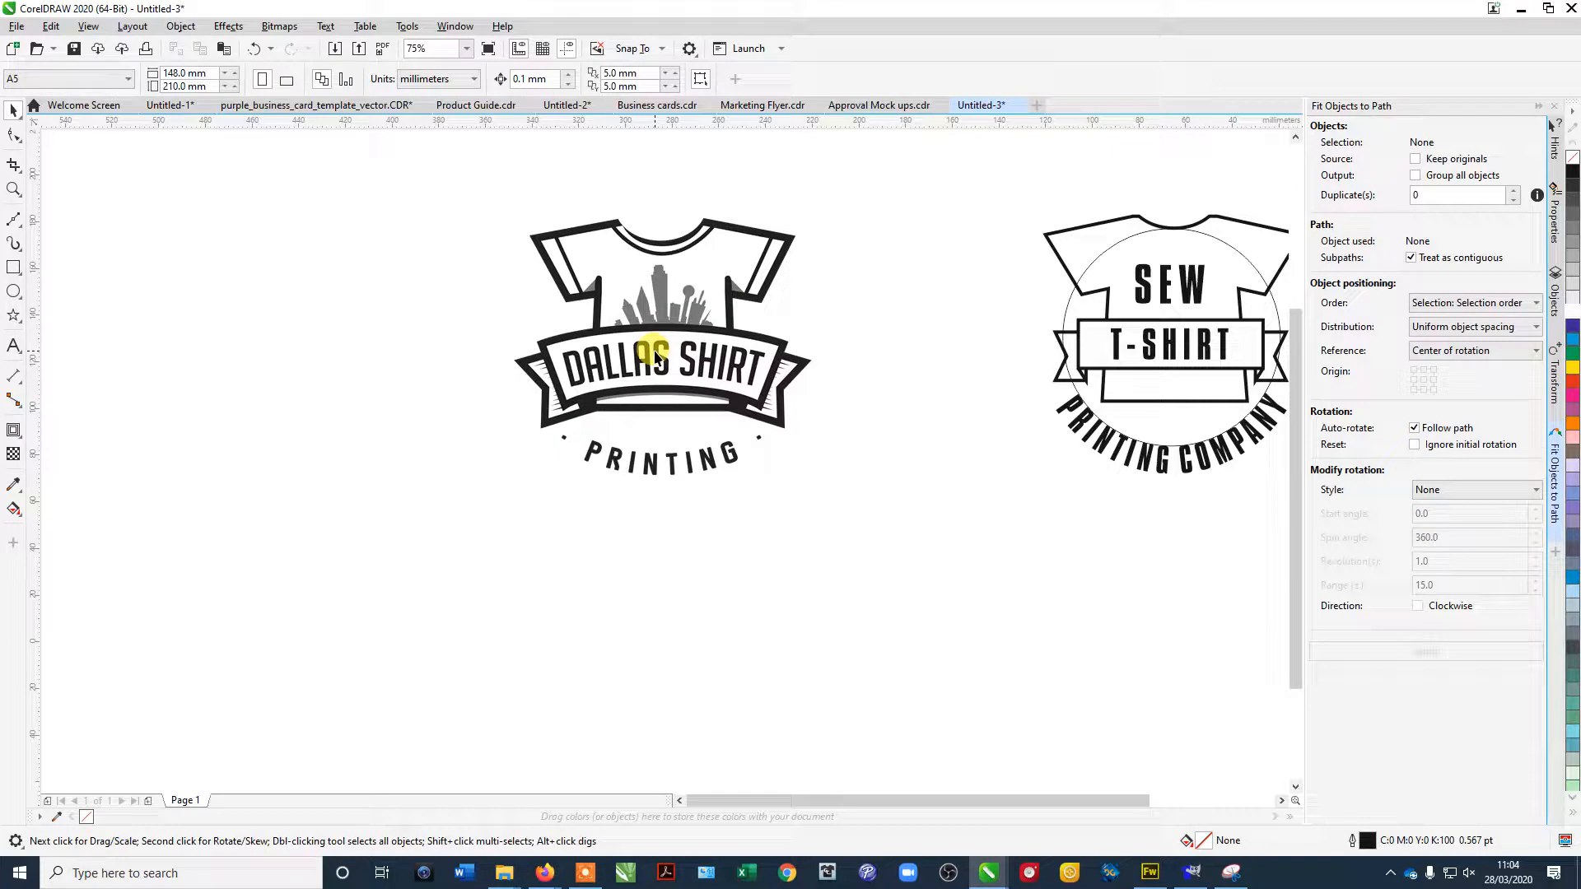
mouse_move(40, 201)
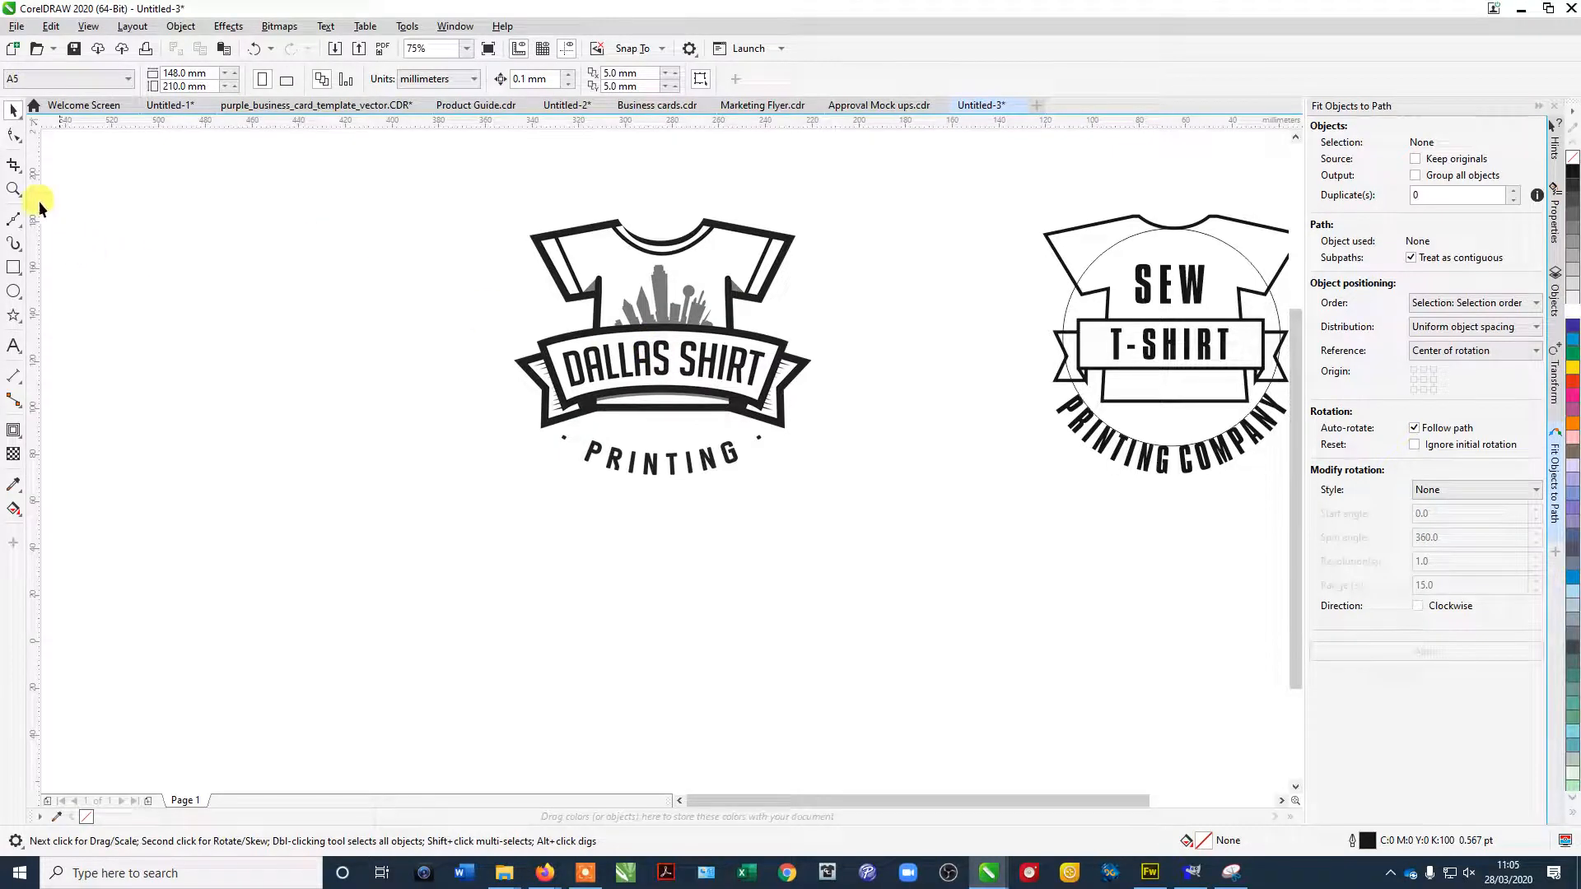
mouse_move(15, 219)
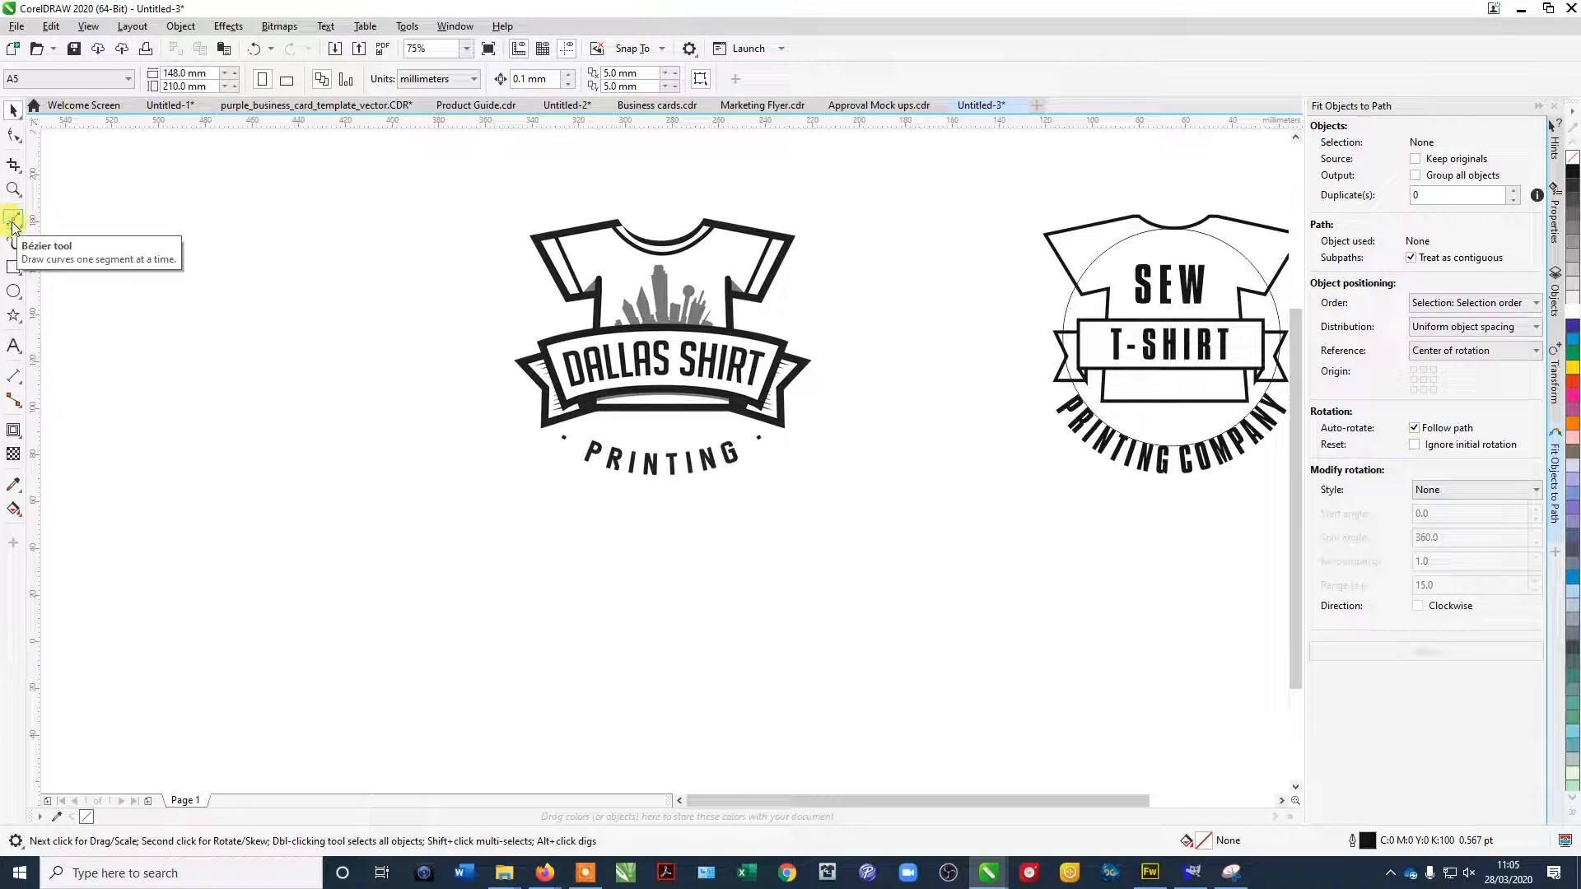
Trace the shirt body and left sleeve as closed Bézier outlines over the Dallas Shirt reference.
click(14, 219)
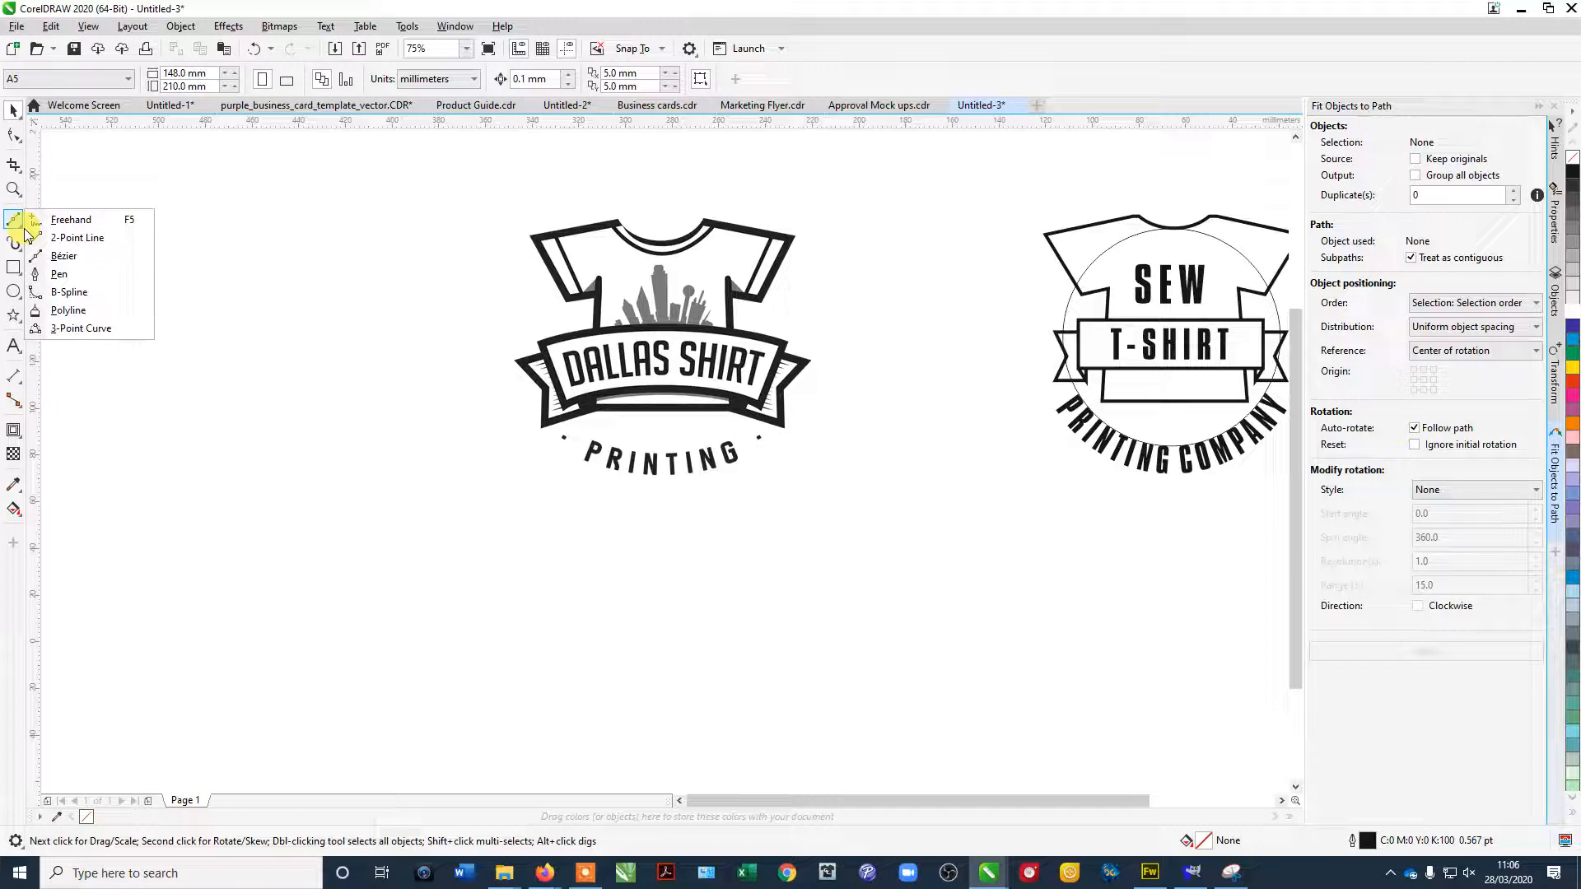
mouse_move(64, 255)
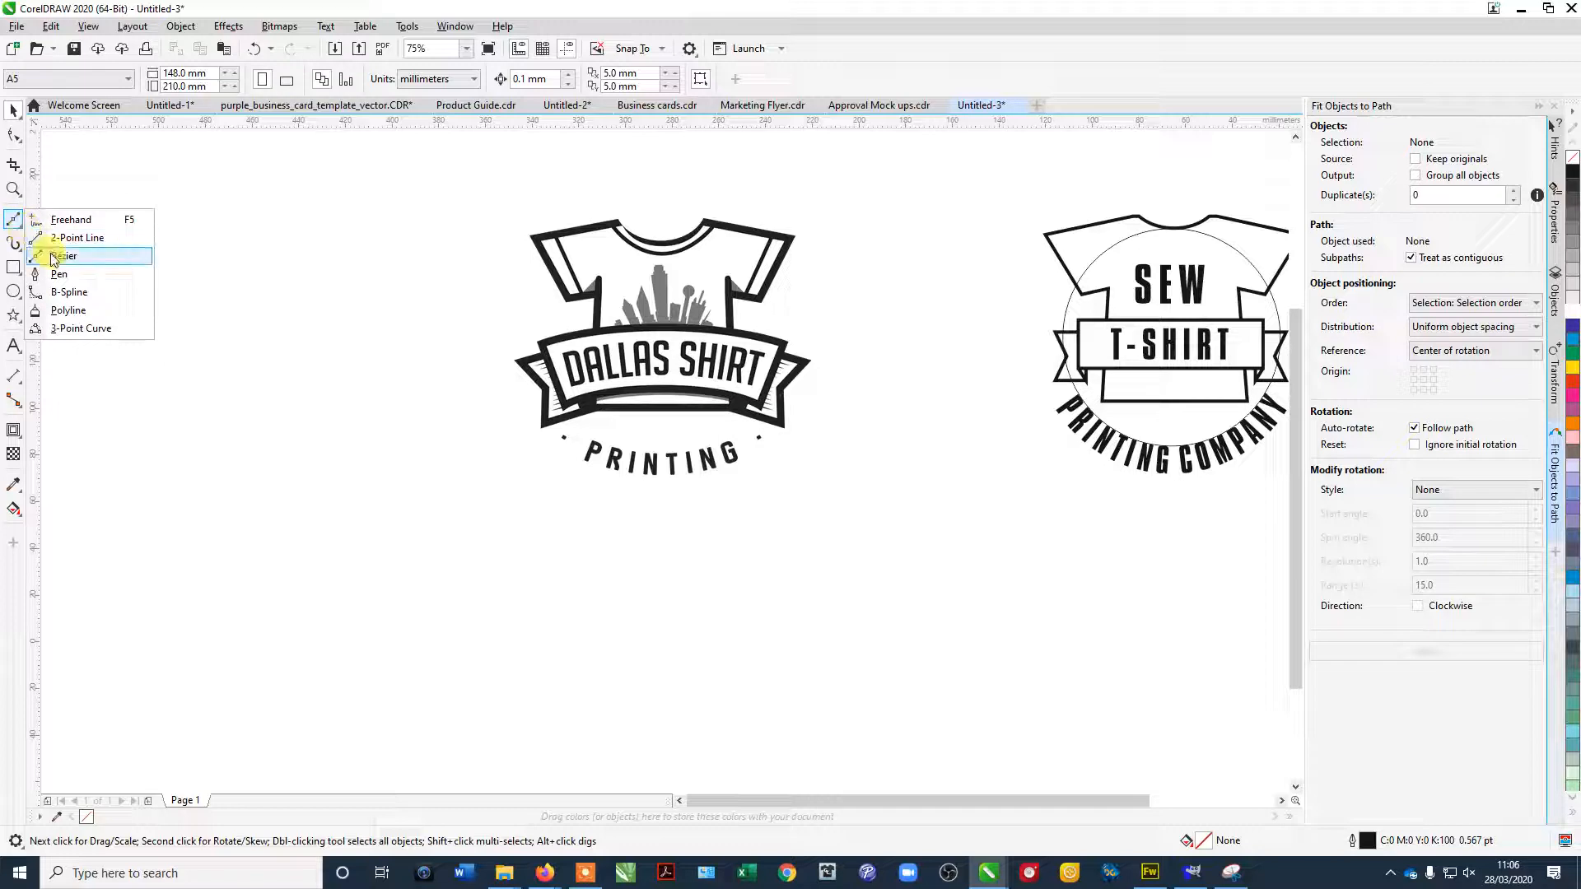
click(63, 255)
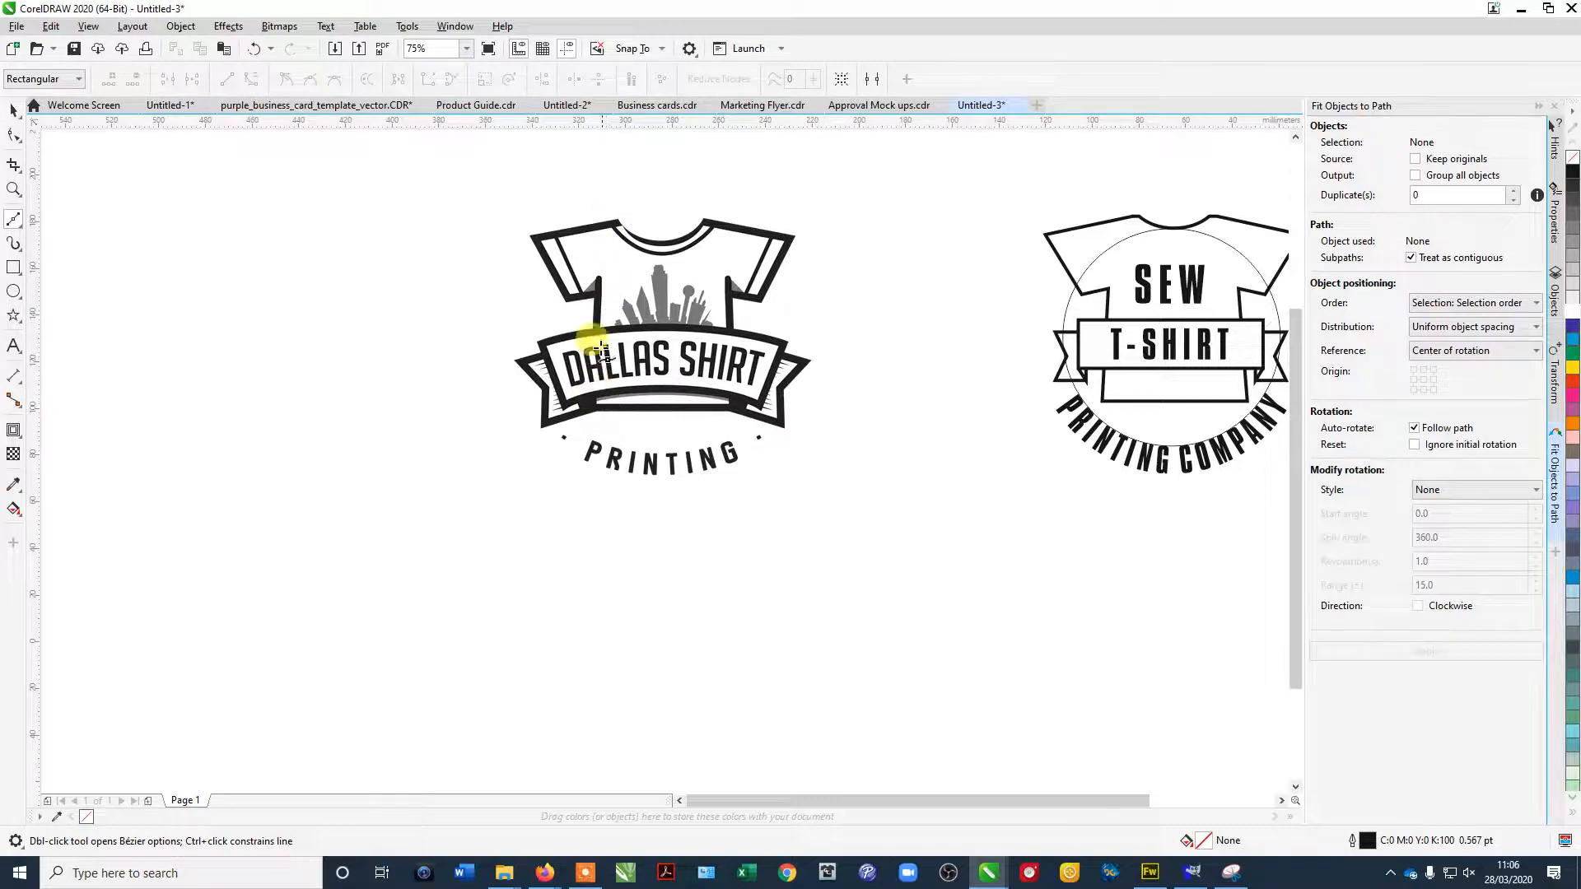
mouse_move(731, 327)
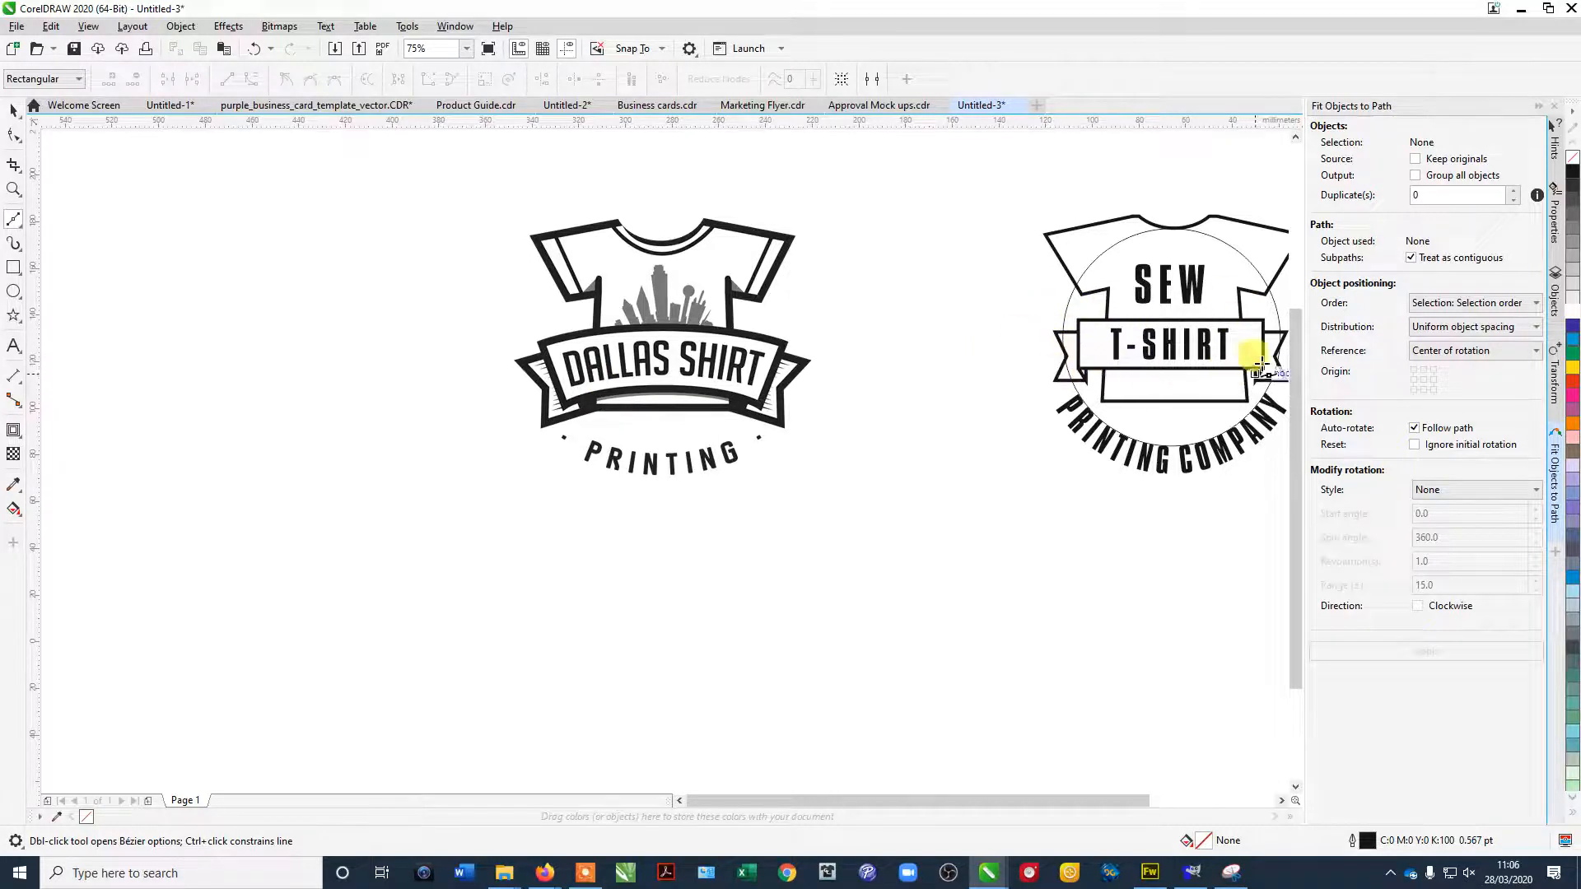
mouse_move(524, 393)
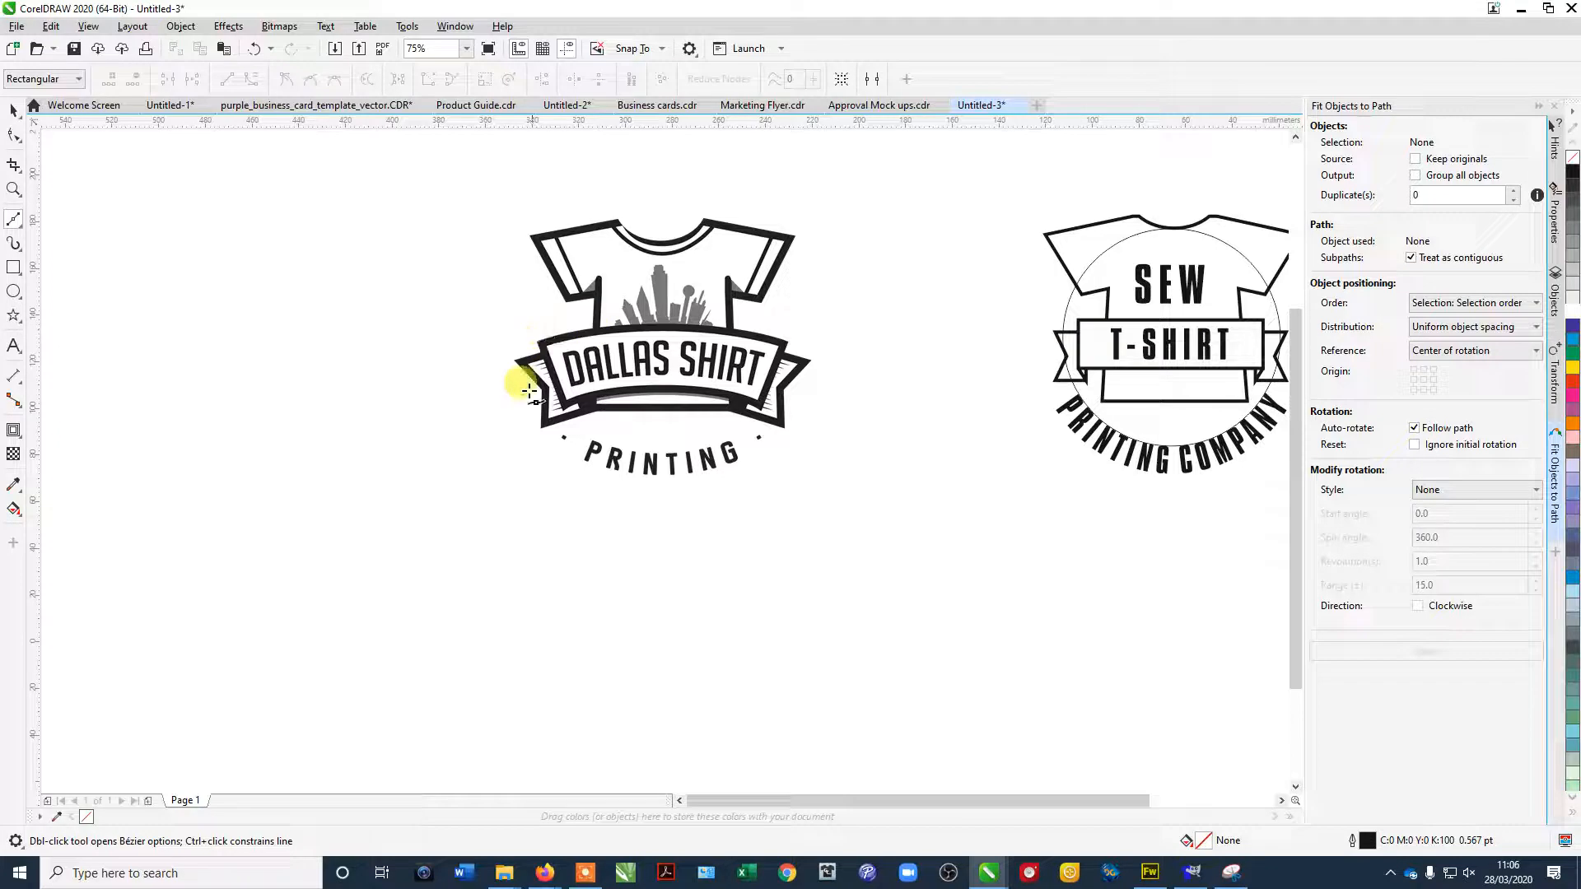
mouse_move(642, 304)
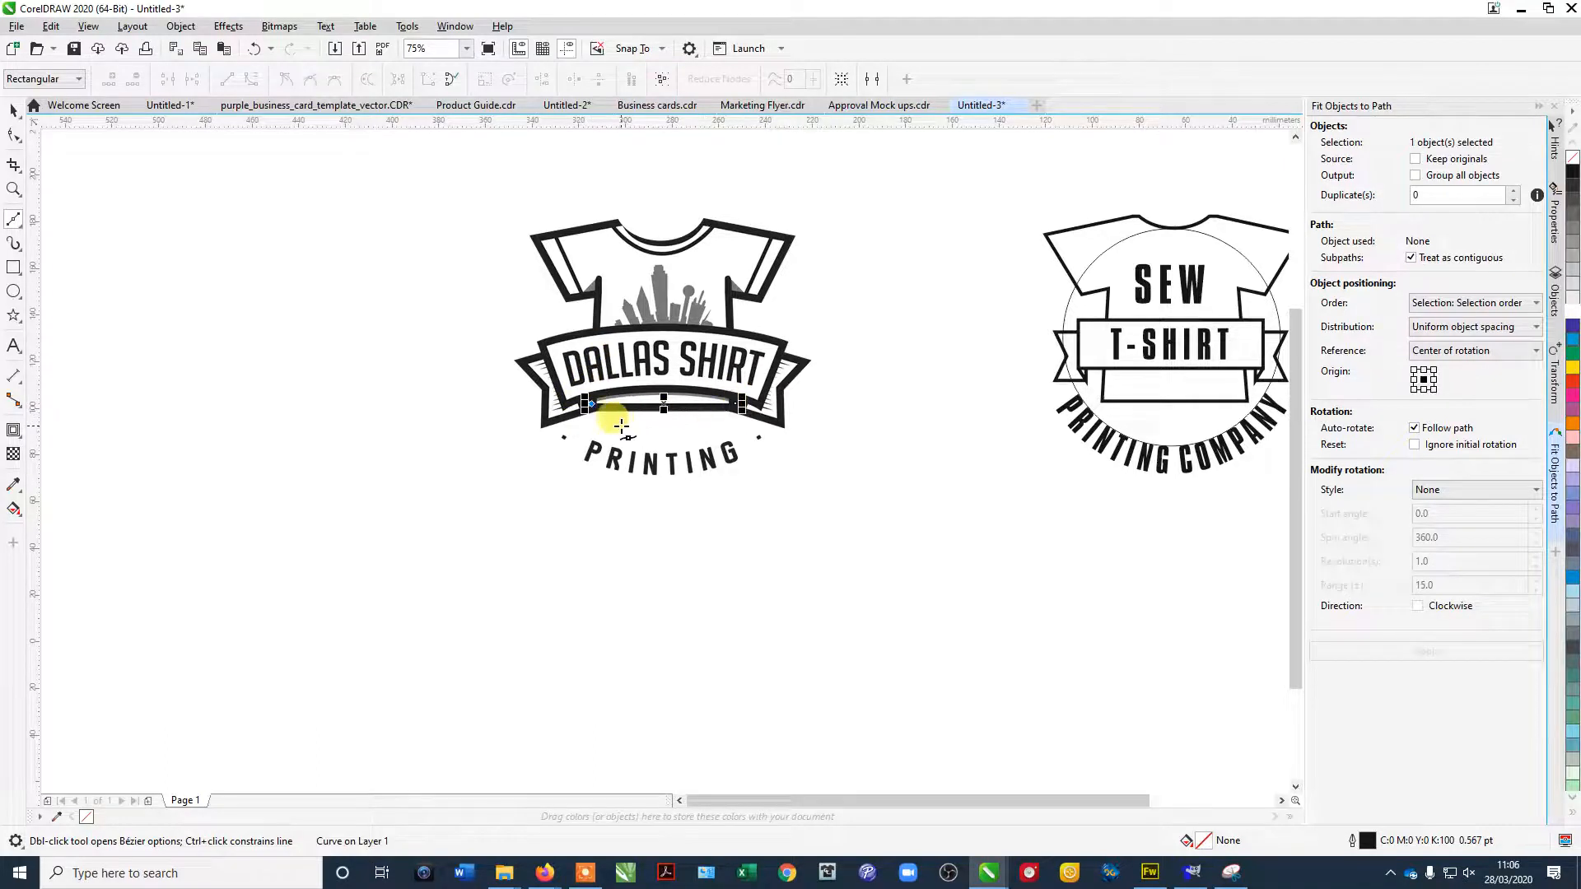
mouse_move(578, 194)
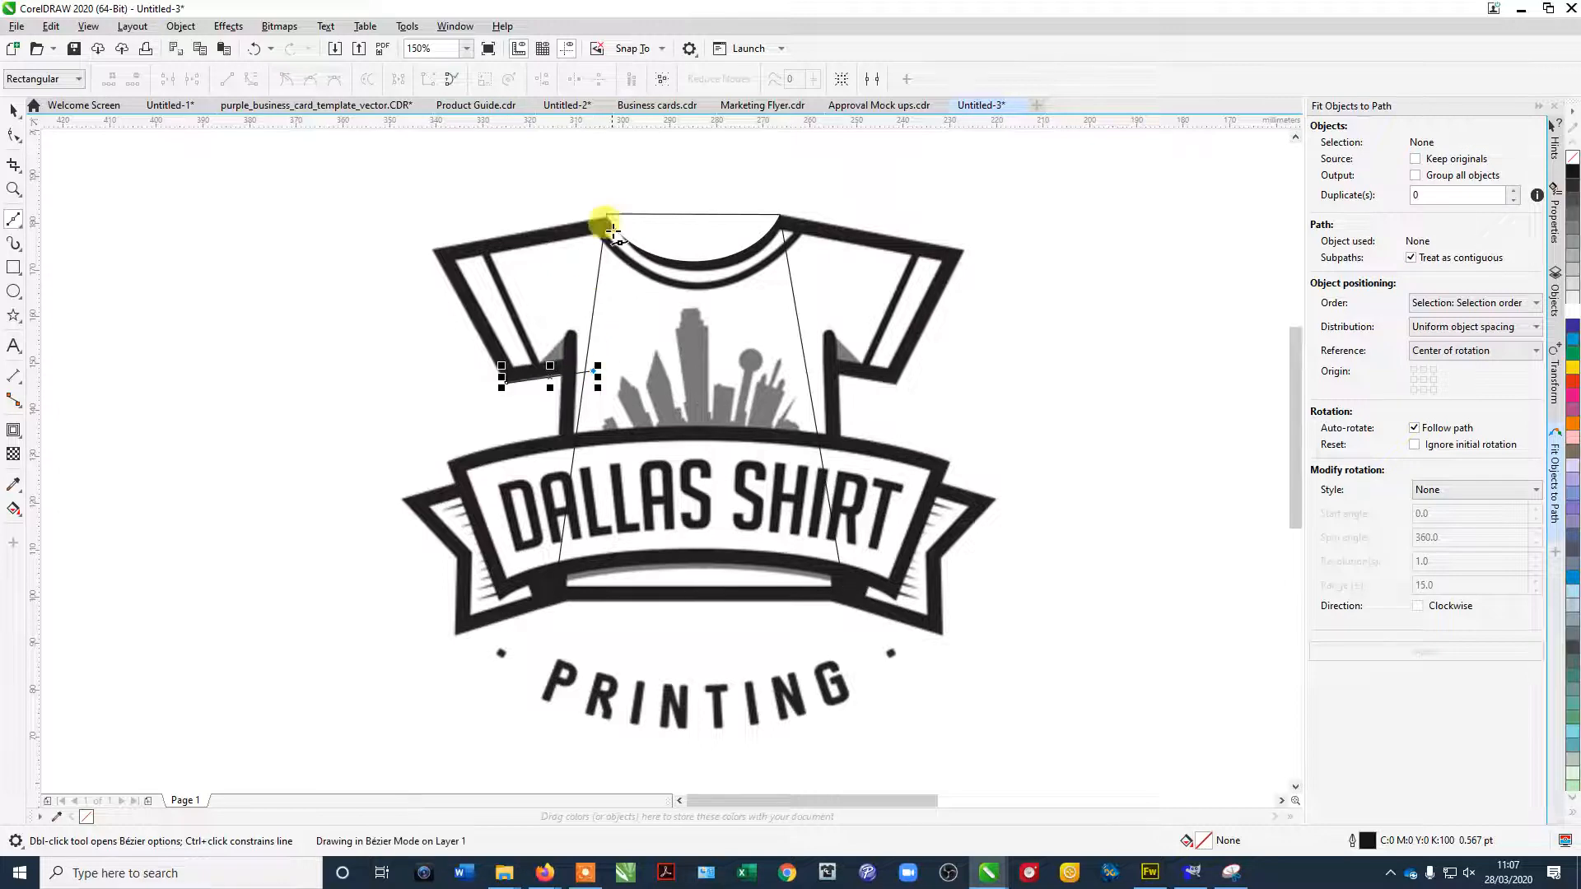
drag(604, 228, 455, 257)
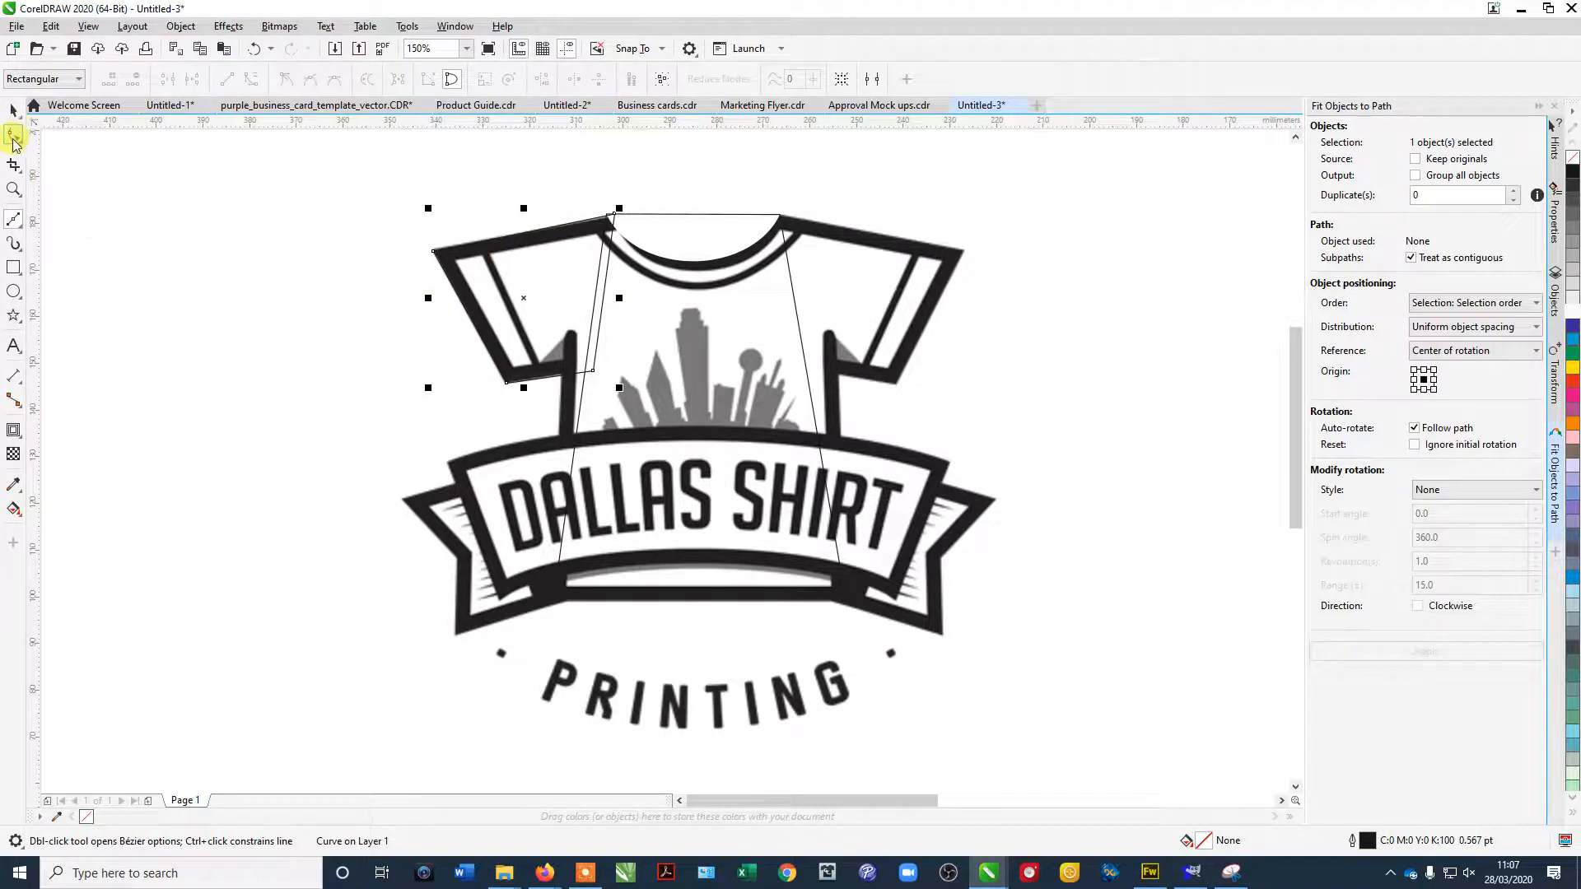
With Snap To Objects on, drag the sleeve's corner nodes onto the reference shoulder and sleeve edges.
click(15, 148)
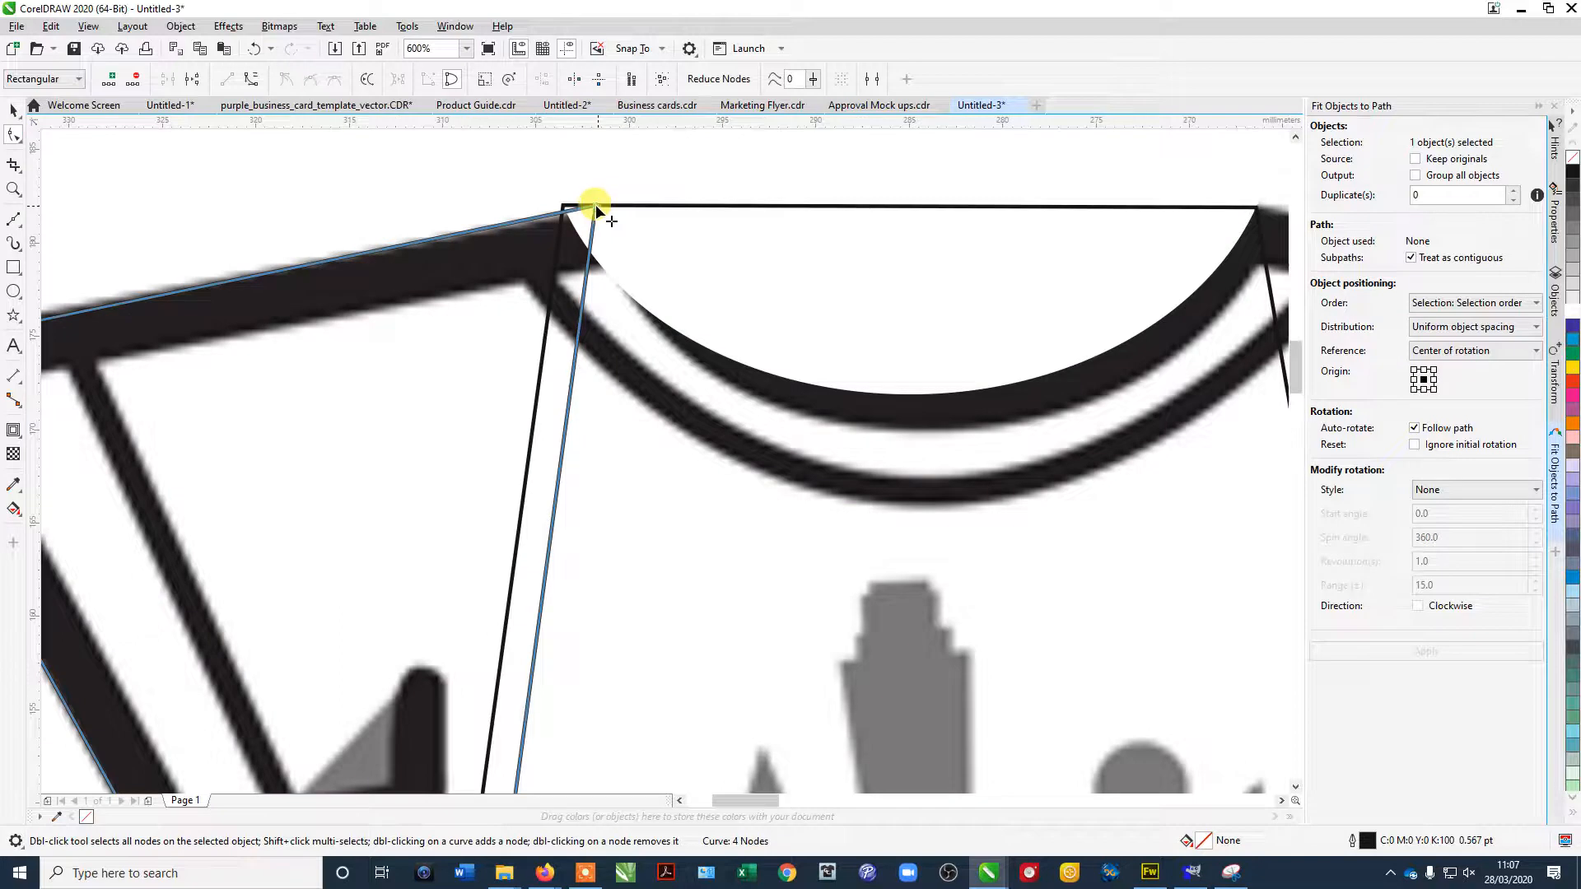
drag(595, 207, 569, 207)
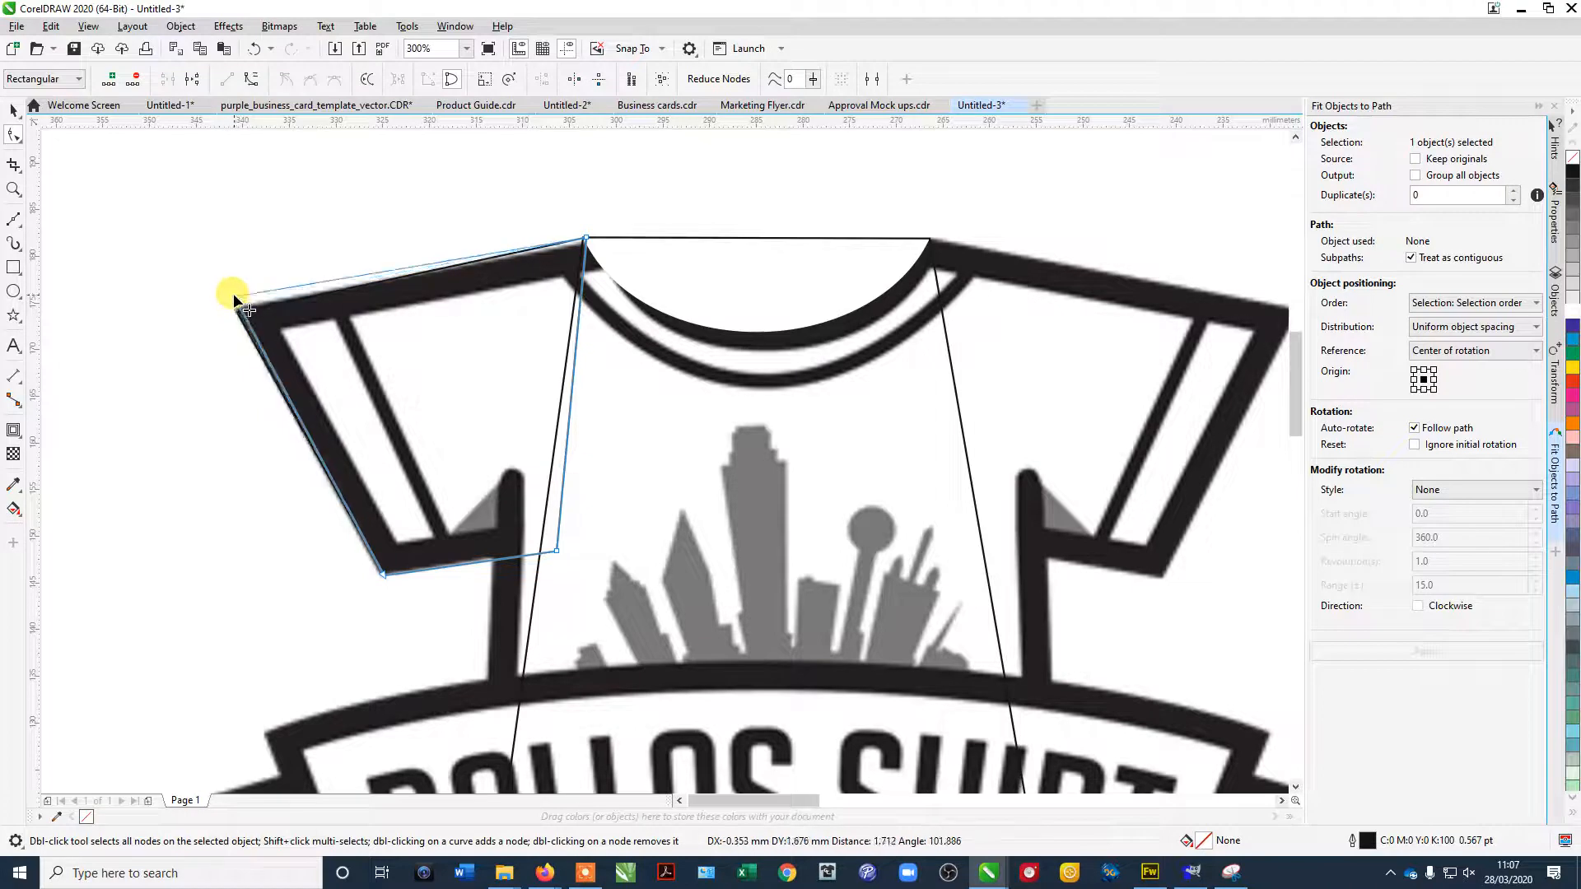
click(633, 48)
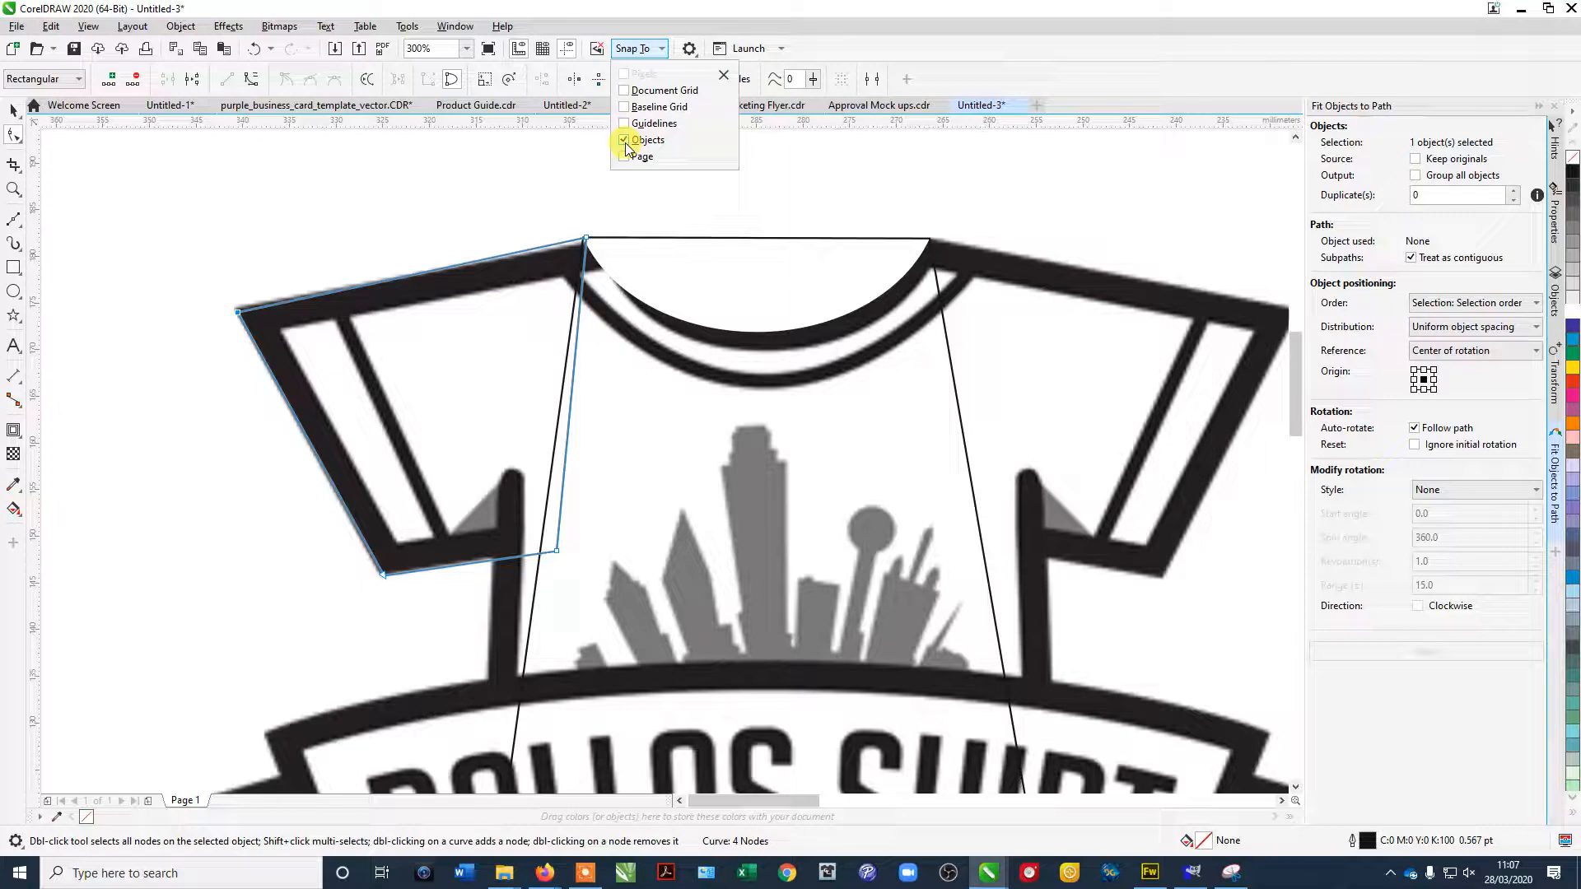
click(624, 140)
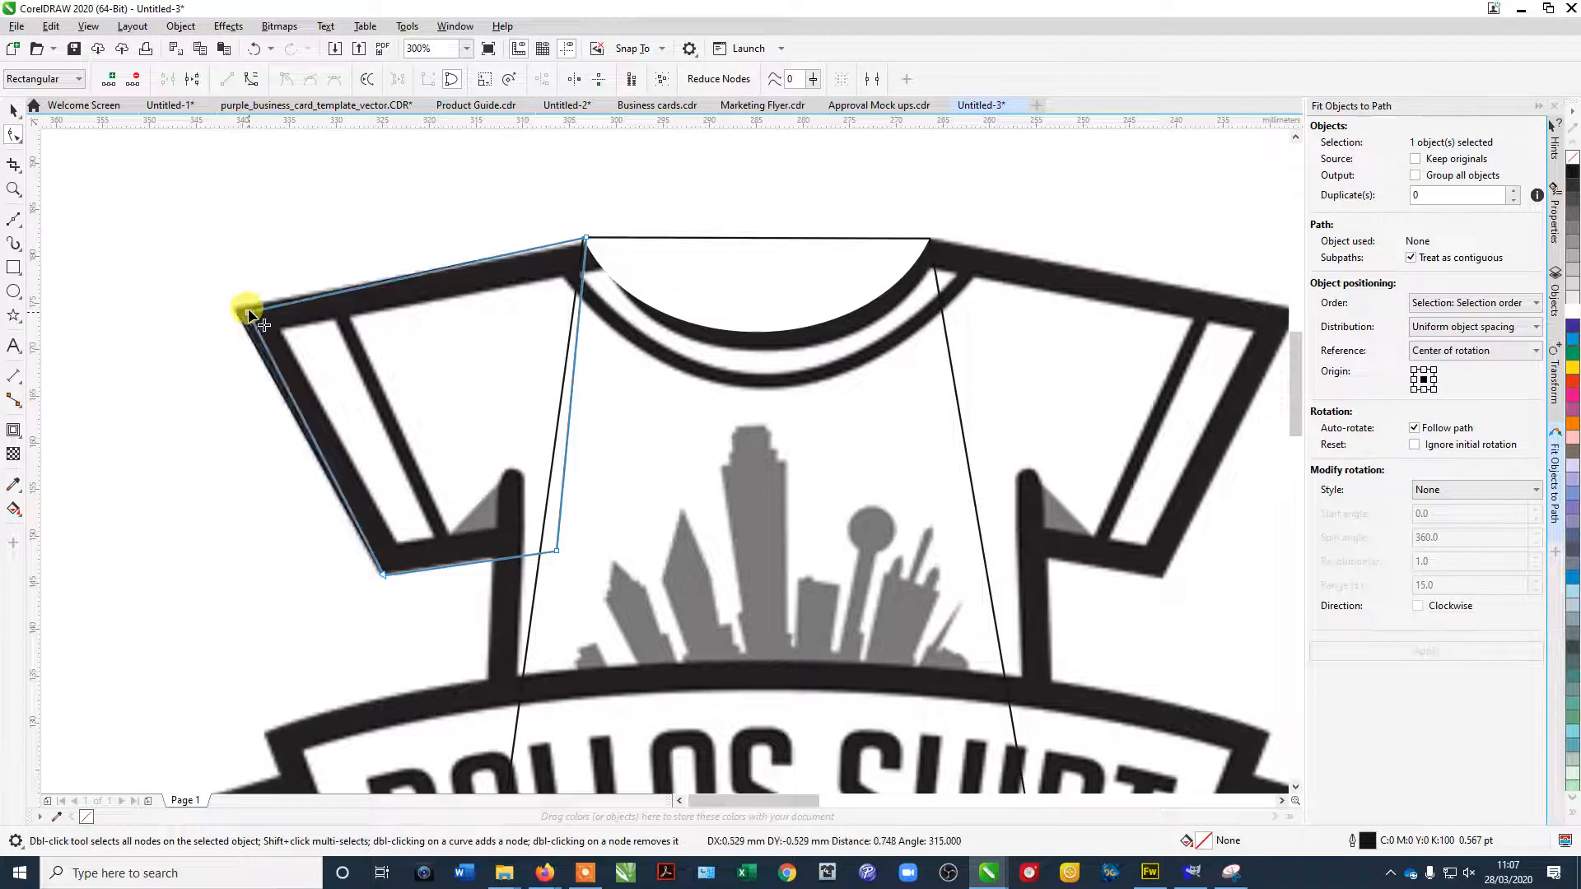
drag(250, 308, 237, 308)
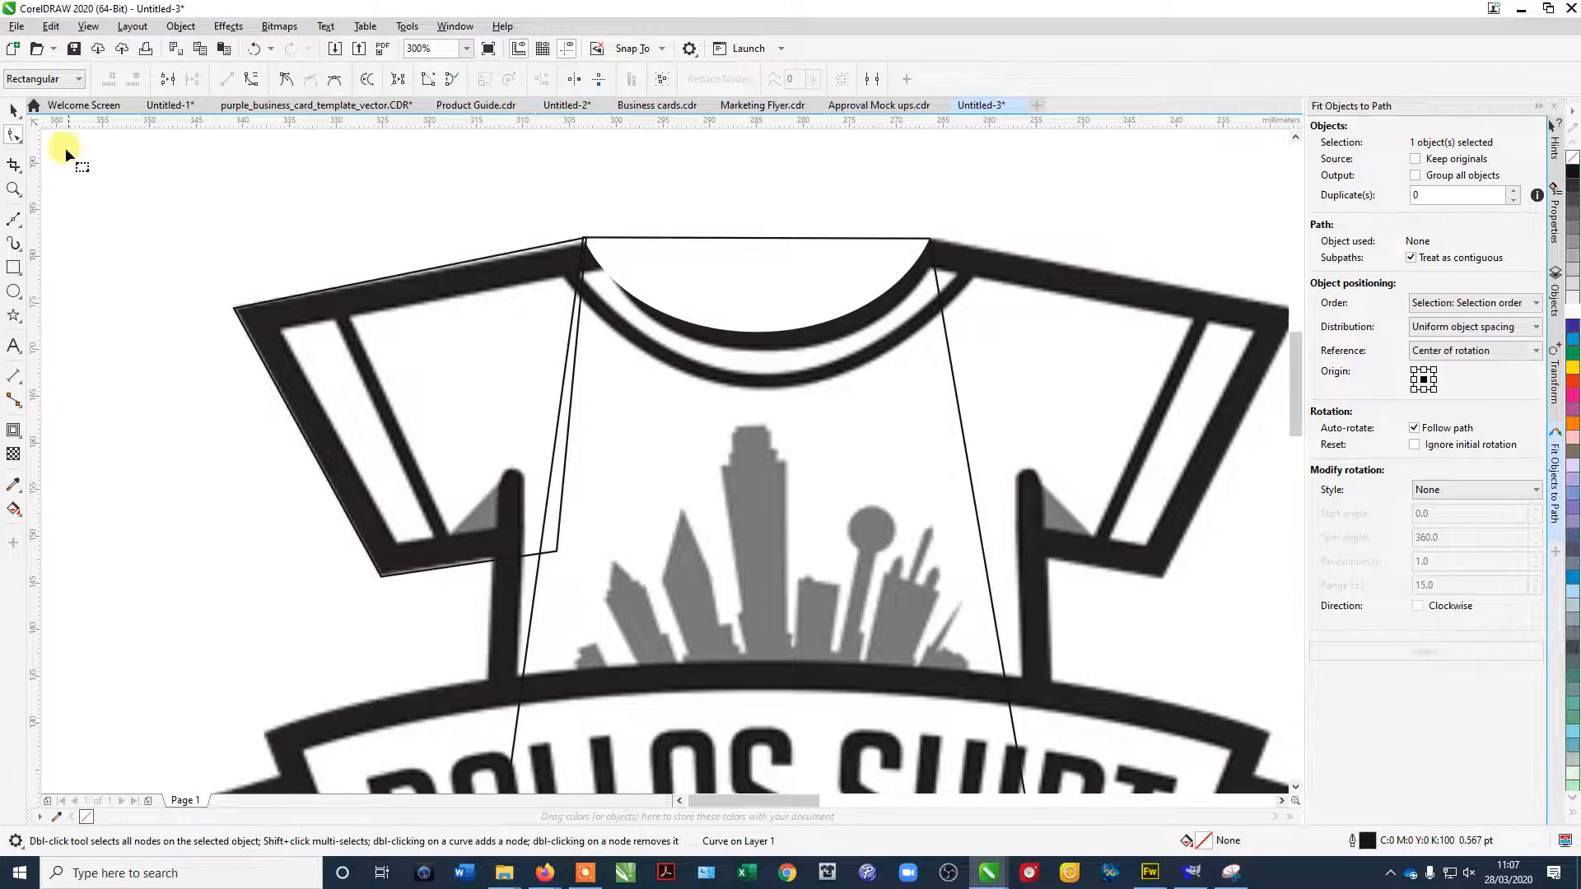
Duplicate the left sleeve and mirror it horizontally to form the right sleeve.
click(455, 293)
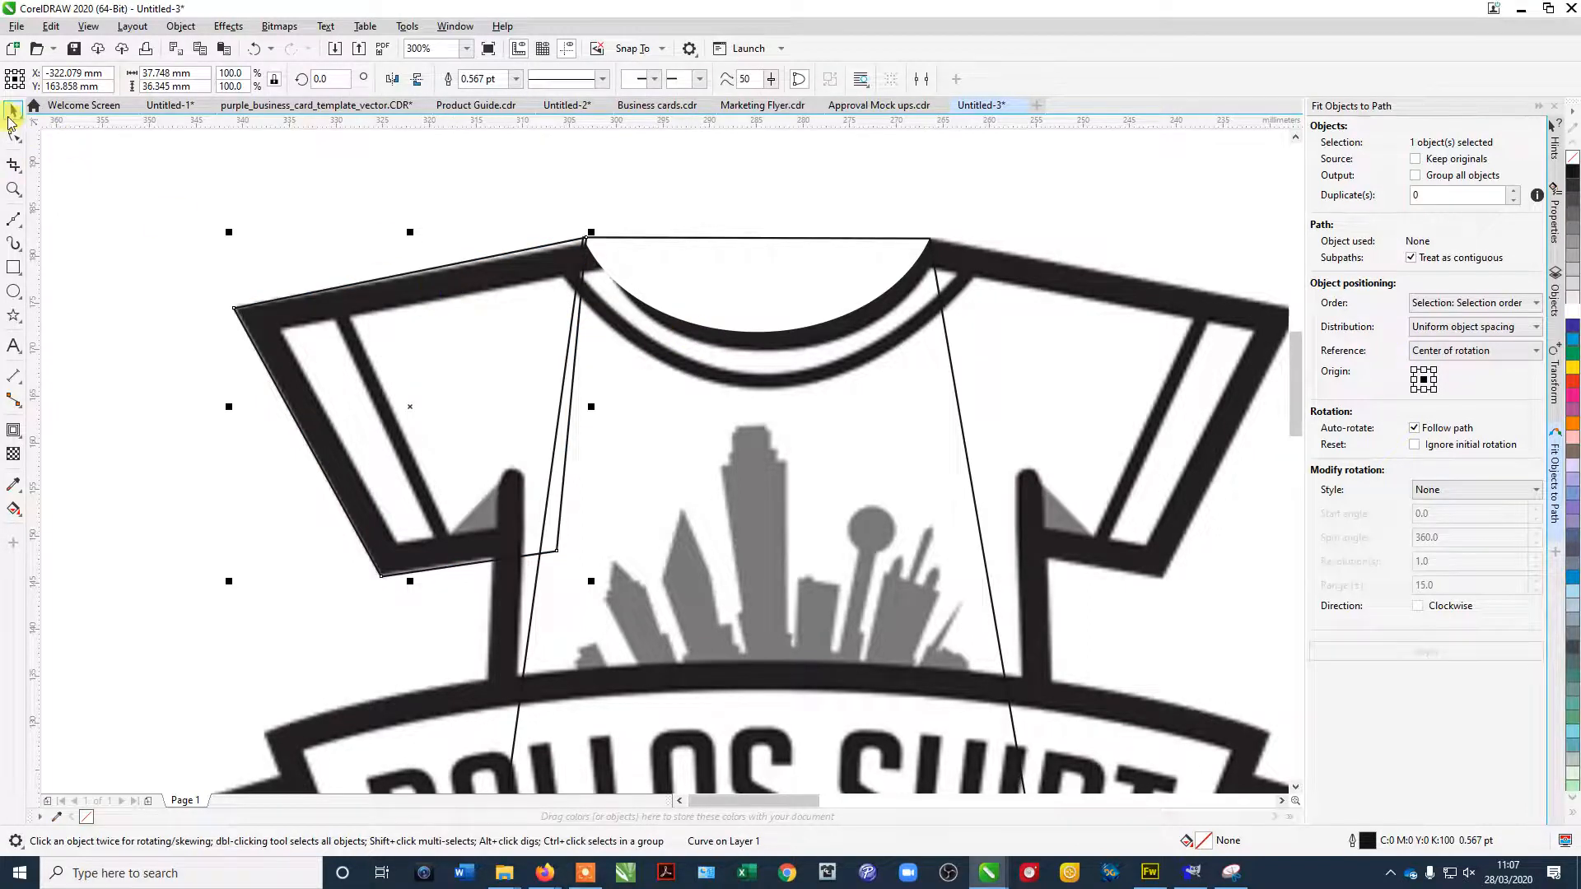
drag(410, 407, 410, 308)
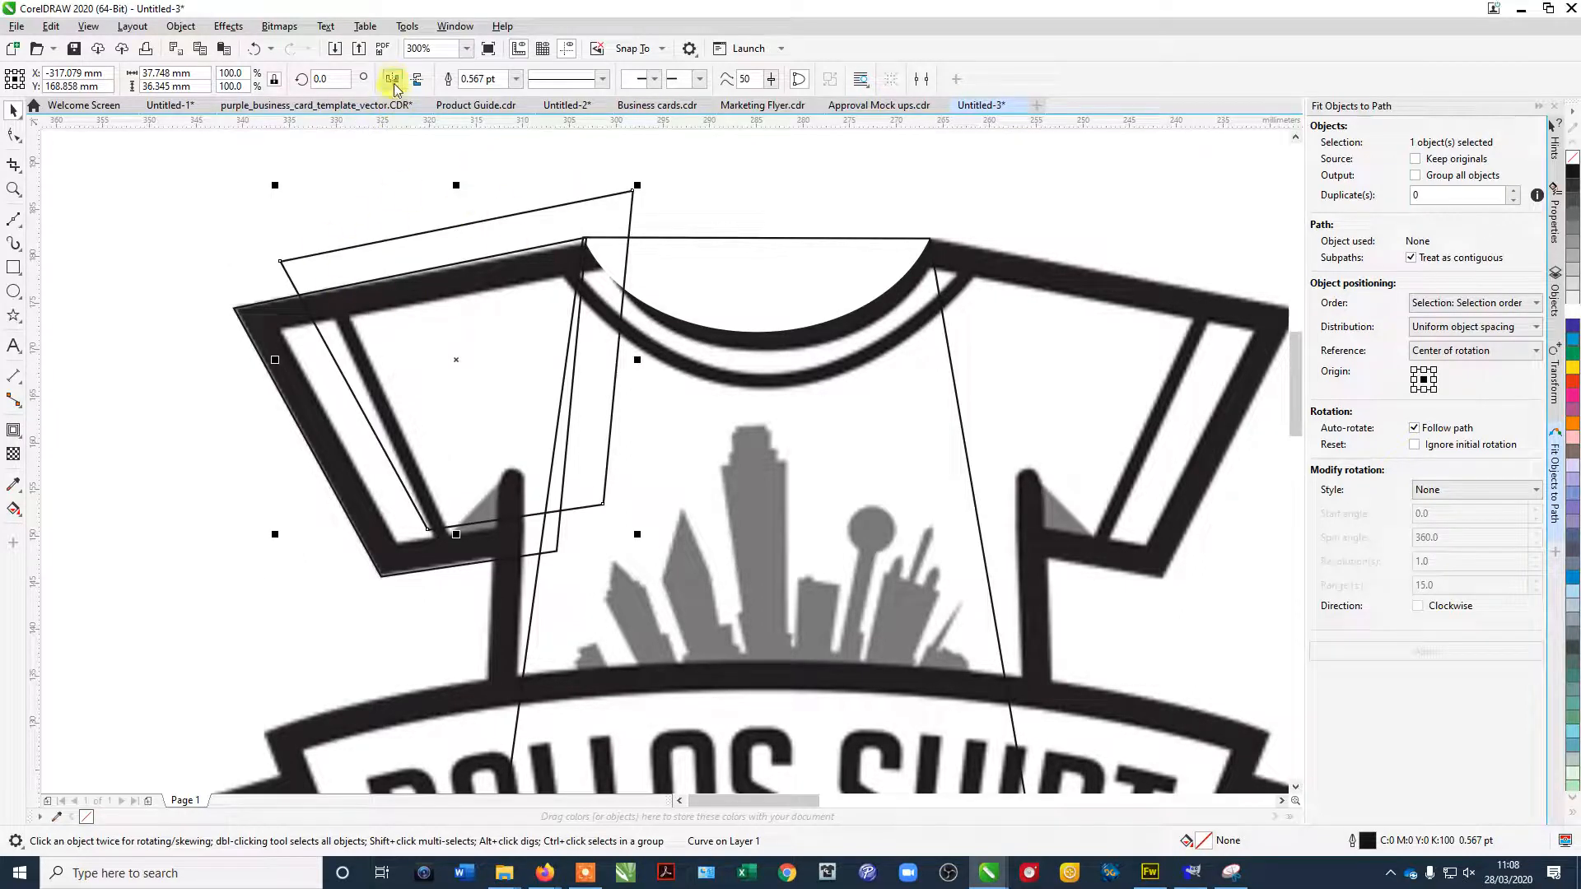
mouse_move(392, 80)
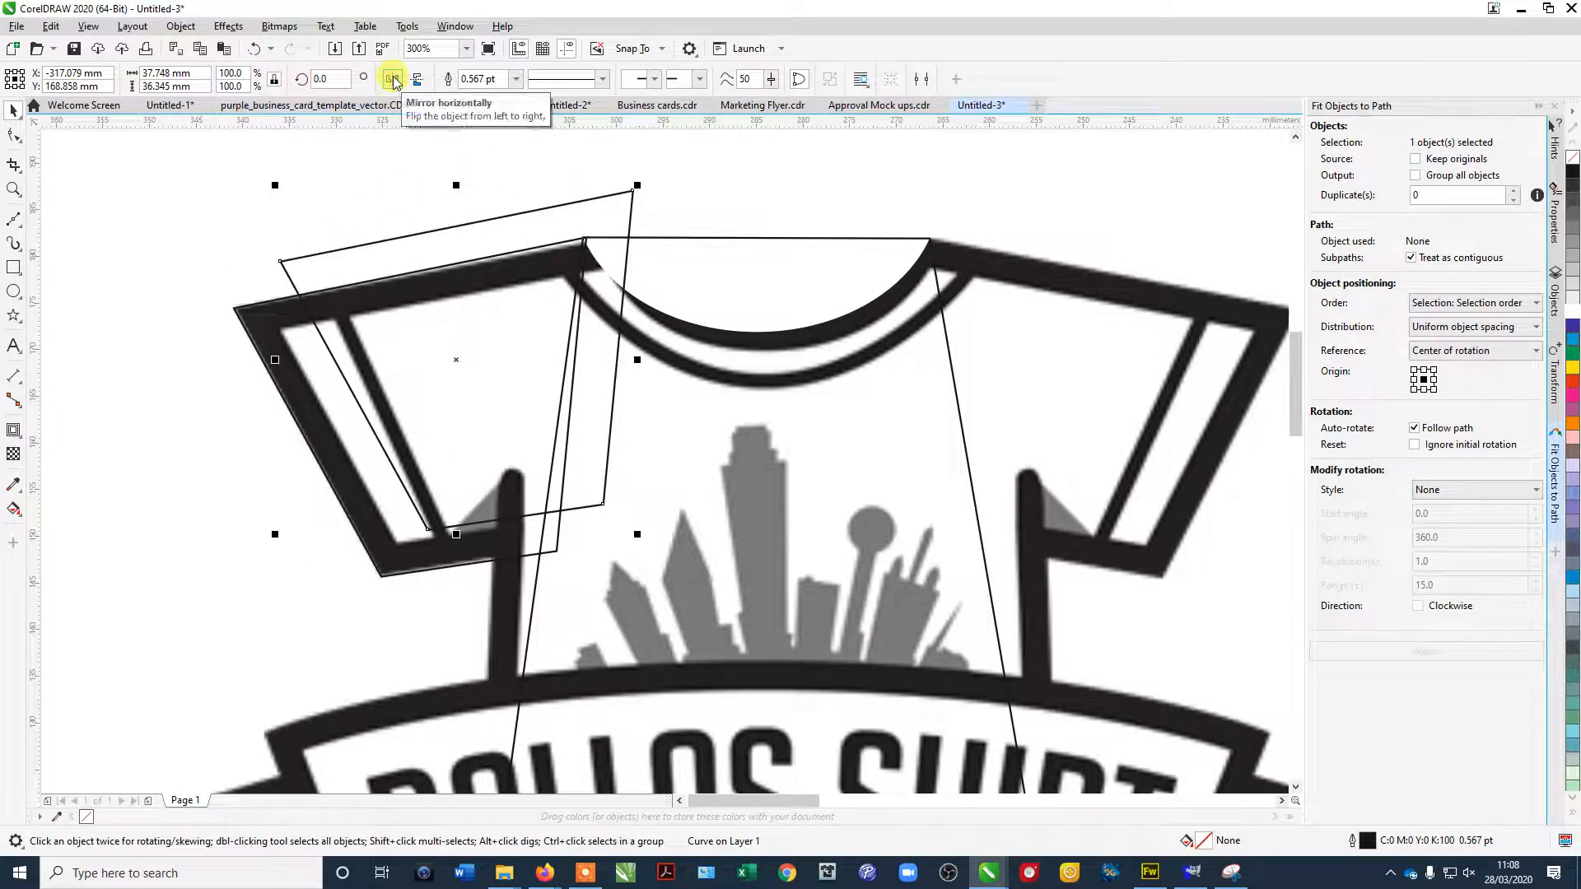
click(394, 79)
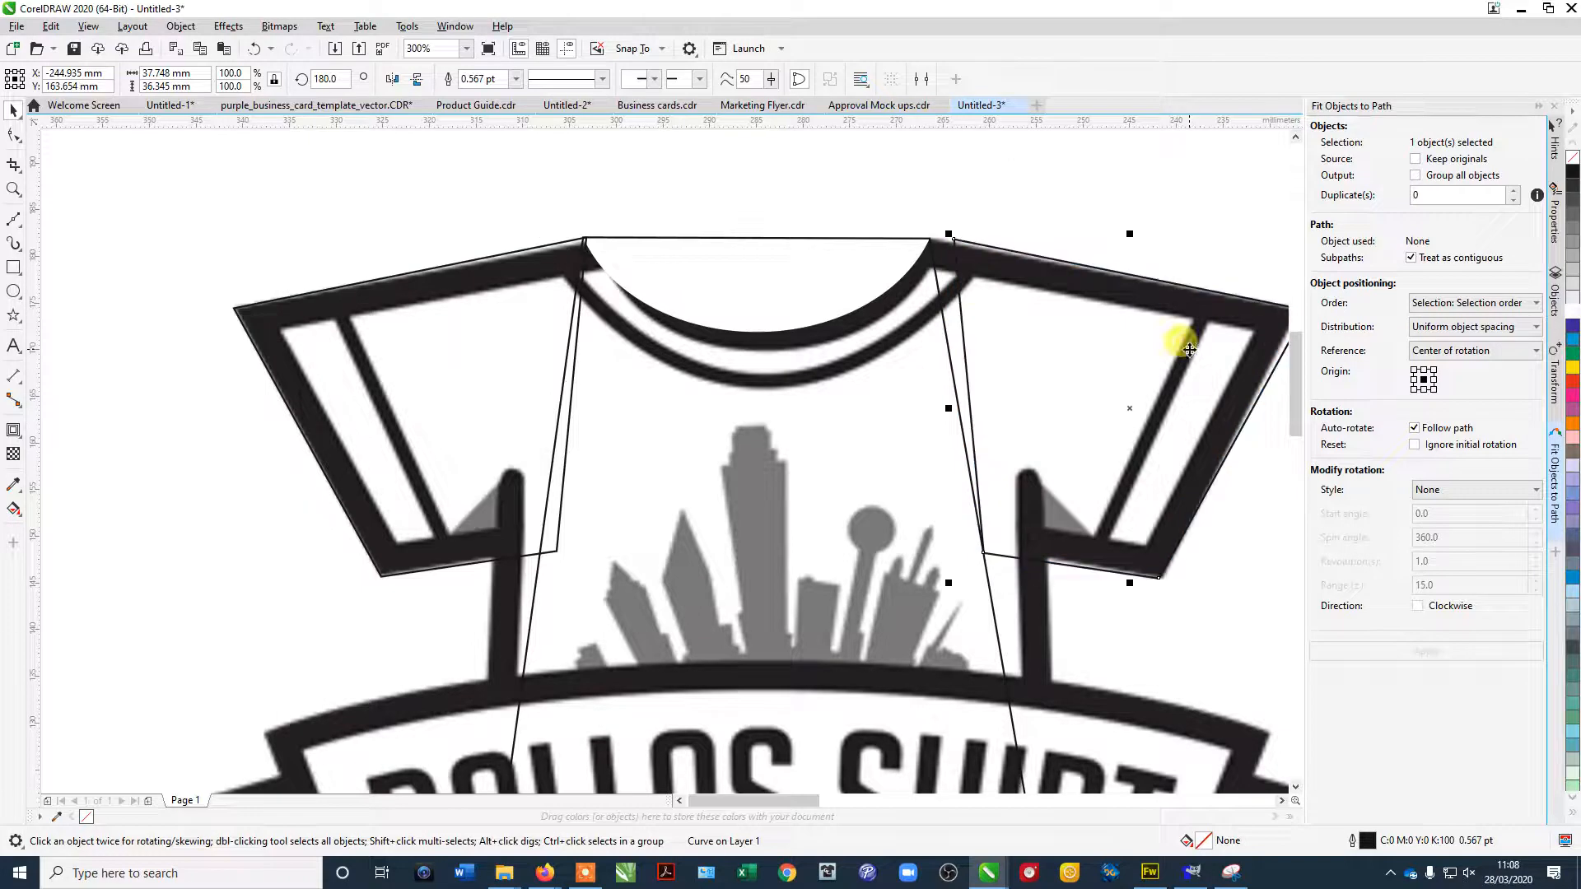
mouse_move(1150, 610)
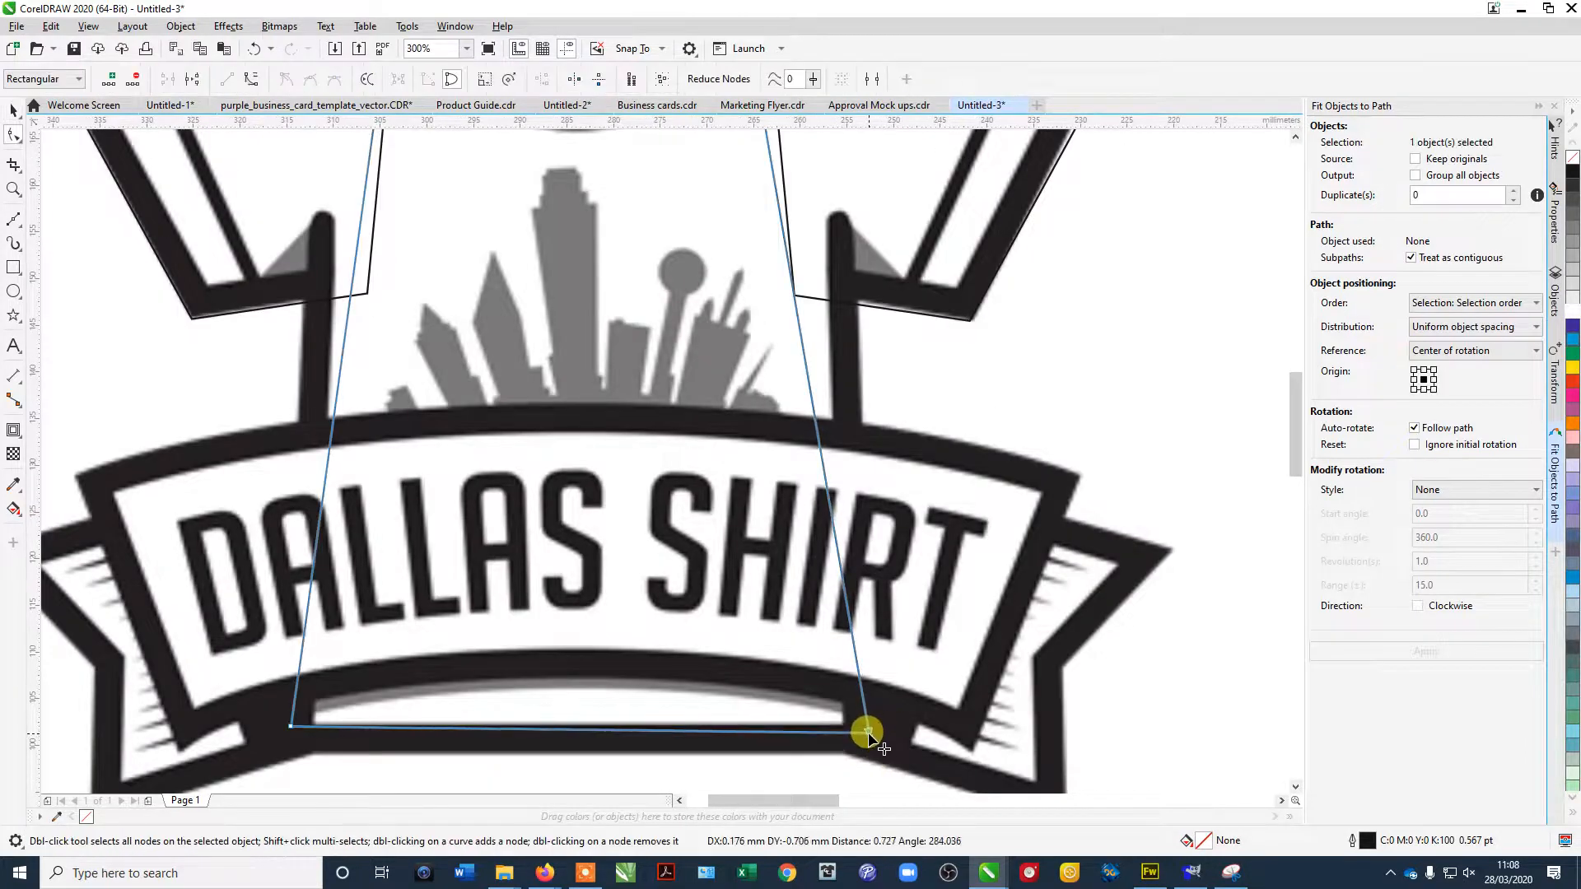
Drag the body's bottom corner onto the banner edge and its top corner onto the neckline.
drag(868, 729, 847, 651)
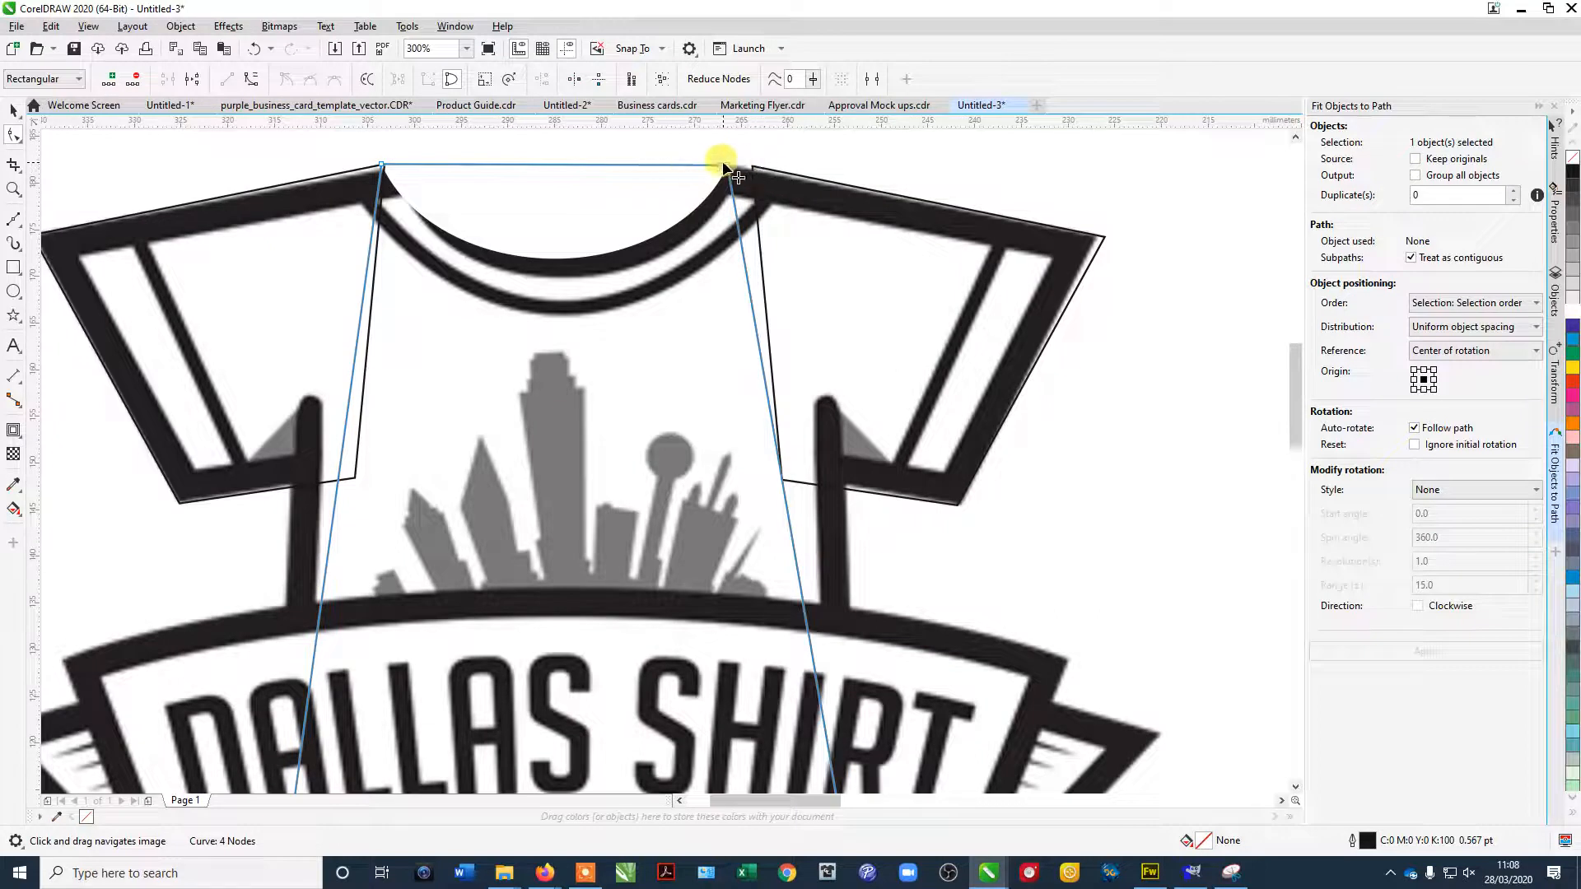
drag(723, 165, 751, 165)
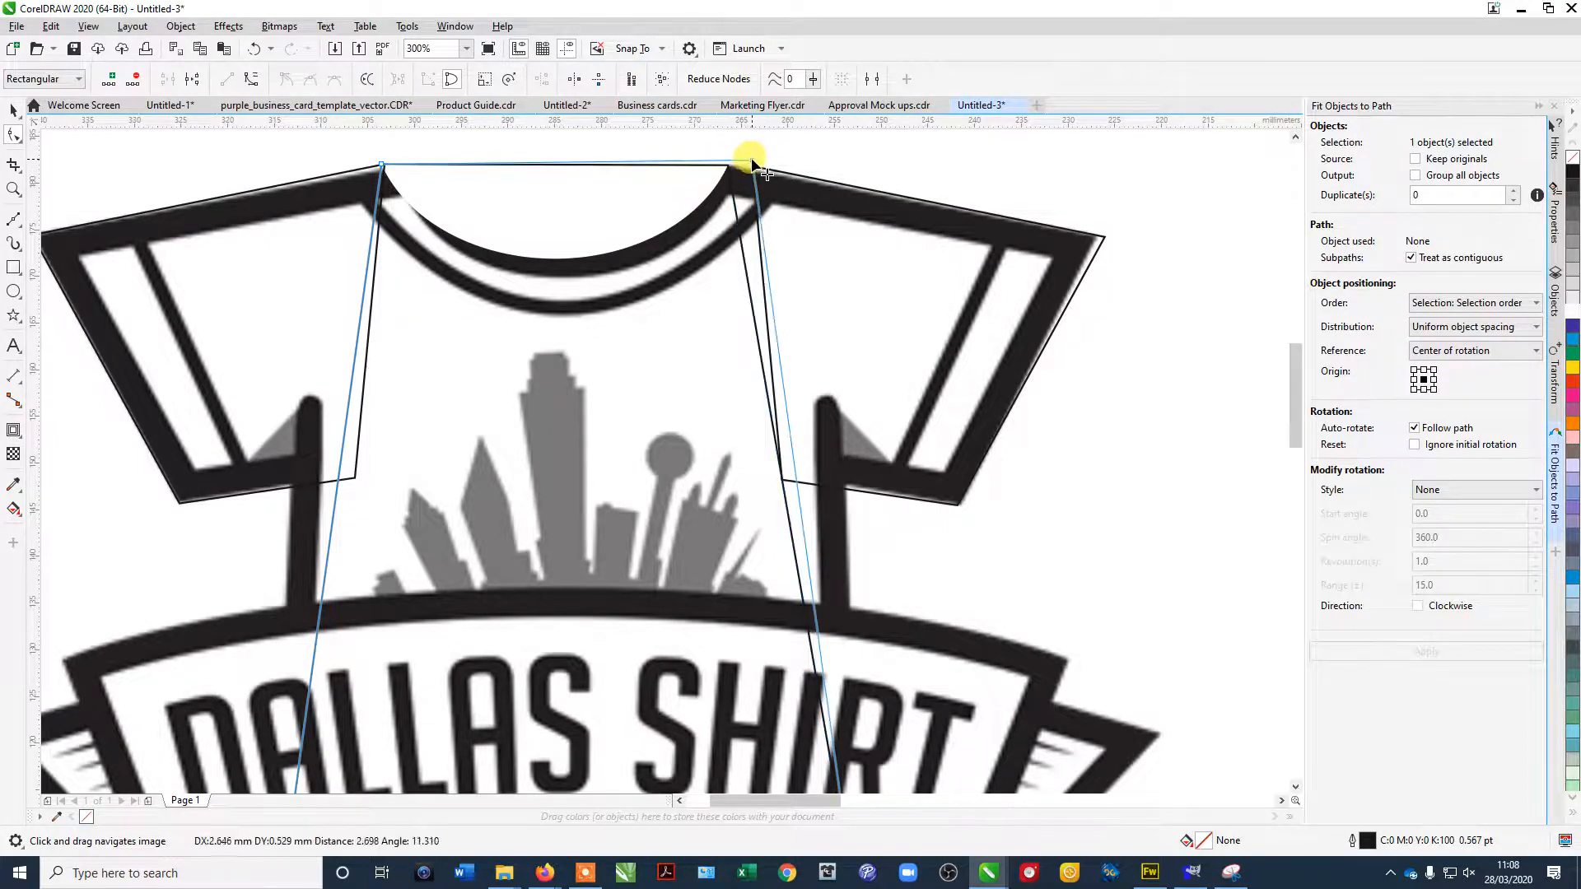
drag(748, 161, 764, 168)
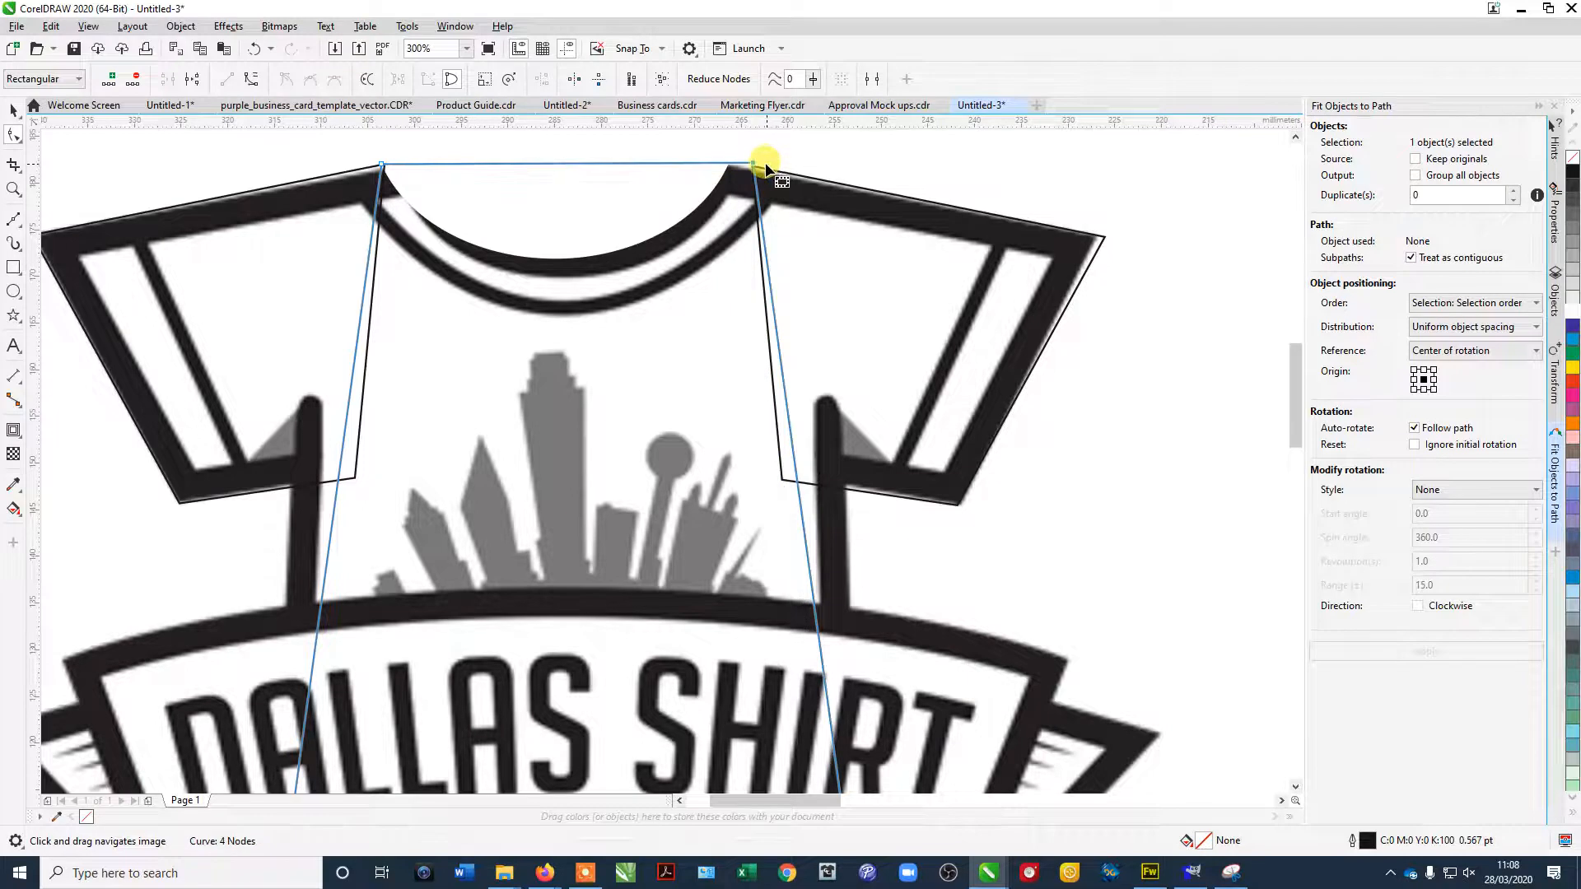
drag(755, 168, 754, 163)
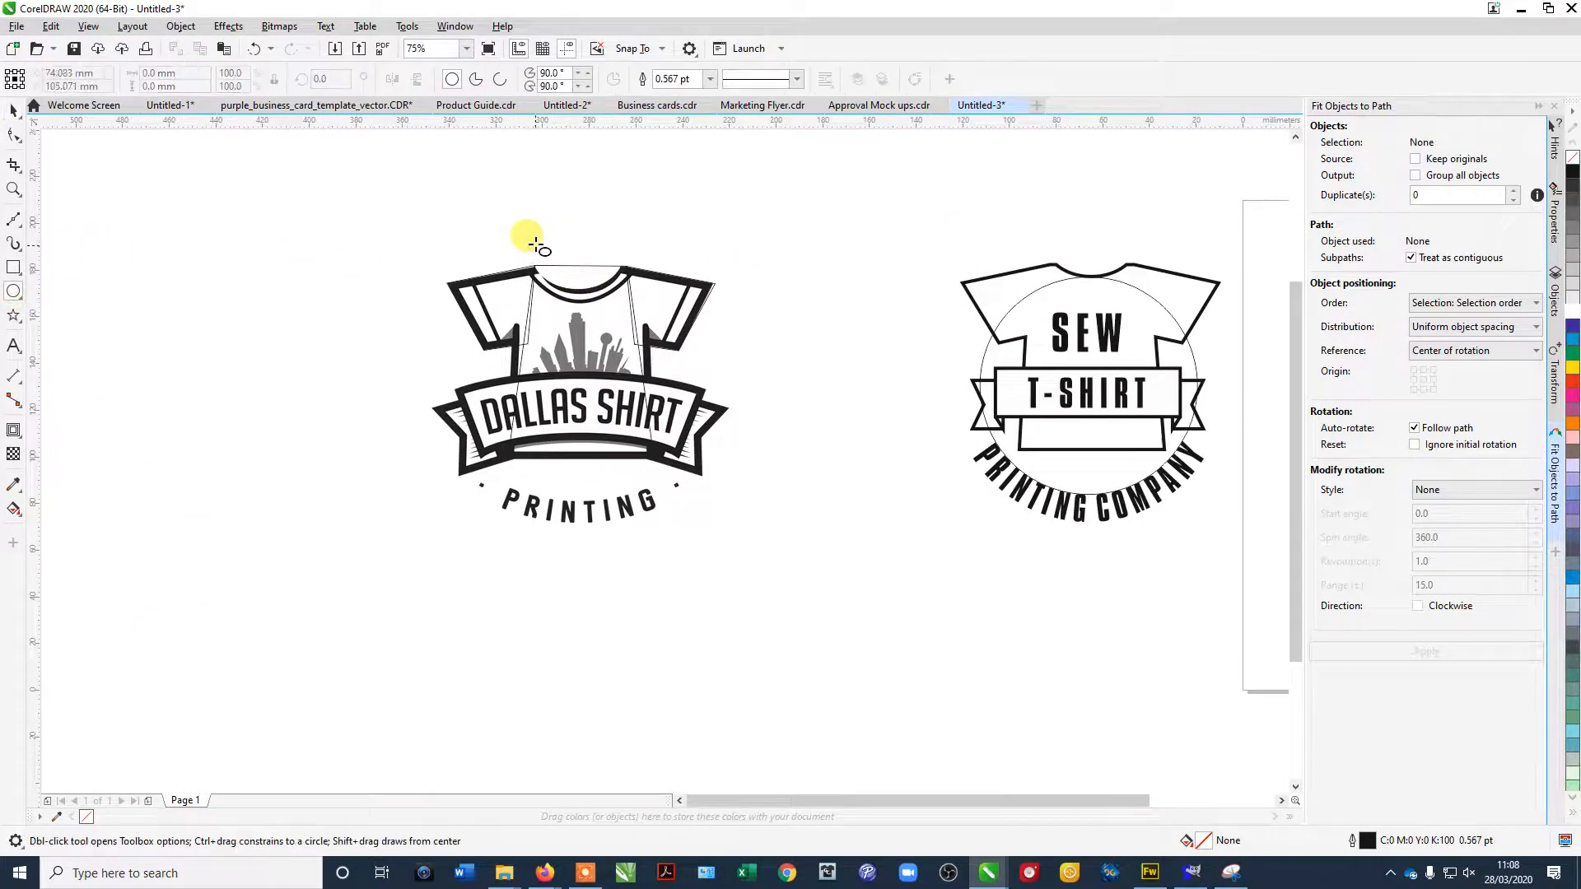
Draw an ellipse over the collar for the neck opening and shape the body beside the sleeve.
drag(528, 237, 615, 287)
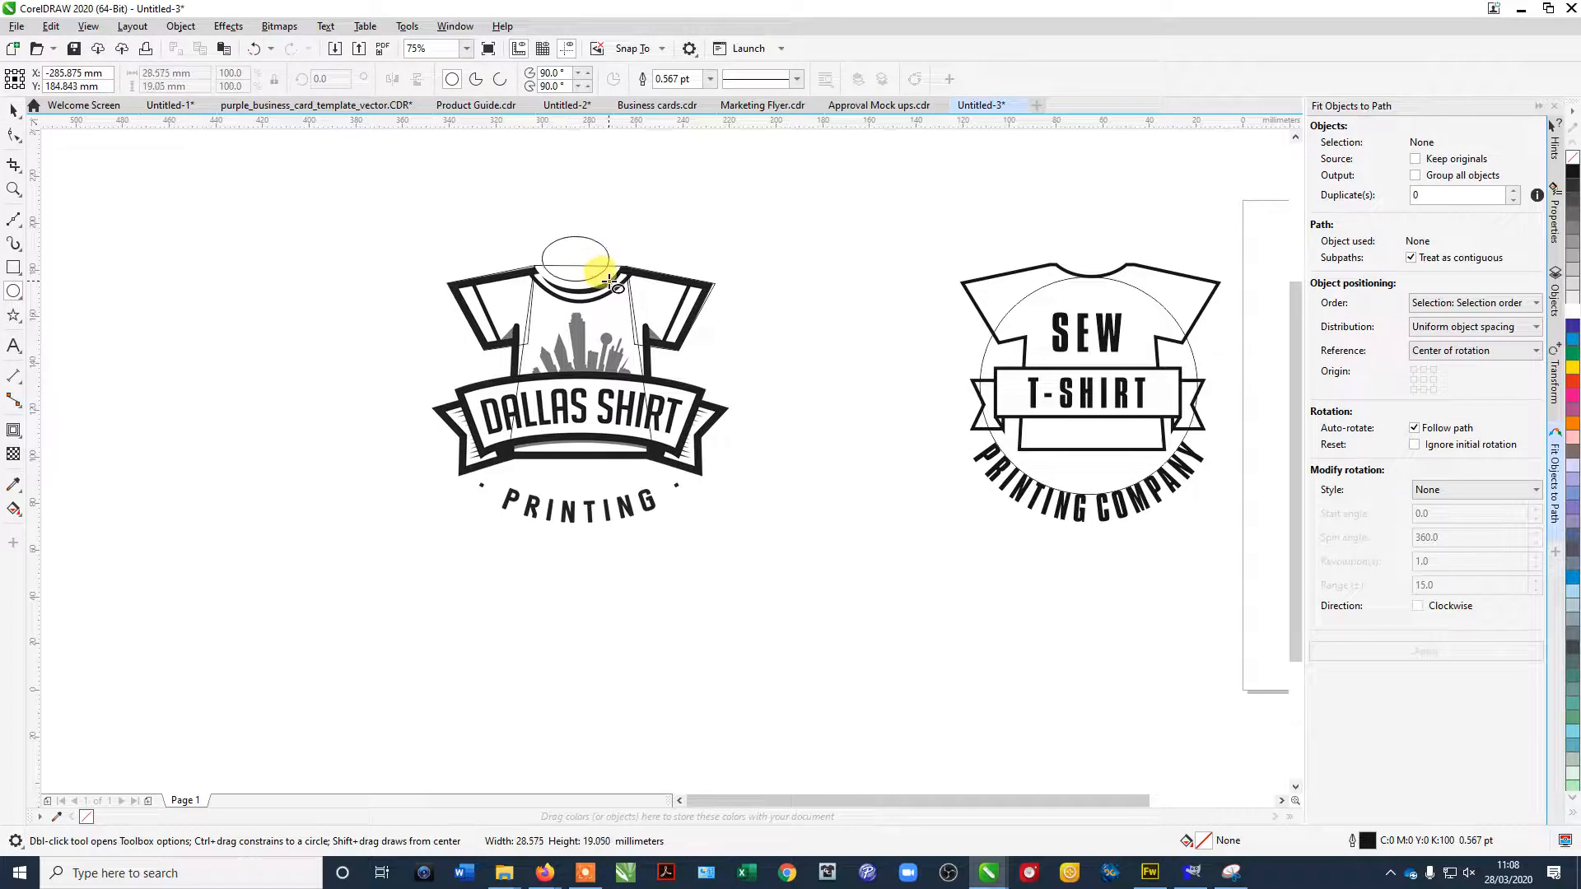
click(576, 261)
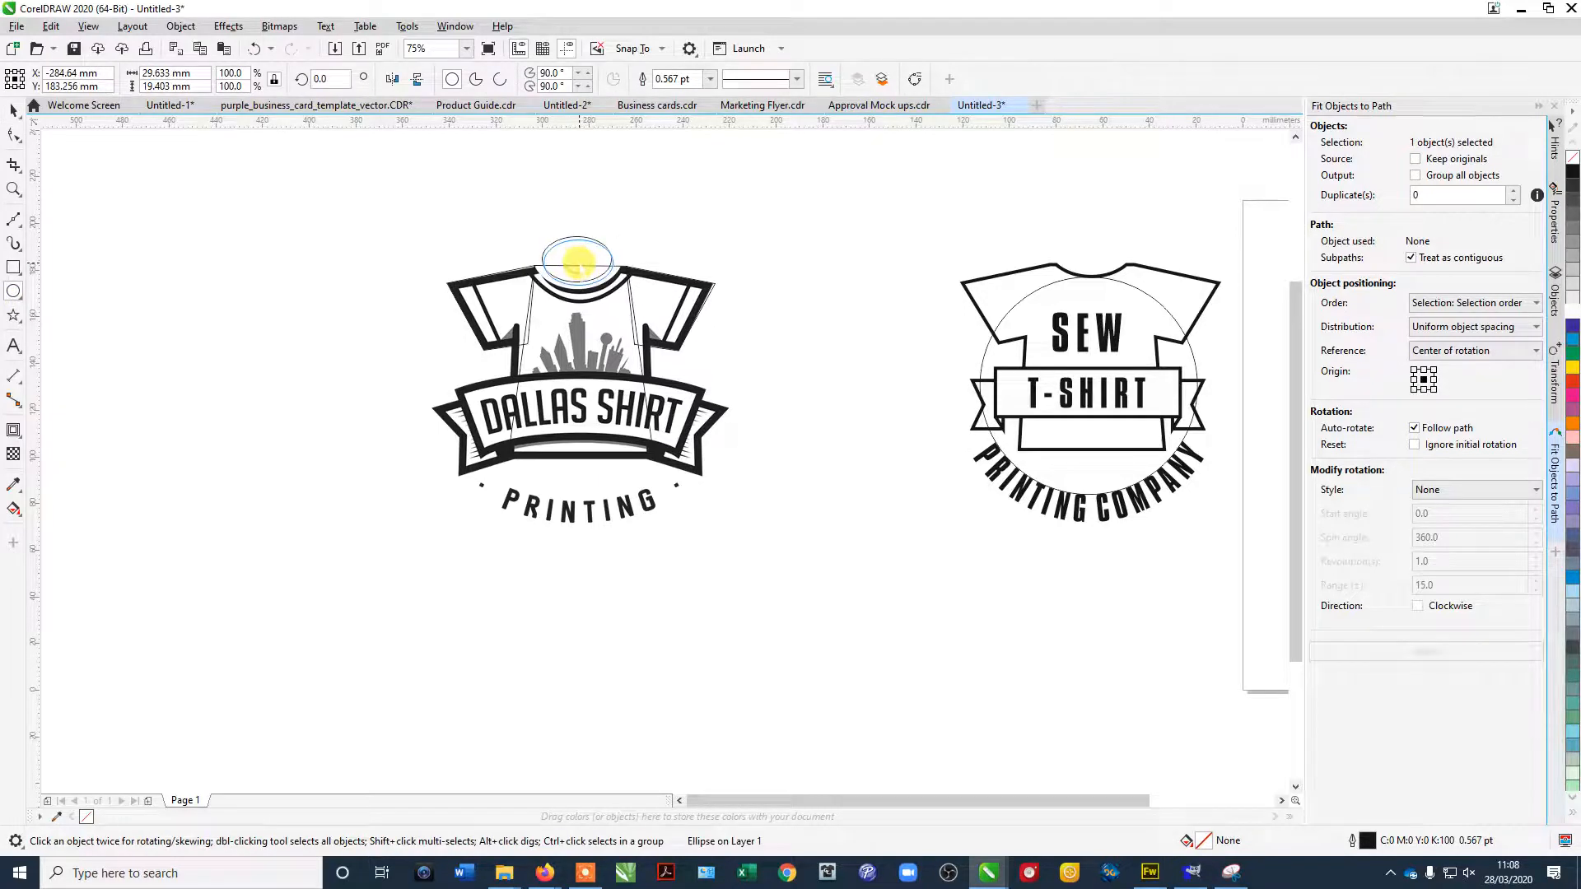
click(578, 261)
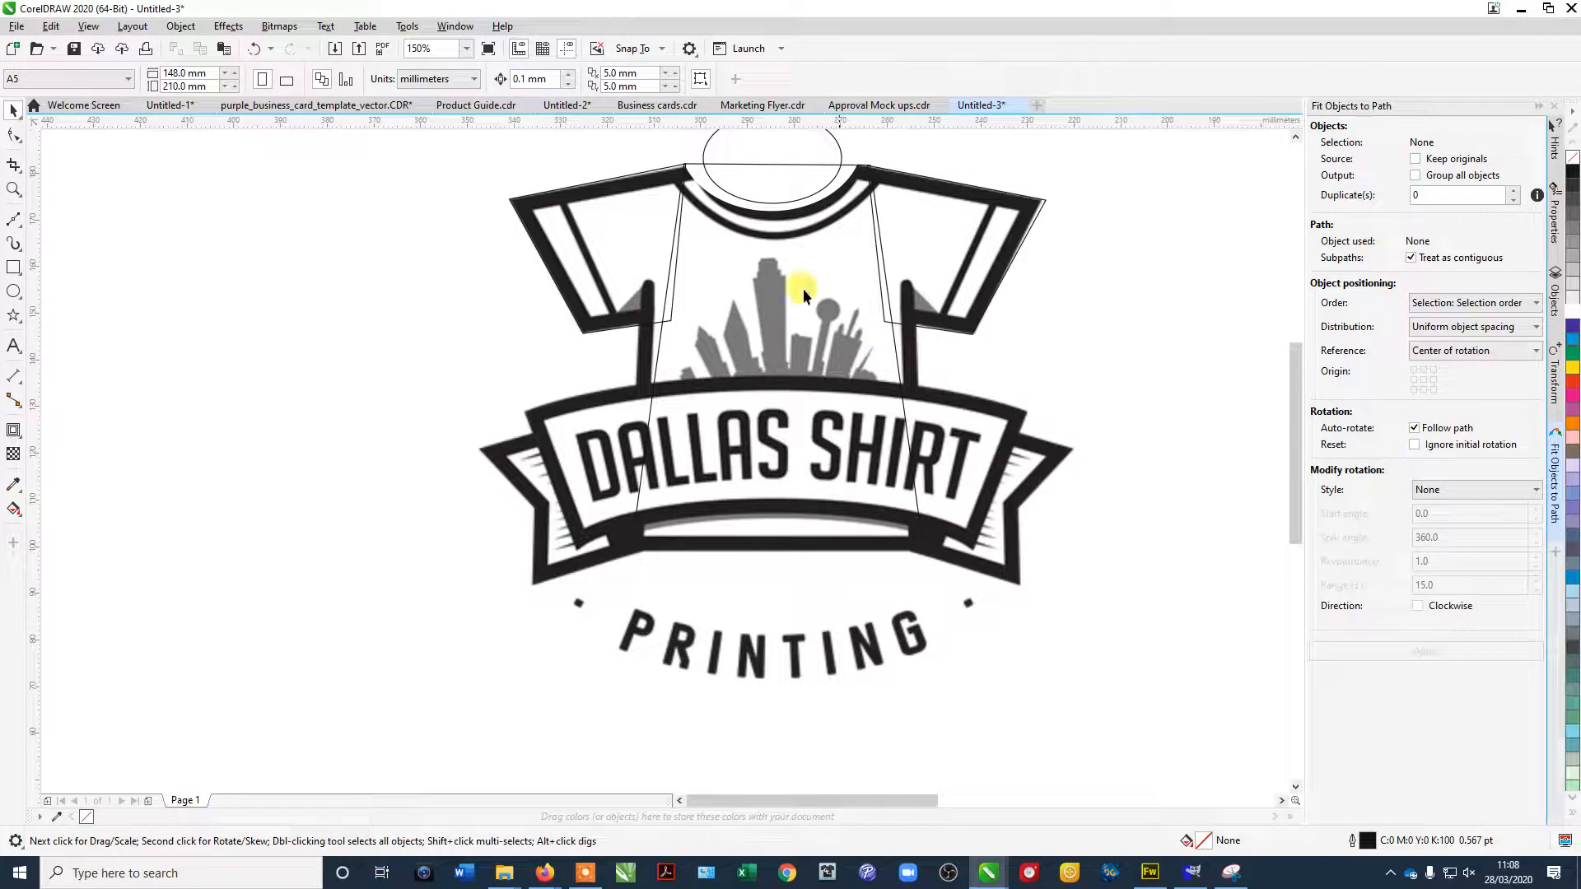
mouse_move(651, 353)
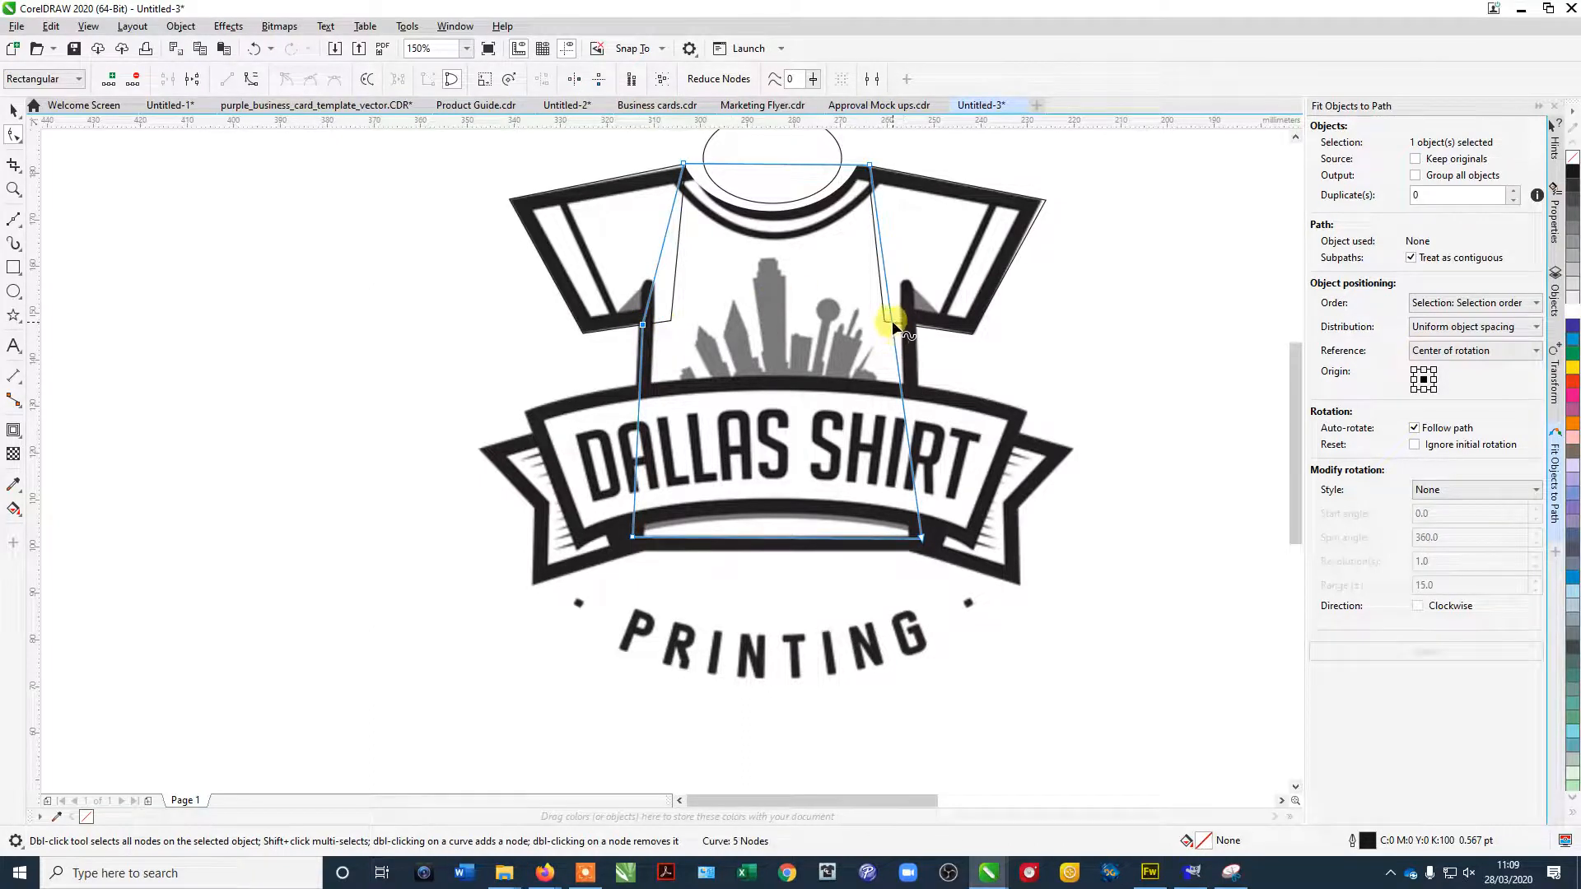
drag(894, 328, 912, 325)
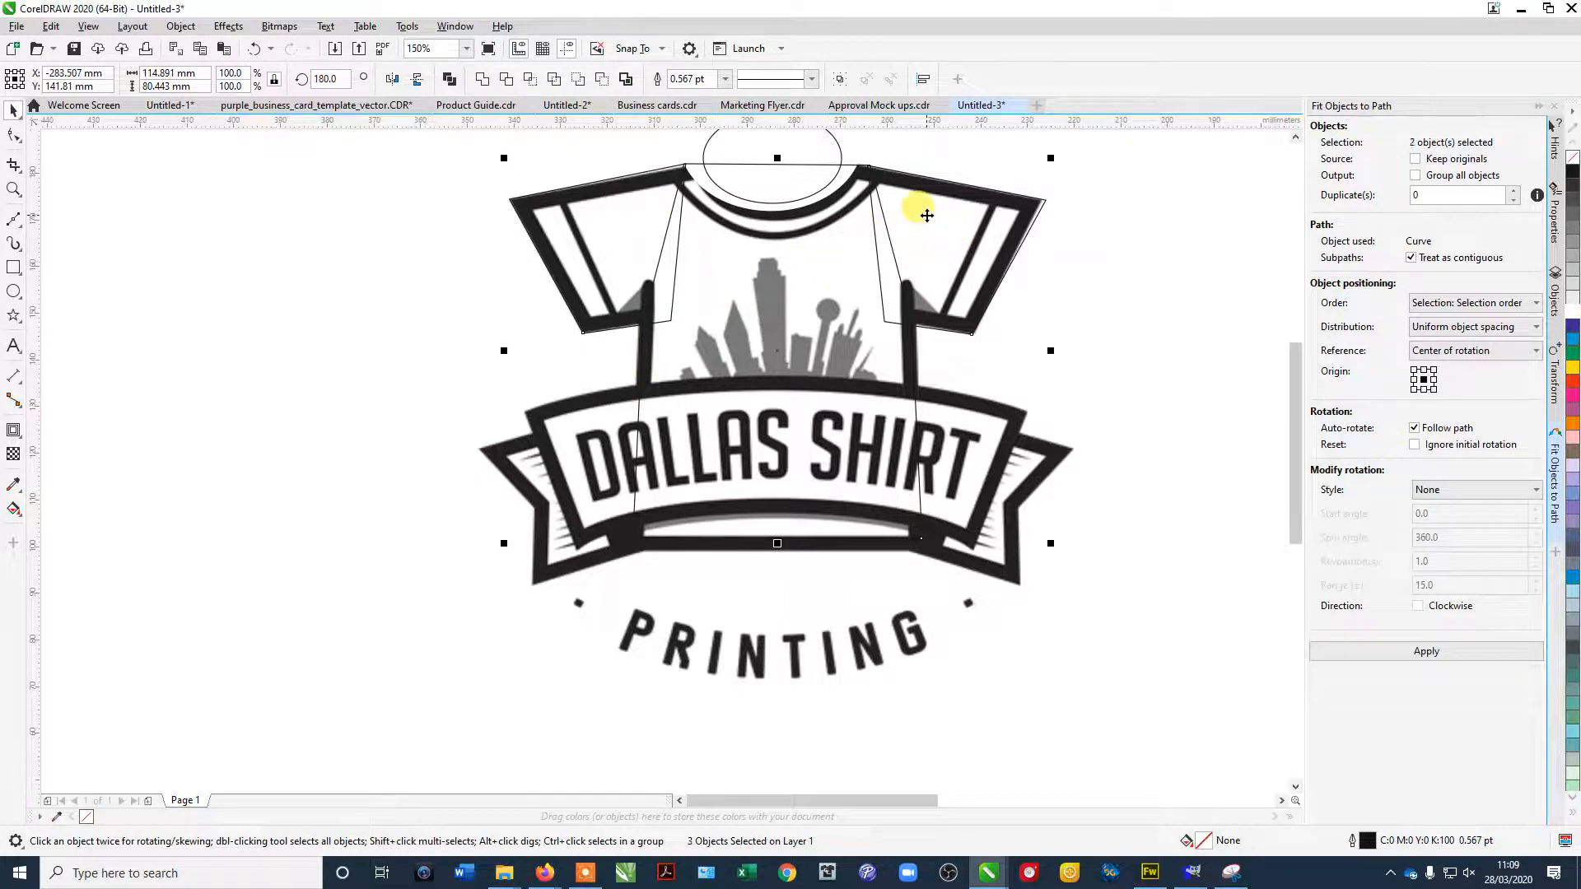
mouse_move(966, 191)
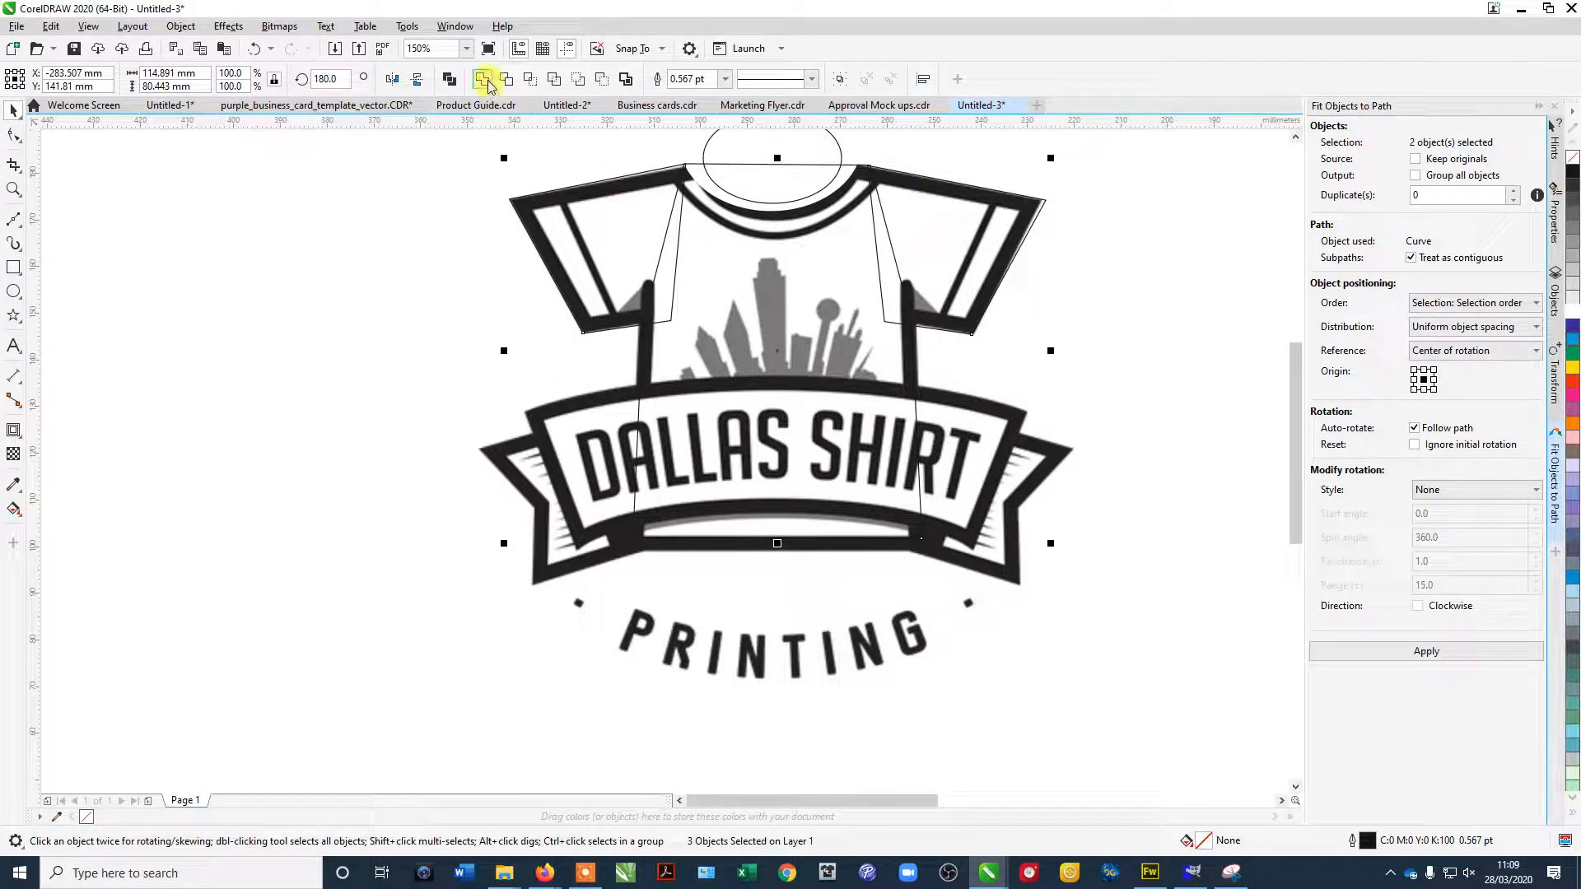
mouse_move(486, 79)
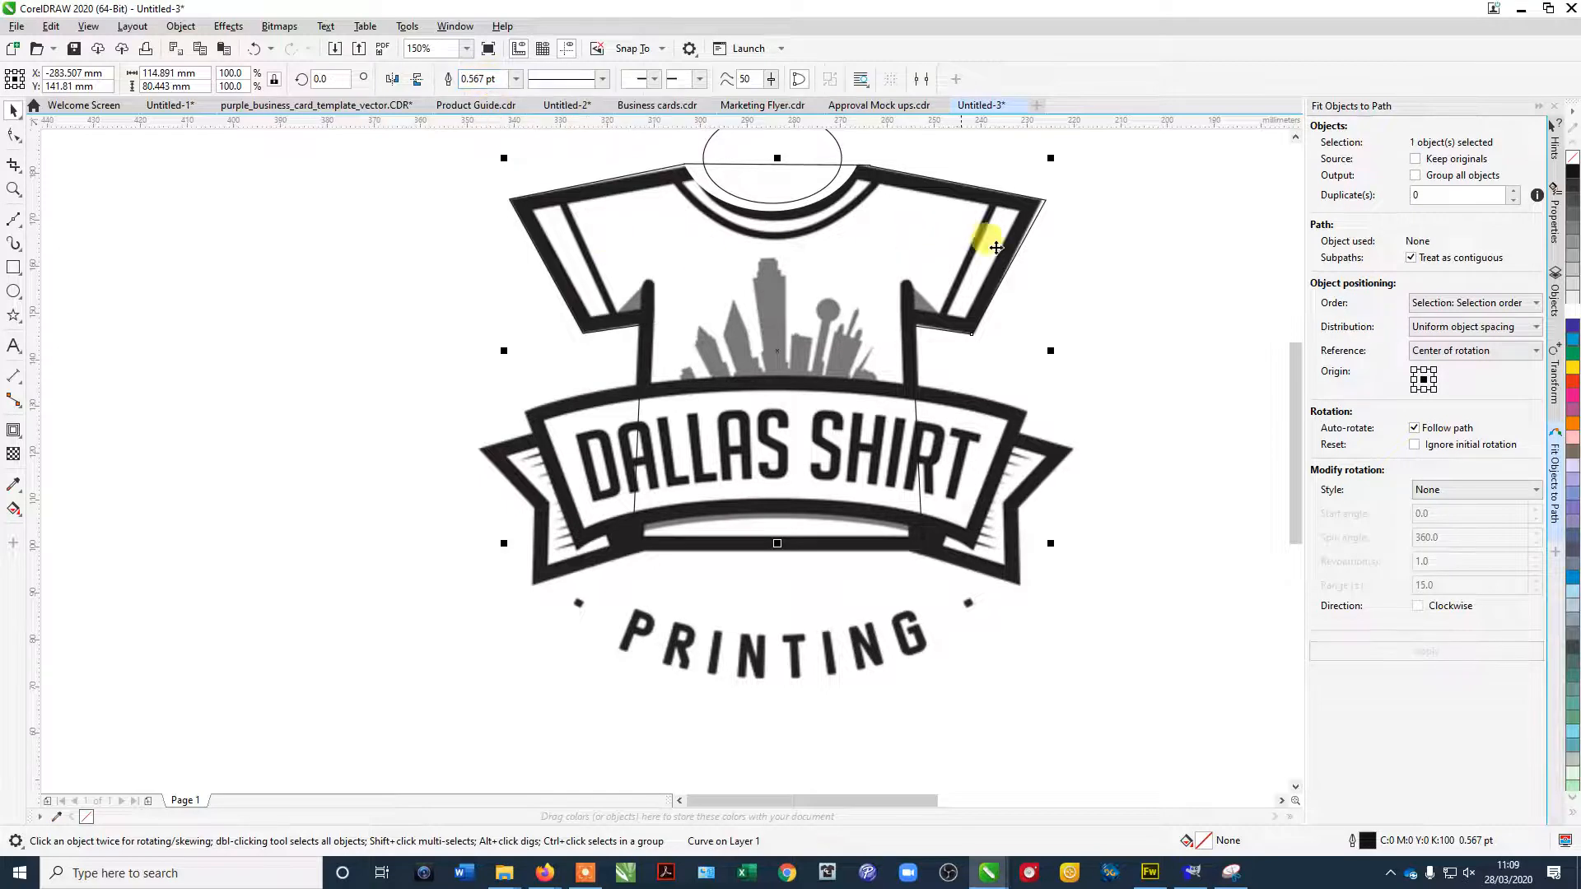
mouse_move(524, 207)
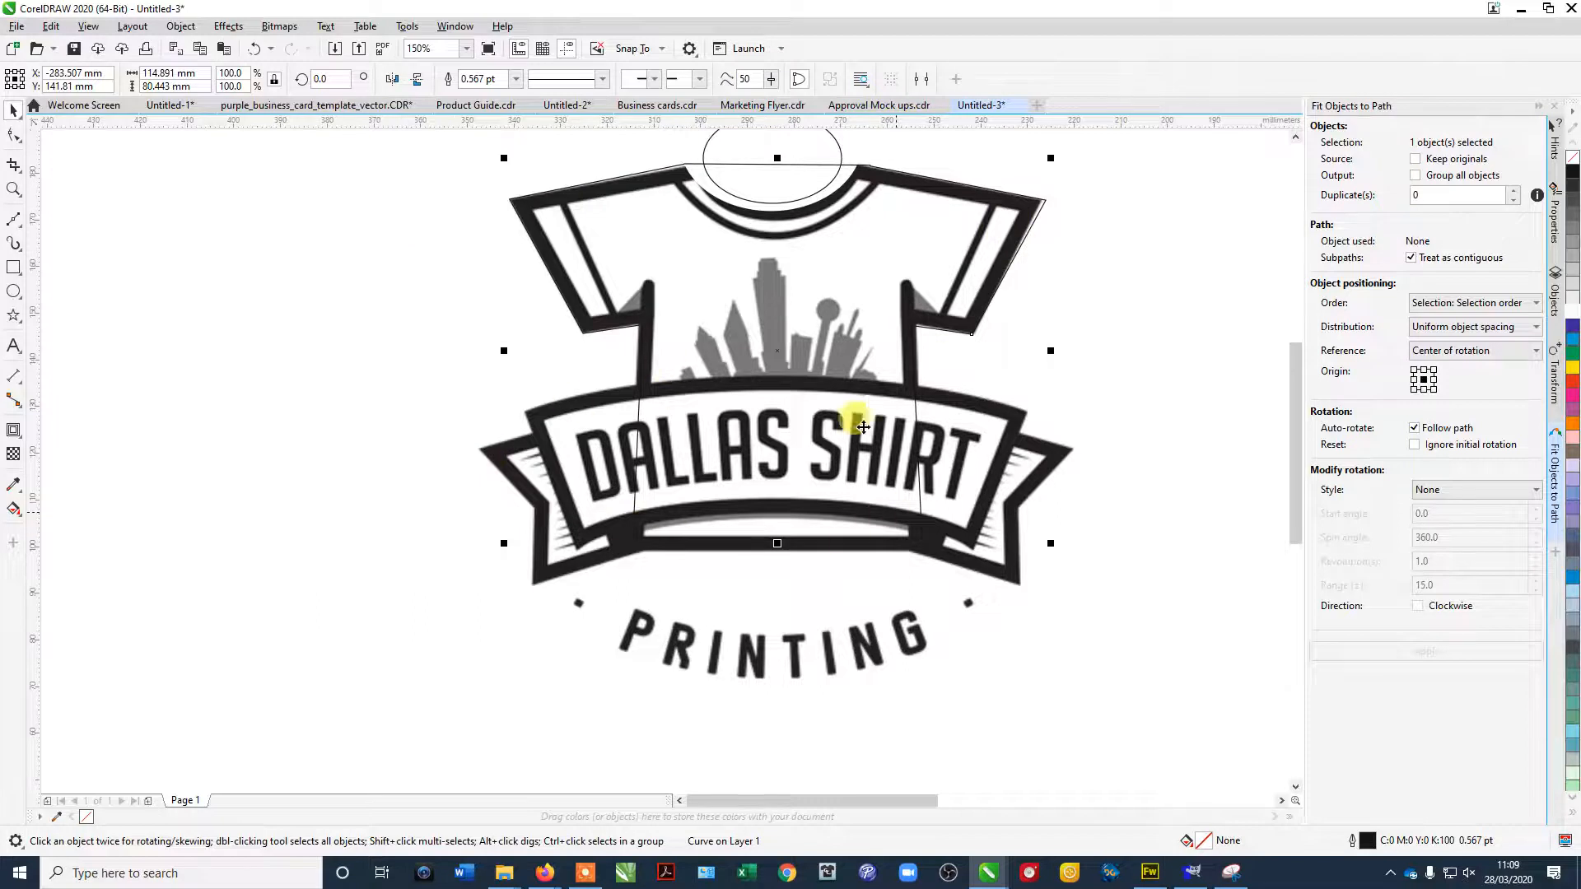
mouse_move(713, 293)
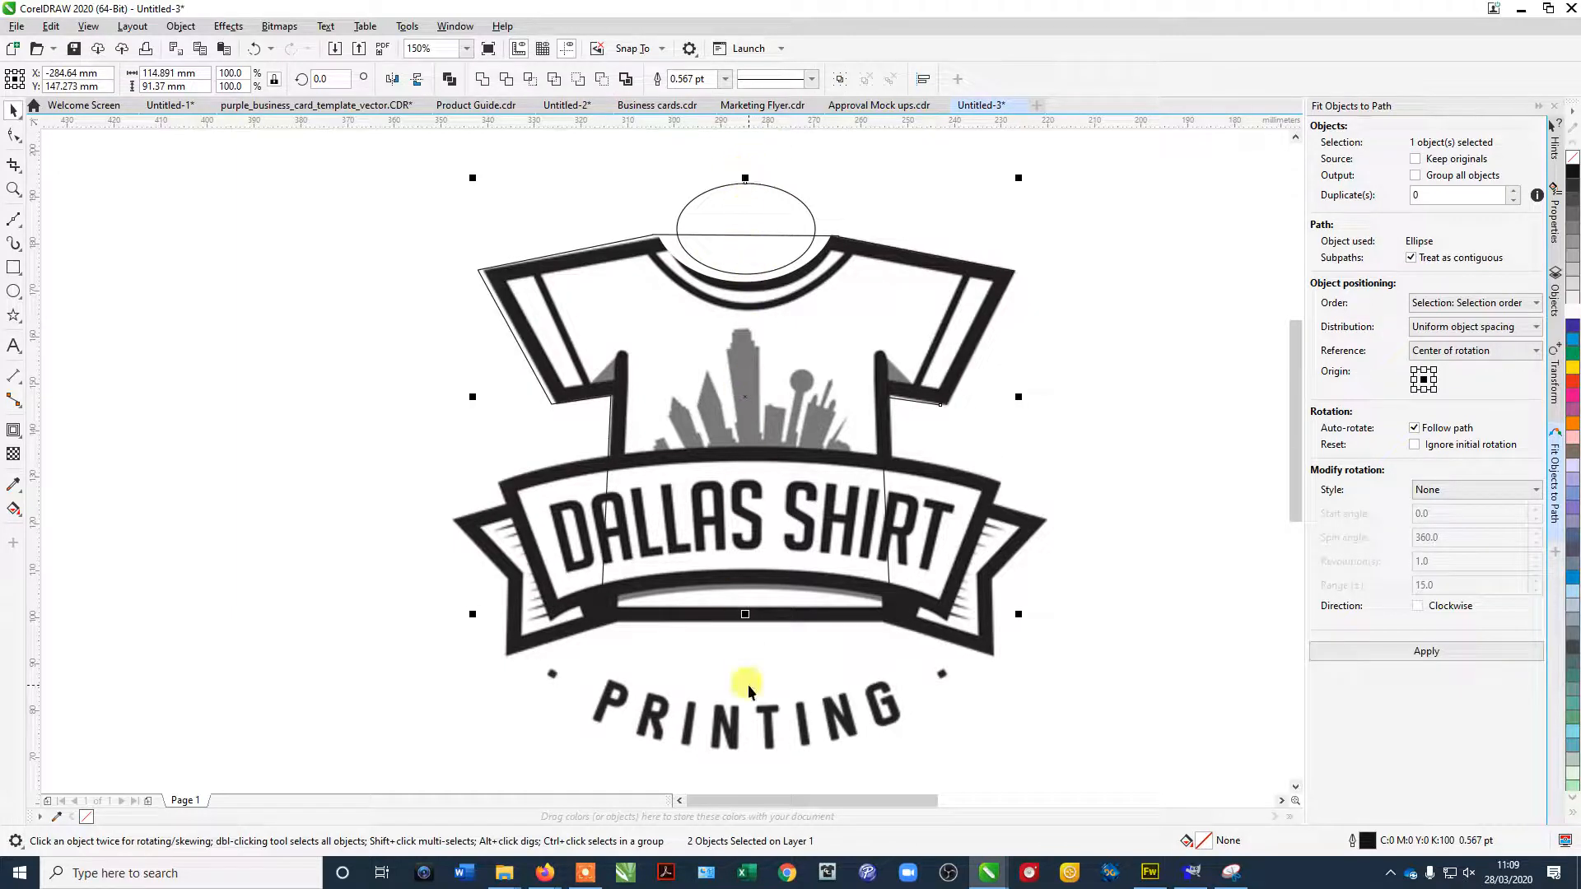
Trim the collar ellipse out of the merged shirt curve to cut the neck opening.
click(504, 79)
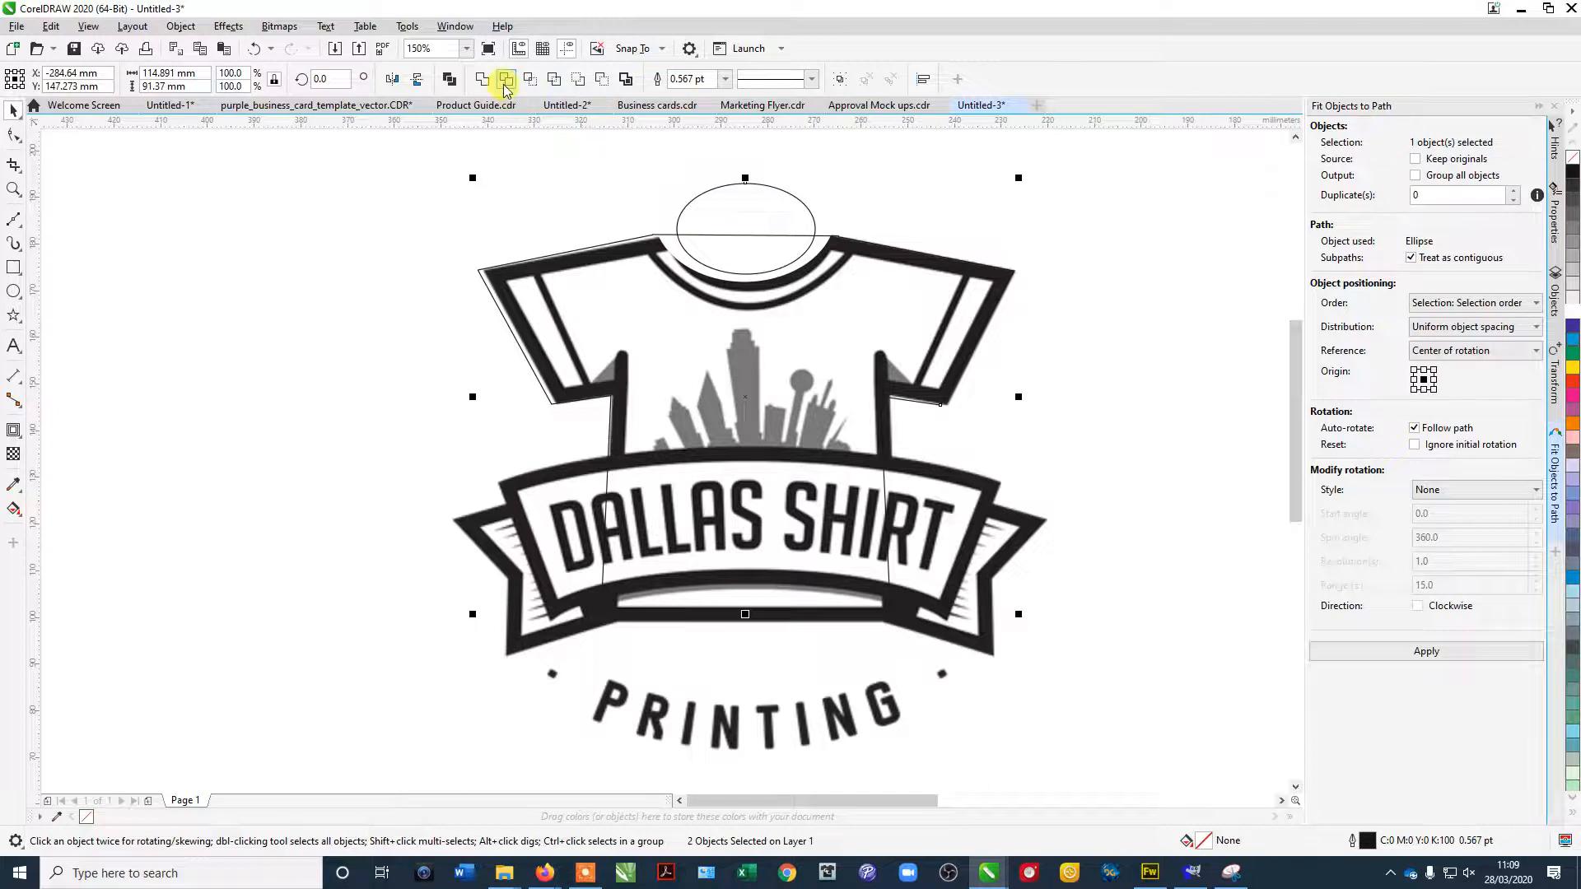
click(506, 80)
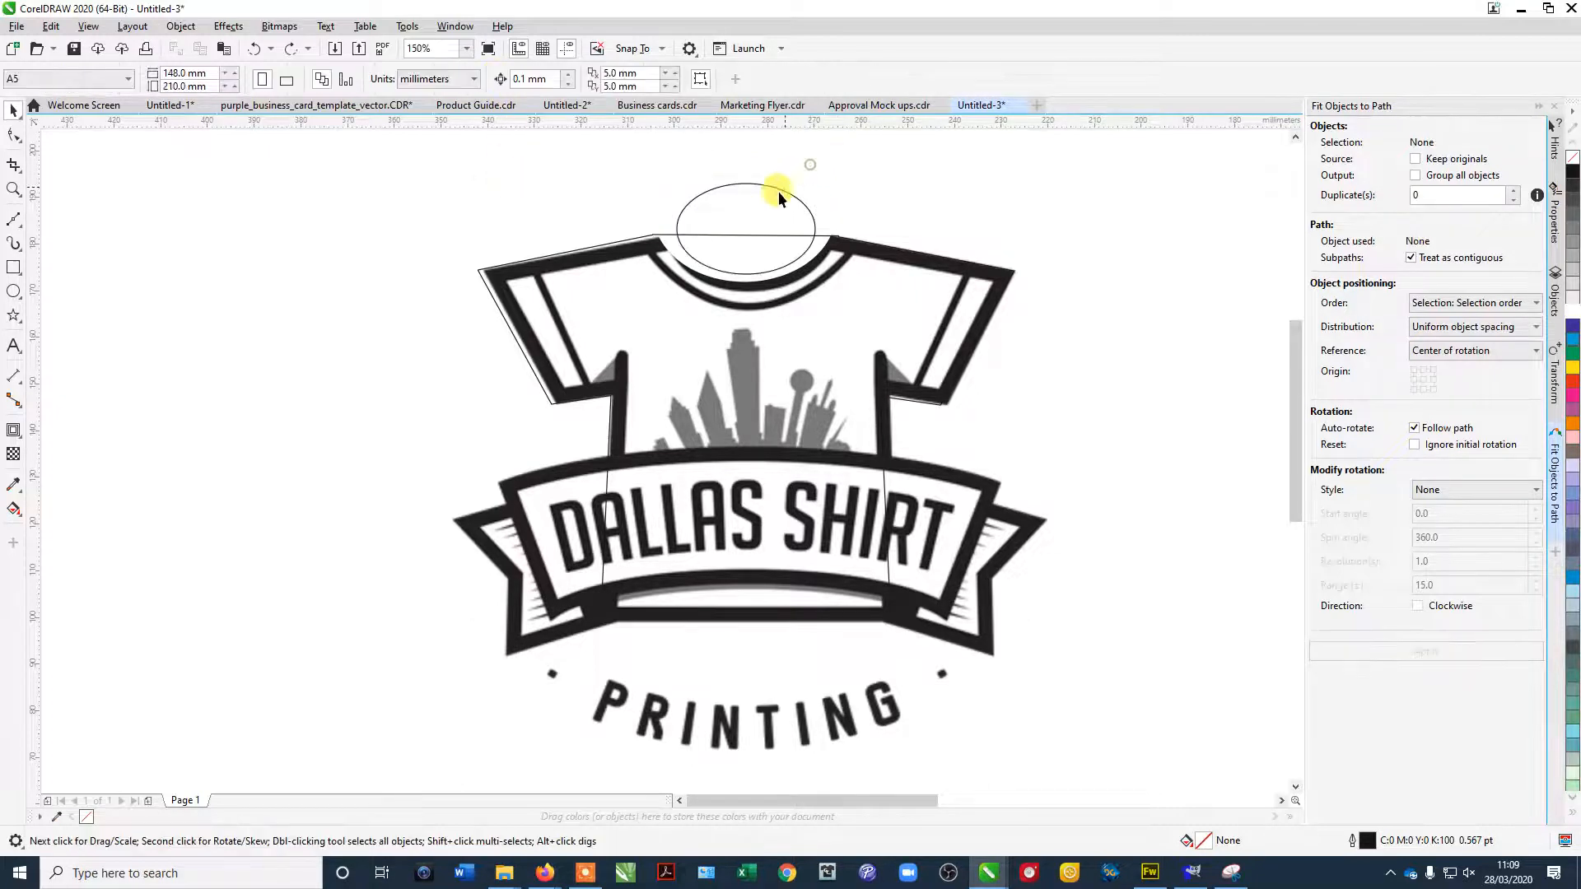
click(744, 201)
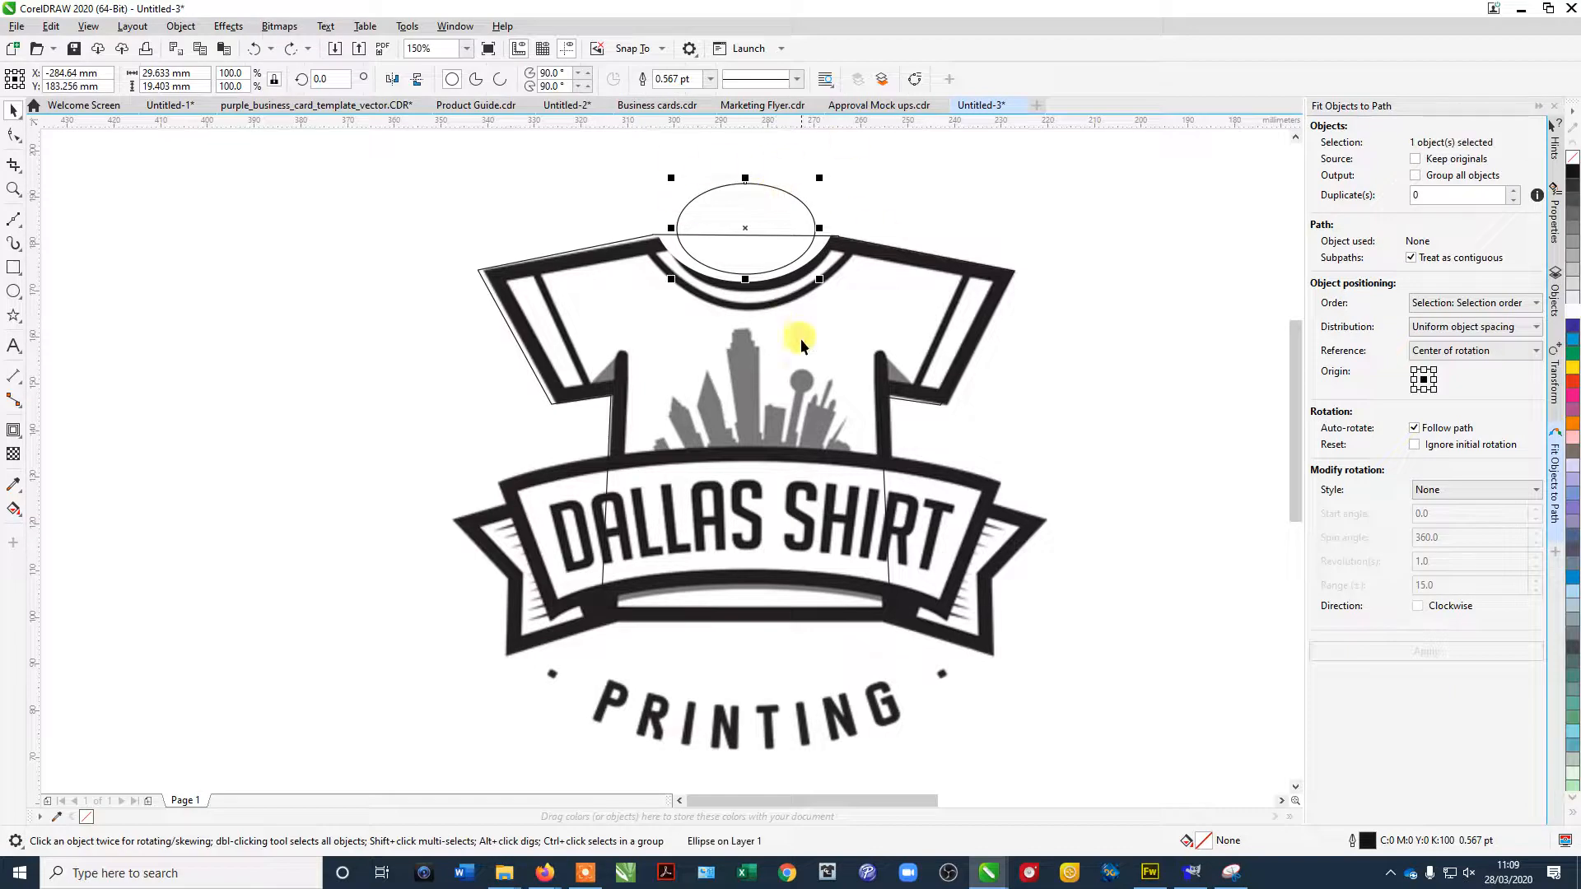
click(507, 79)
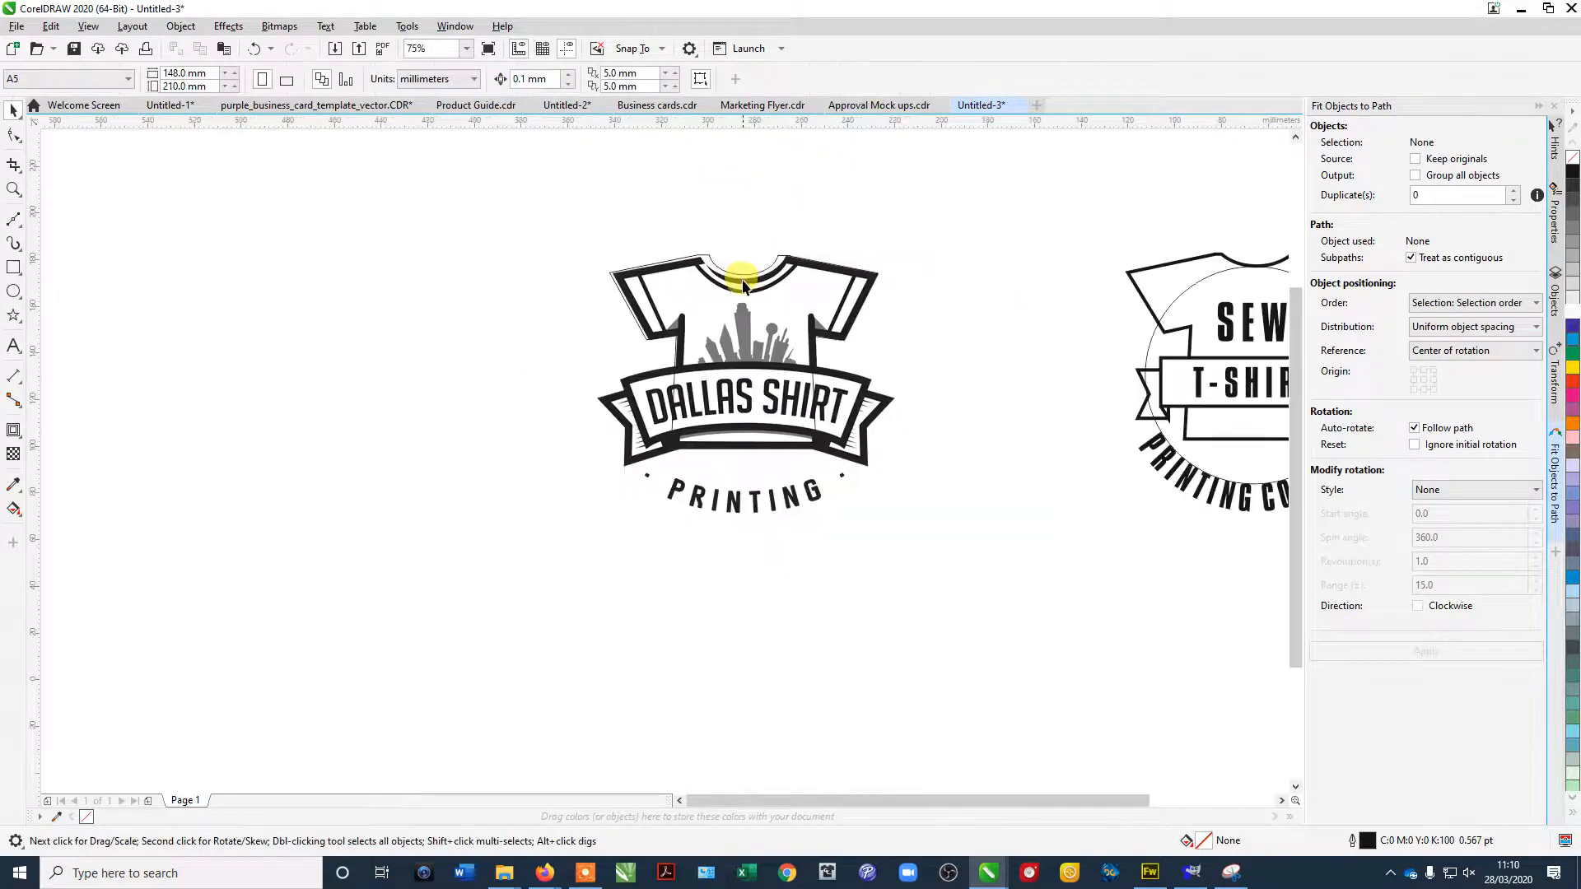
Tidy the neckline corner nodes and set the shirt's outline width to 8.0 pt black.
click(744, 286)
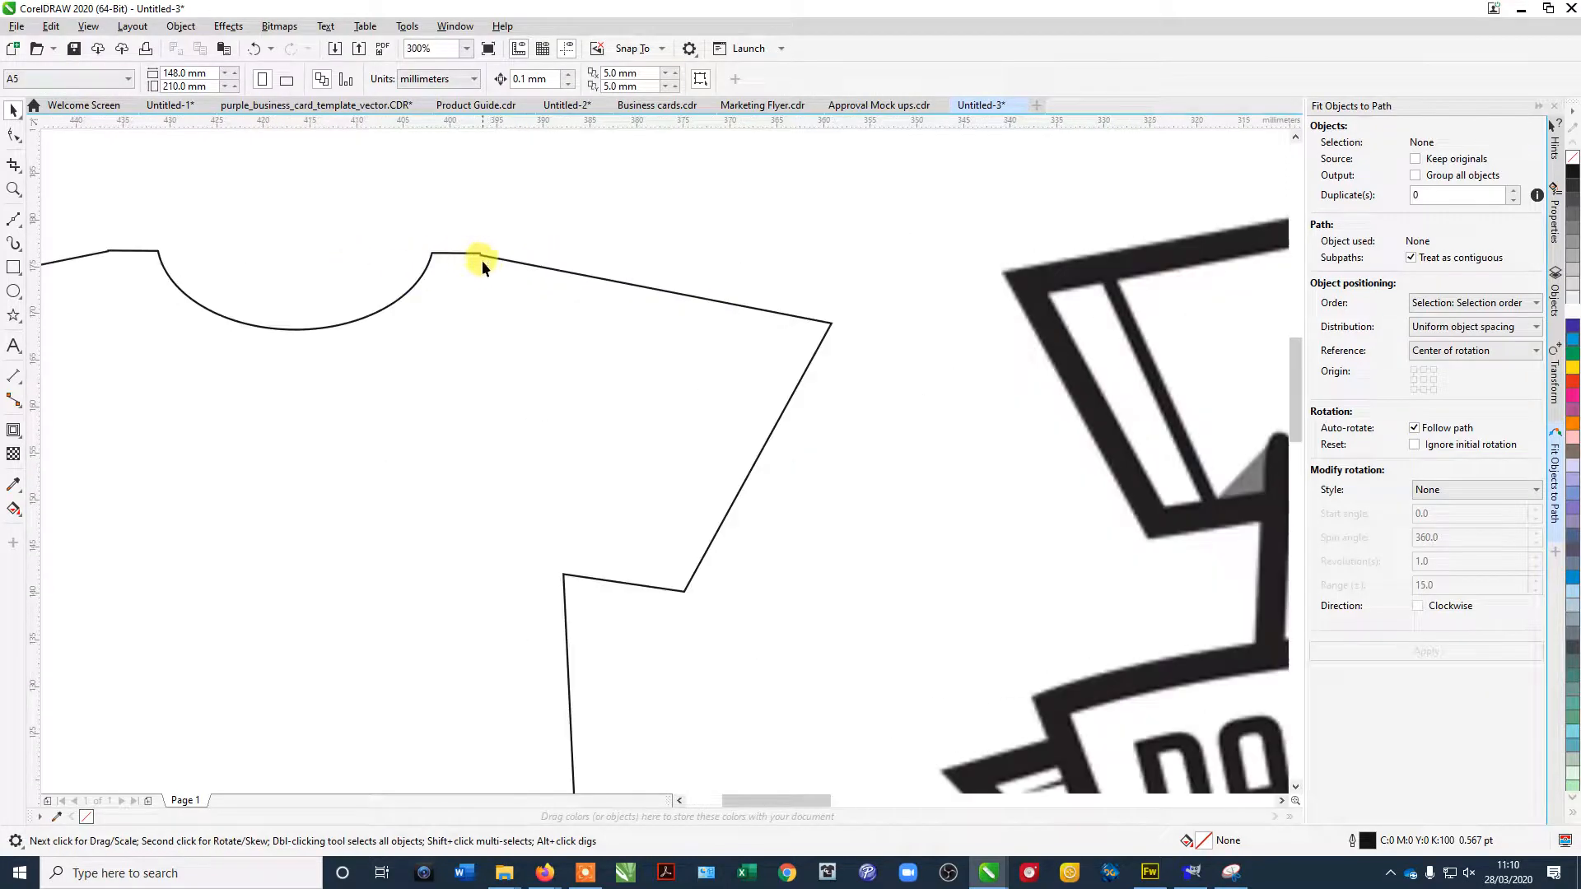
click(15, 136)
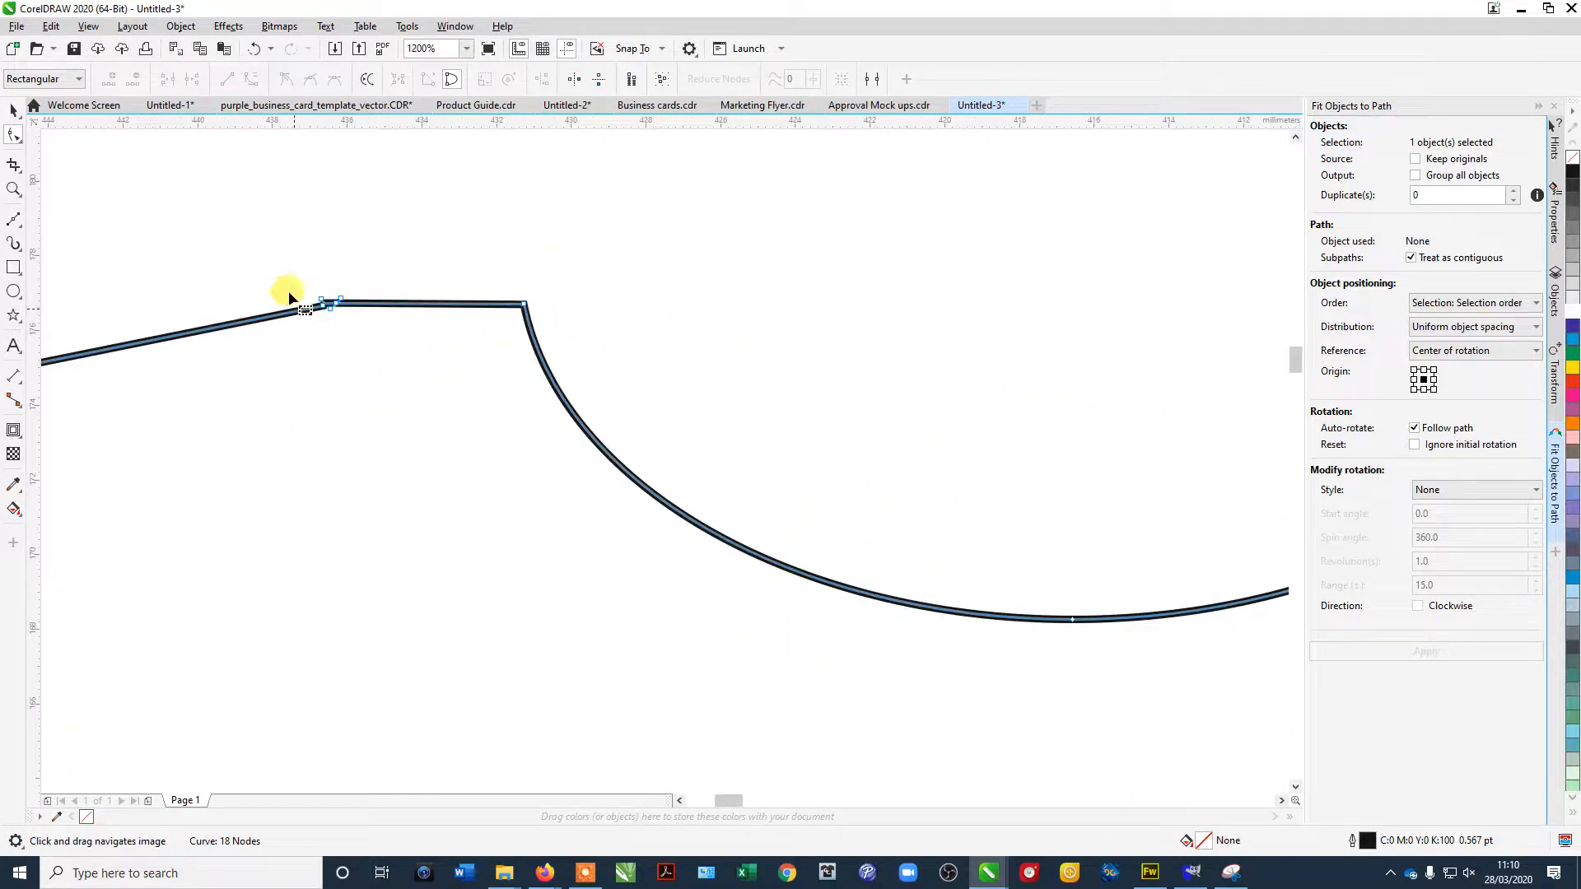
drag(308, 310, 321, 303)
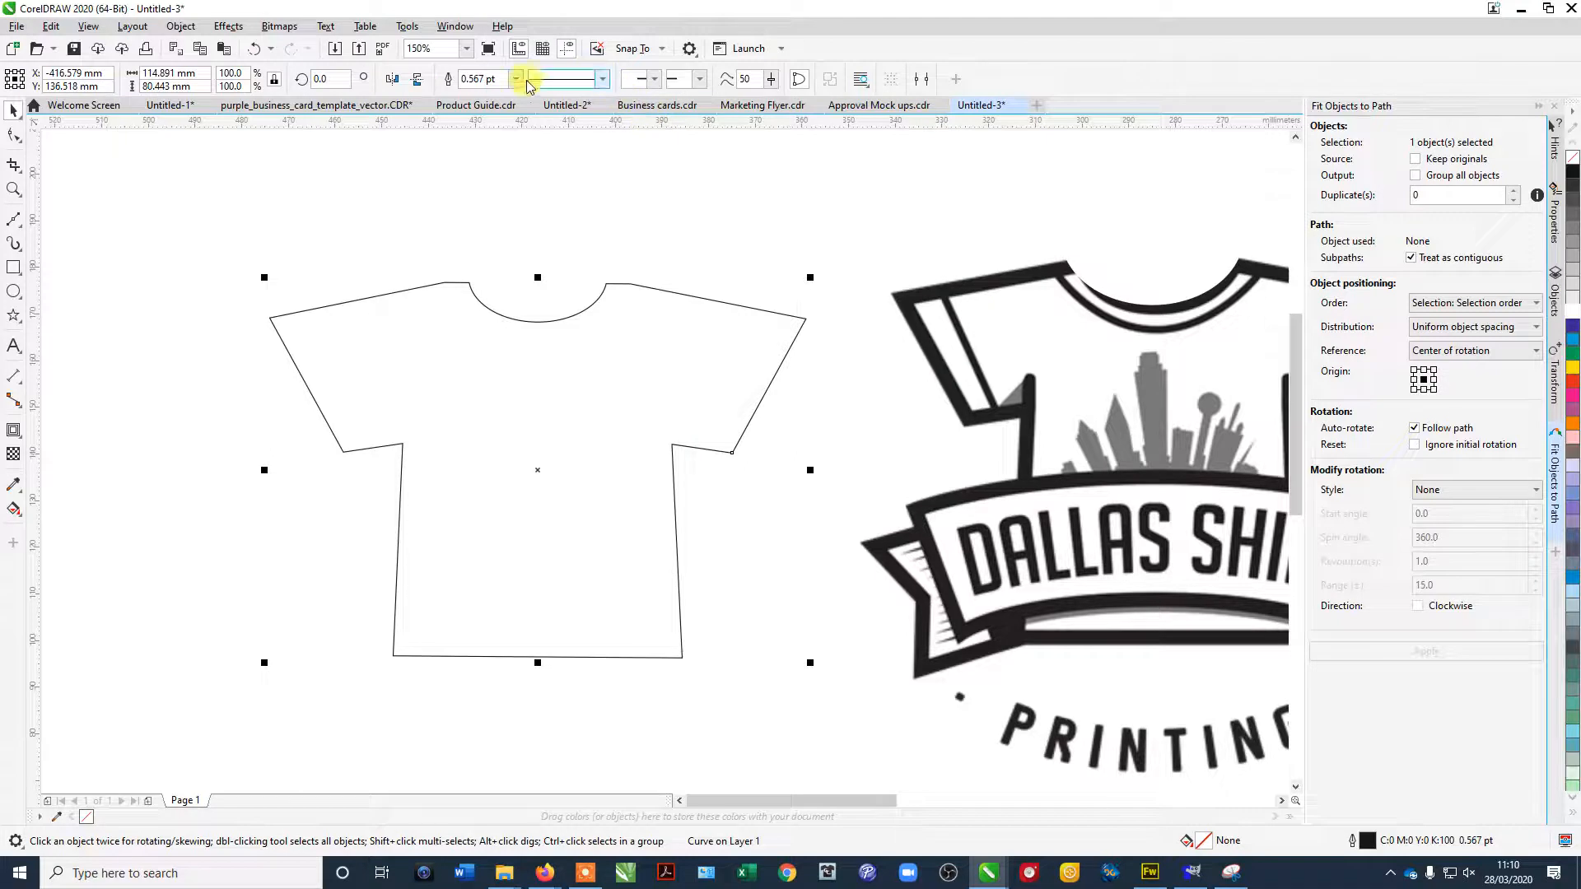
click(516, 79)
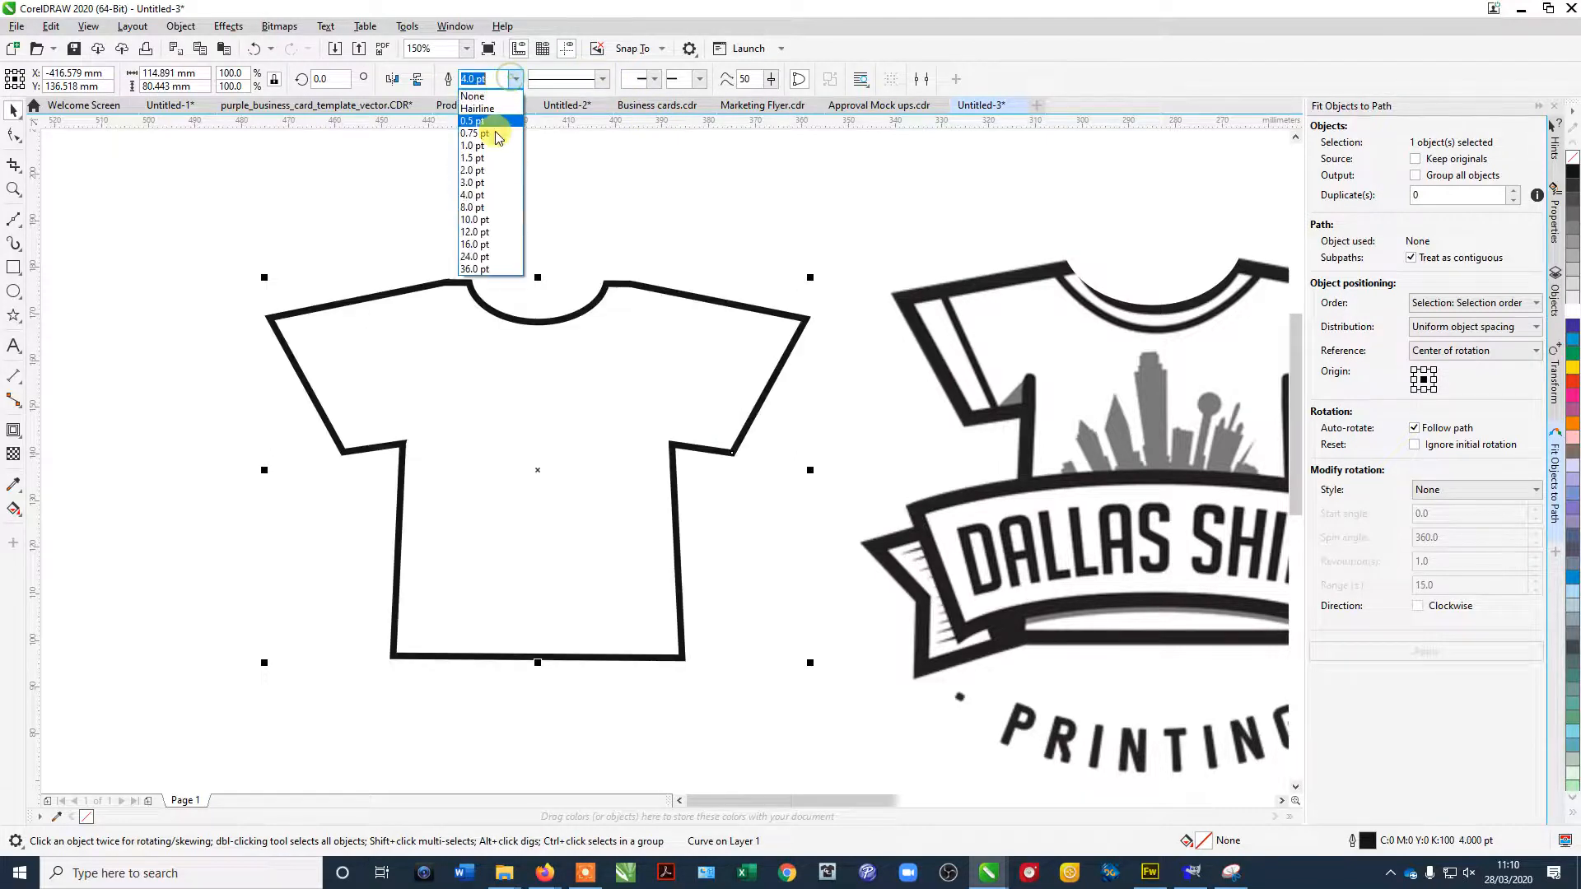
click(475, 132)
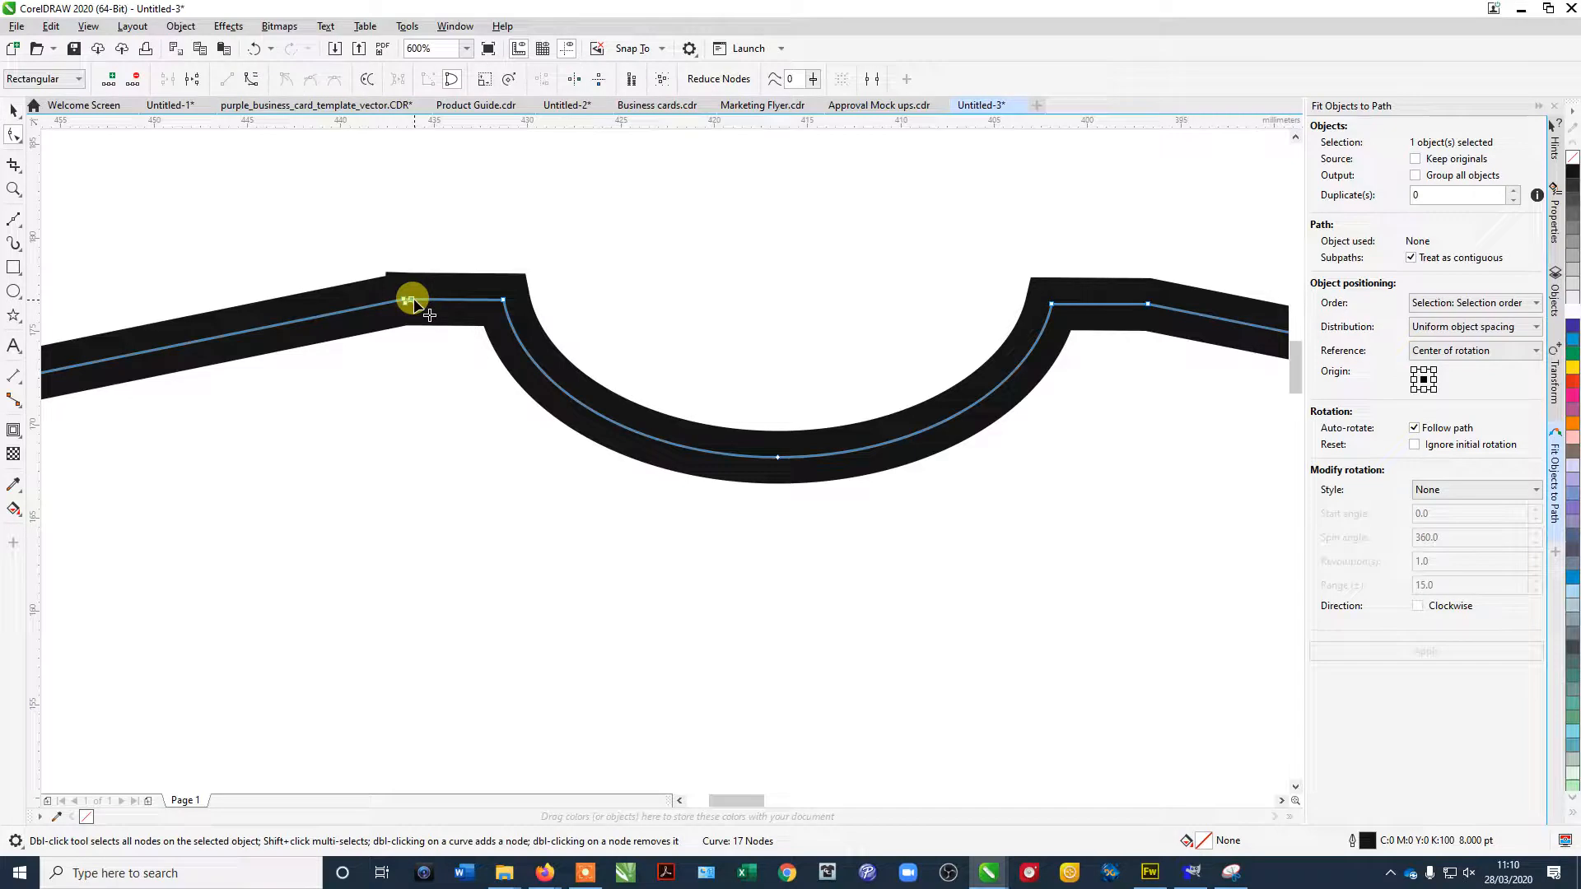
double_click(412, 303)
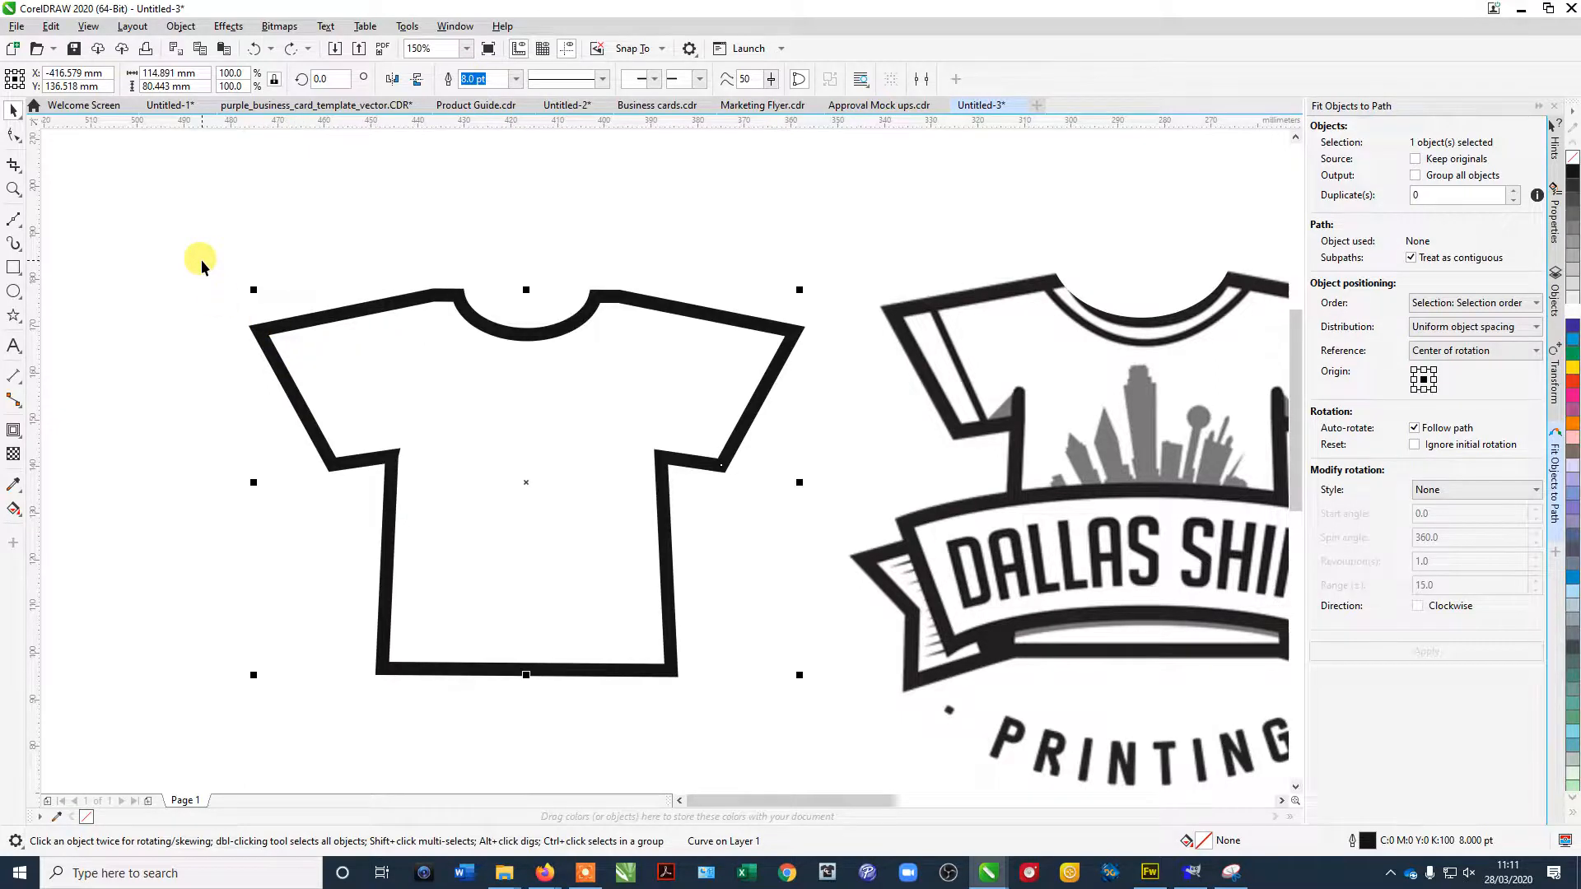
mouse_move(257, 136)
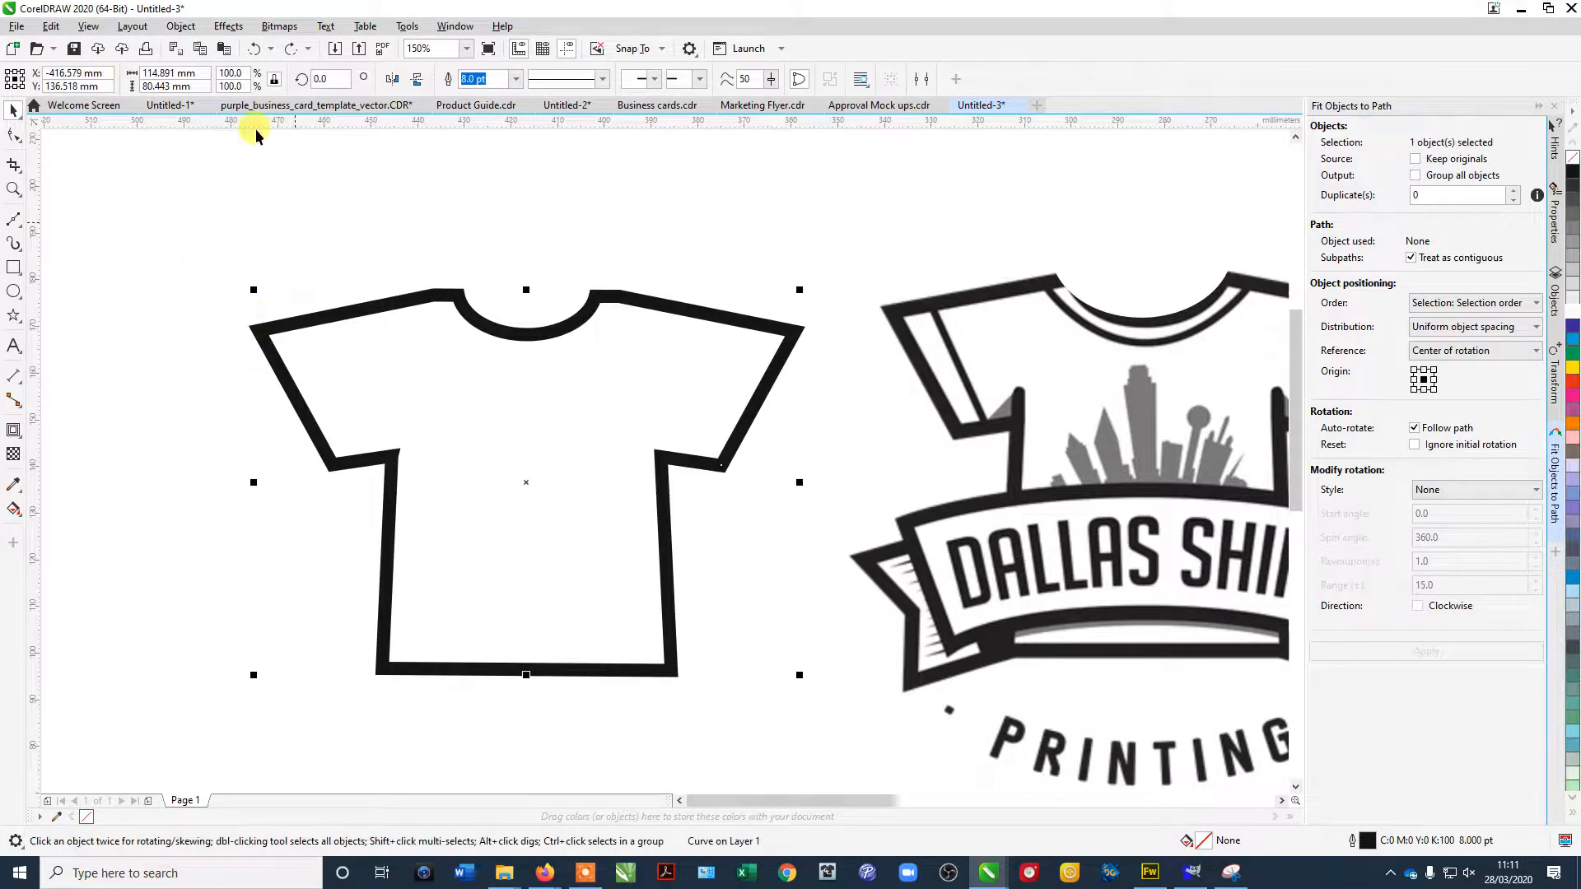
mouse_move(404, 416)
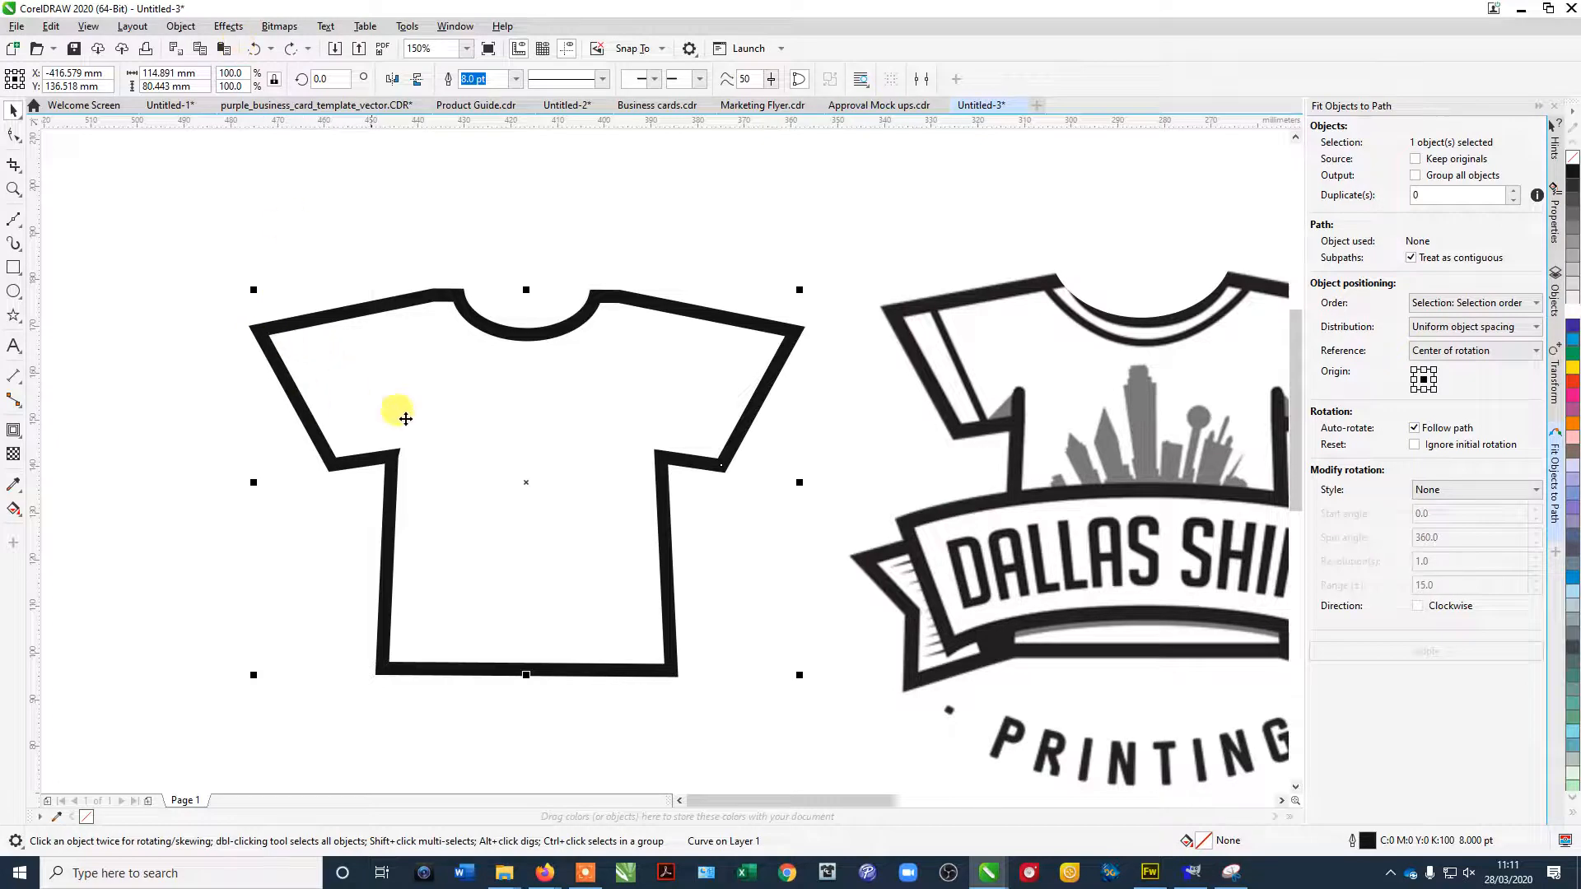
Convert the shirt's thick outline into its own filled ring object (Ctrl+Shift+Q).
click(180, 25)
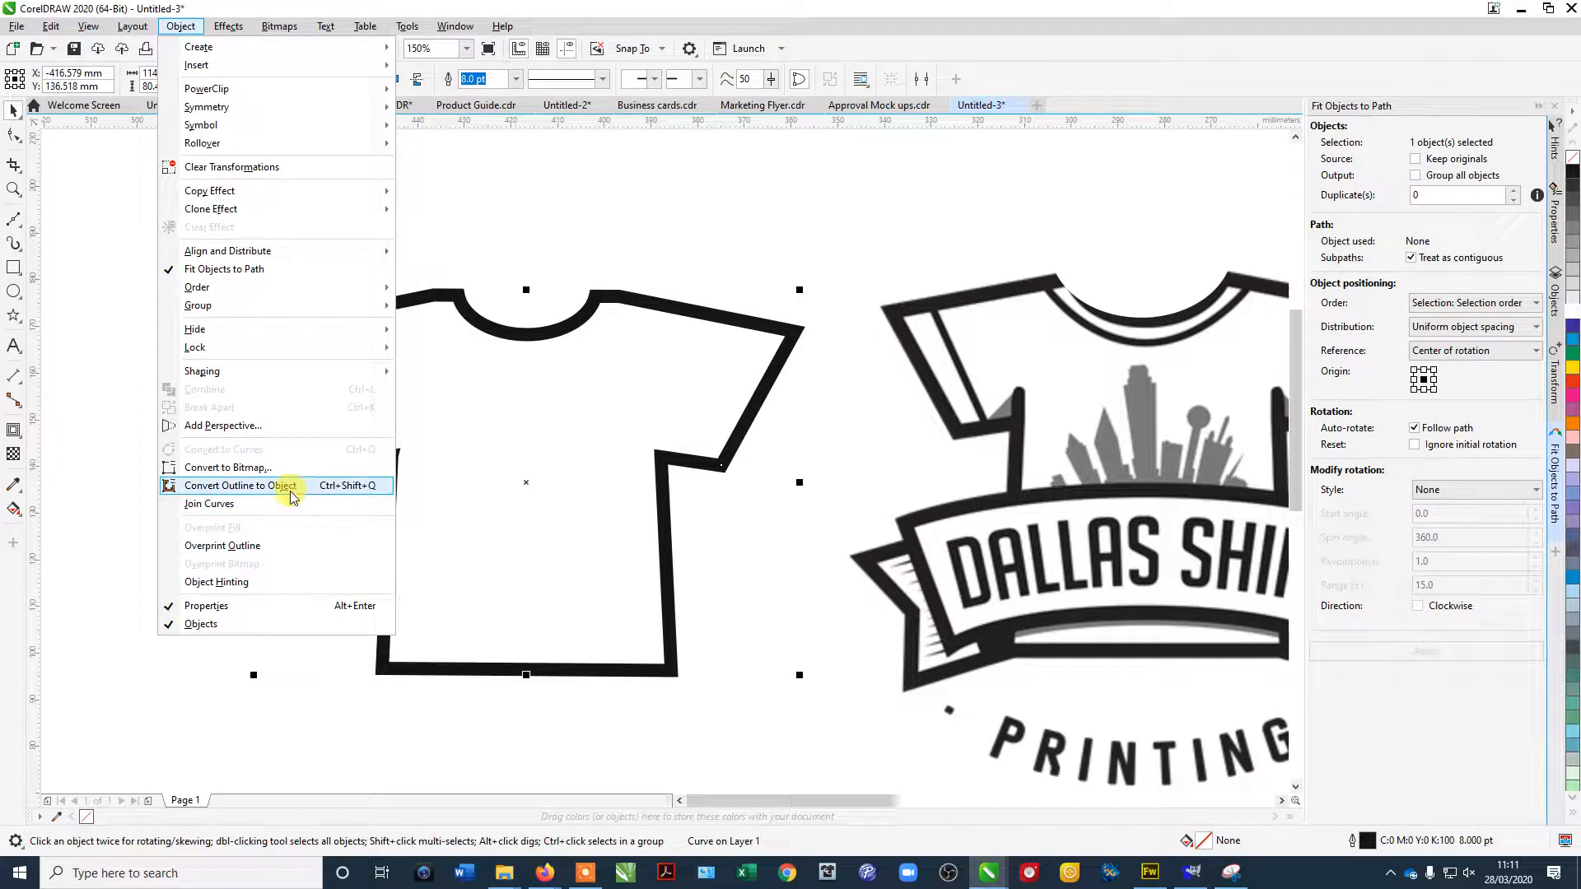
mouse_move(282, 494)
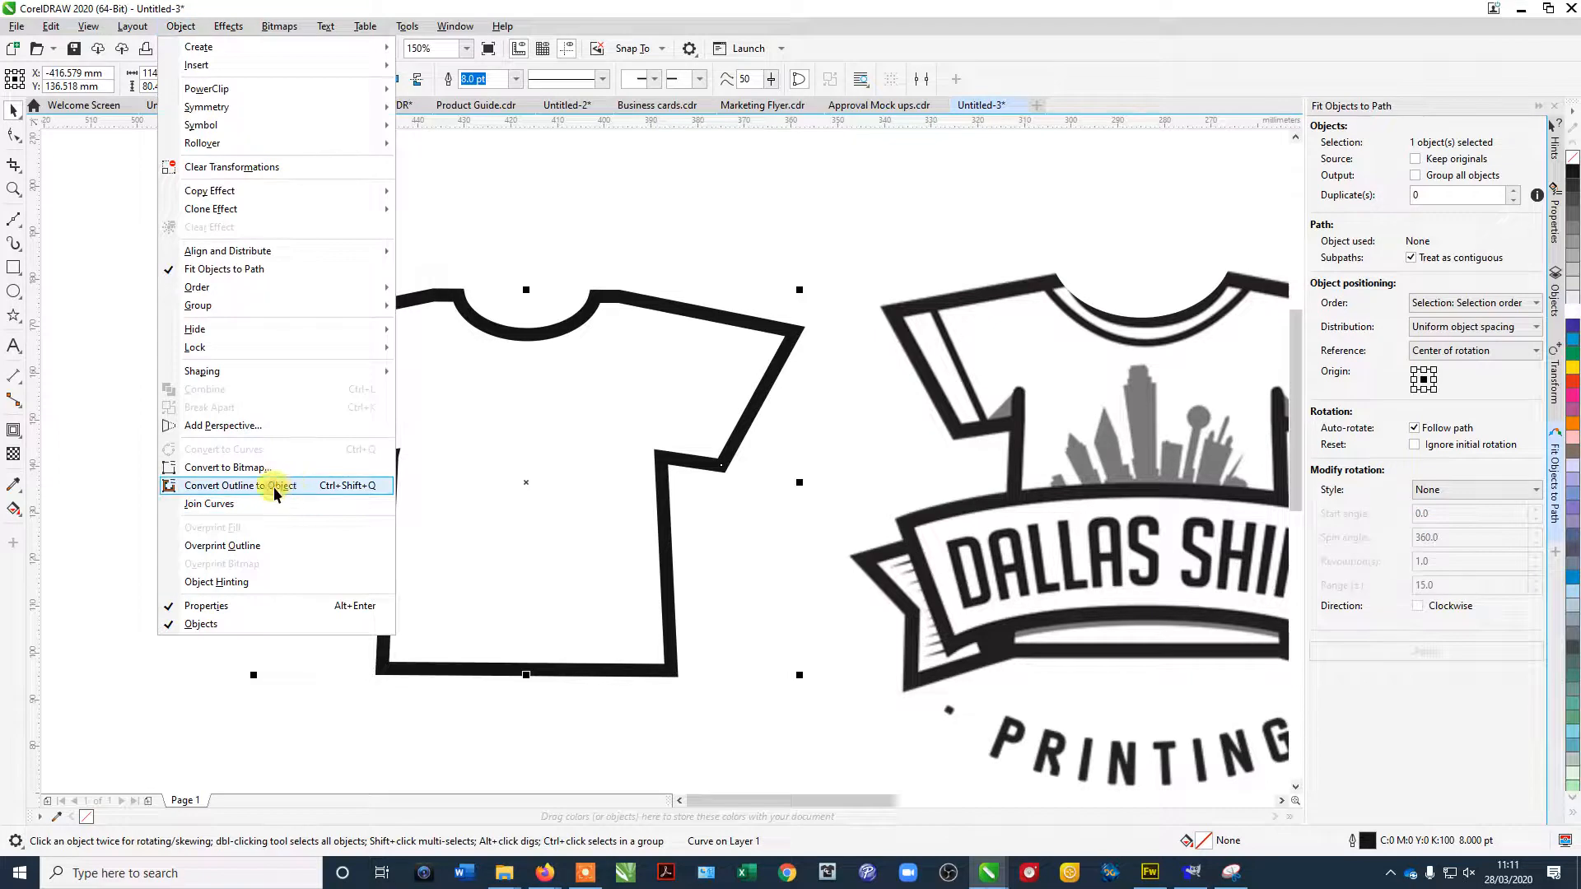
click(240, 486)
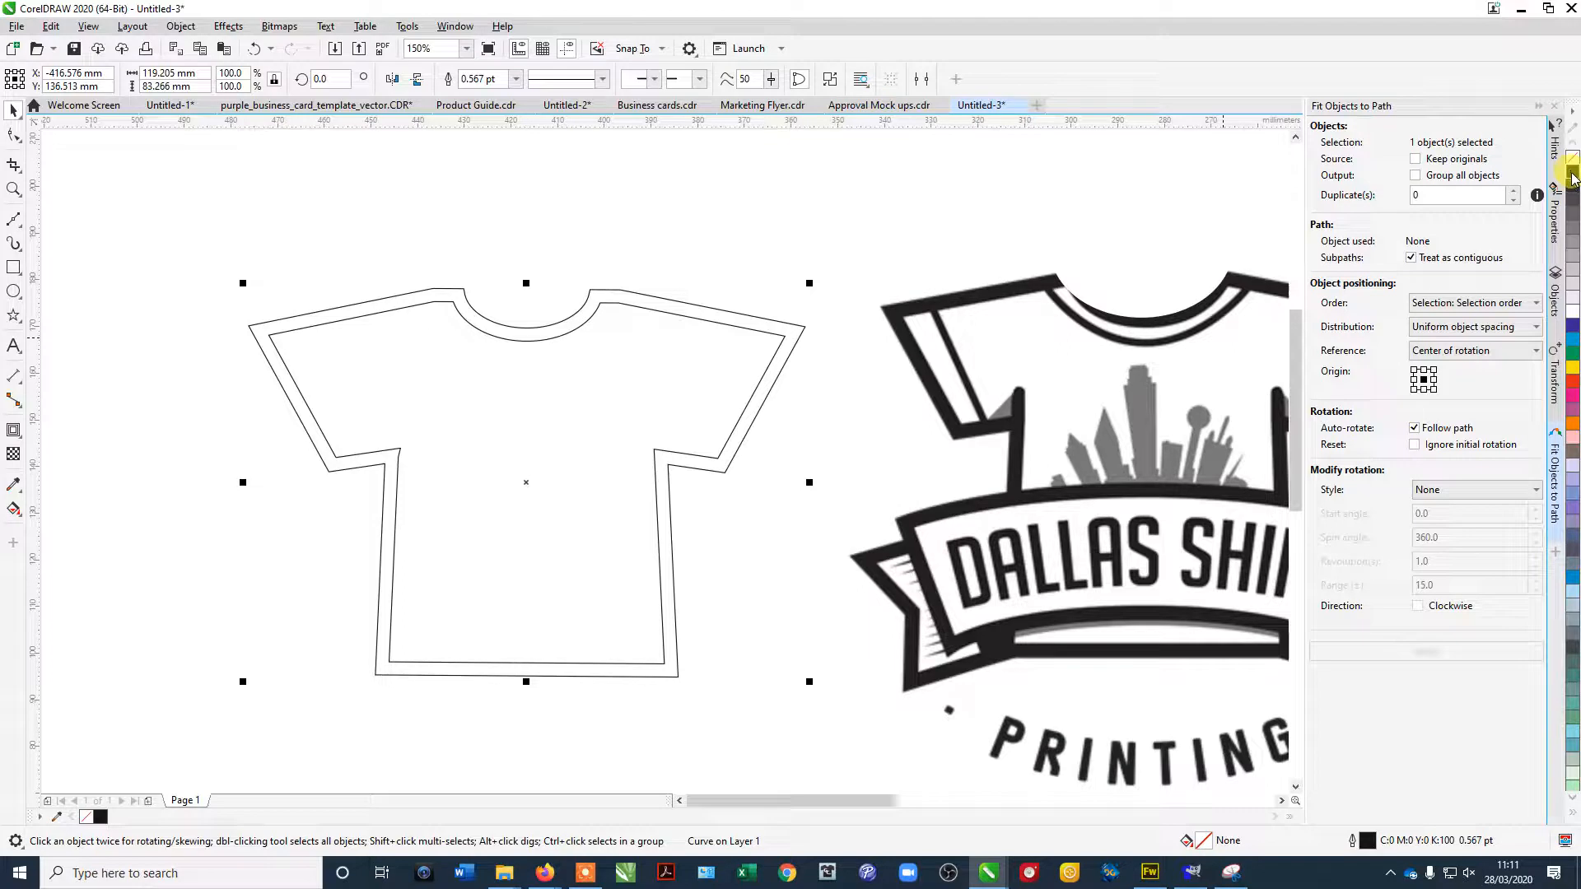
mouse_move(1570, 177)
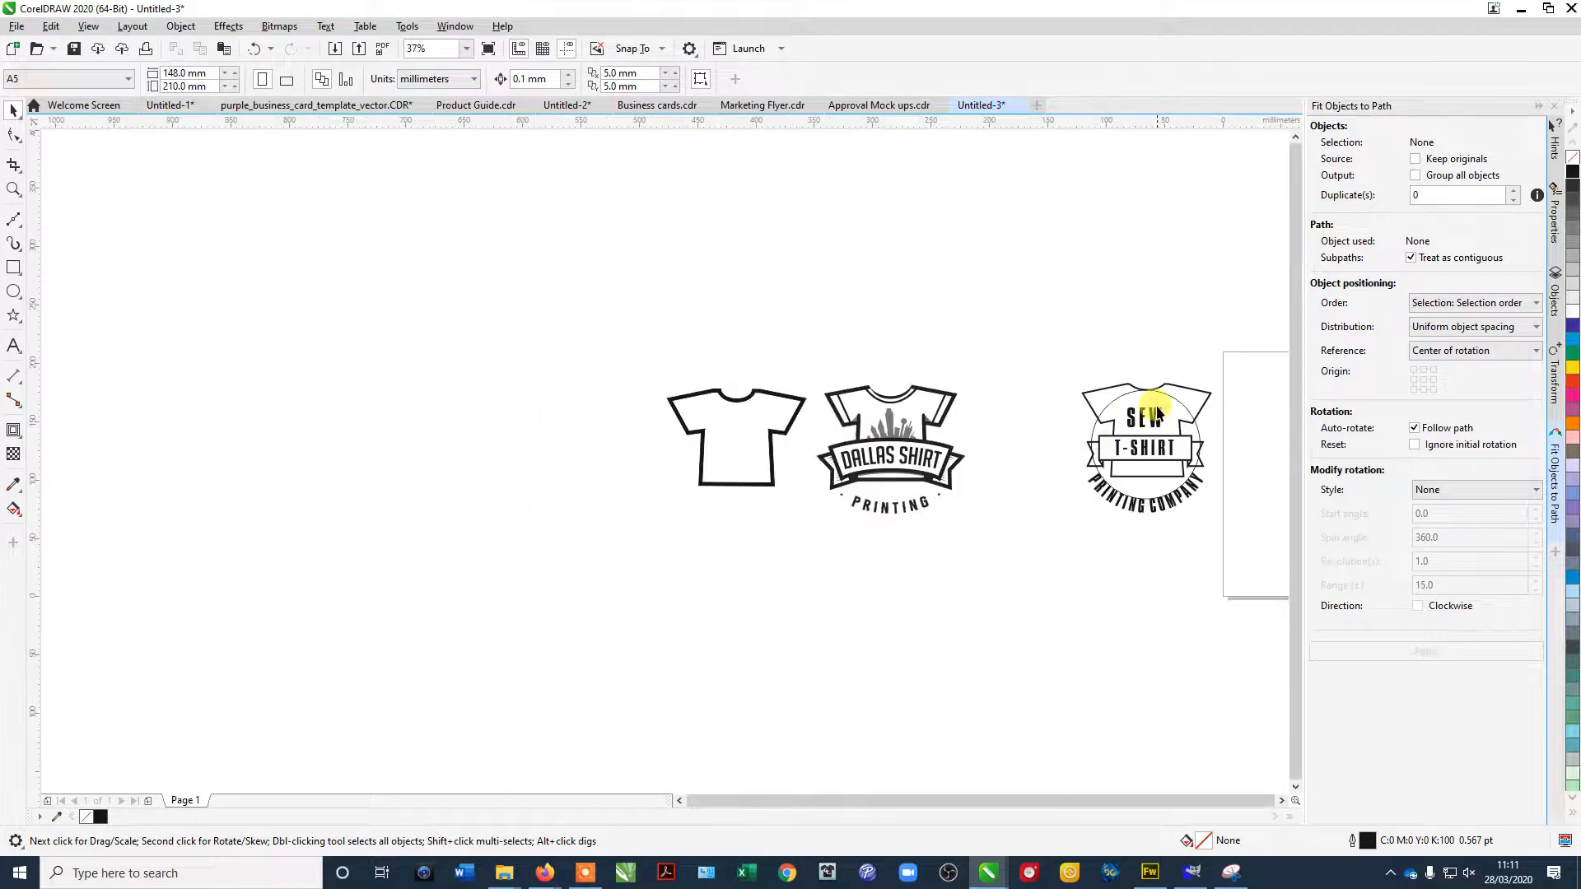
Type SEW with the Text tool and place it across the shirt's chest.
click(15, 348)
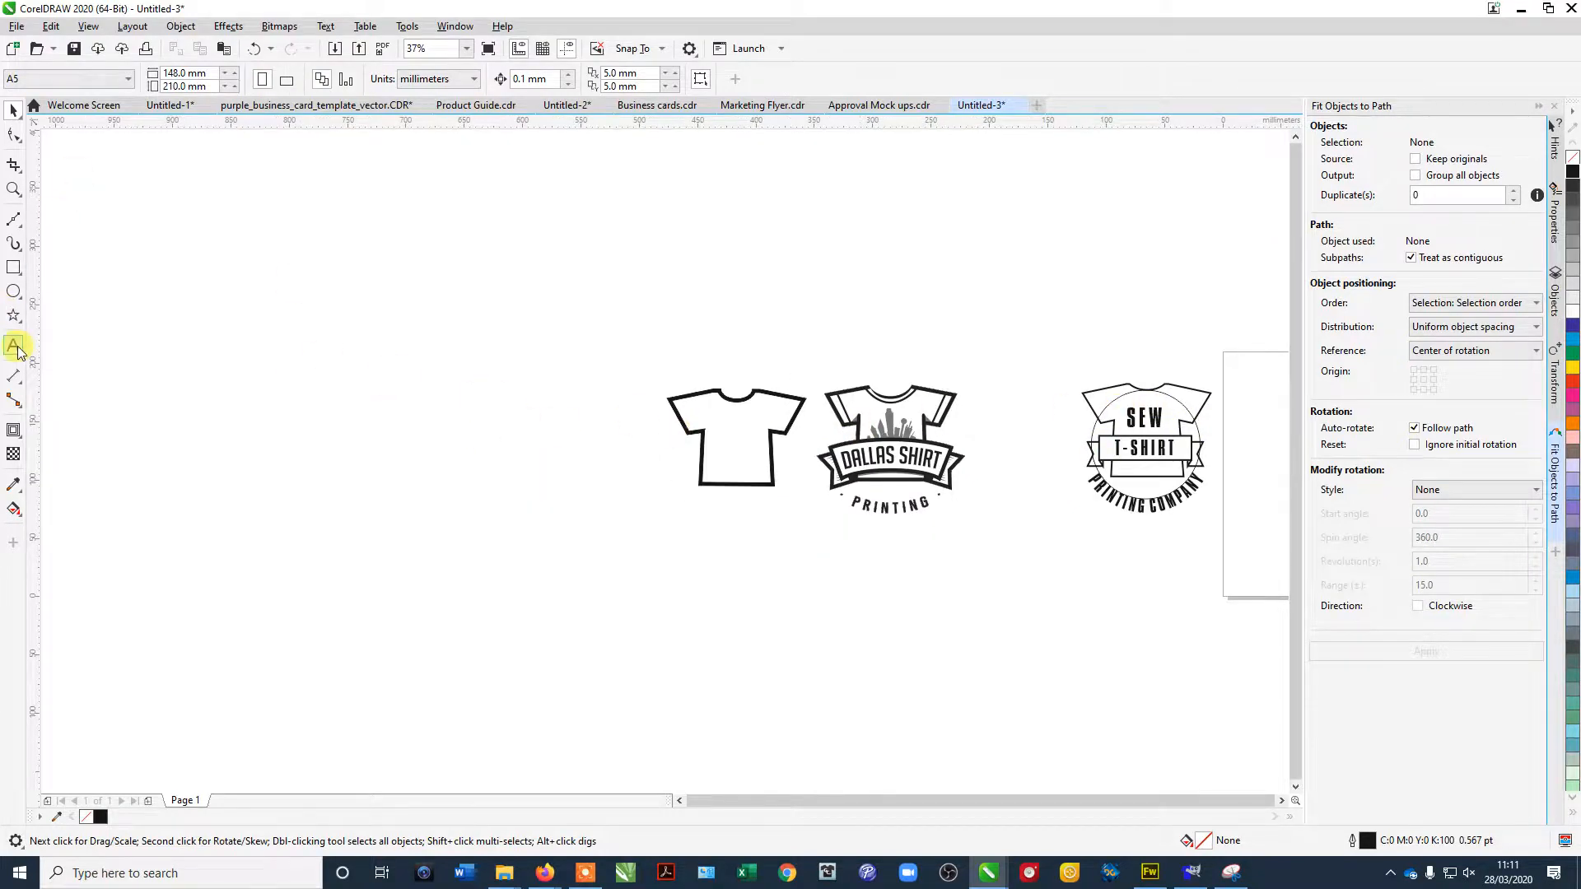
click(14, 345)
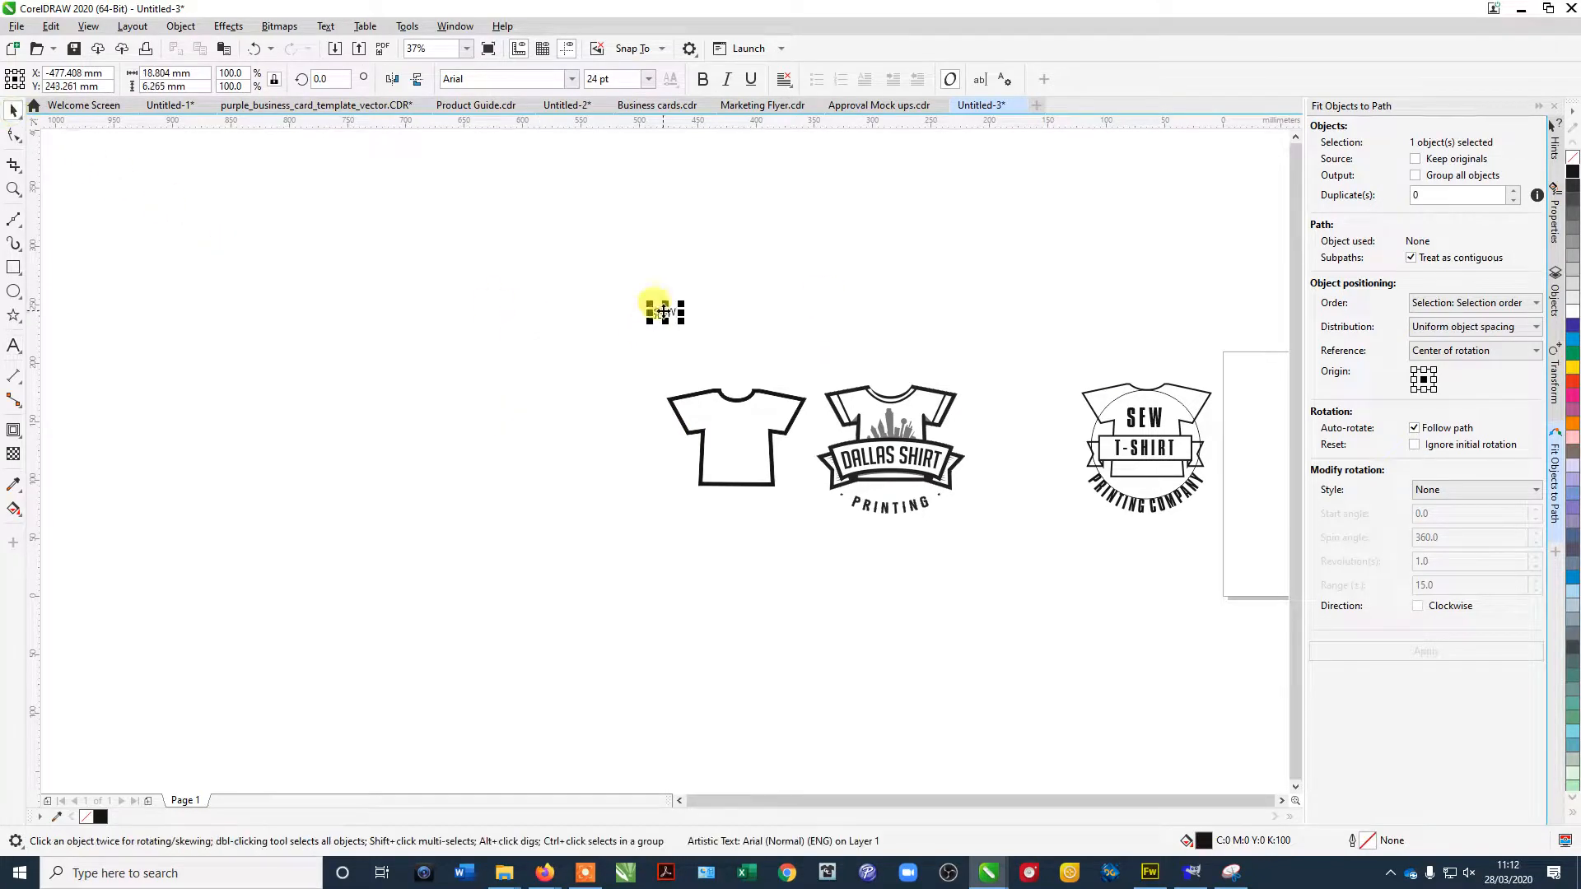
drag(664, 312, 736, 417)
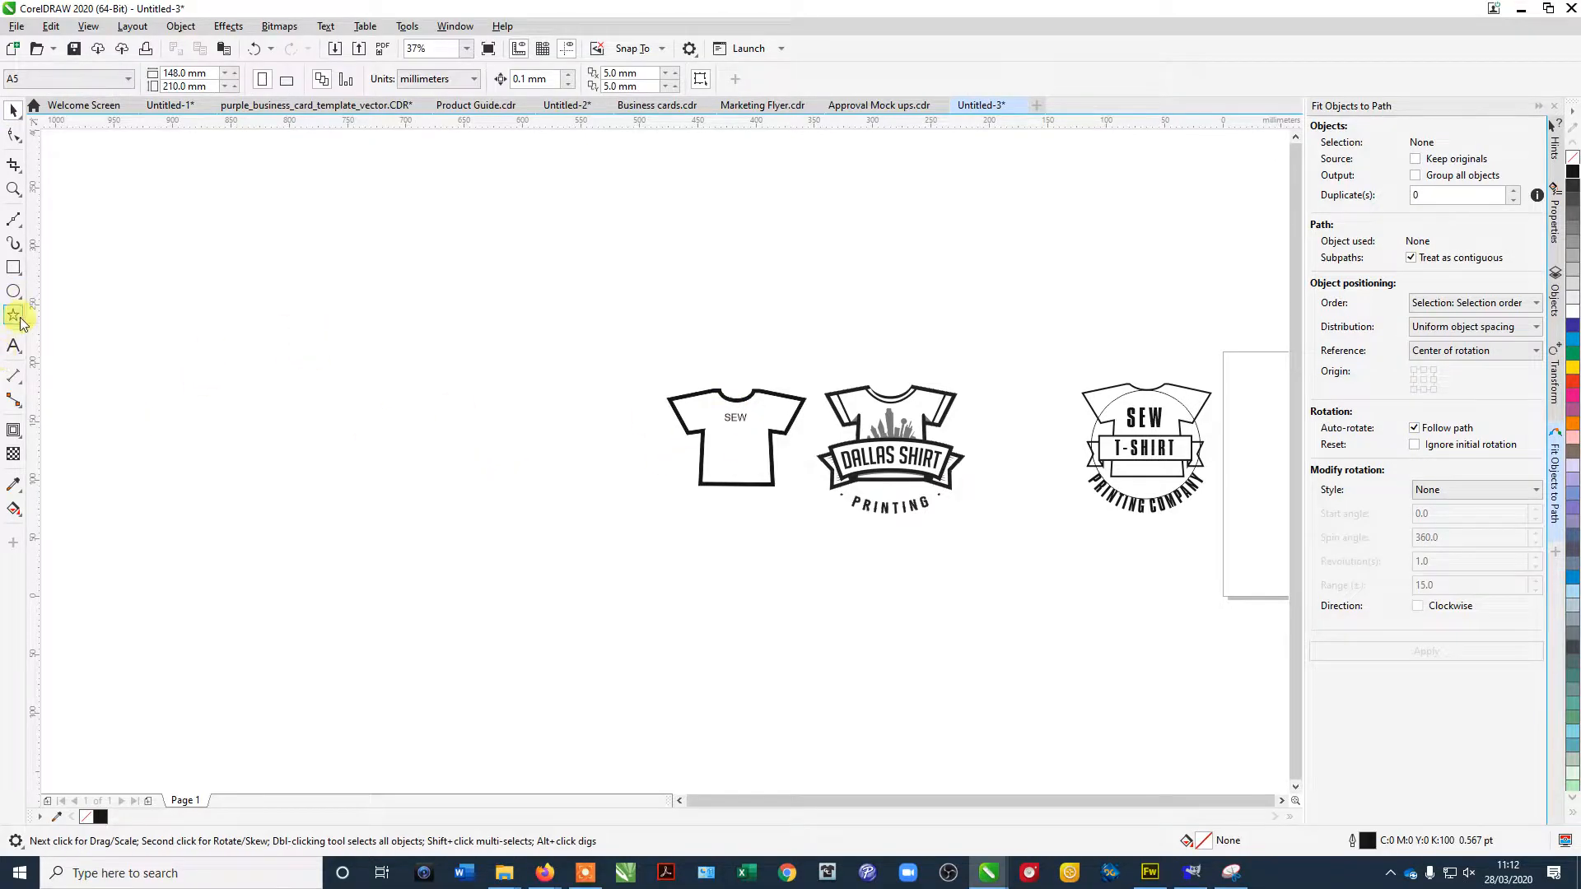
click(15, 316)
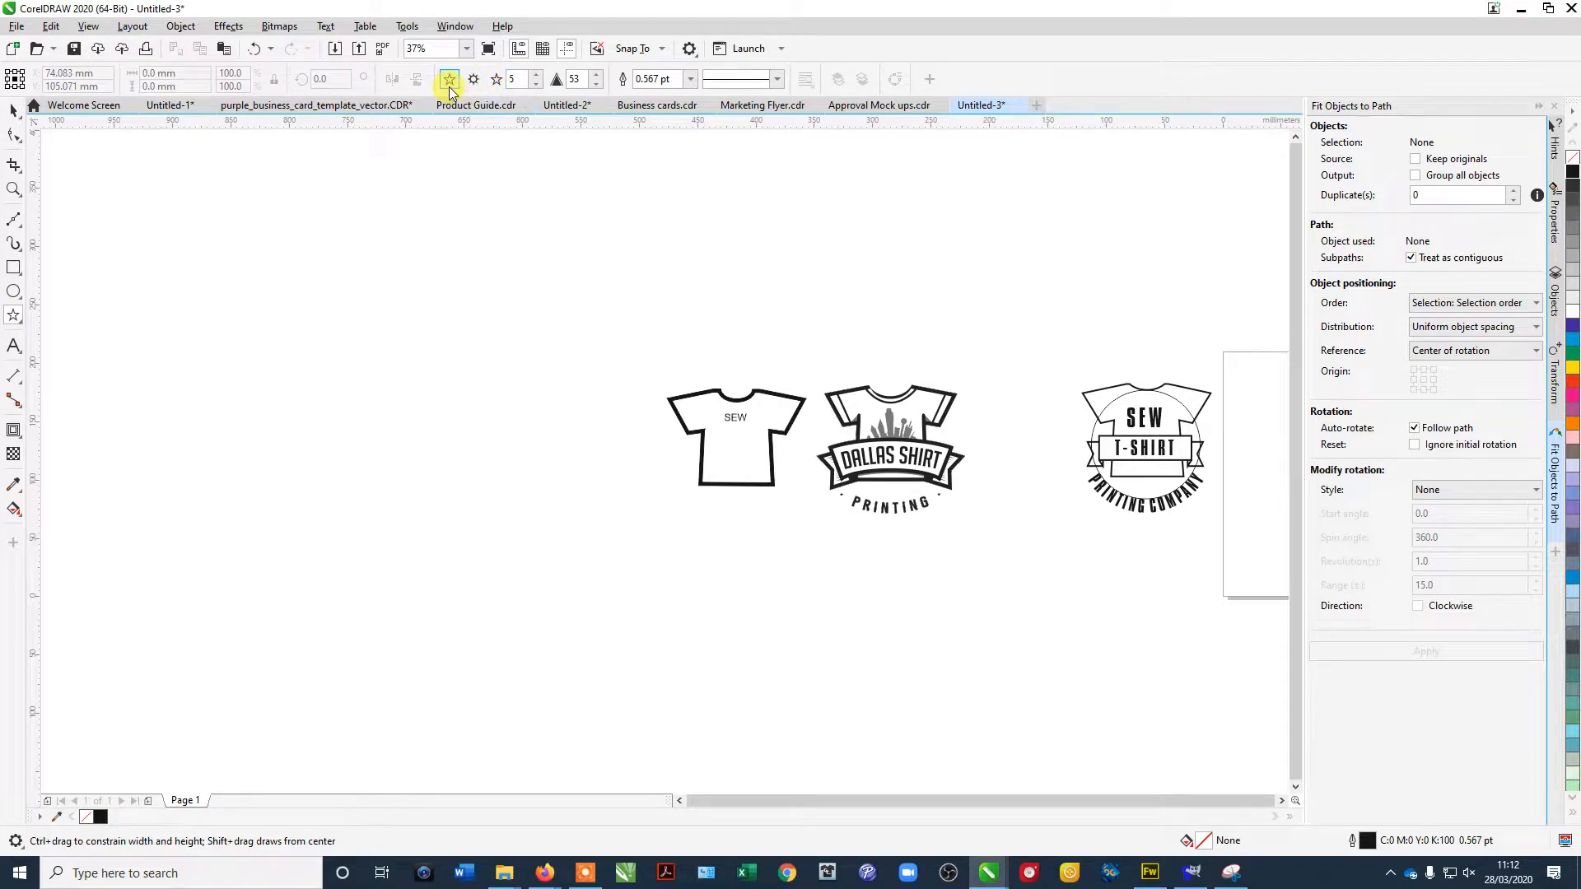
Draw a ribbon banner from the Common Shapes presets across the lower shirt and resize it to fit.
click(15, 316)
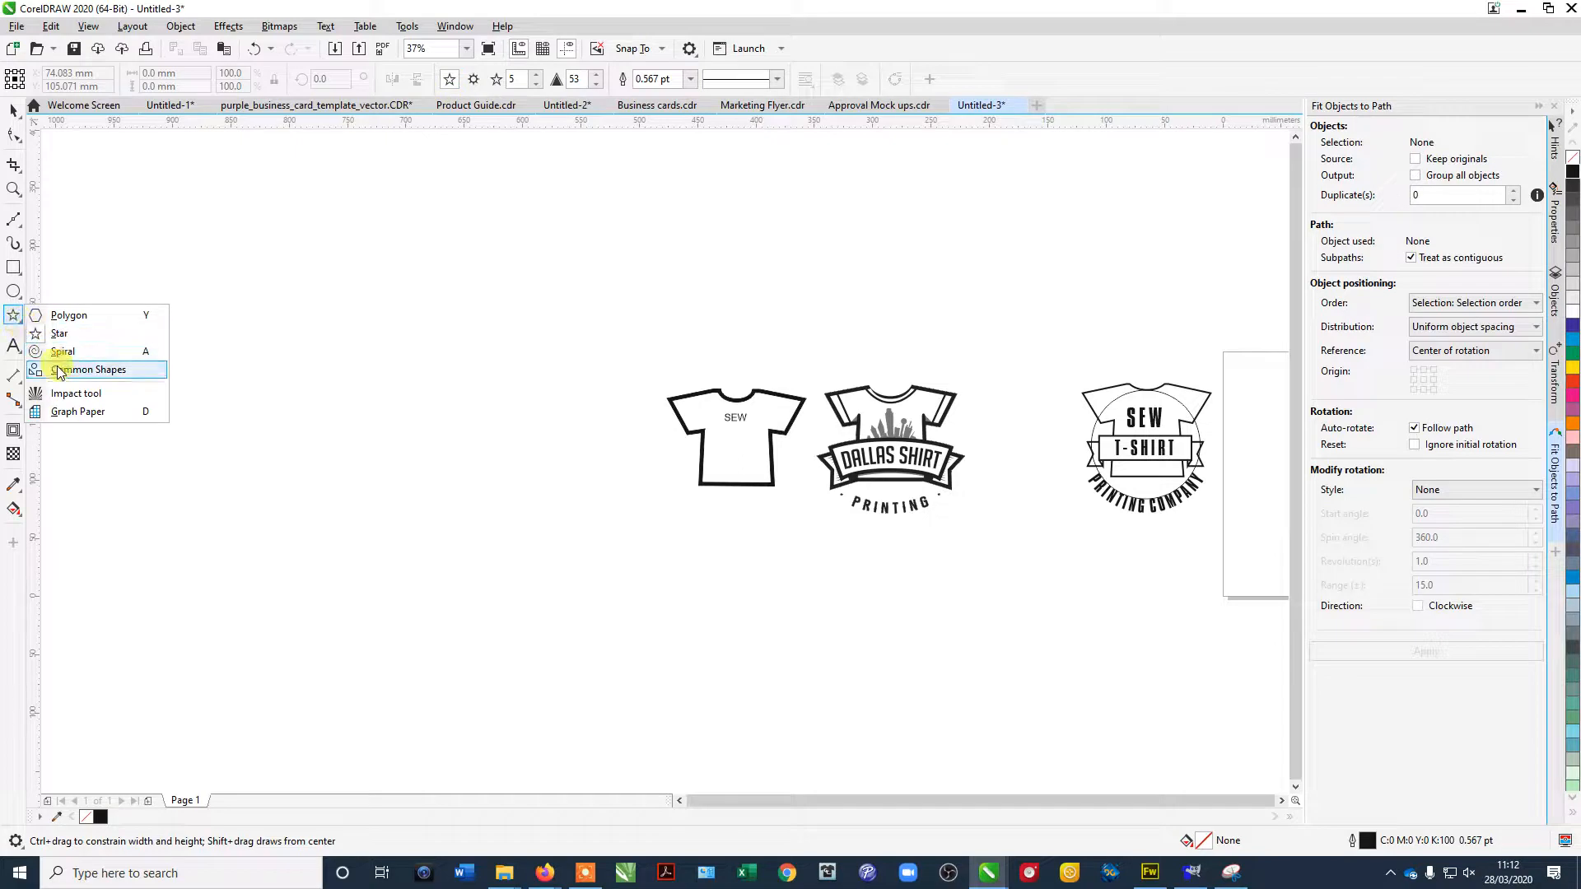
click(90, 369)
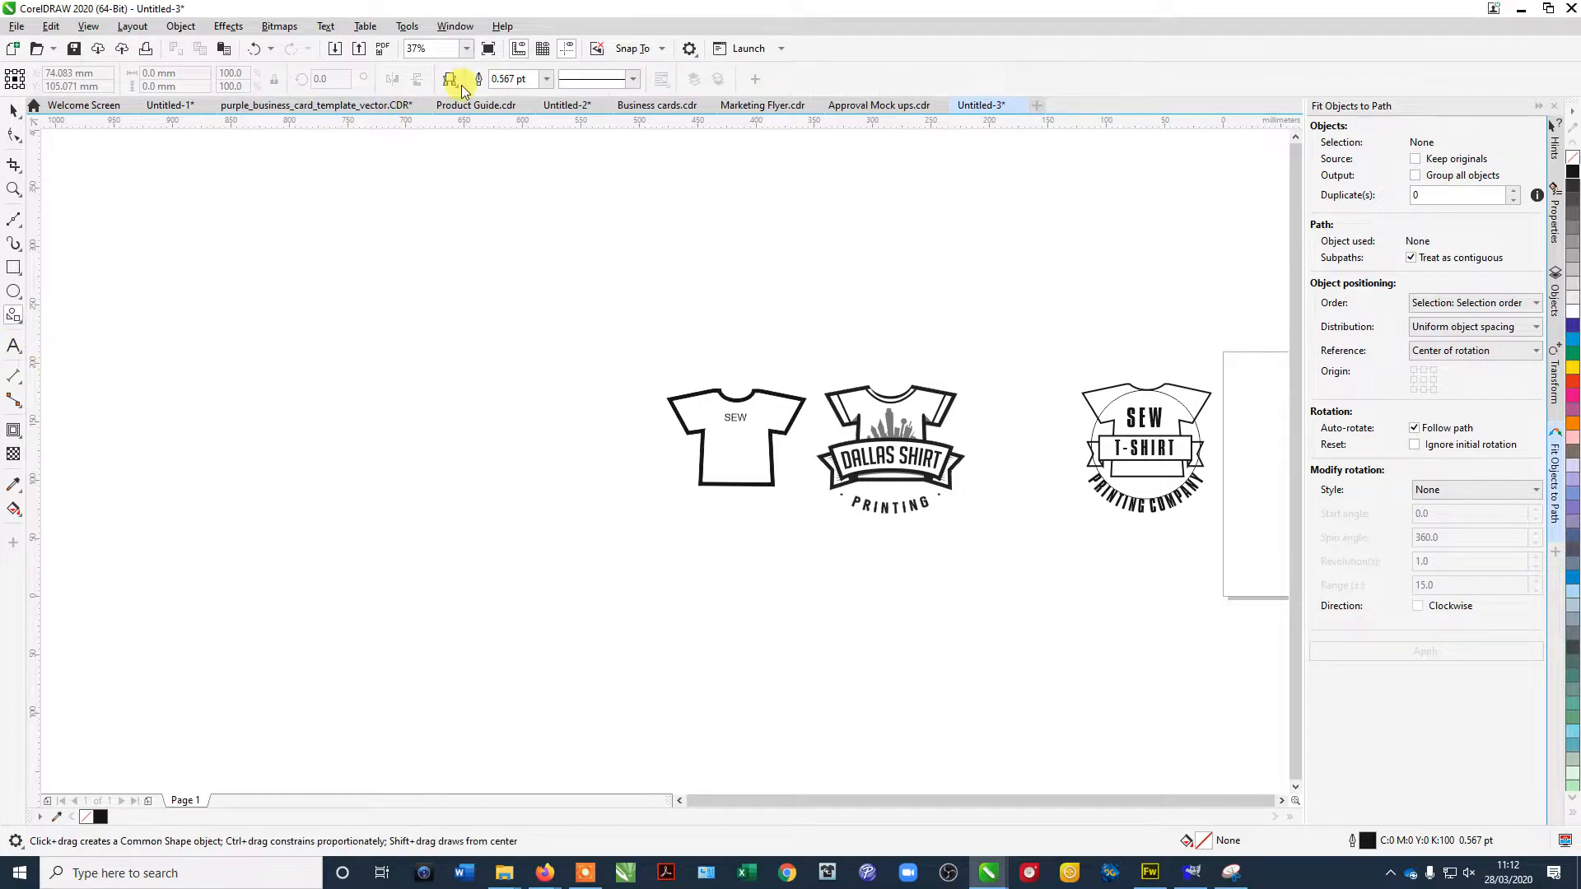
click(453, 79)
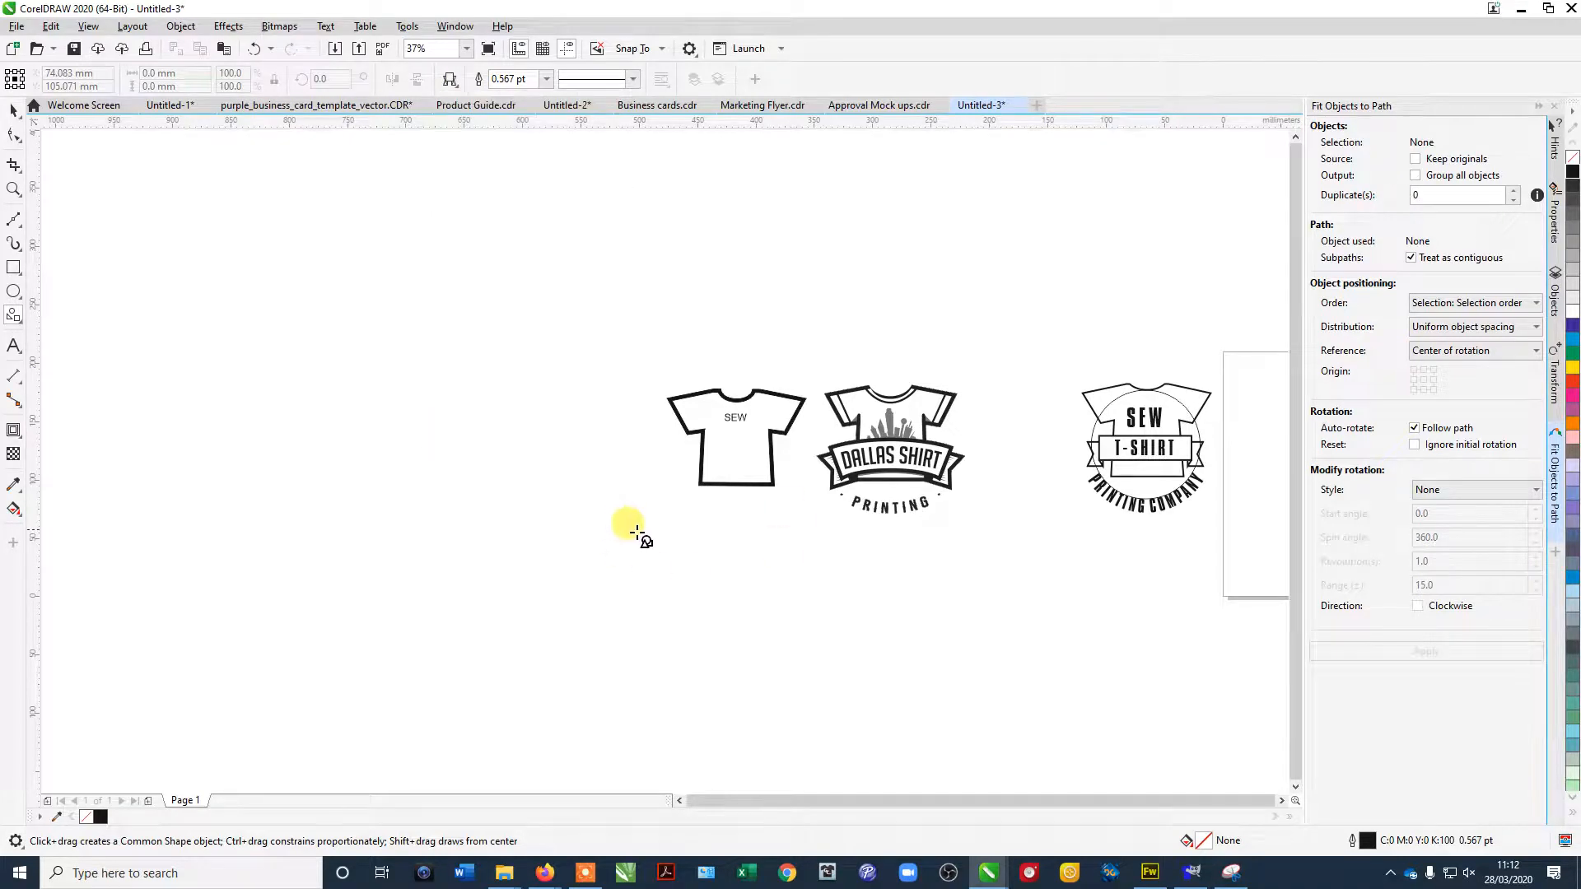
drag(633, 537, 789, 574)
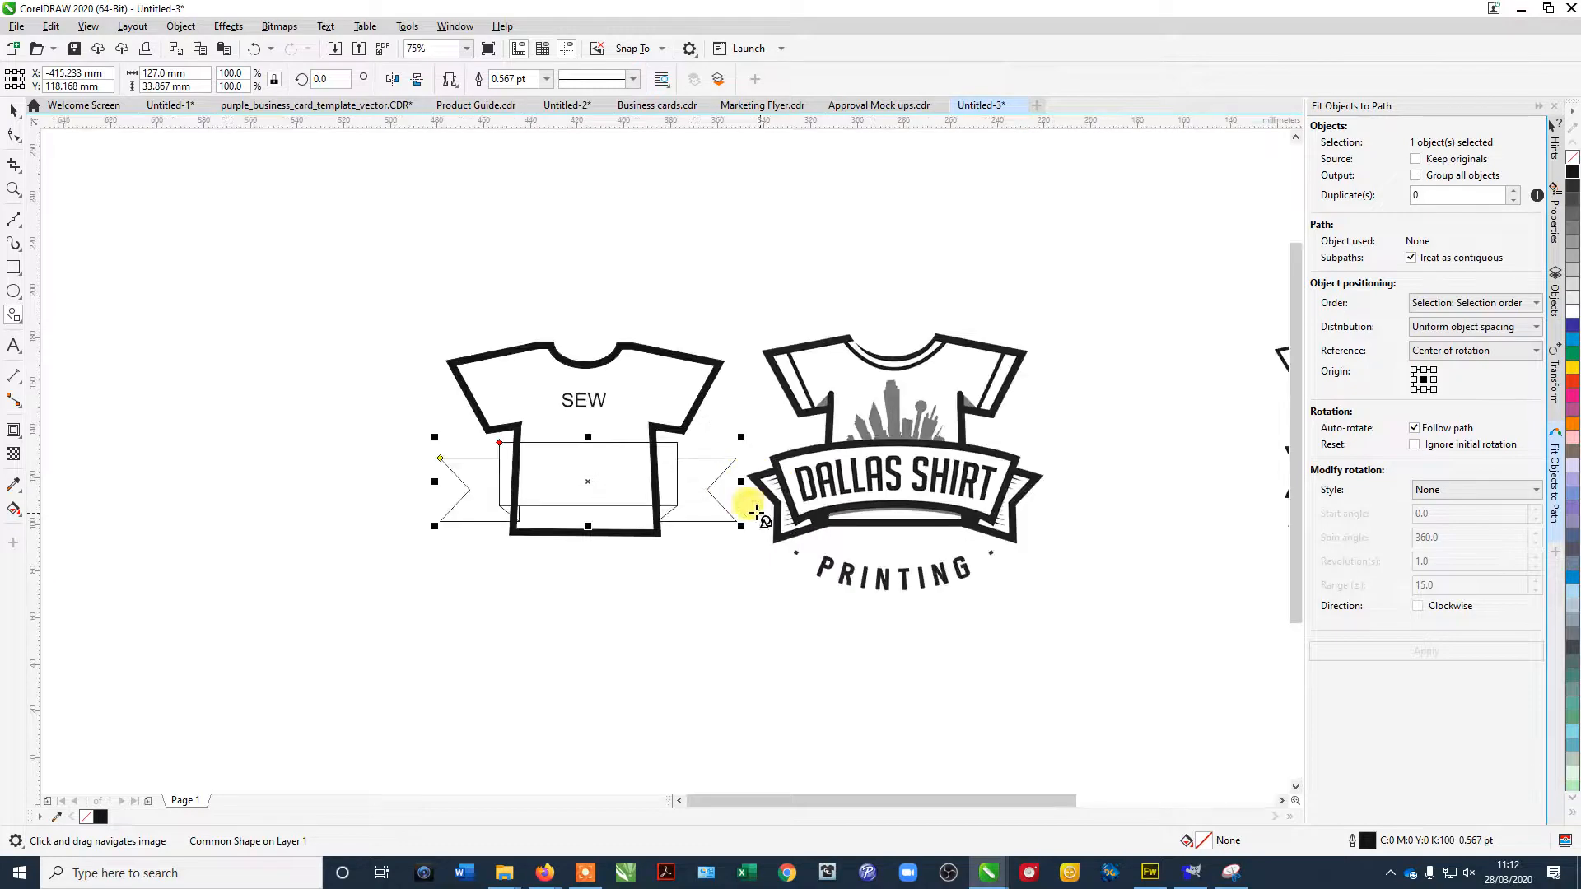
mouse_move(422, 308)
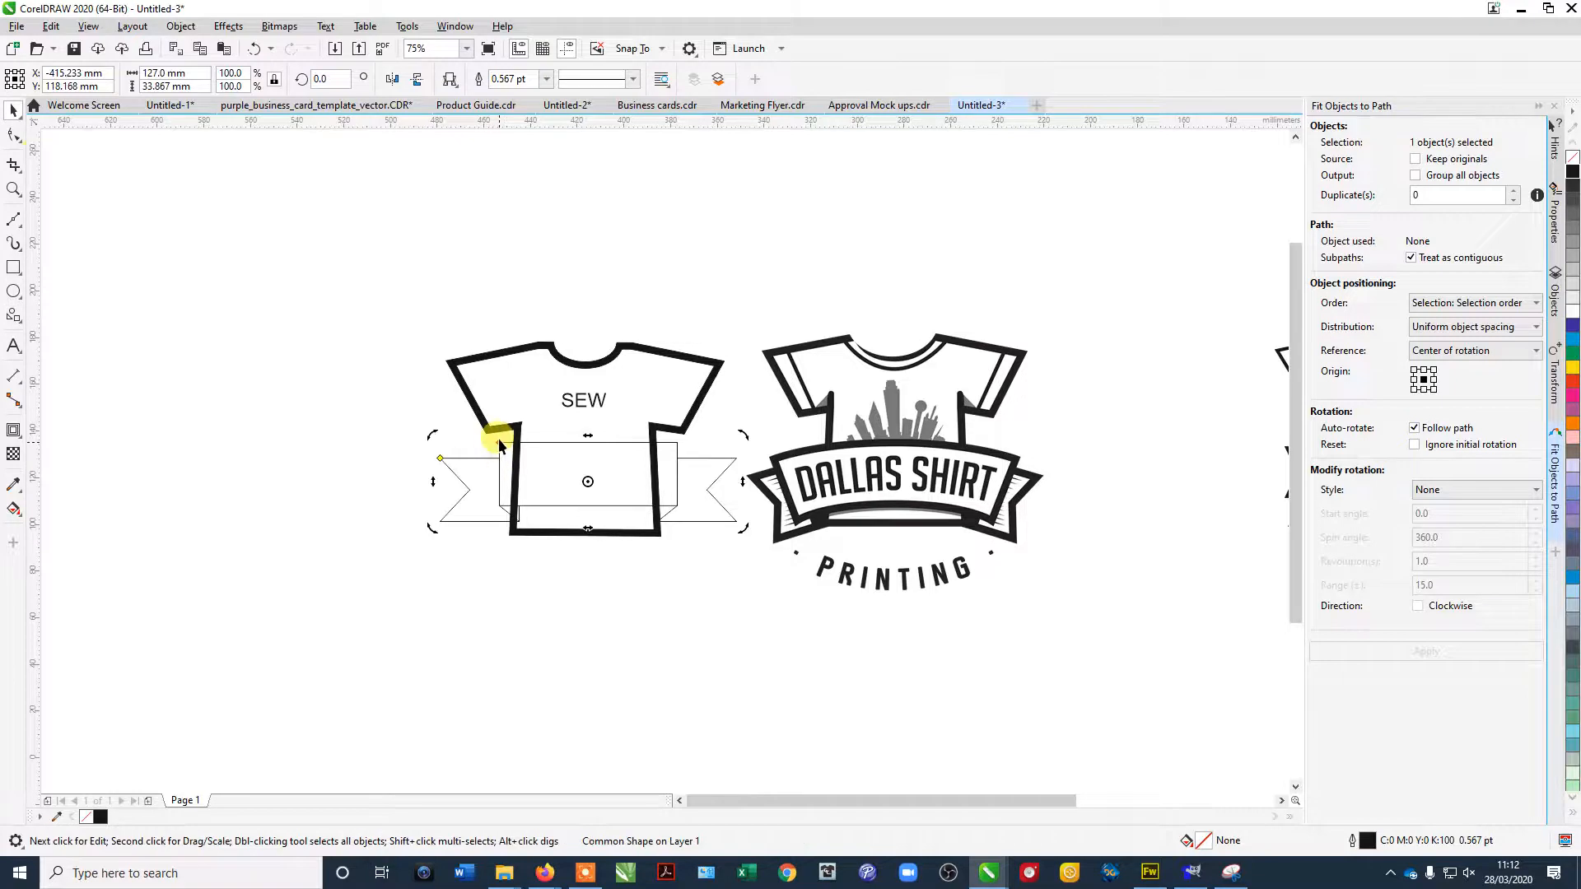
click(501, 447)
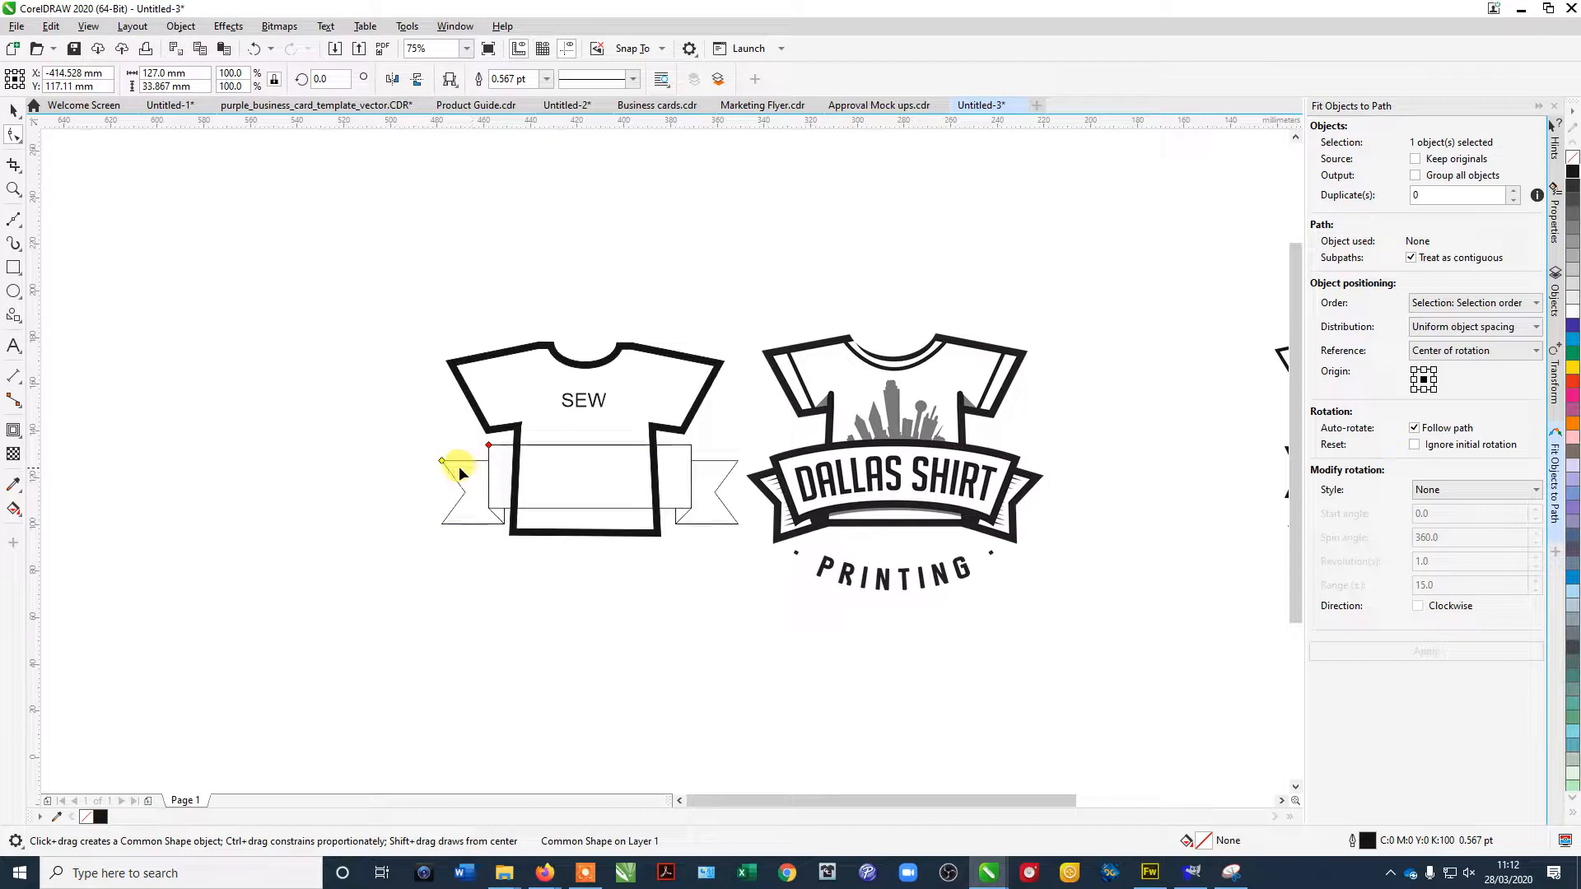
click(460, 474)
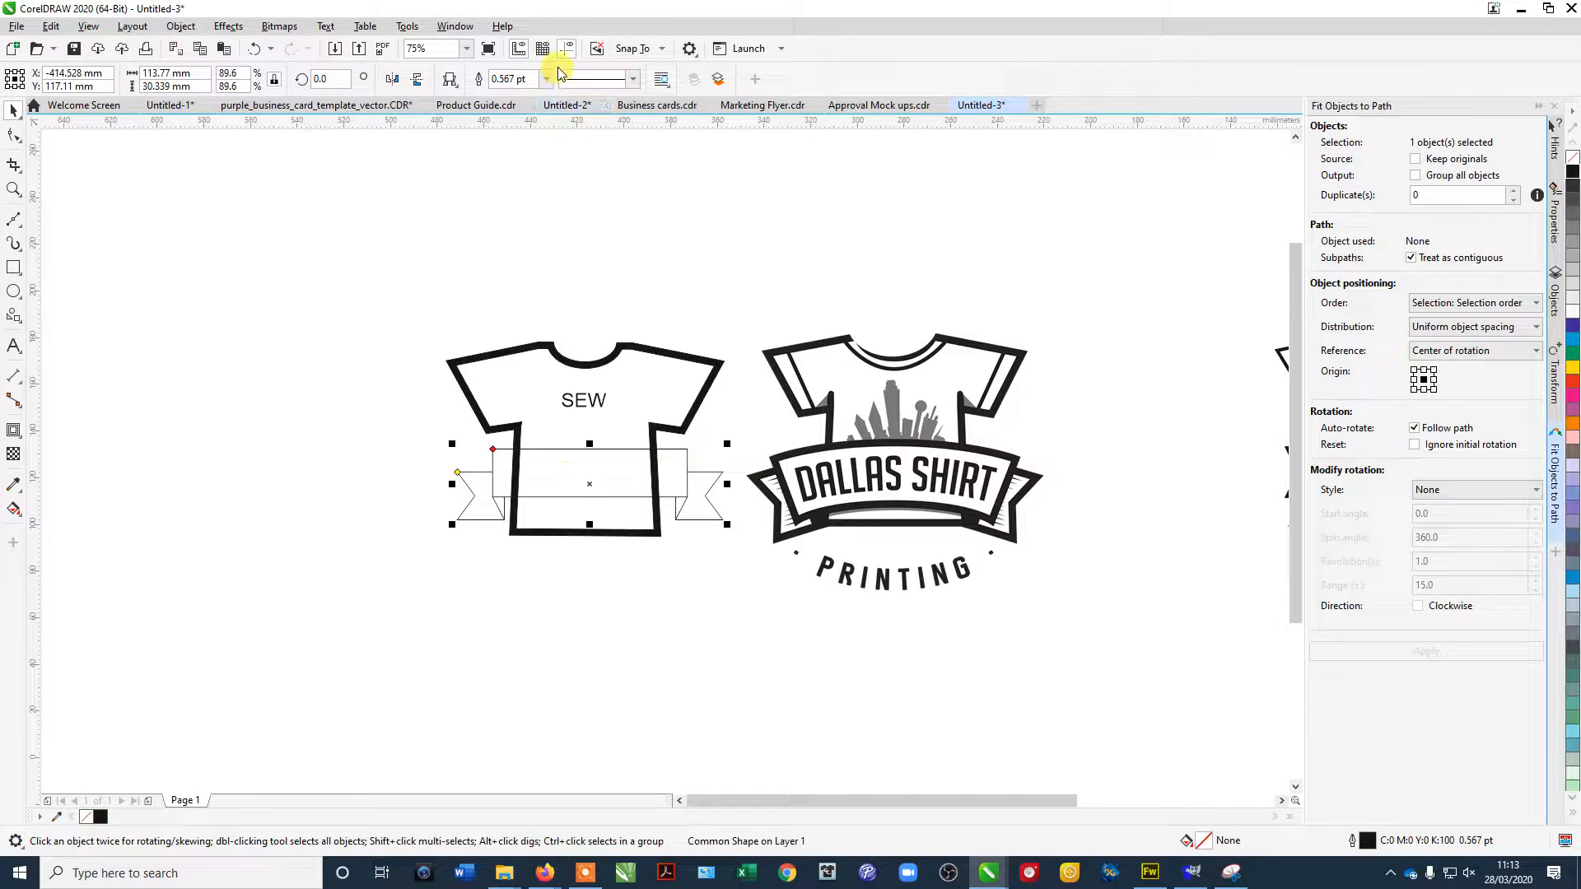
Set the banner's outline width to 8.0 pt black and fill it white over the shirt.
click(547, 79)
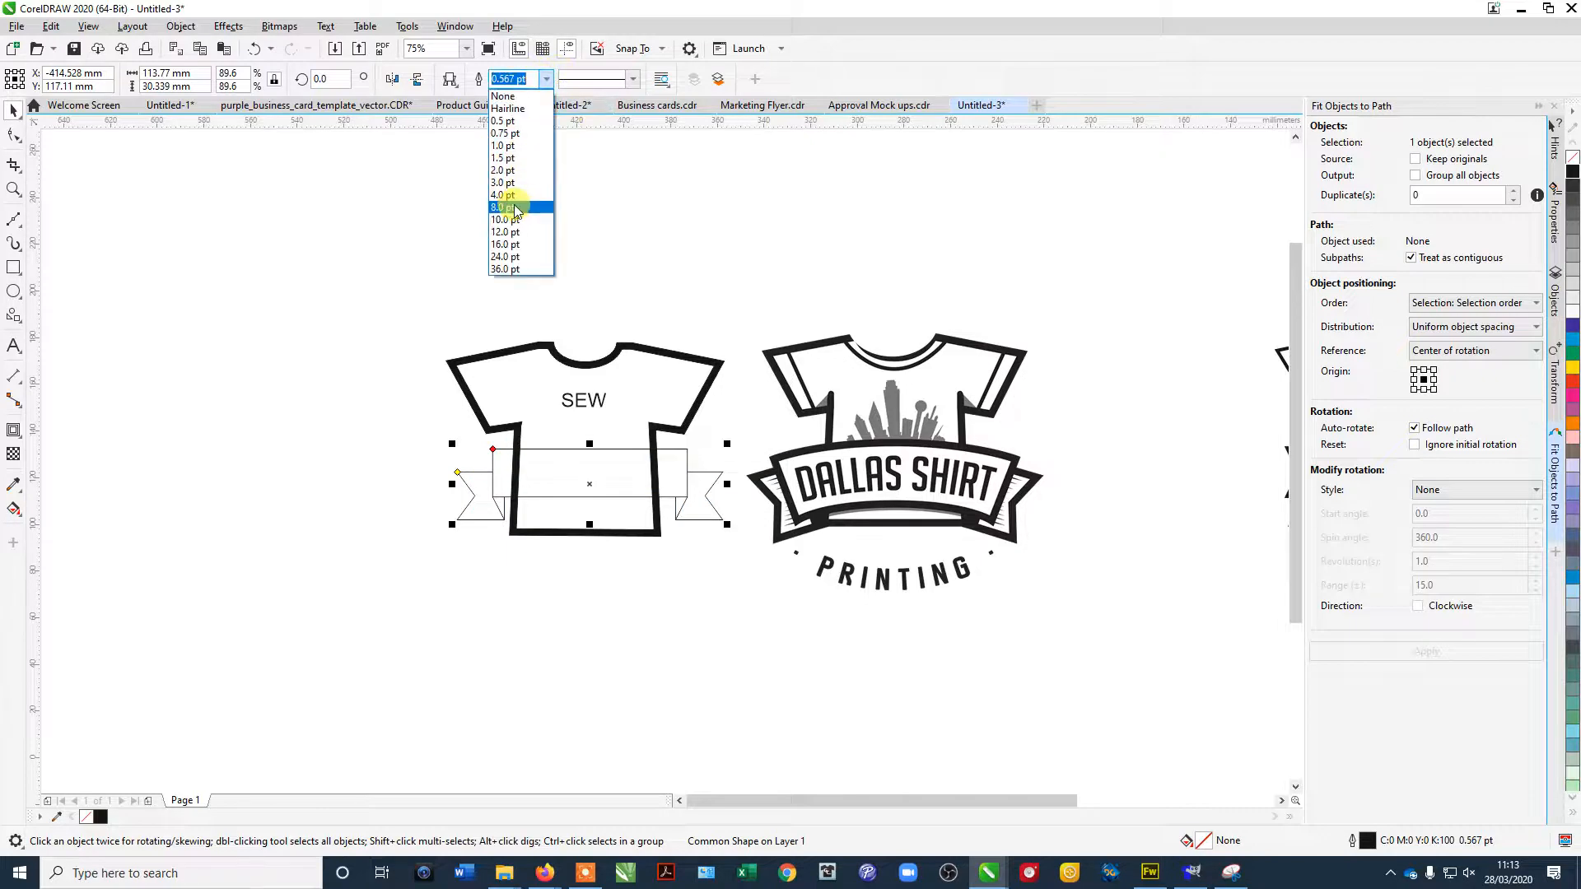
click(504, 208)
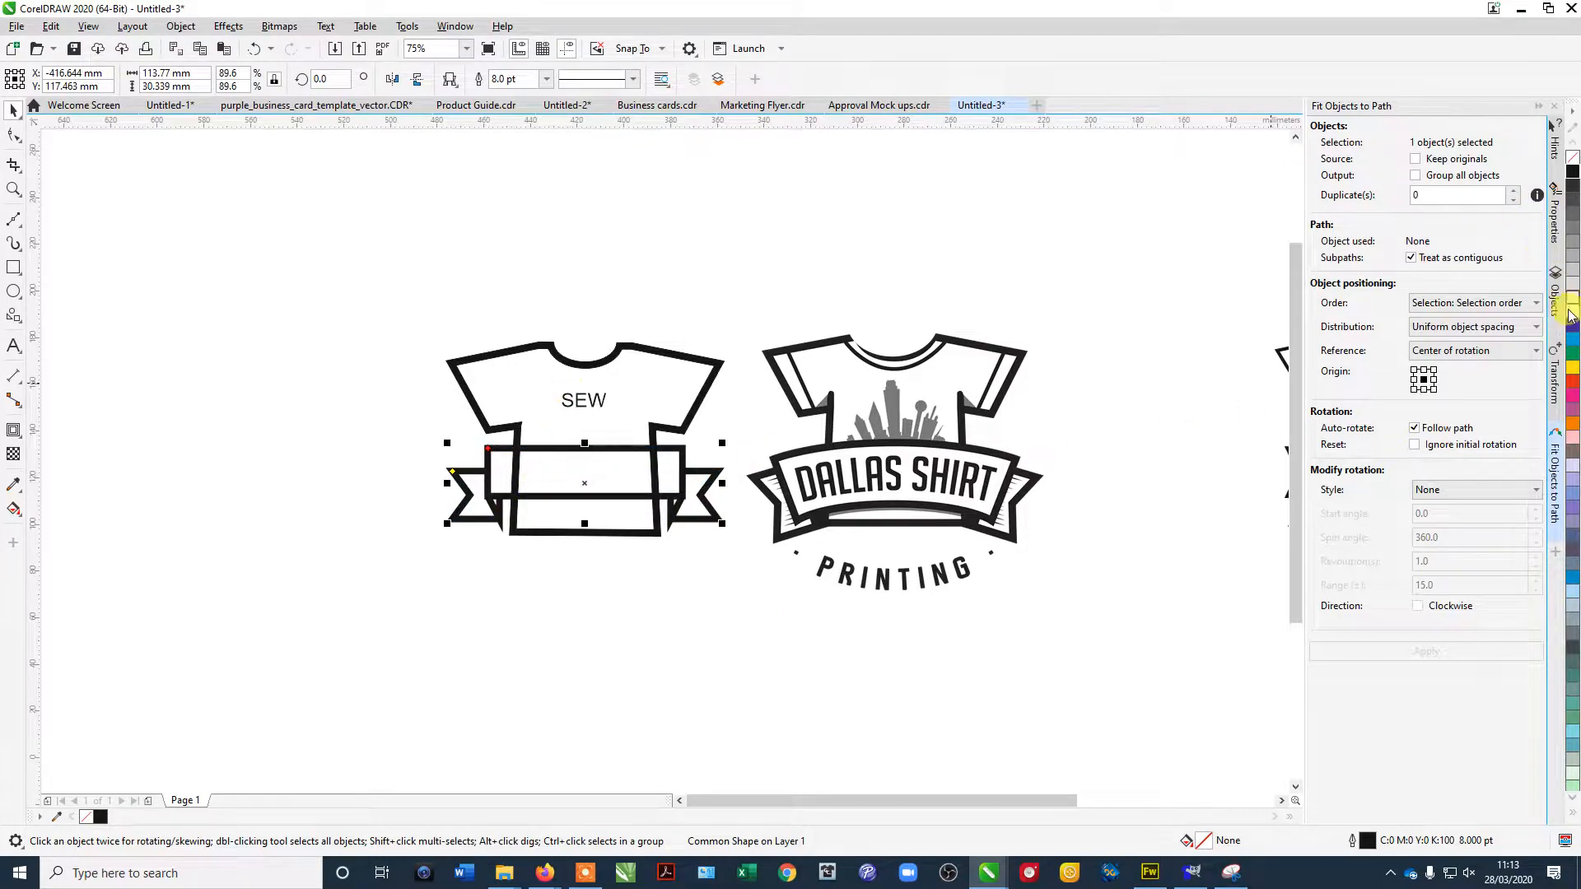
mouse_move(1571, 318)
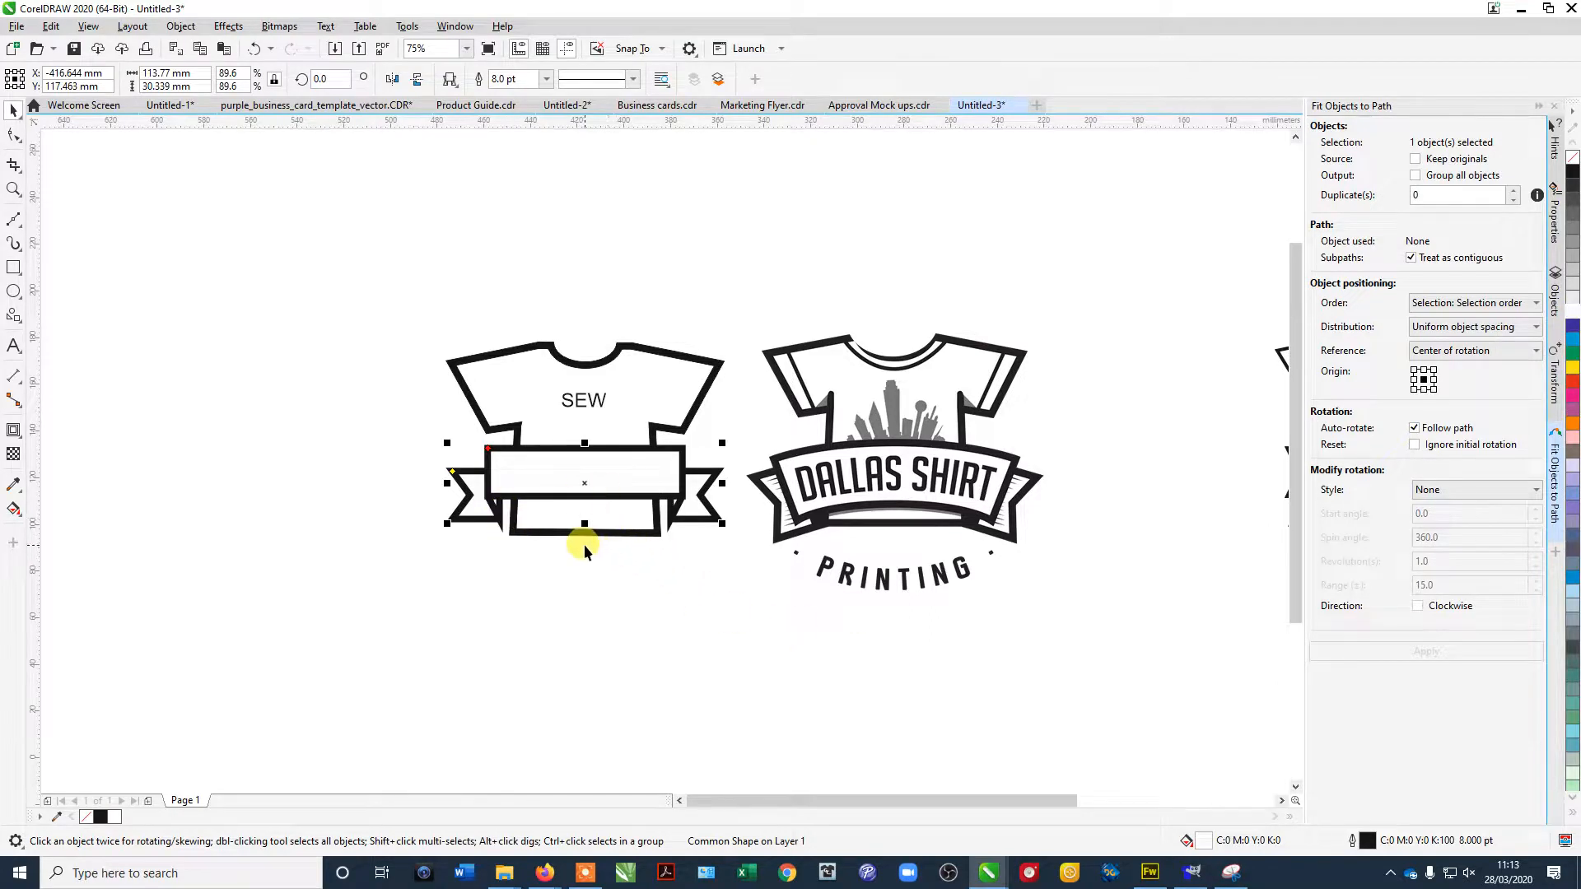
scroll(down, 3)
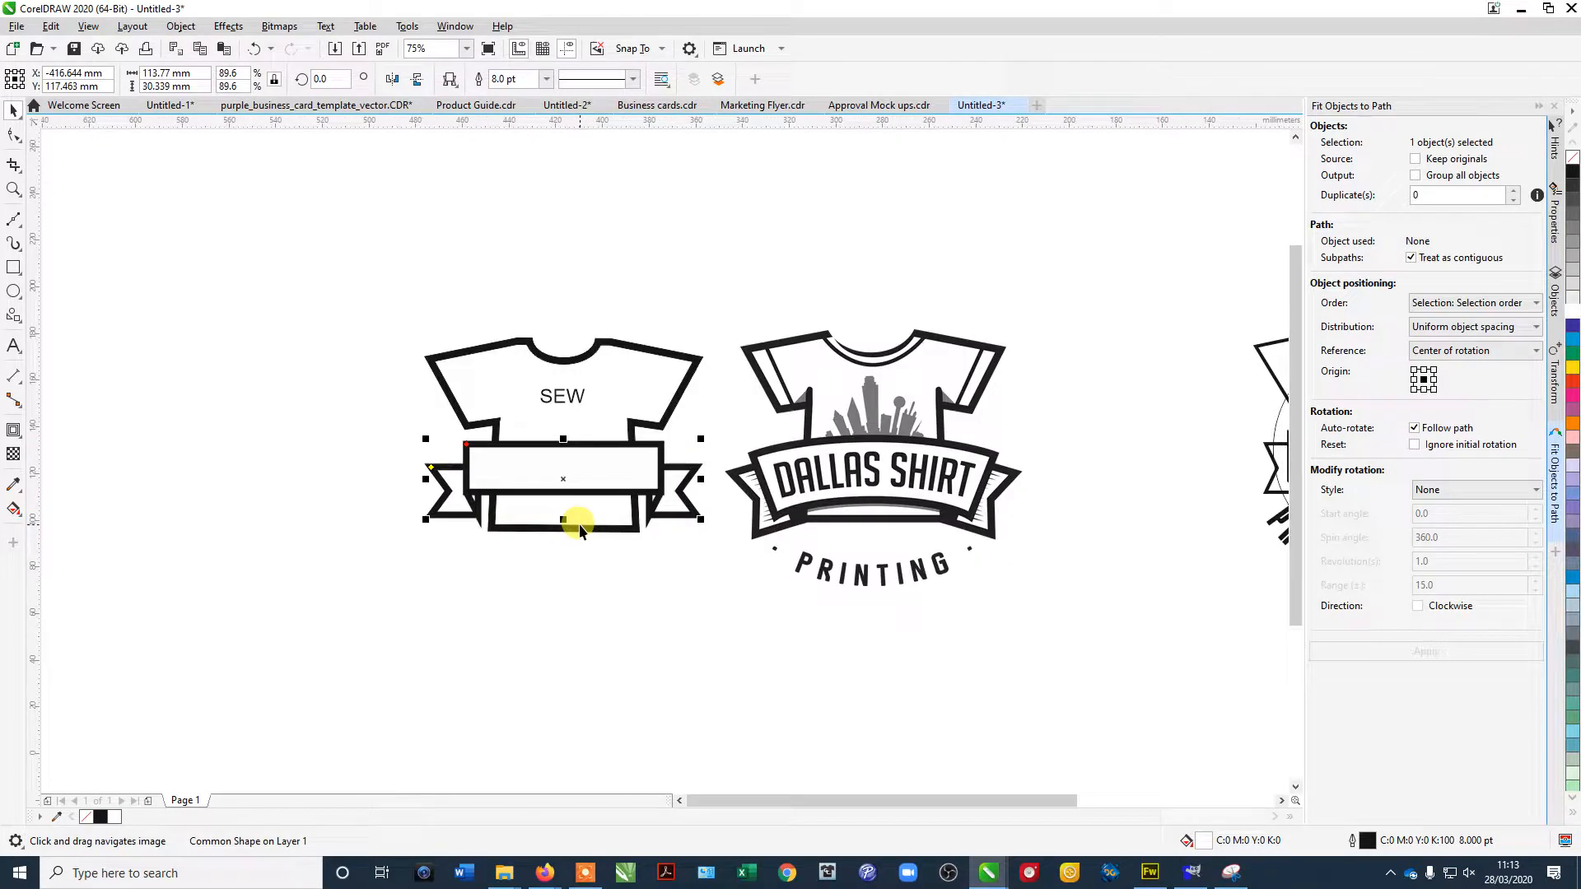
mouse_move(519, 572)
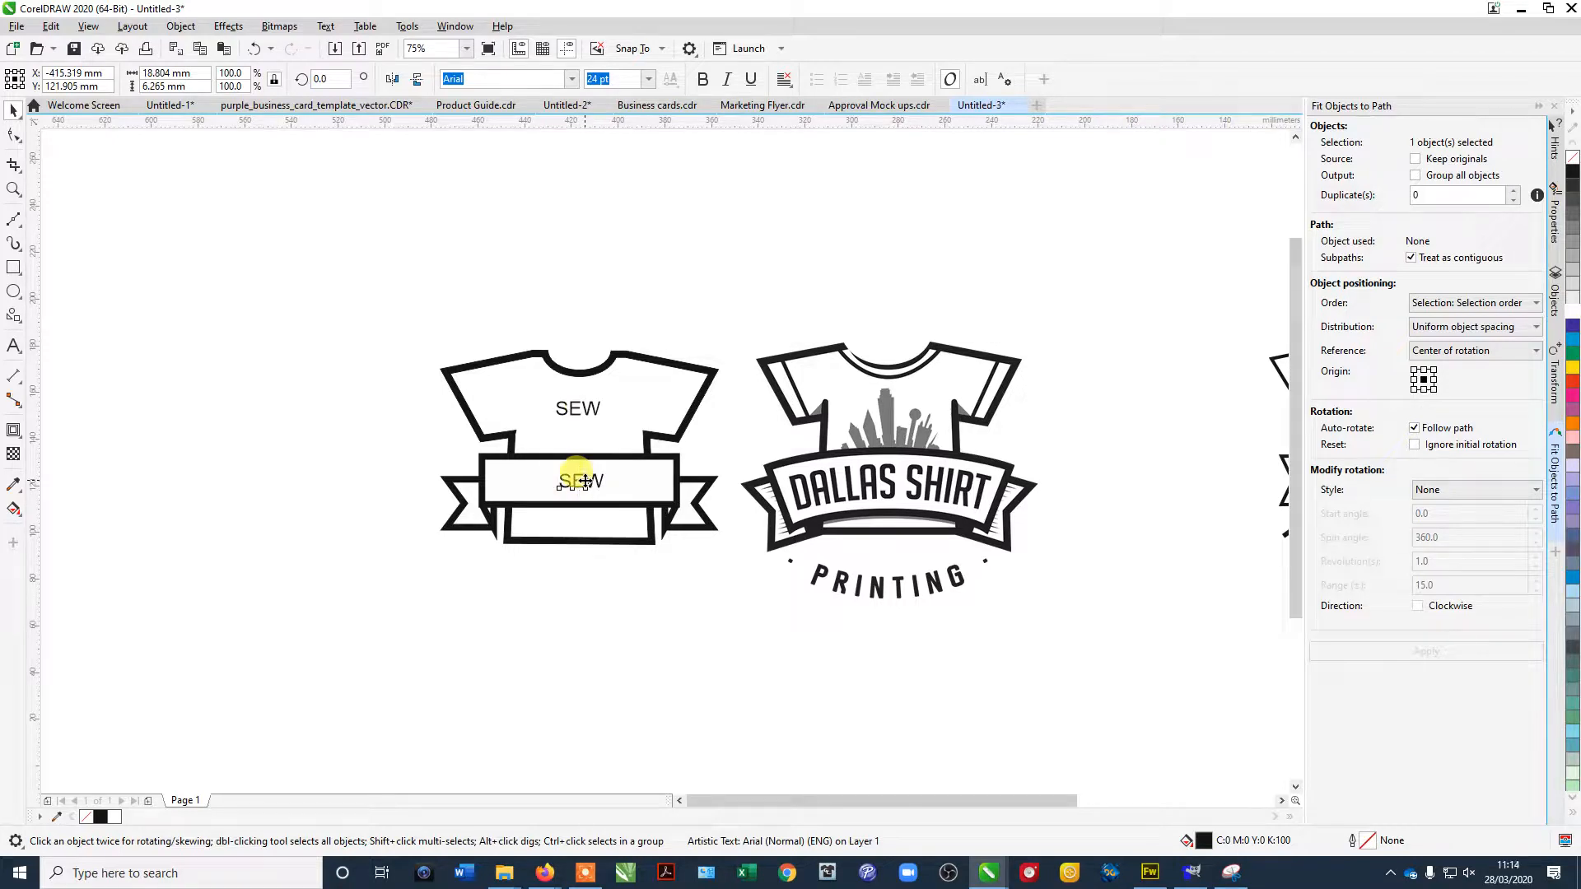
Copy SEW below the banner and edit the texts to read T-SHIRT and PRINTING COMPANY.
drag(578, 479, 578, 571)
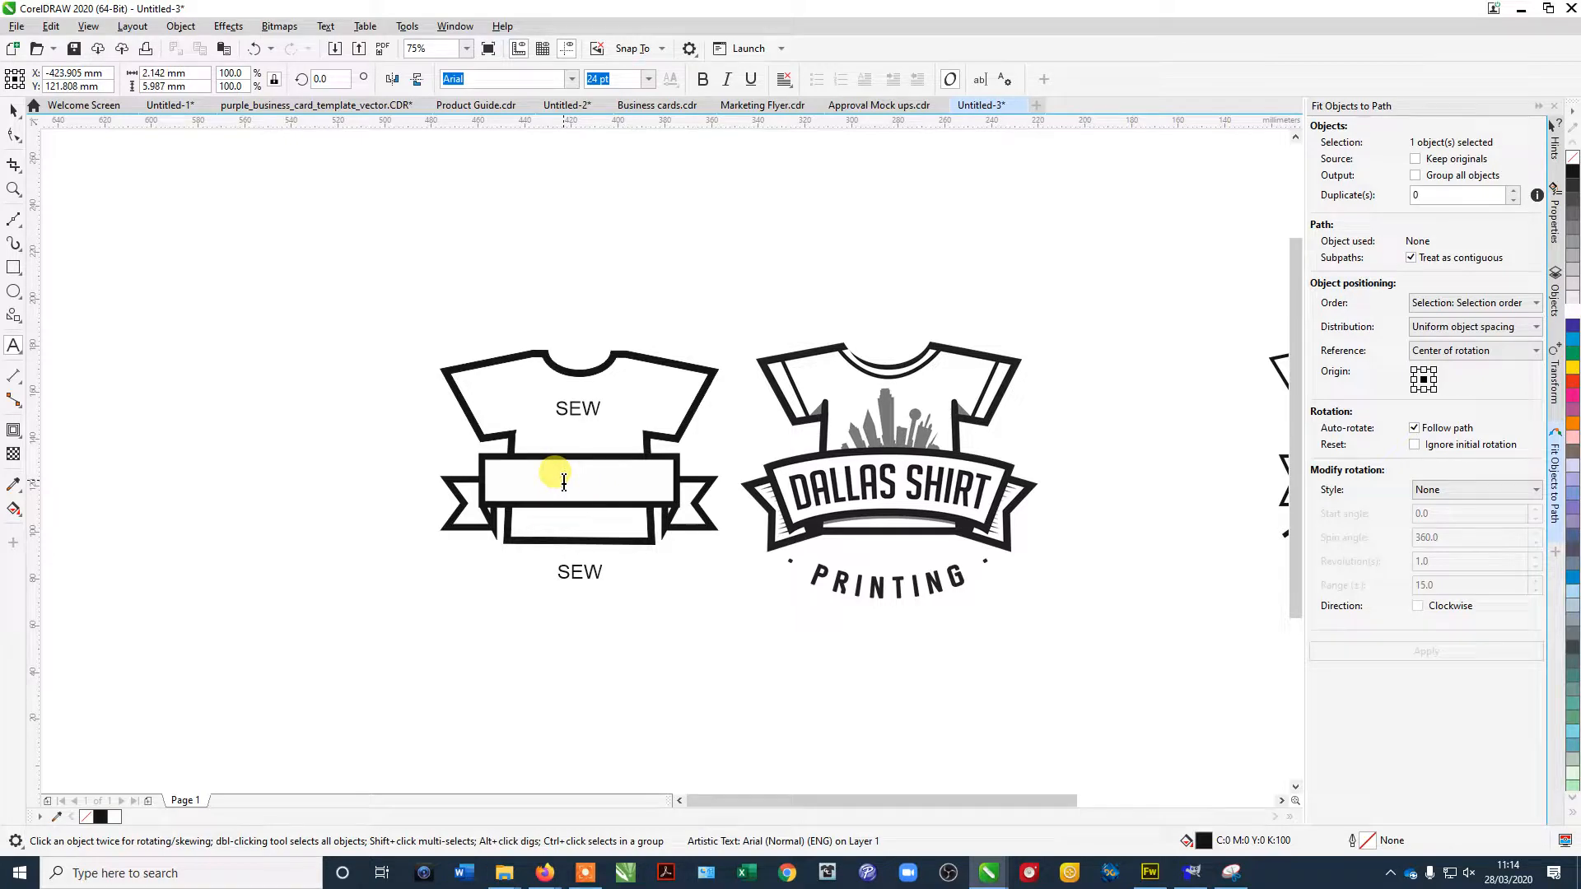
text(-s)
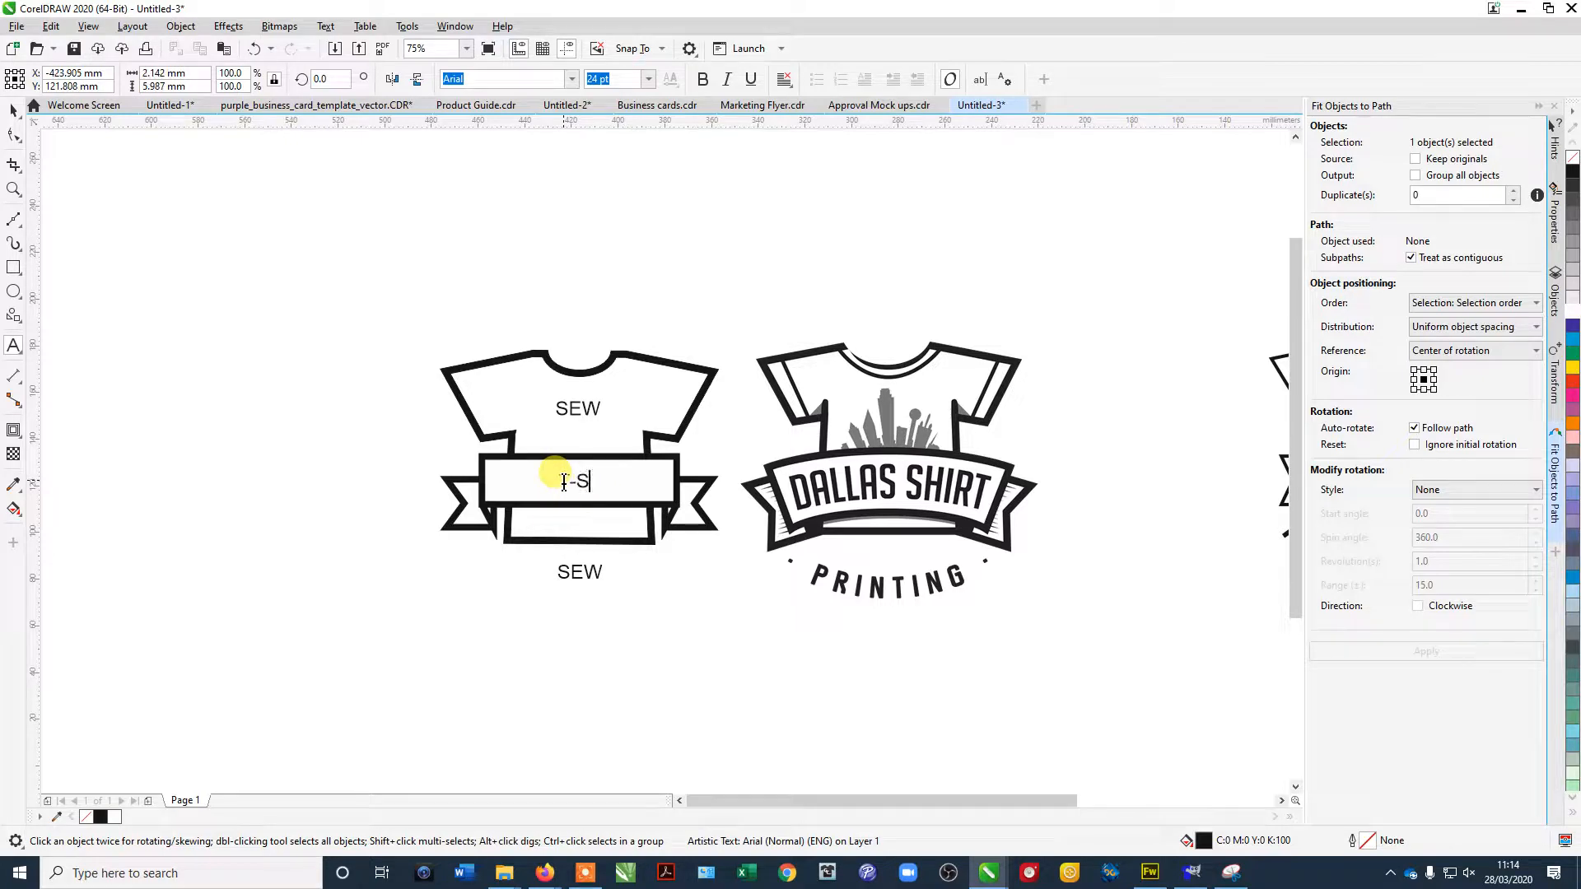
text(HIRT)
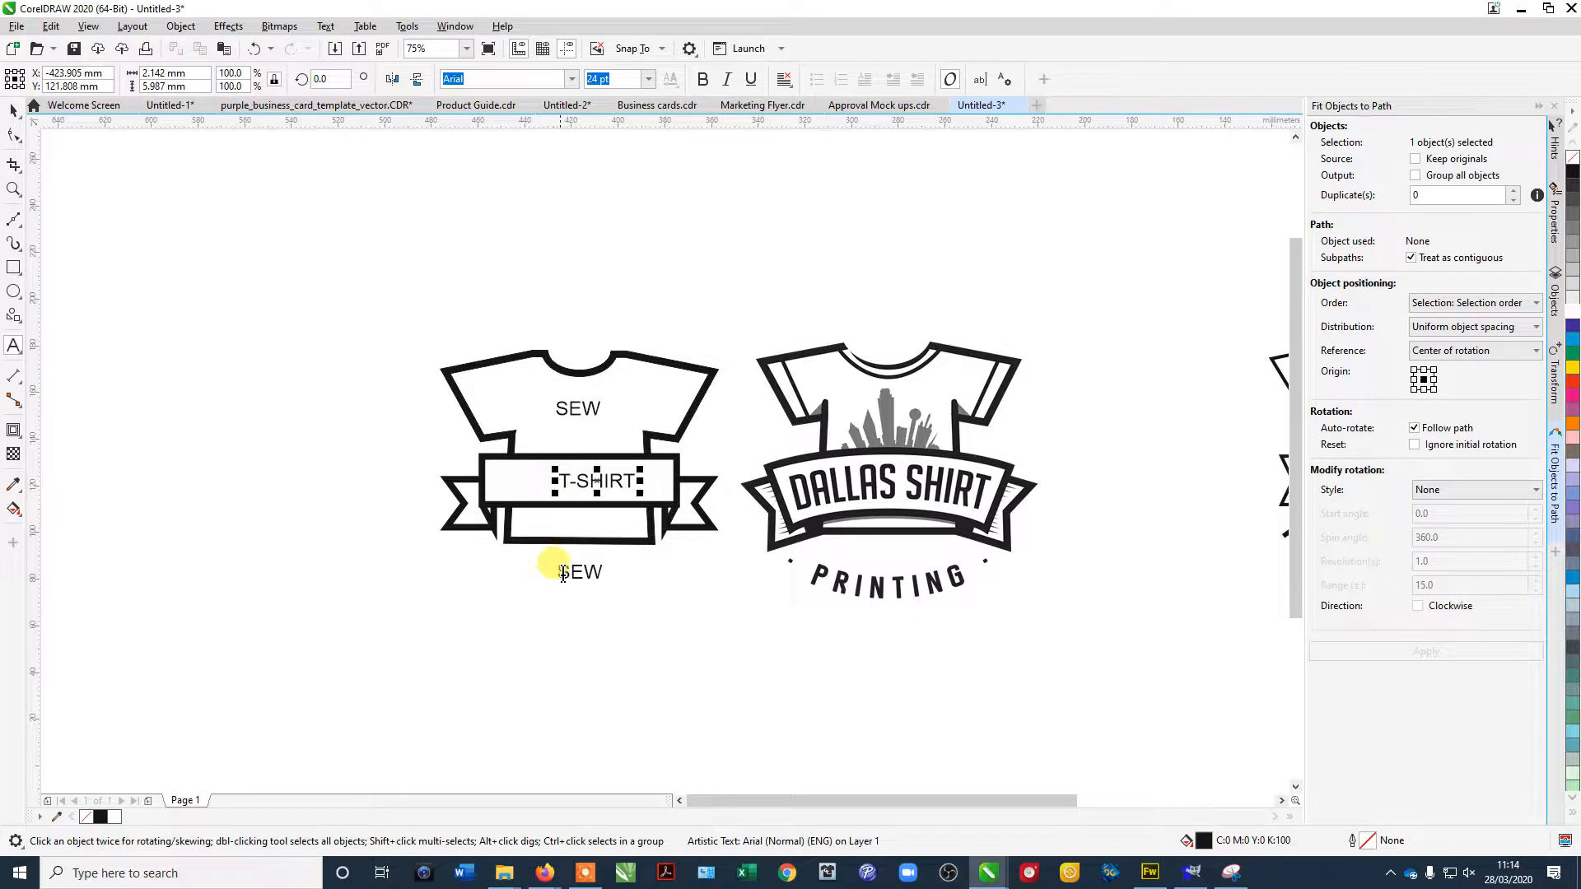
text(PRINT)
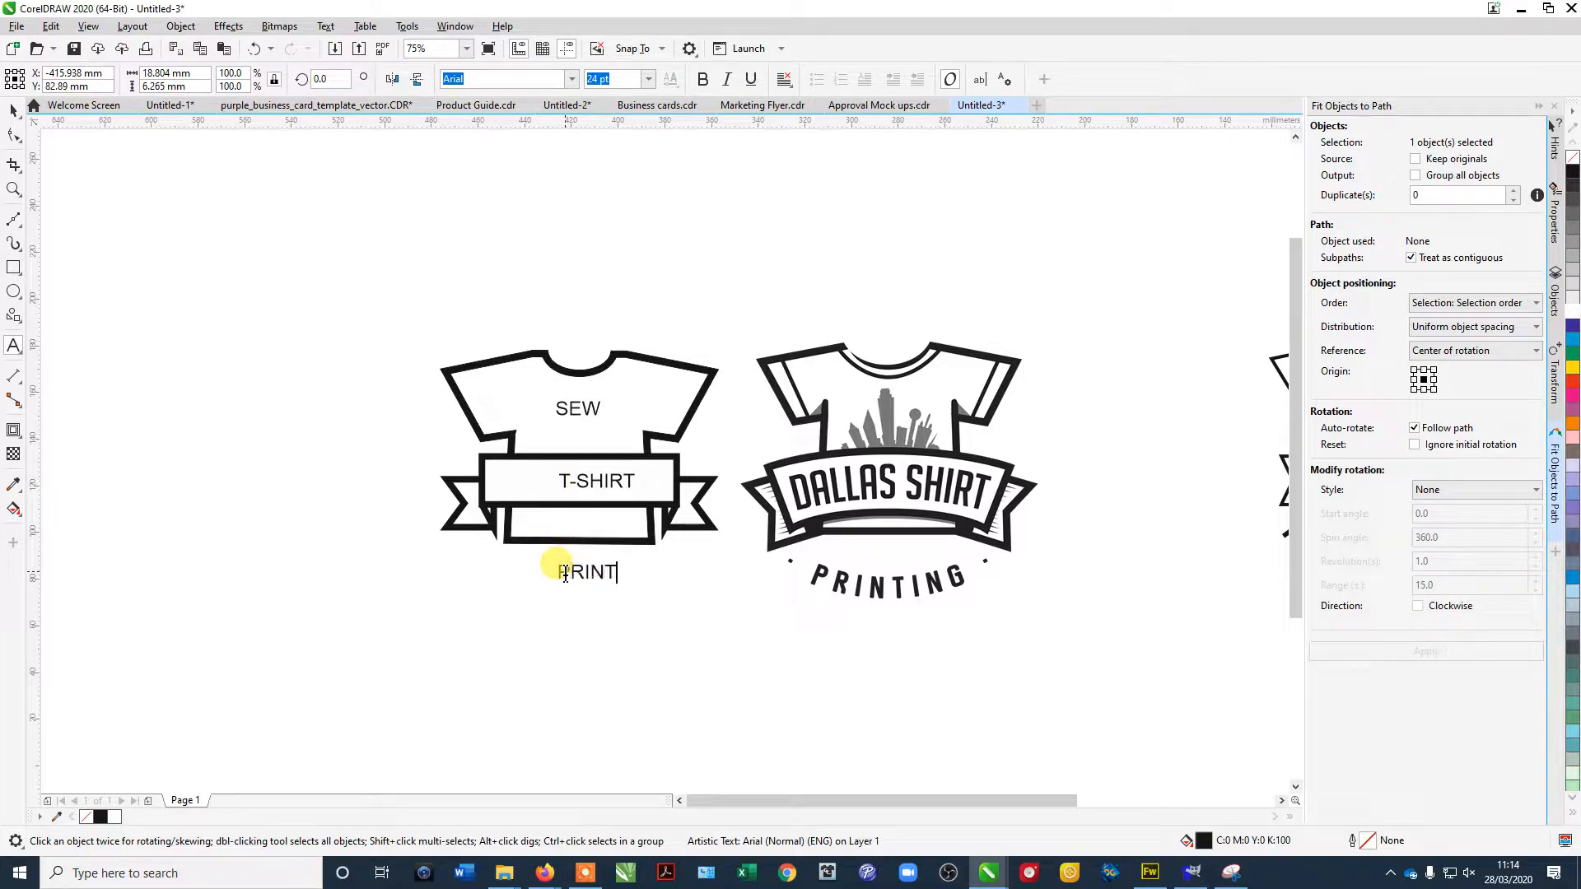
text(ING COM)
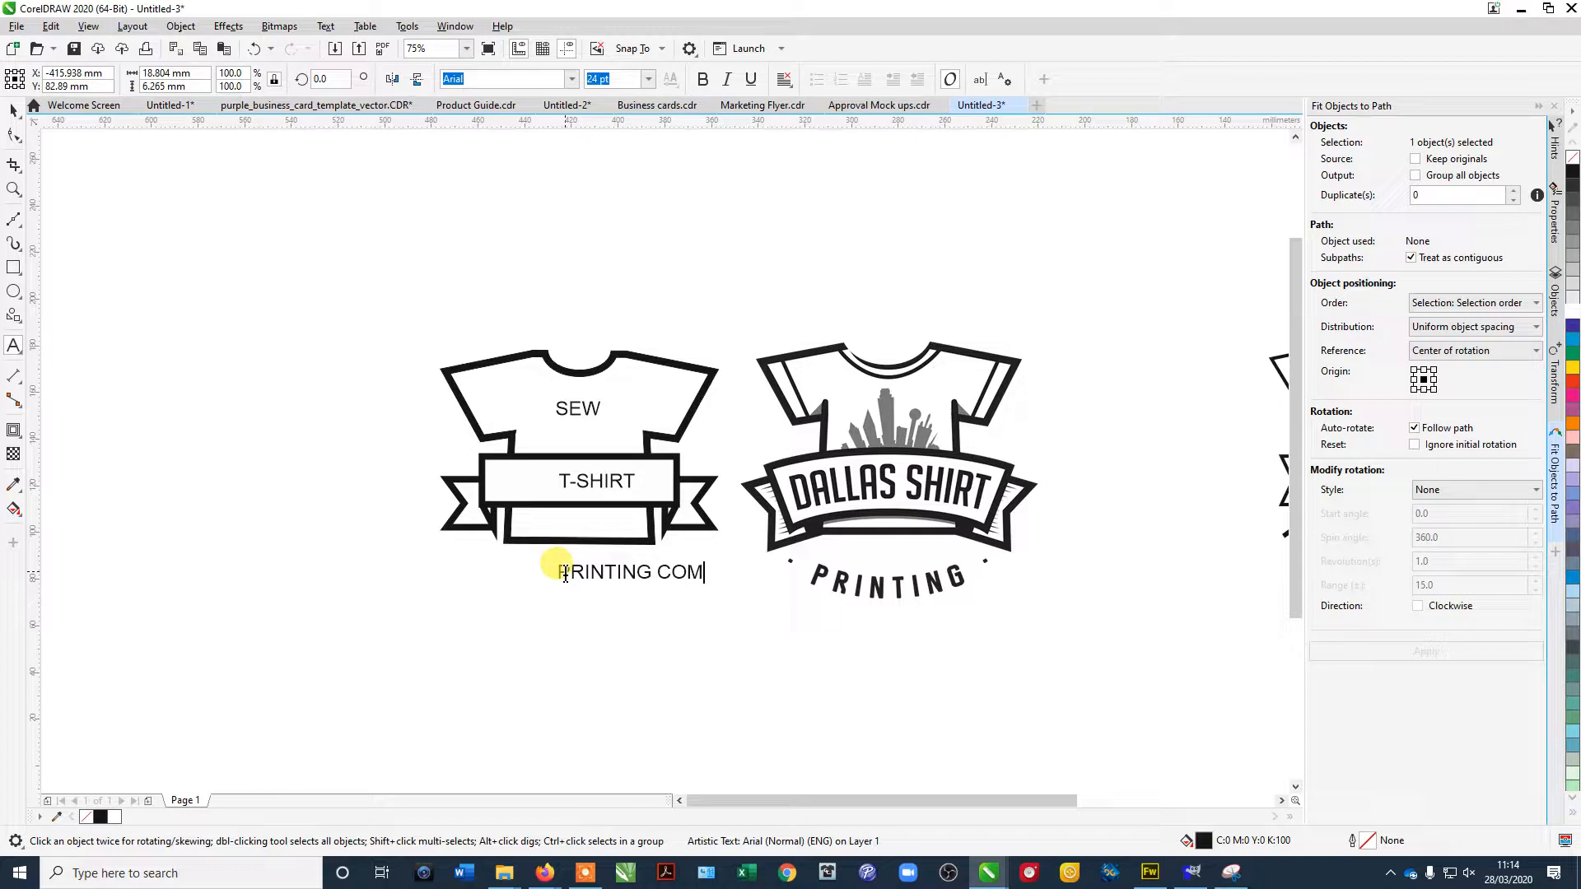
text(PANY)
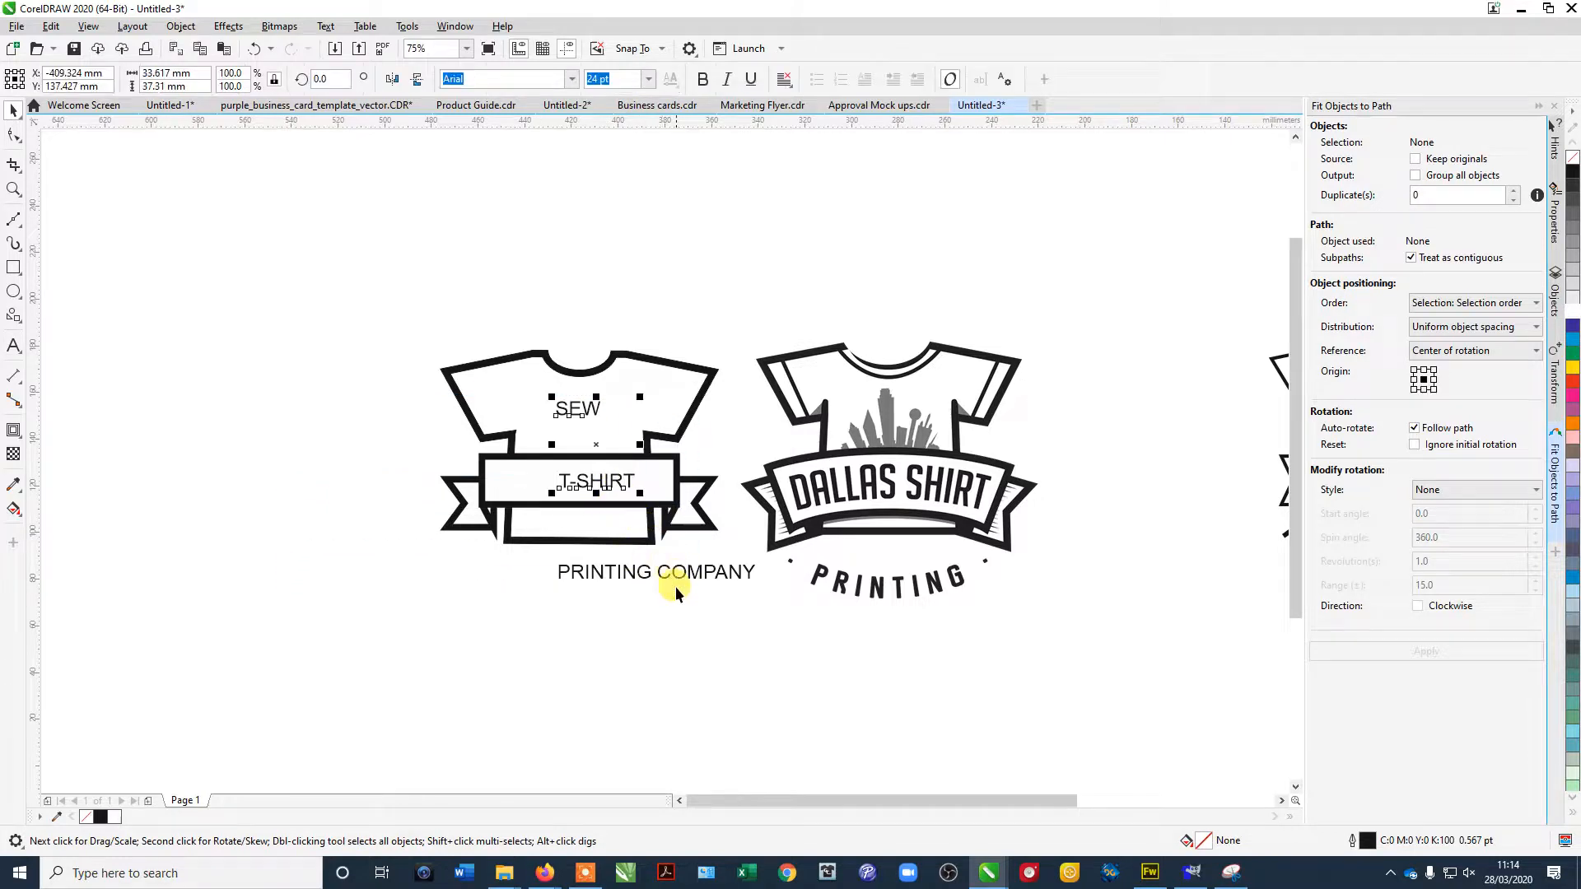
Set all three texts in Compacta BT, enlarge SEW and widen T-SHIRT's character spacing.
click(654, 571)
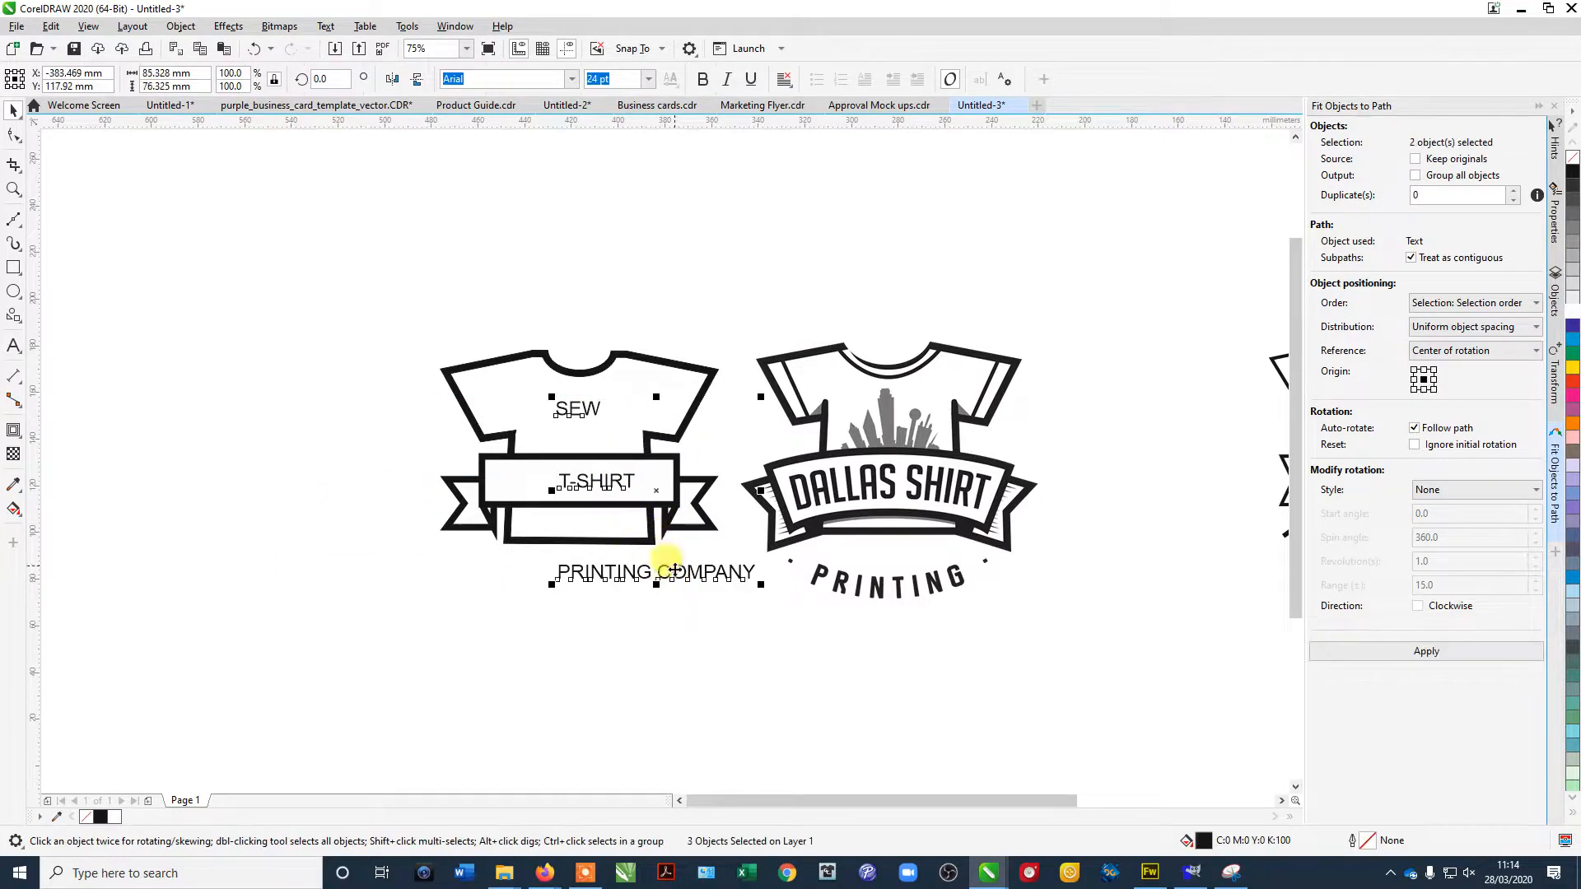
click(571, 79)
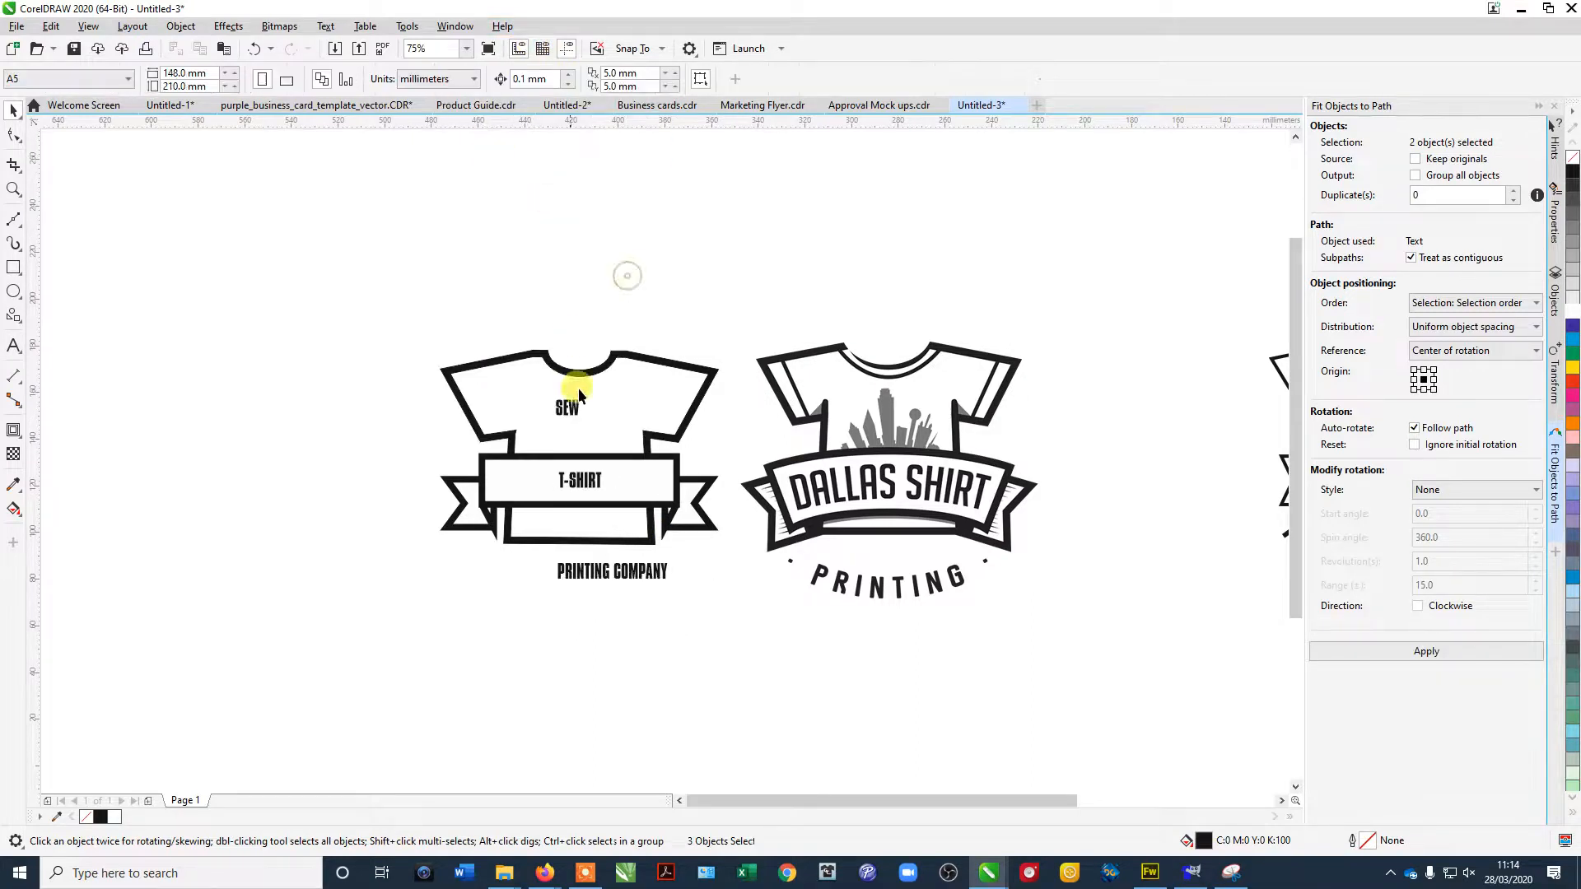
click(577, 412)
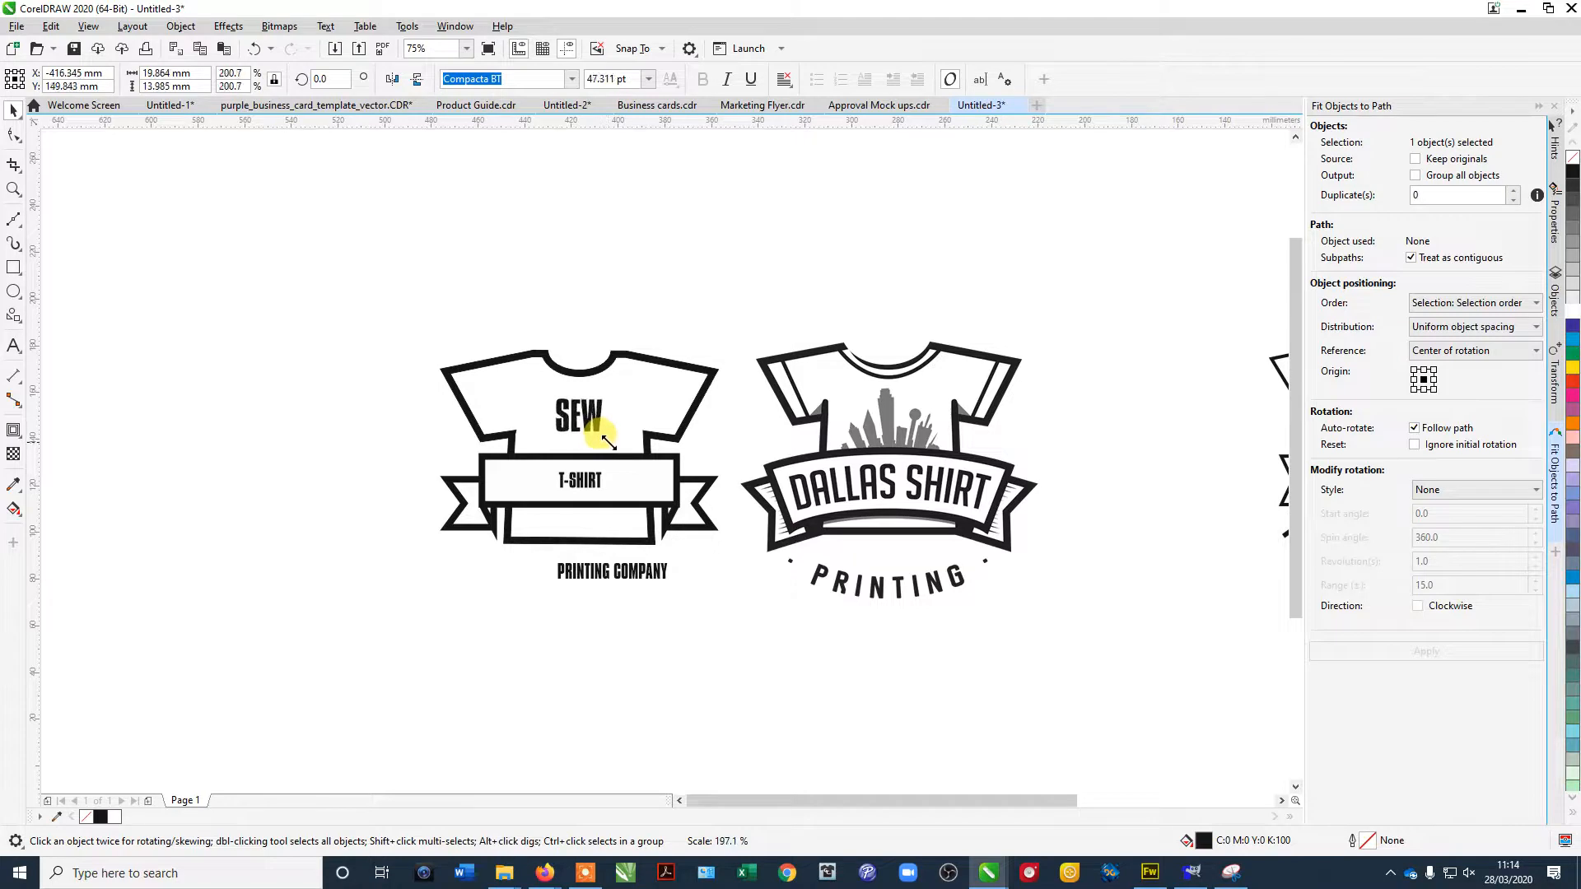
click(576, 413)
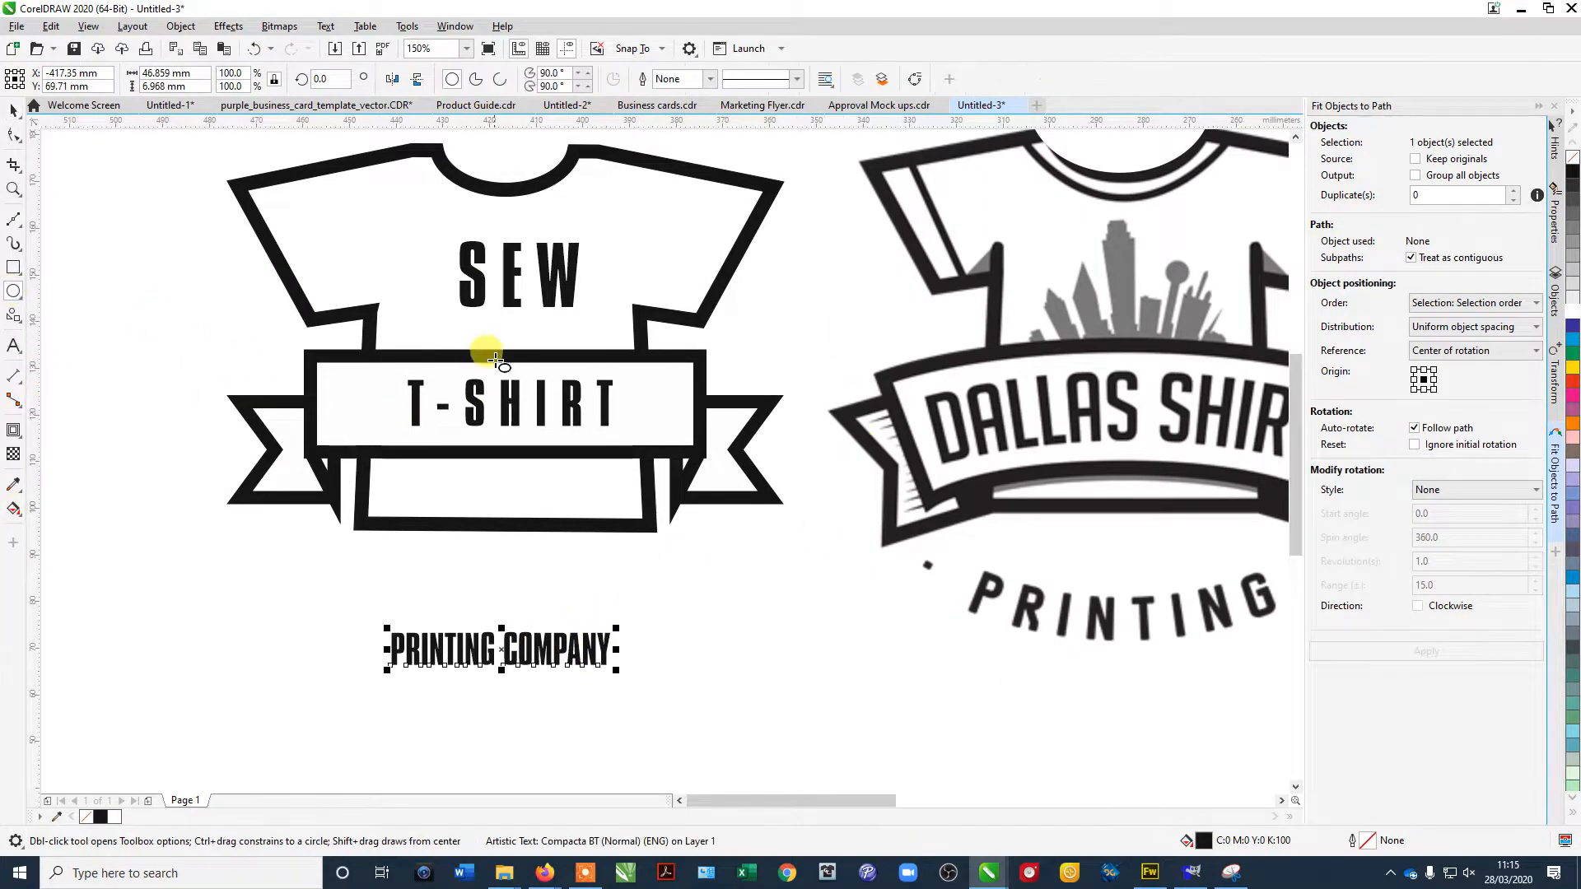
Draw a circle centred on the shirt and enlarge it to span the whole shirt.
drag(494, 361, 721, 553)
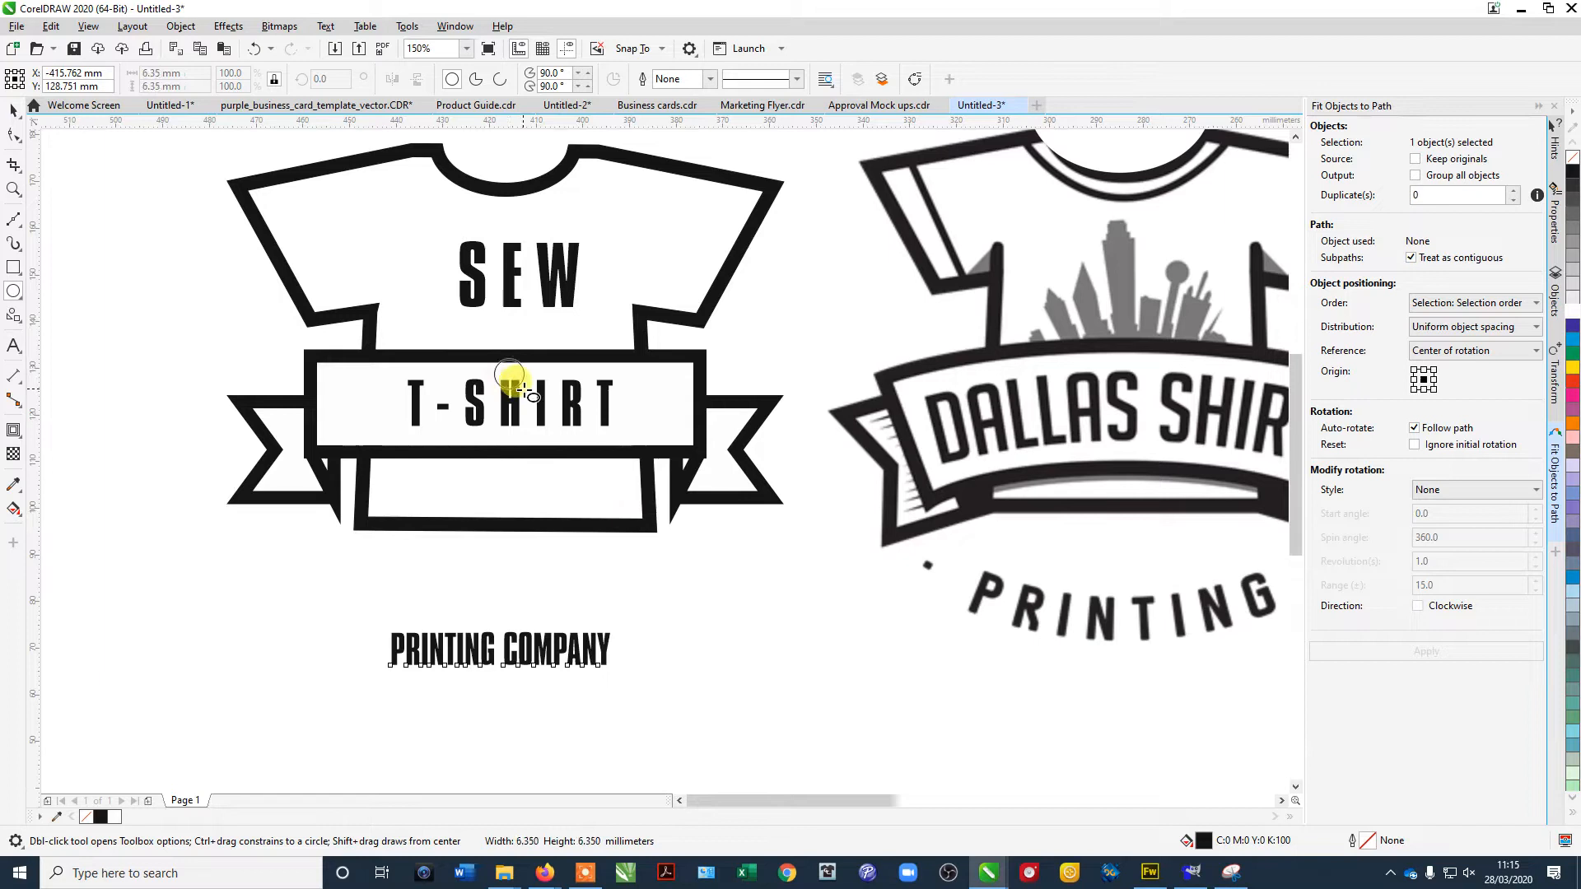
drag(514, 379, 660, 504)
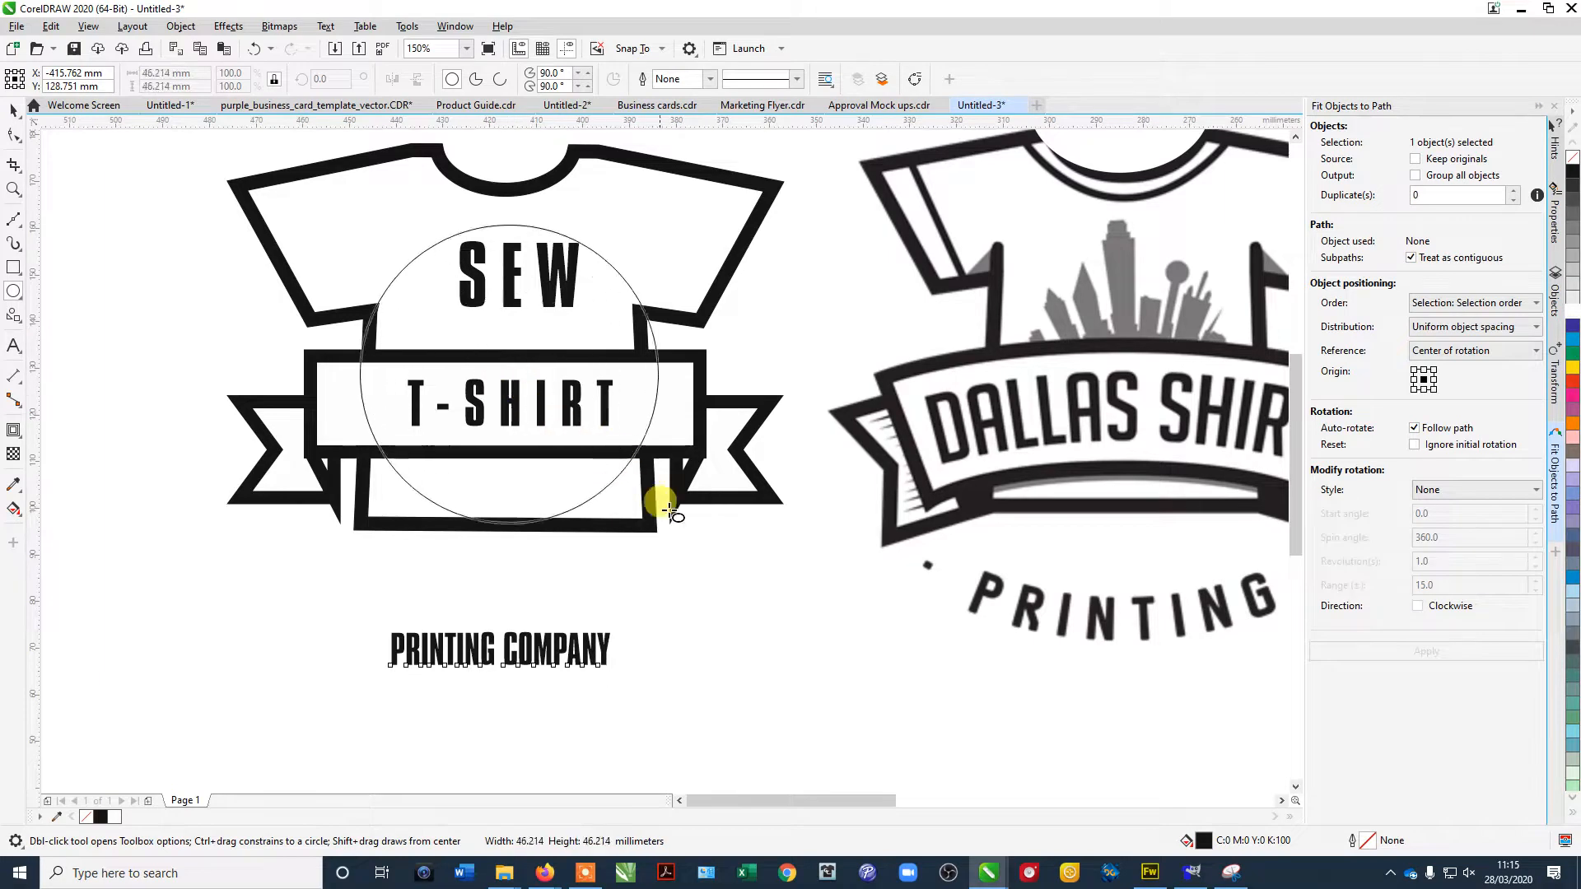
drag(660, 508, 726, 545)
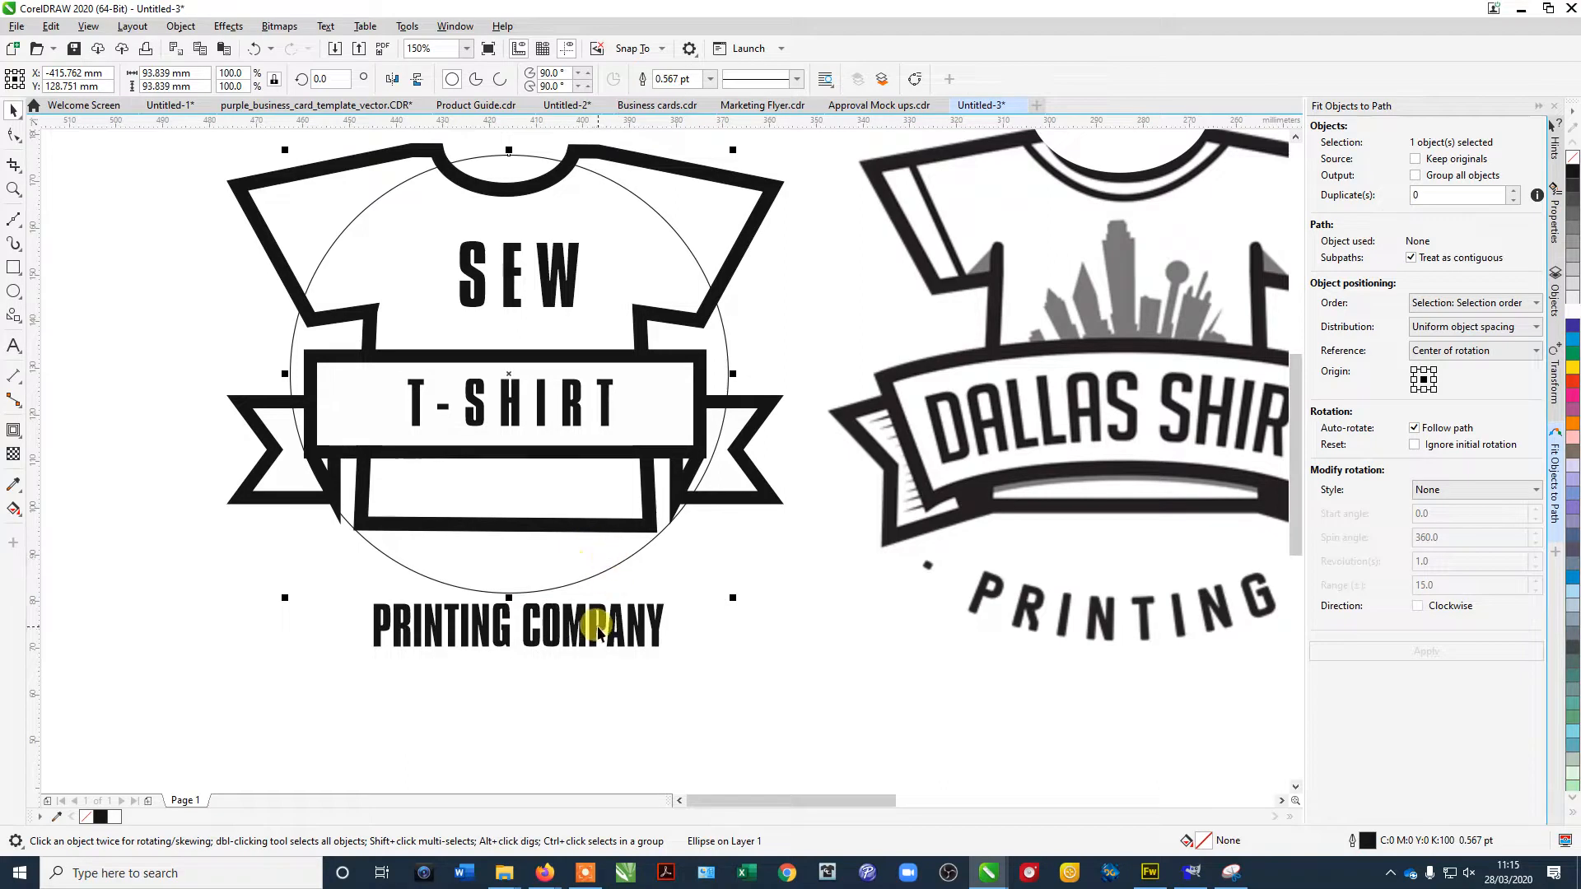
Fit PRINTING COMPANY to the circle's path and mirror it to read upright on the bottom arc.
click(592, 623)
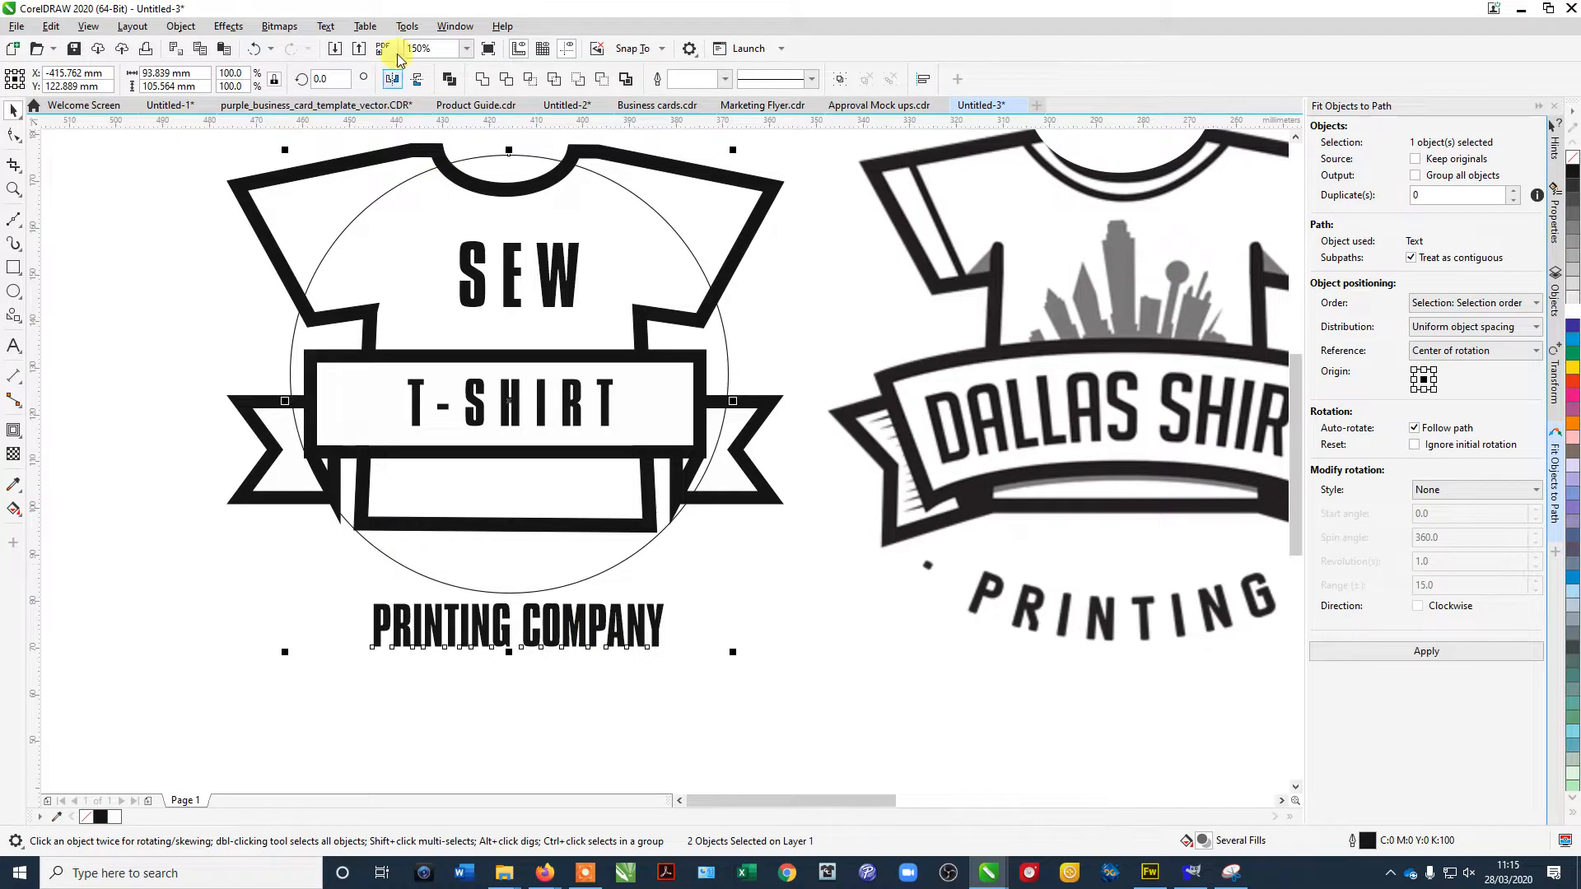
click(325, 25)
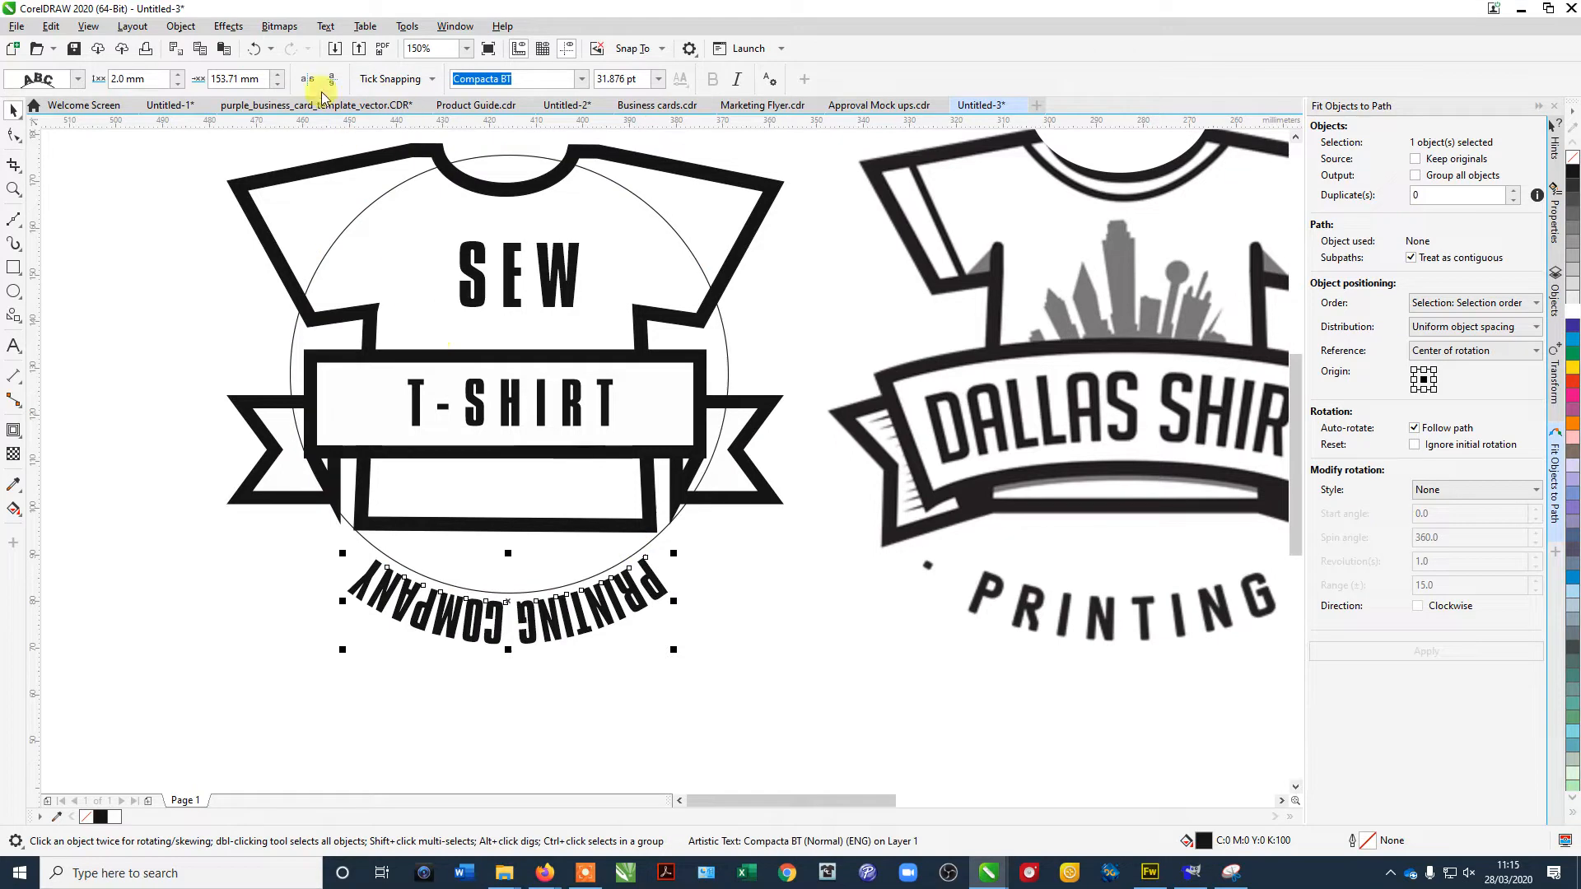
mouse_move(307, 79)
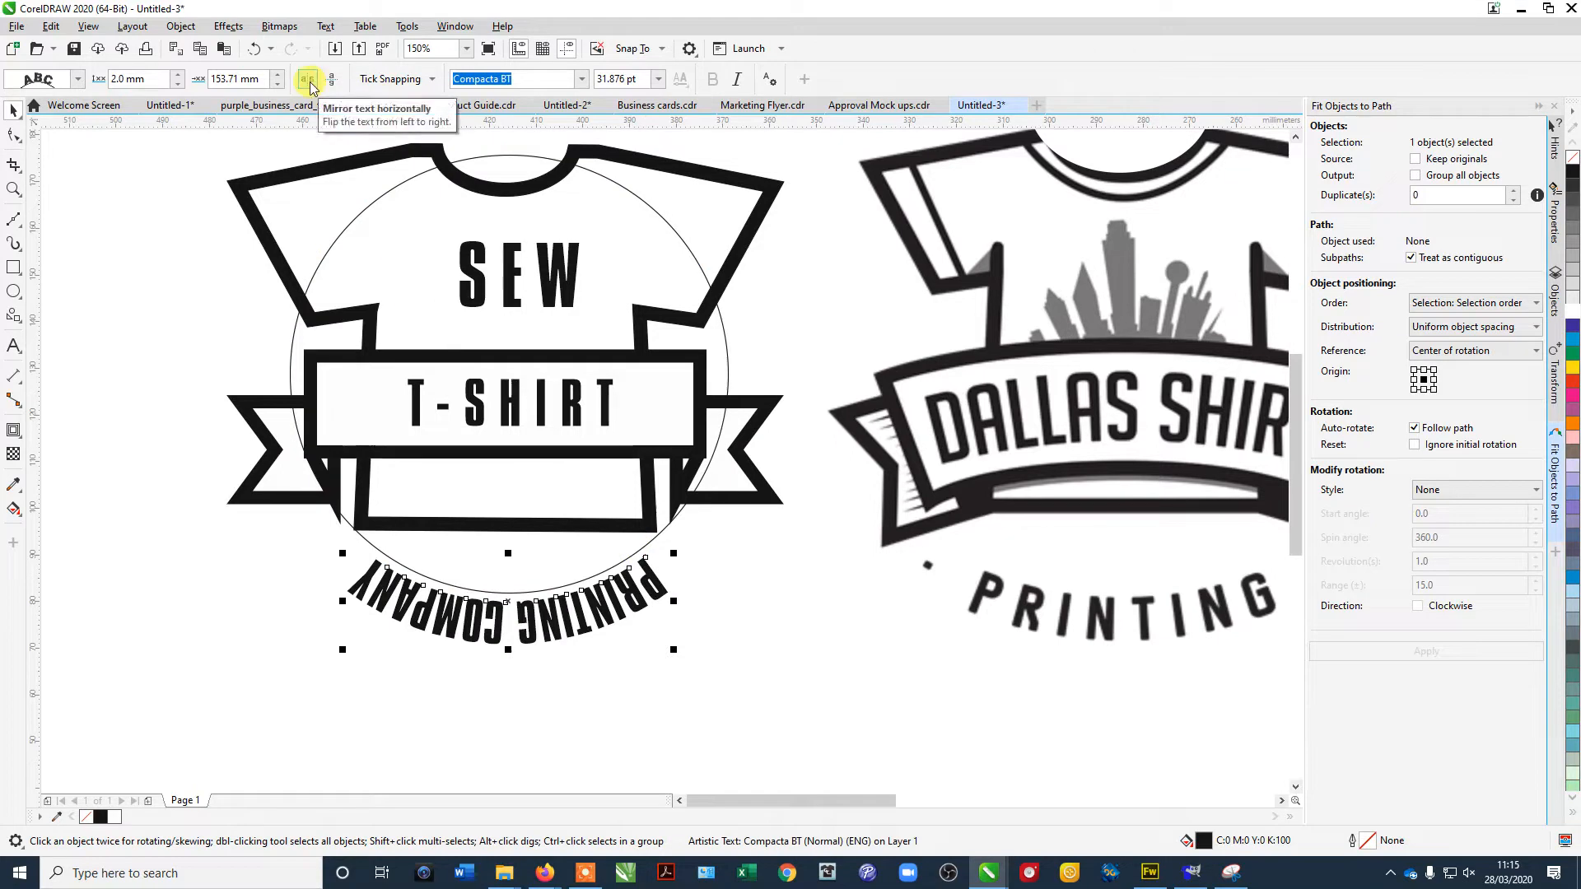
click(308, 79)
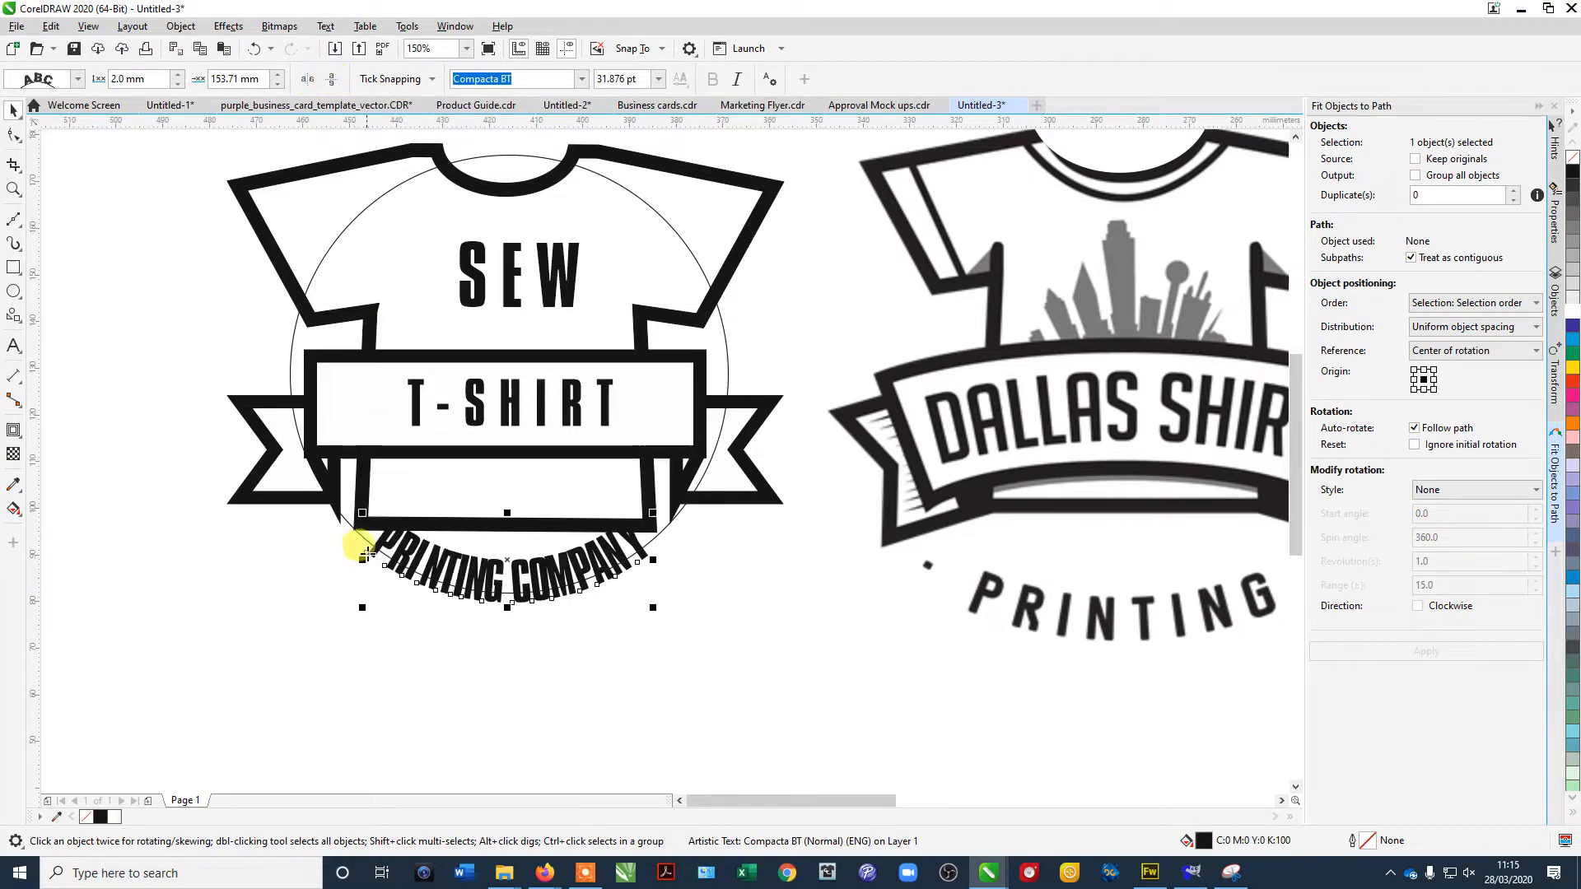
Offset the arced text about 12 mm below the circle and set the circle's outline to None.
drag(362, 545, 347, 609)
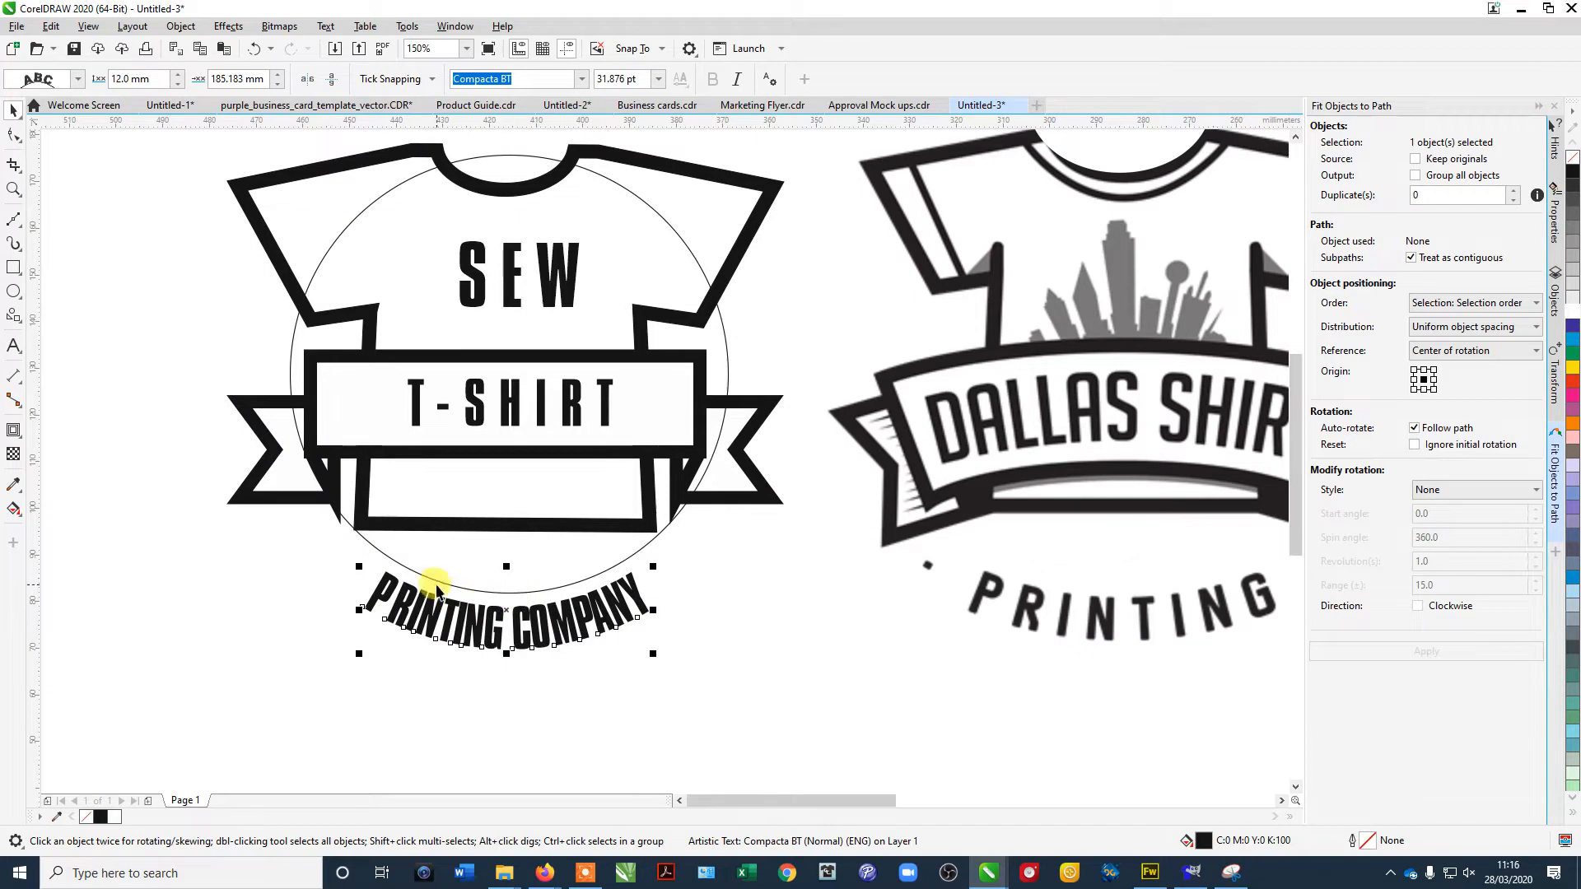
mouse_move(326, 644)
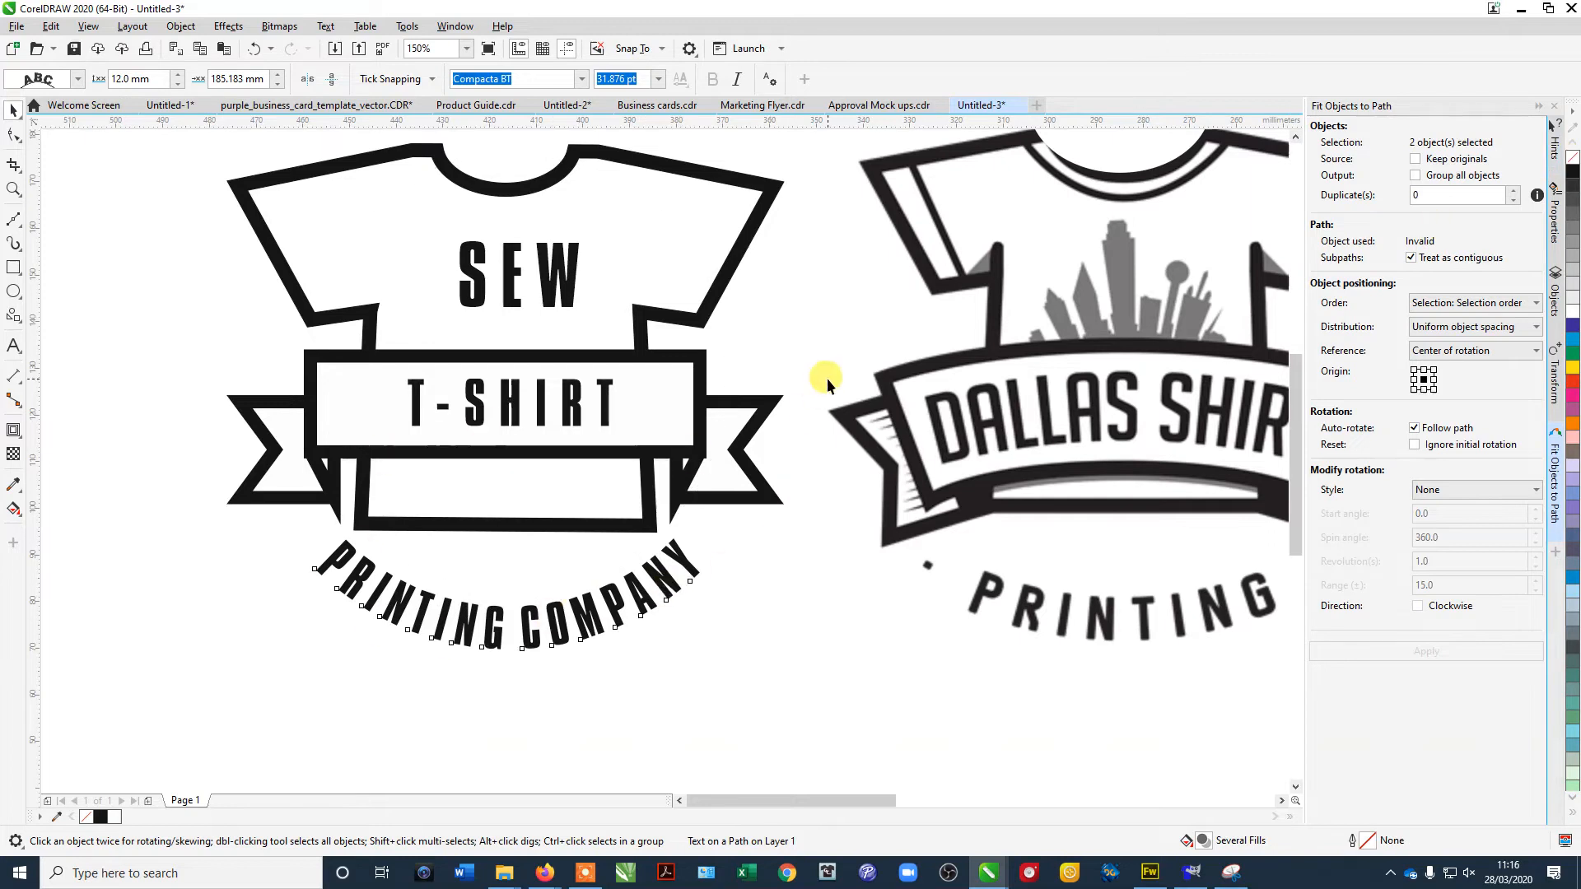
click(802, 375)
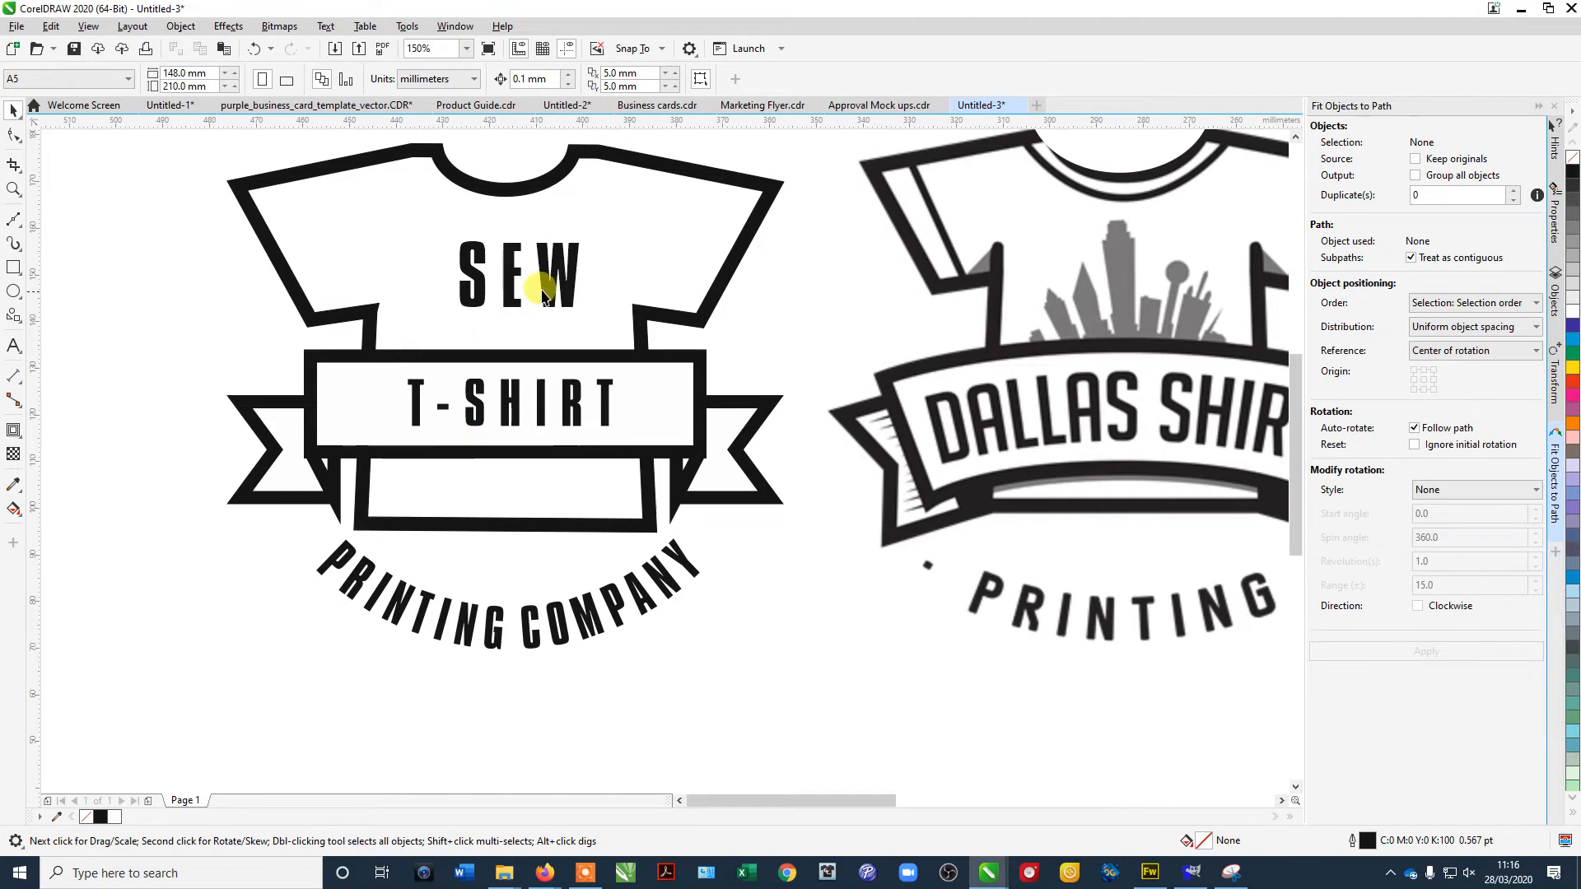
click(542, 290)
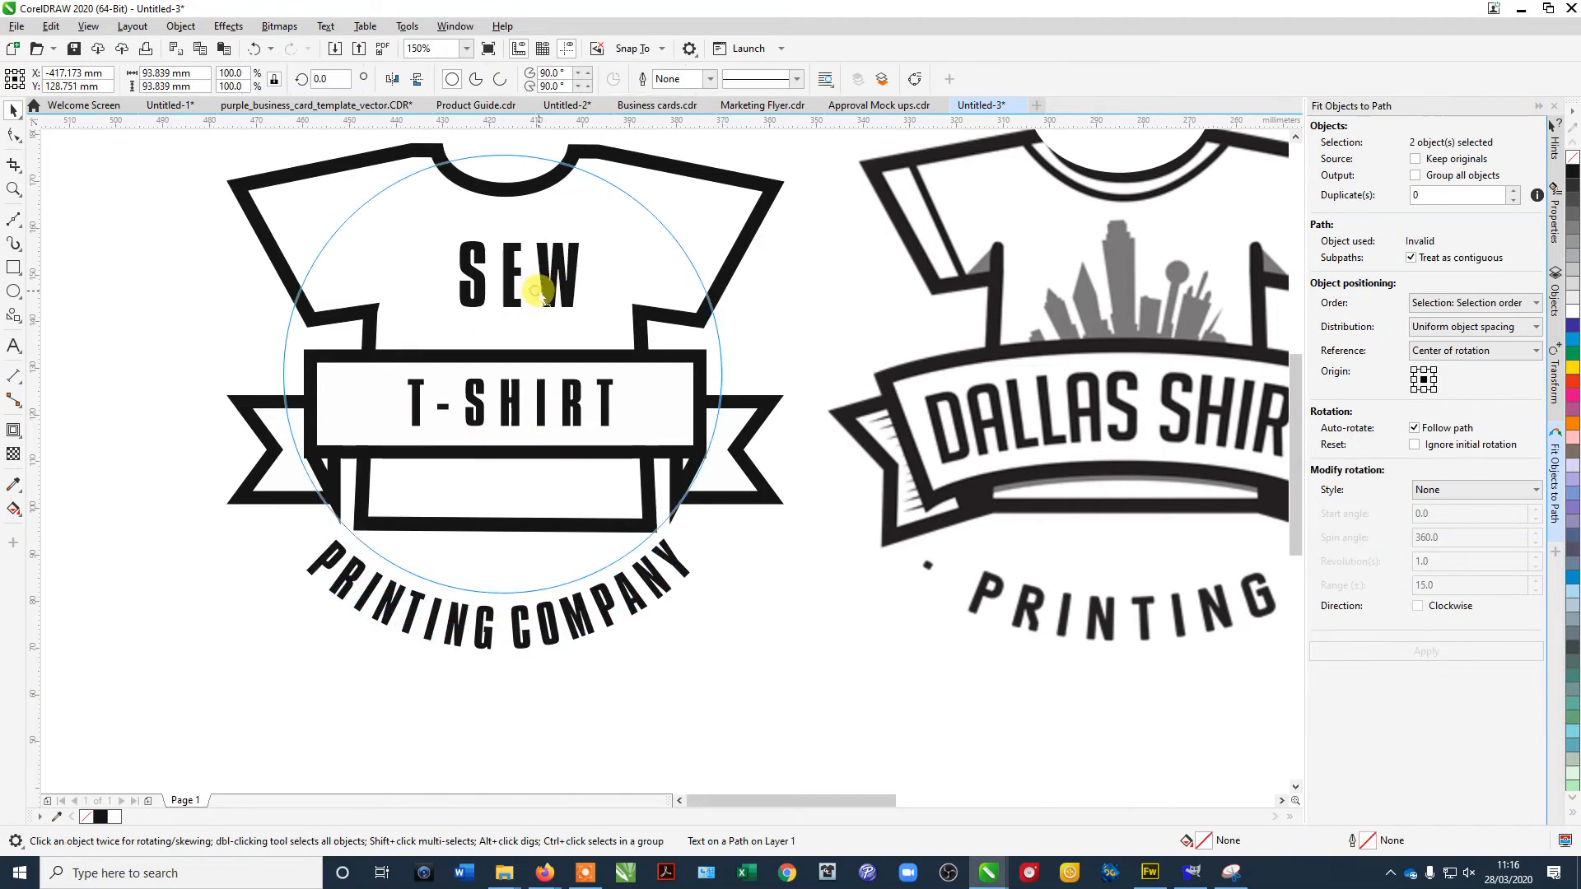